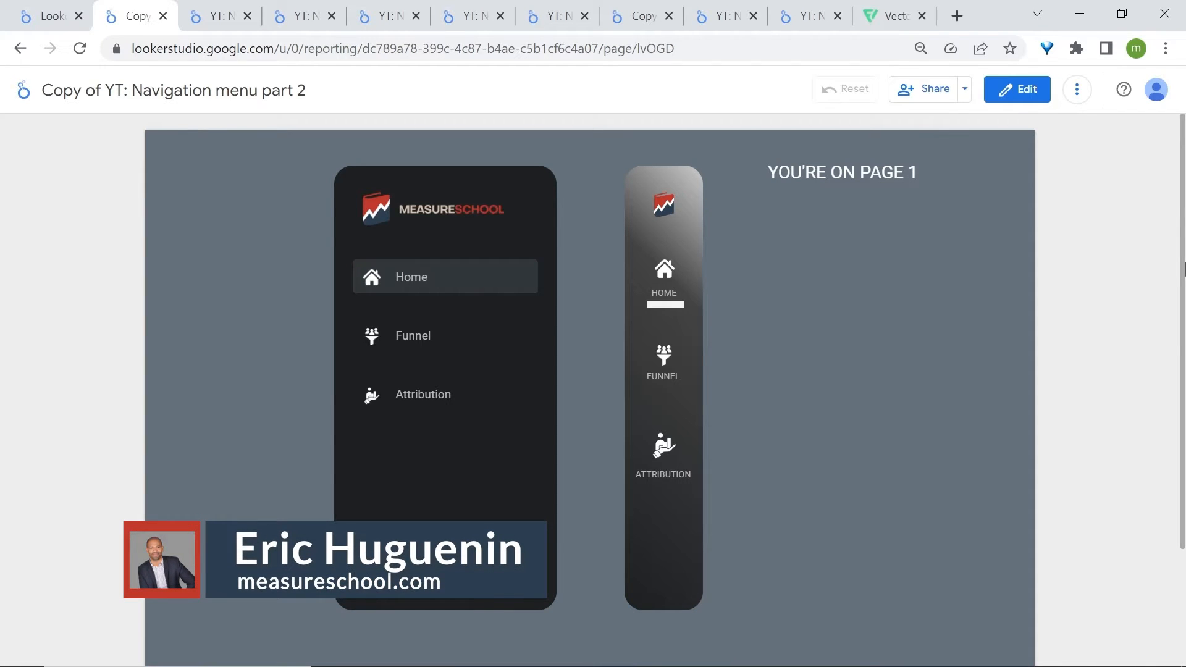
pyautogui.moveTo(391, 339)
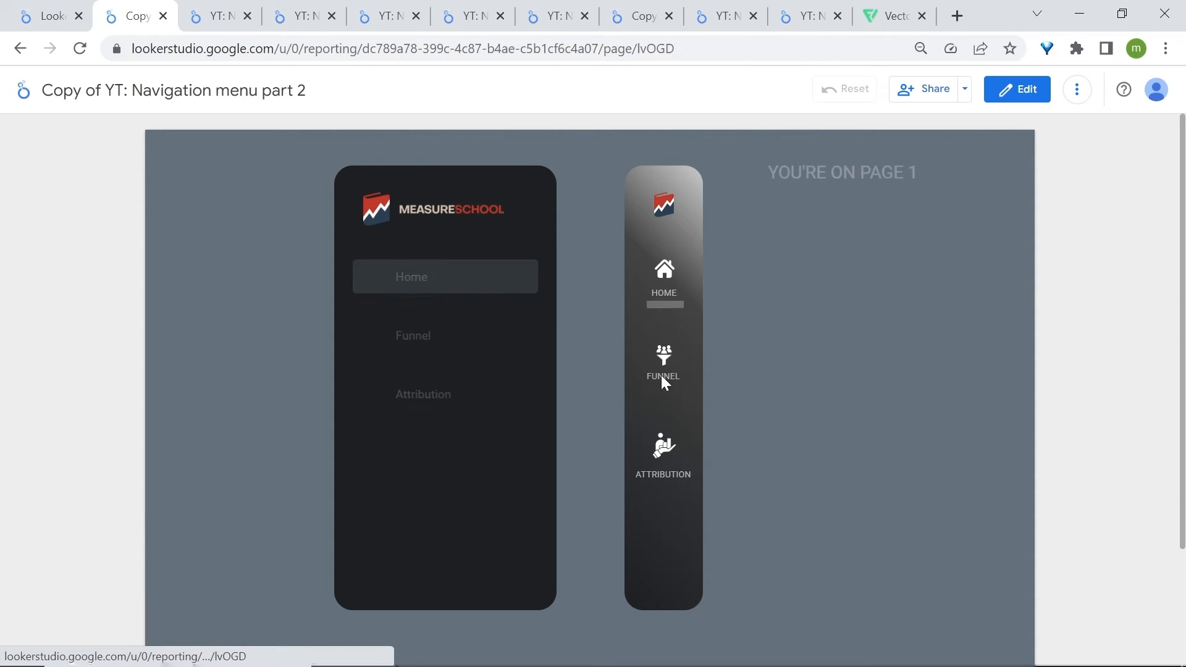
# Preview the sidebar report's Funnel page, then switch to the top-navigation report's tab
pyautogui.click(663, 367)
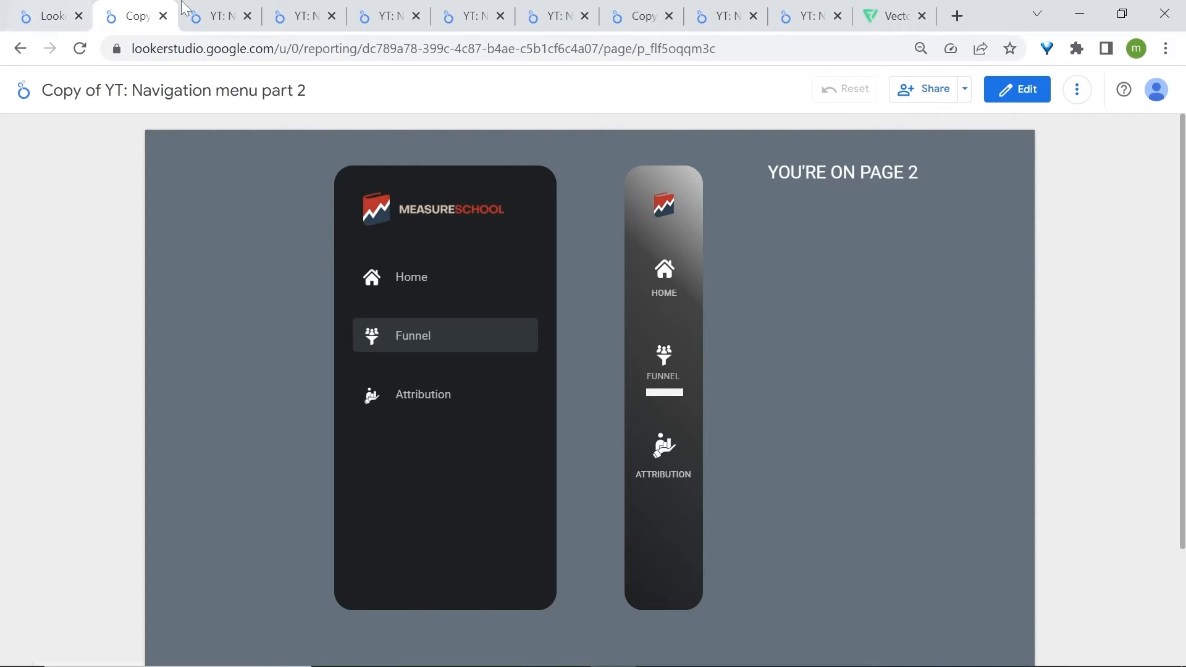
pyautogui.click(220, 14)
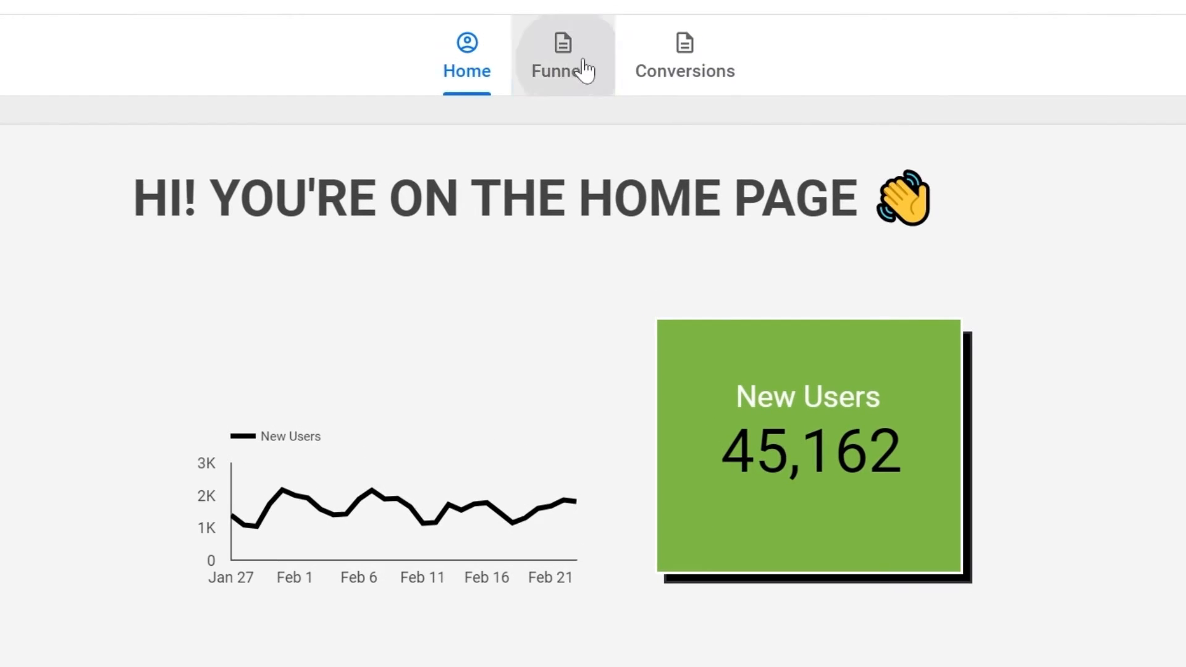
pyautogui.click(467, 55)
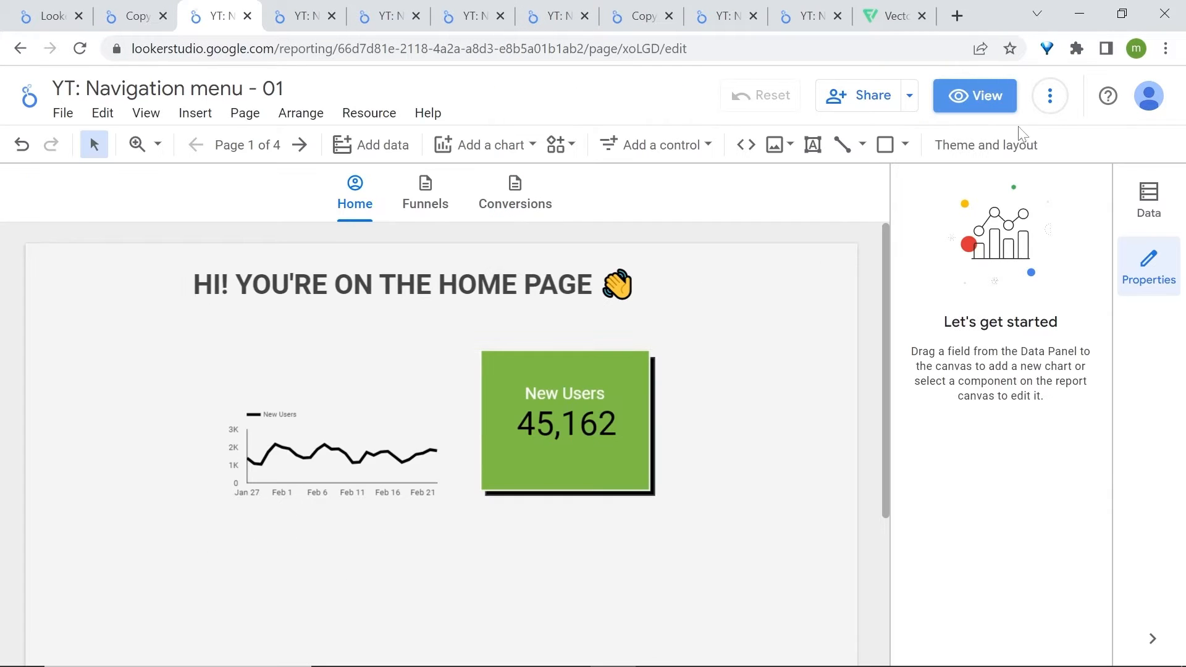
pyautogui.moveTo(247, 145)
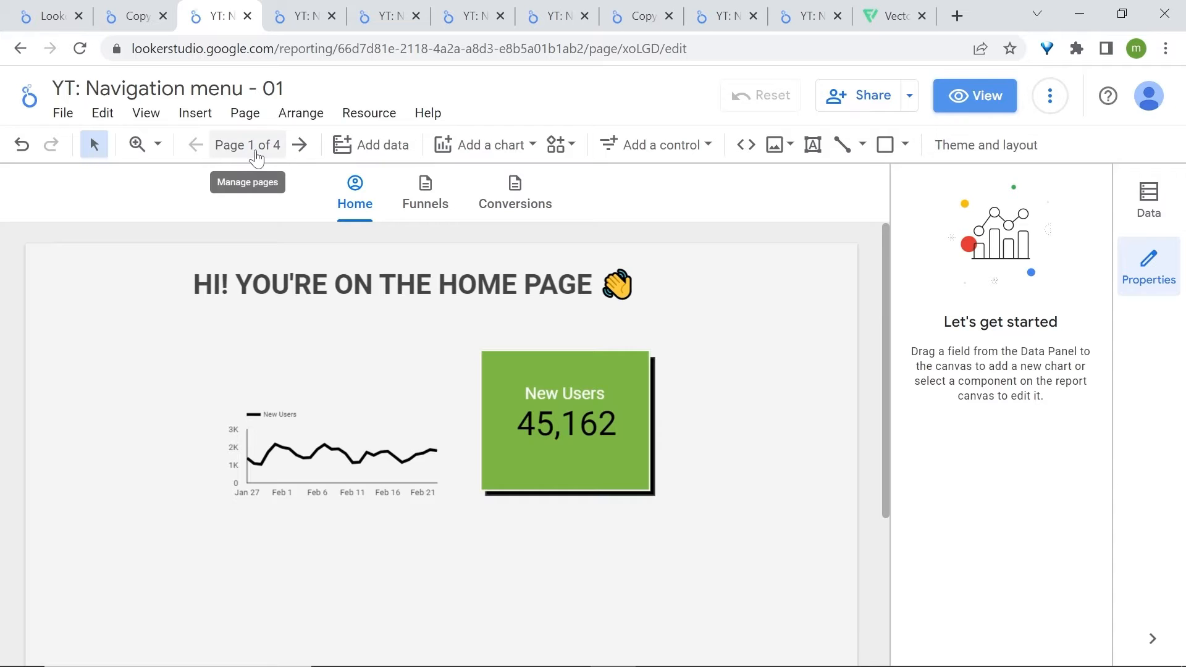
pyautogui.moveTo(245, 112)
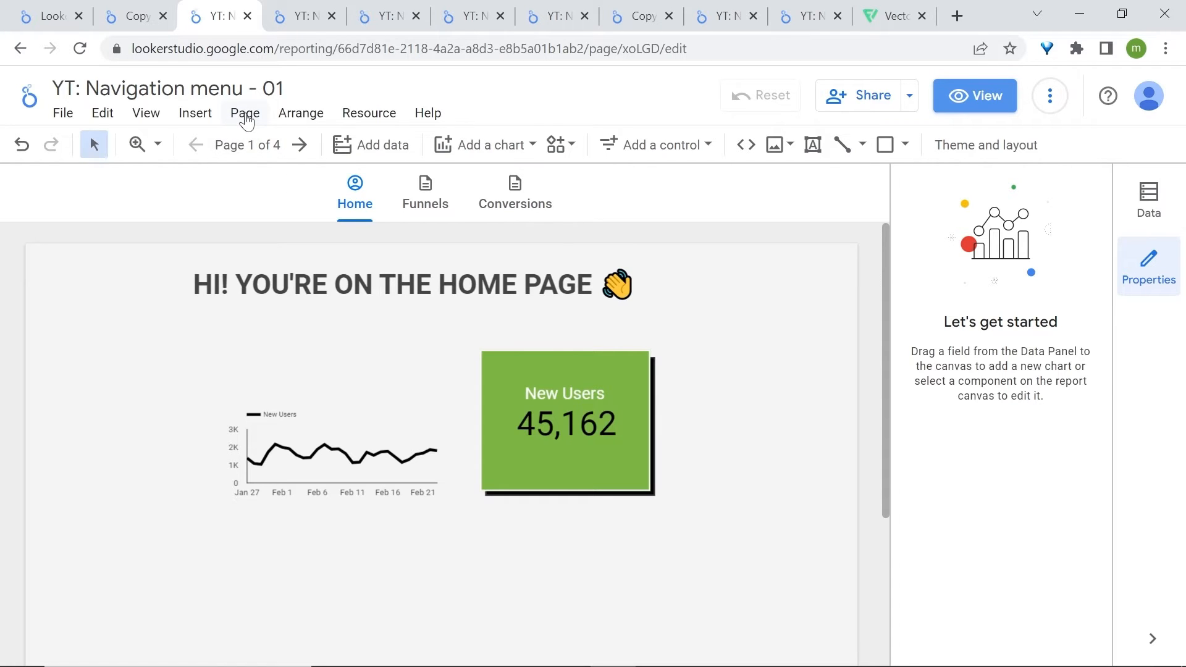
pyautogui.click(244, 112)
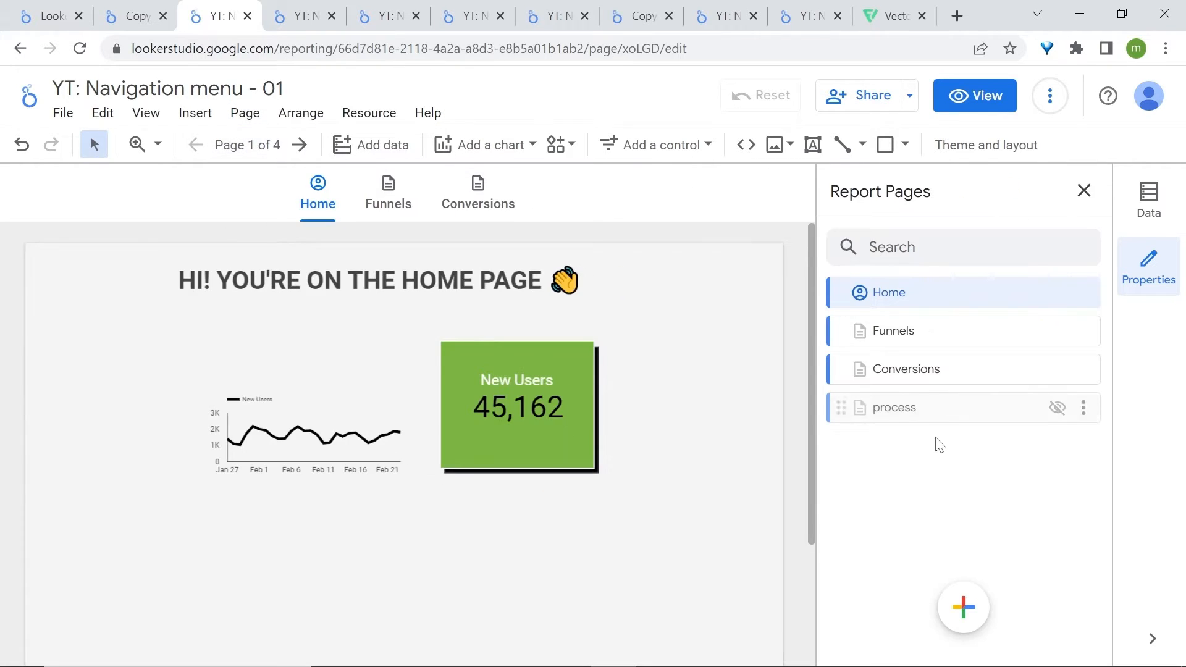
pyautogui.click(963, 607)
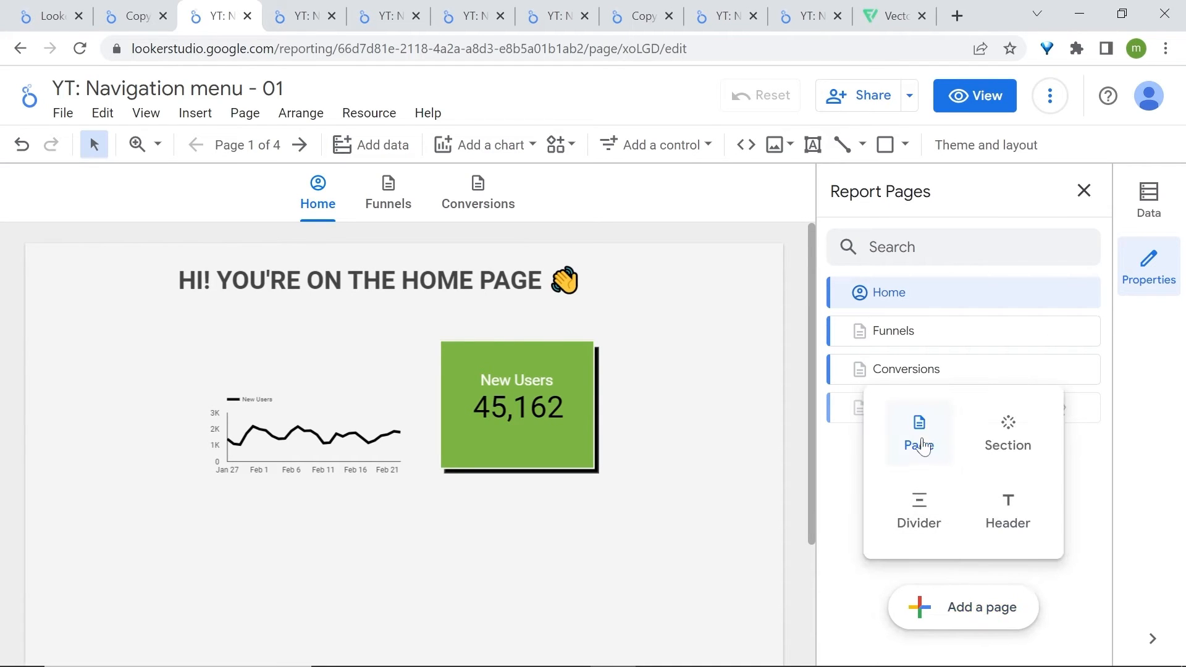
pyautogui.moveTo(973, 613)
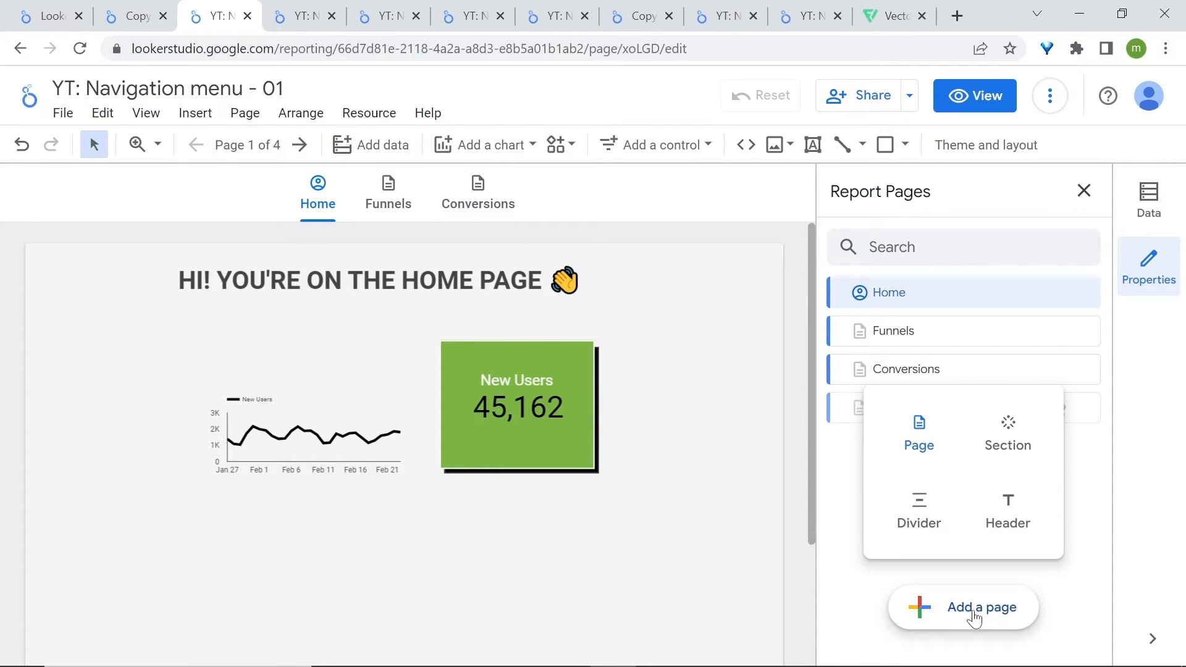
pyautogui.click(918, 432)
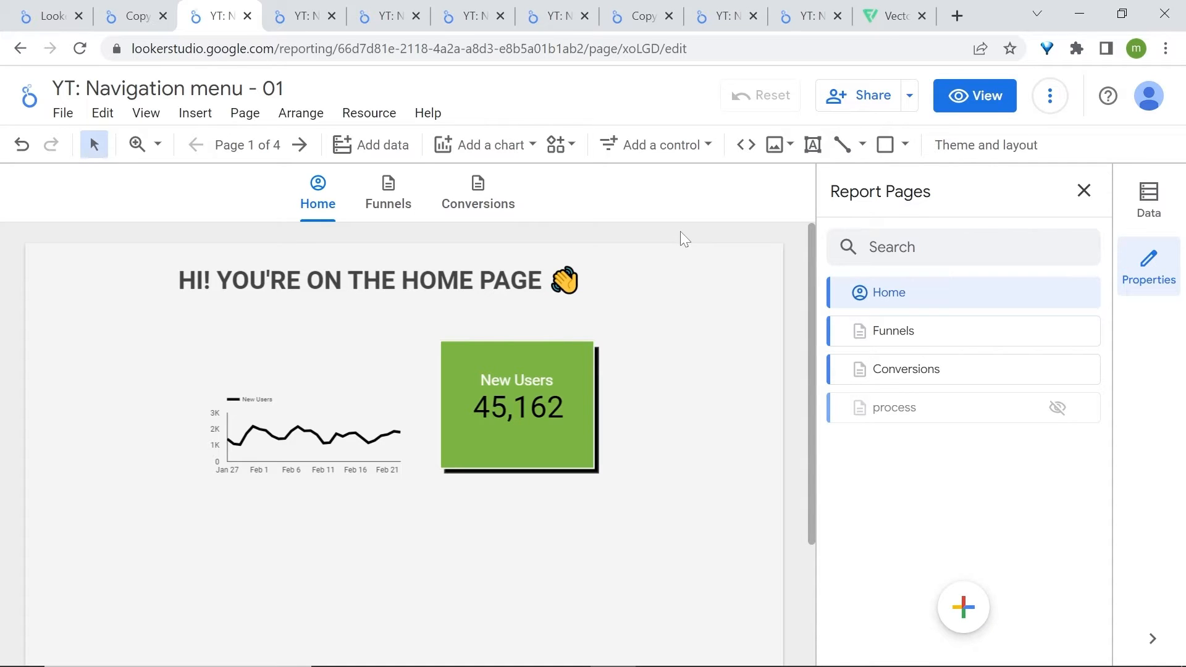
pyautogui.moveTo(986, 145)
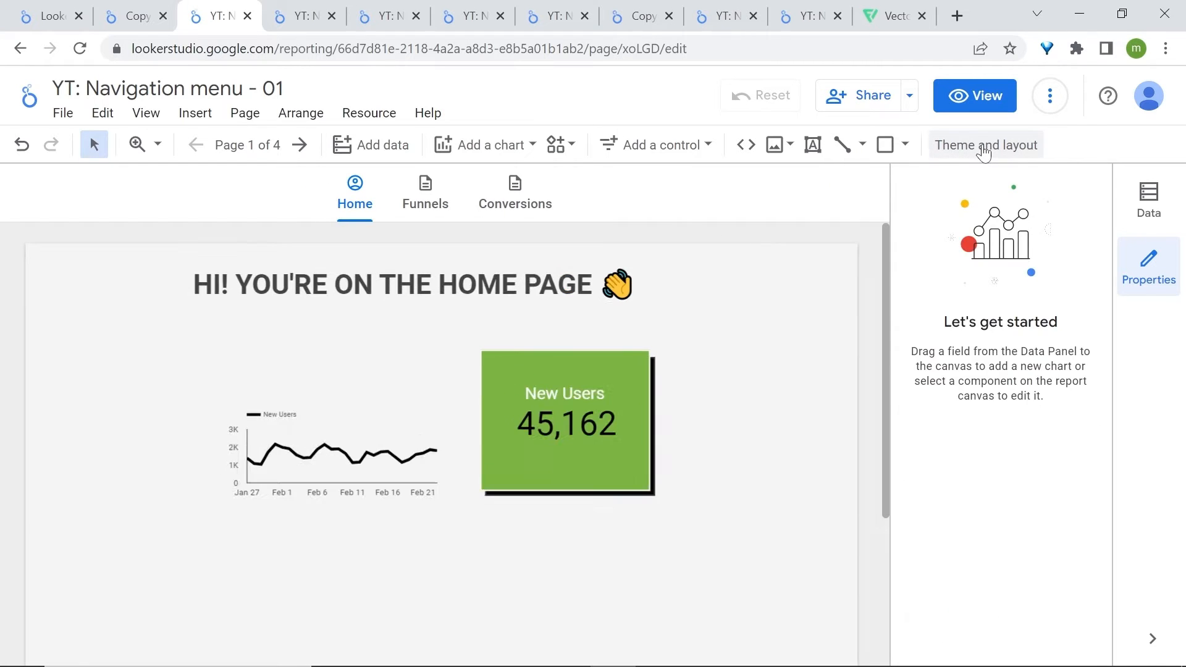
# Review the Navigation type options in the Theme and layout panel's Layout tab
pyautogui.click(986, 145)
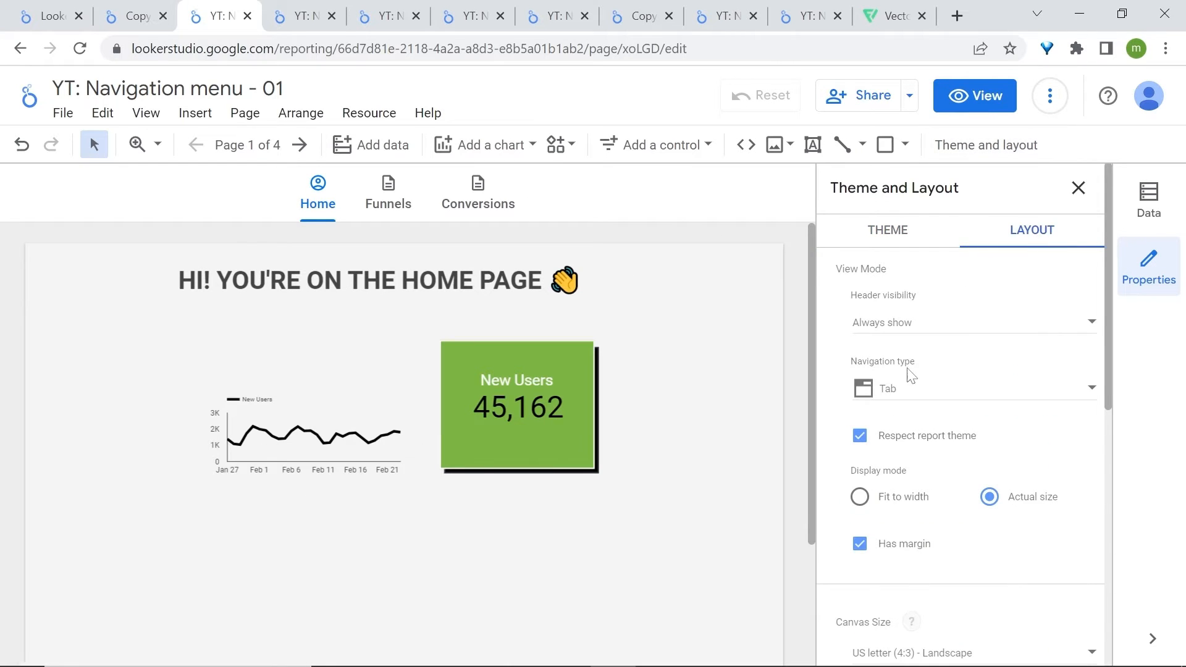
pyautogui.click(971, 388)
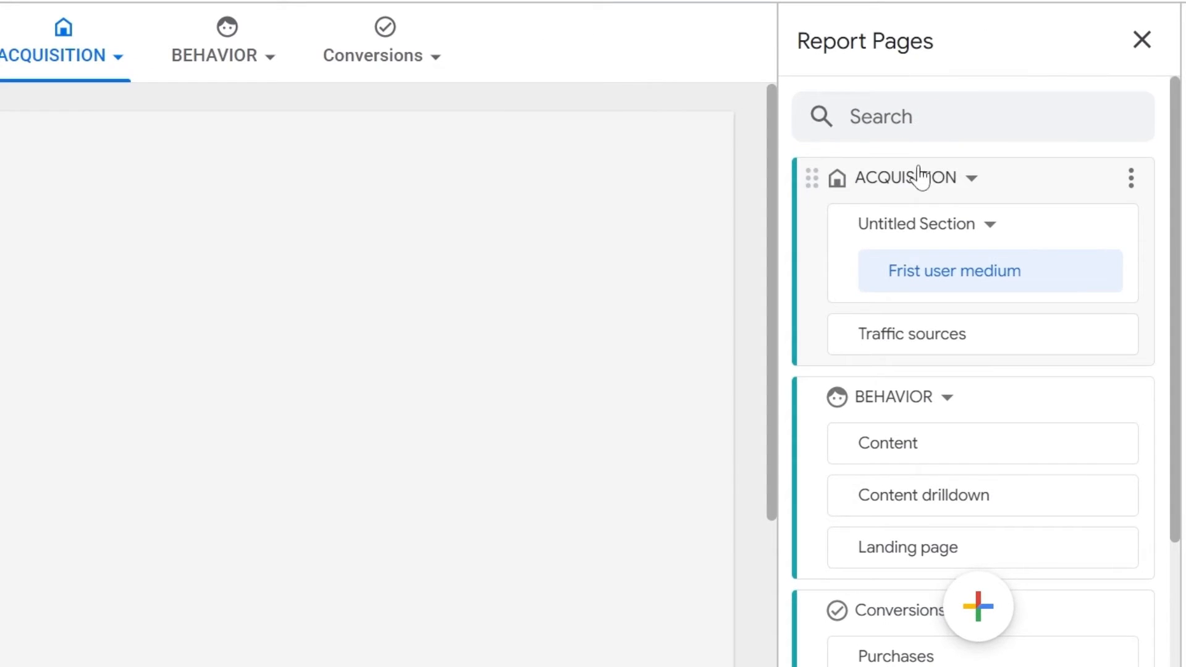
# Scroll through the left-navigation report, then switch to the Navigation menu DS tab
pyautogui.scroll(-3)
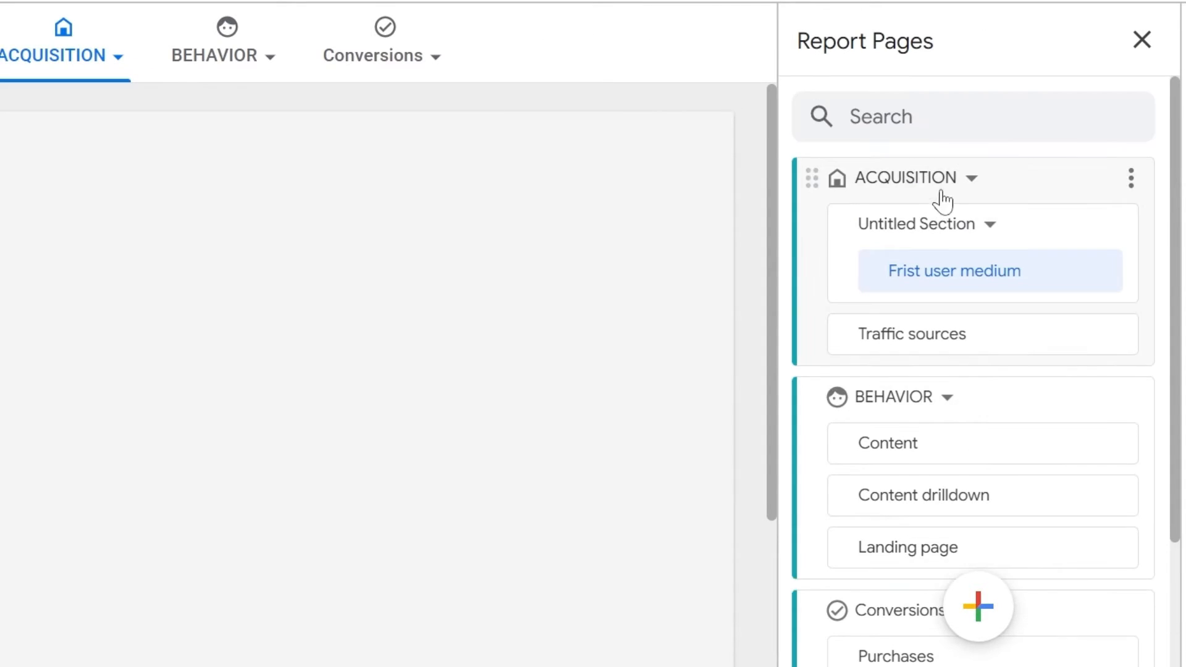
pyautogui.moveTo(948, 350)
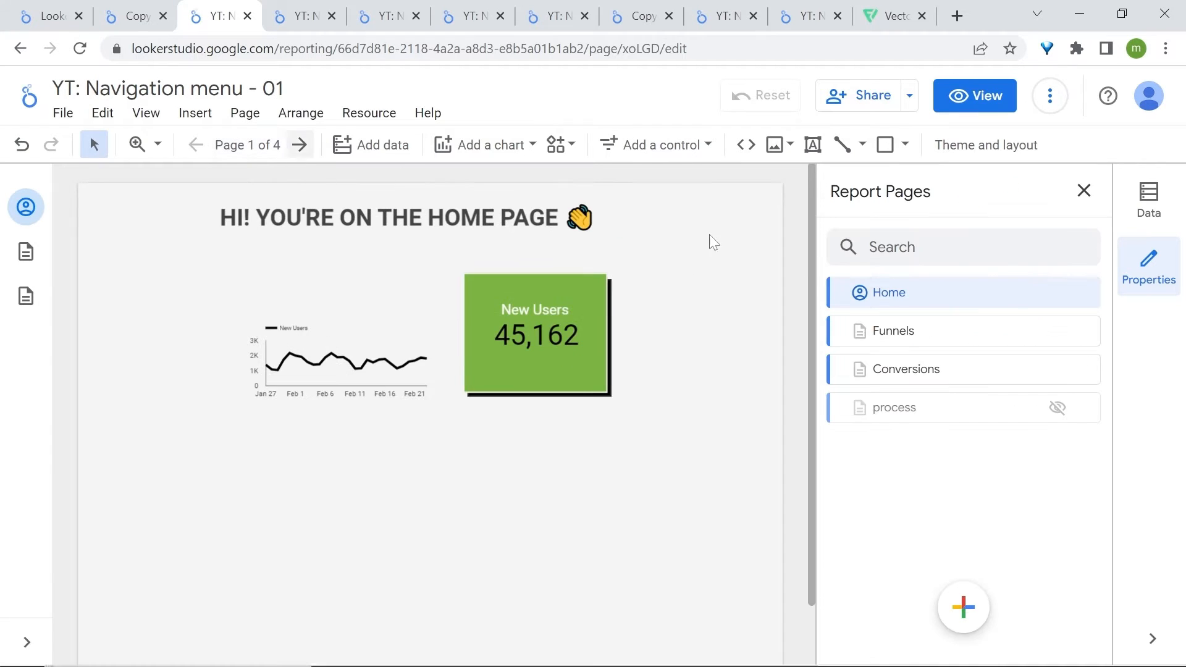
pyautogui.click(963, 608)
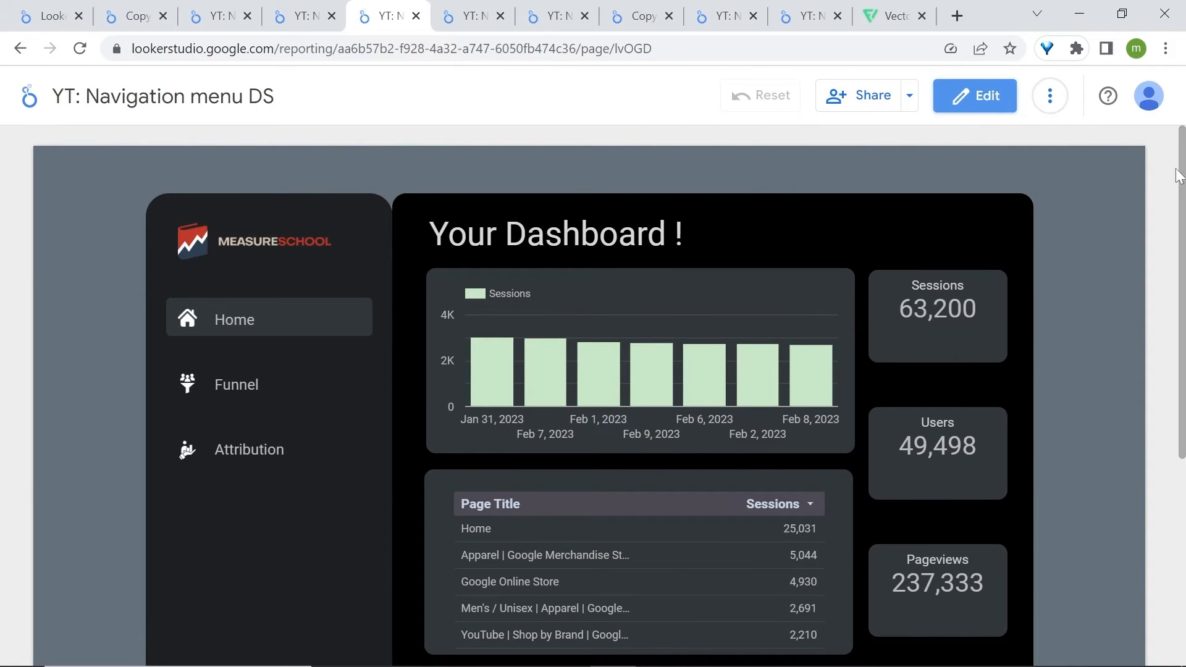
# Page through Navigation menu 3 to the CONVERSIONS page and close the Report Pages panel
pyautogui.scroll(-3)
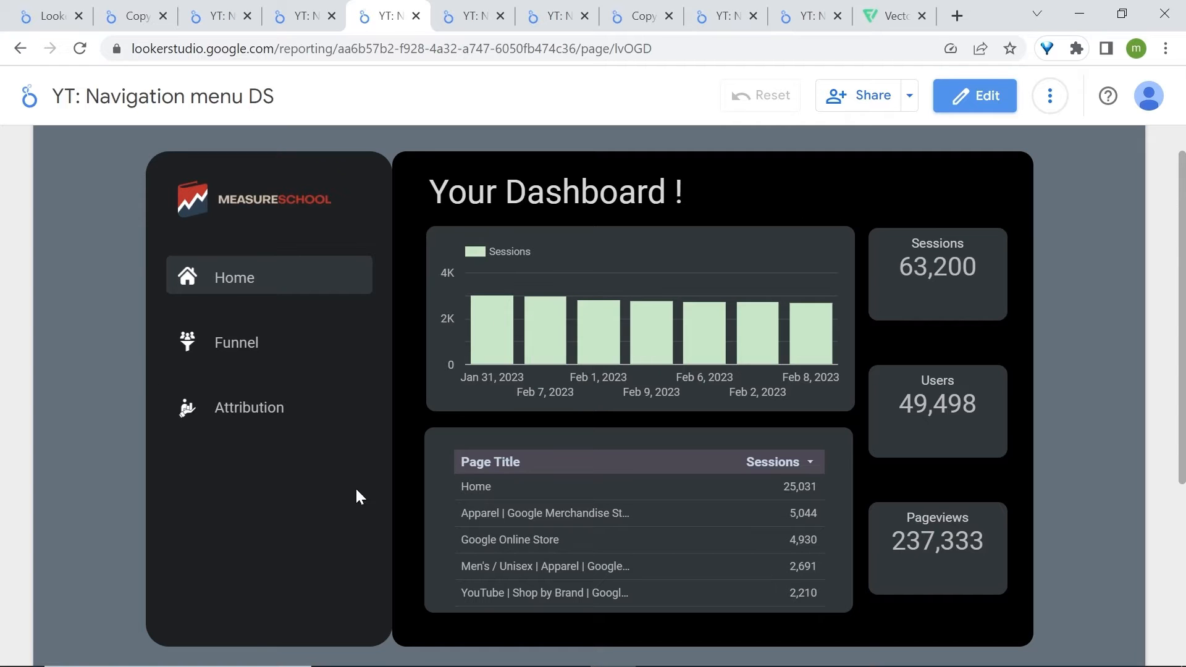
pyautogui.moveTo(136, 247)
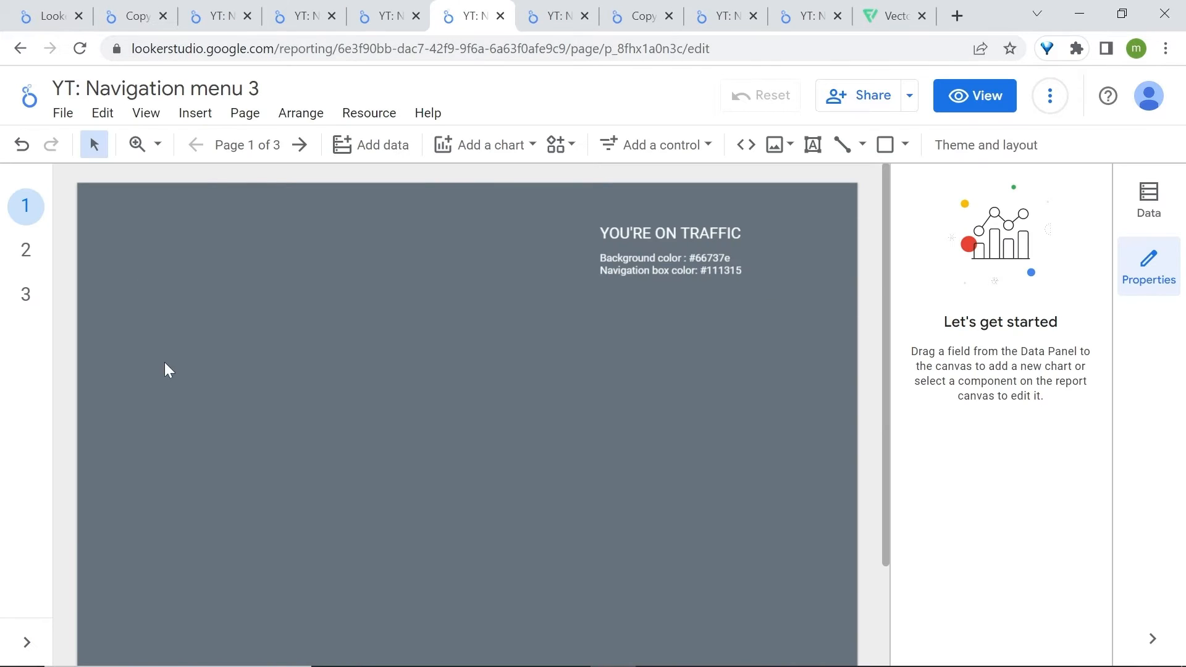
pyautogui.moveTo(246, 145)
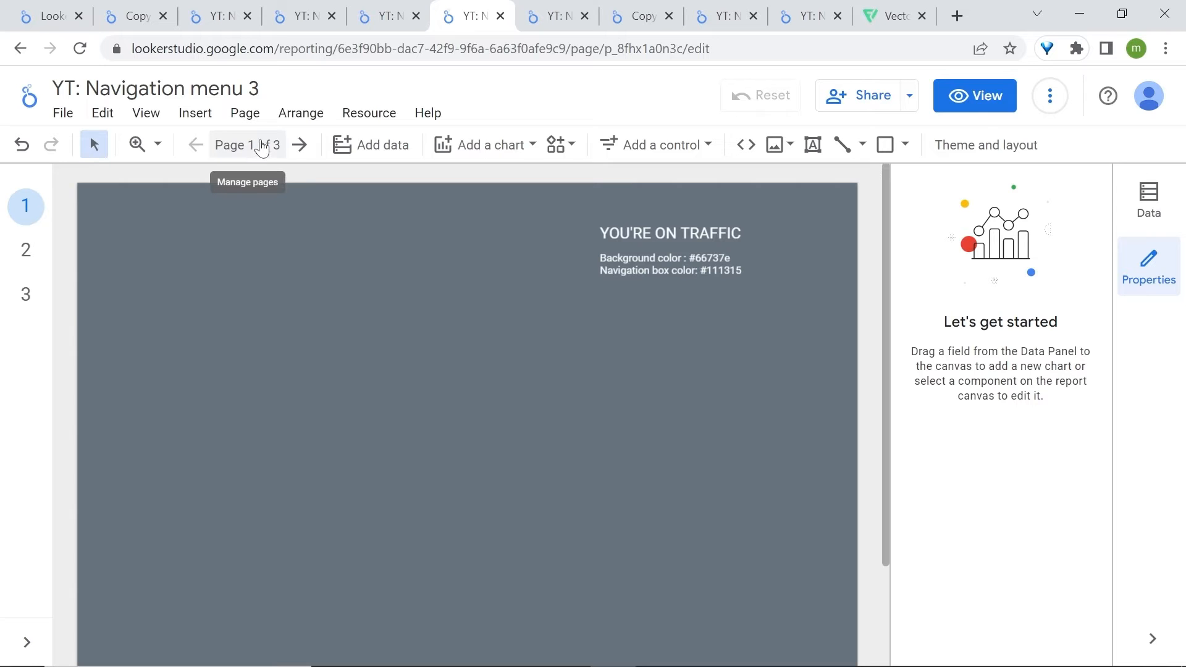
pyautogui.moveTo(481, 209)
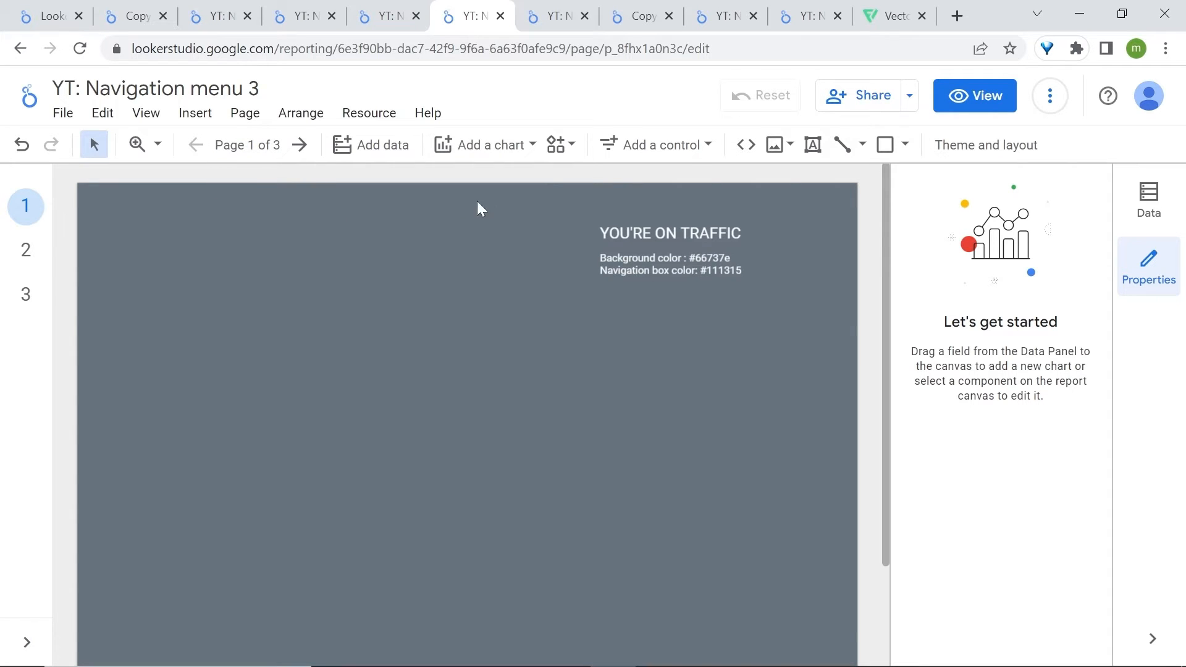
pyautogui.moveTo(251, 174)
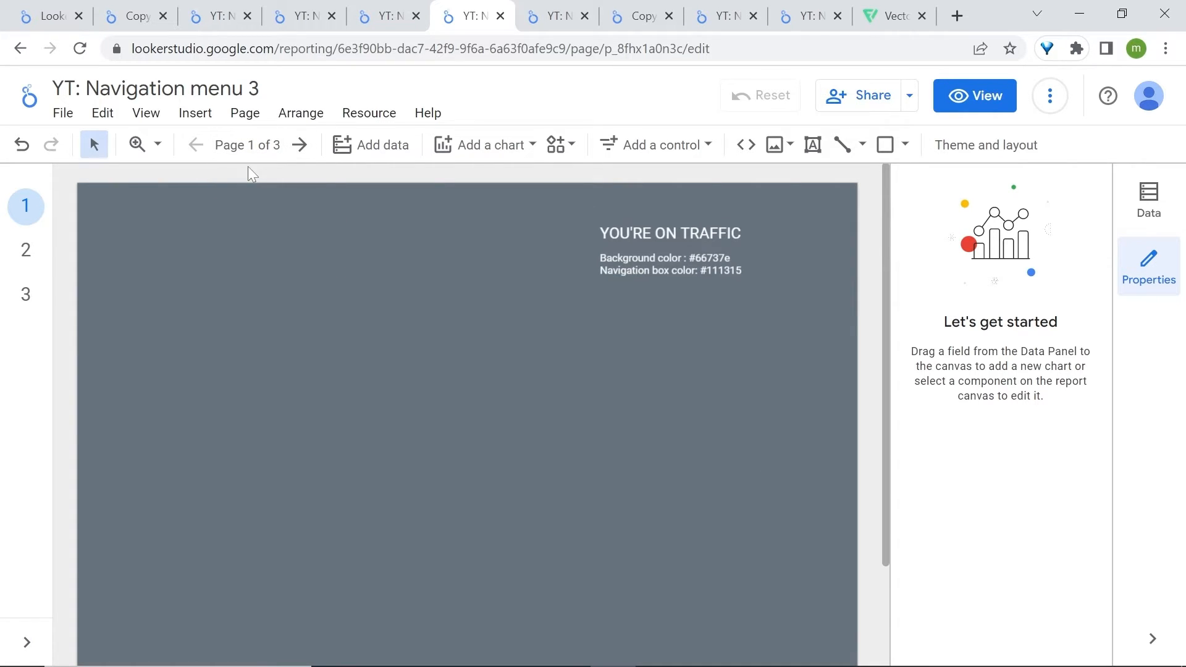
pyautogui.click(300, 145)
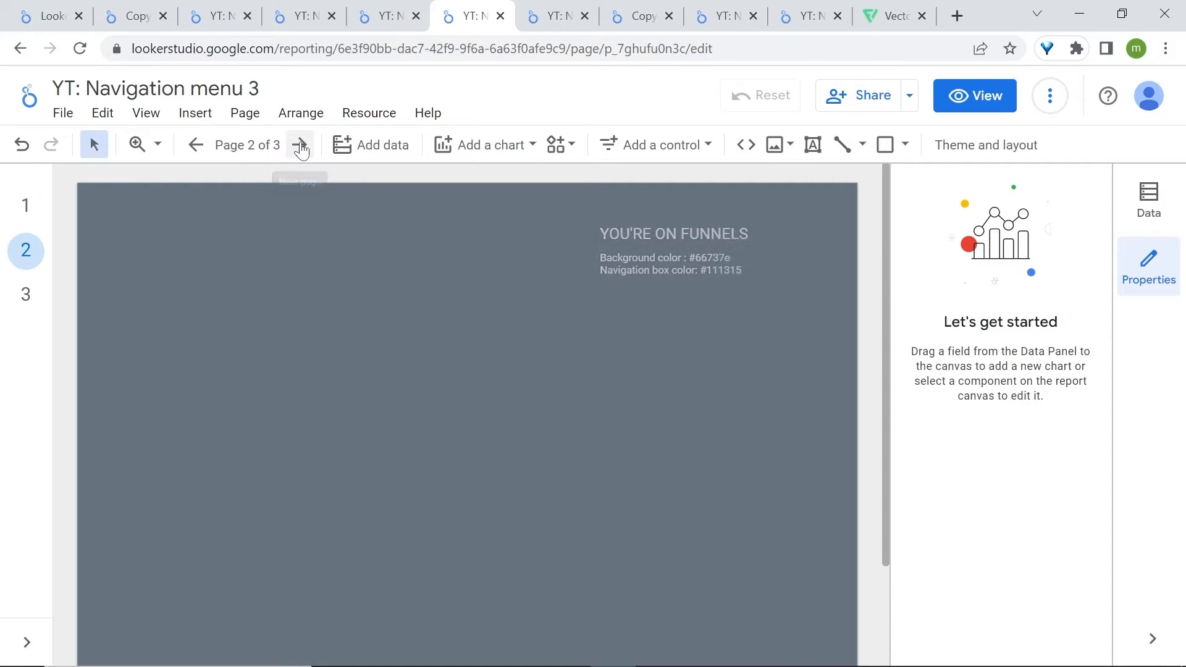
pyautogui.click(300, 145)
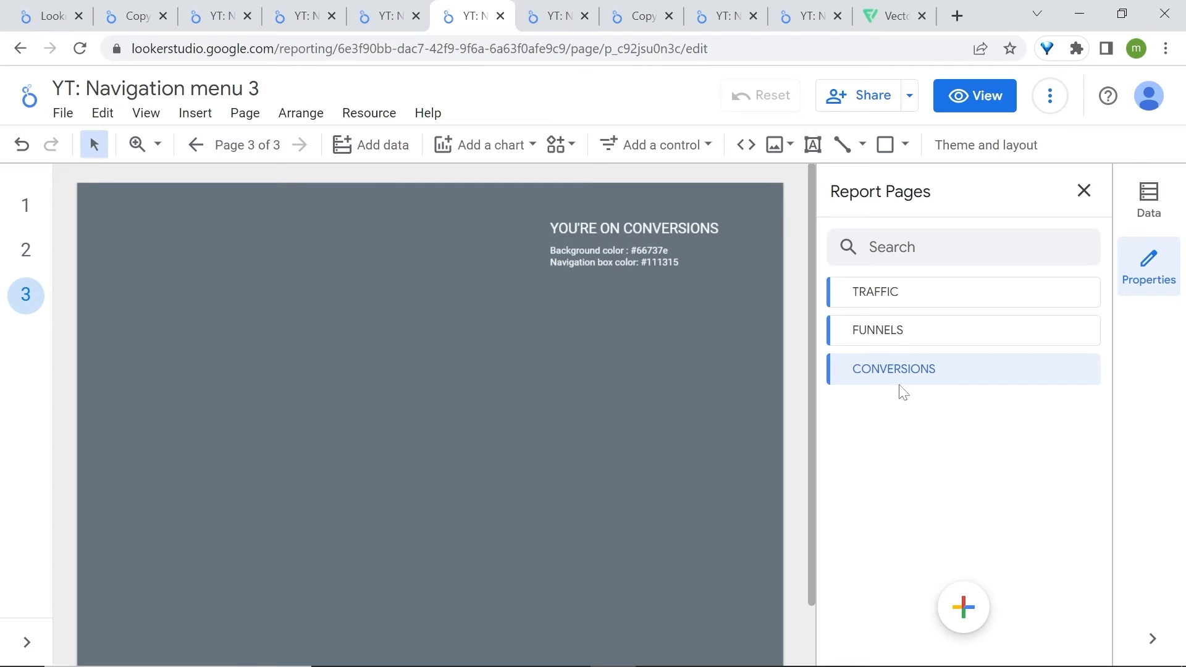
pyautogui.click(1083, 191)
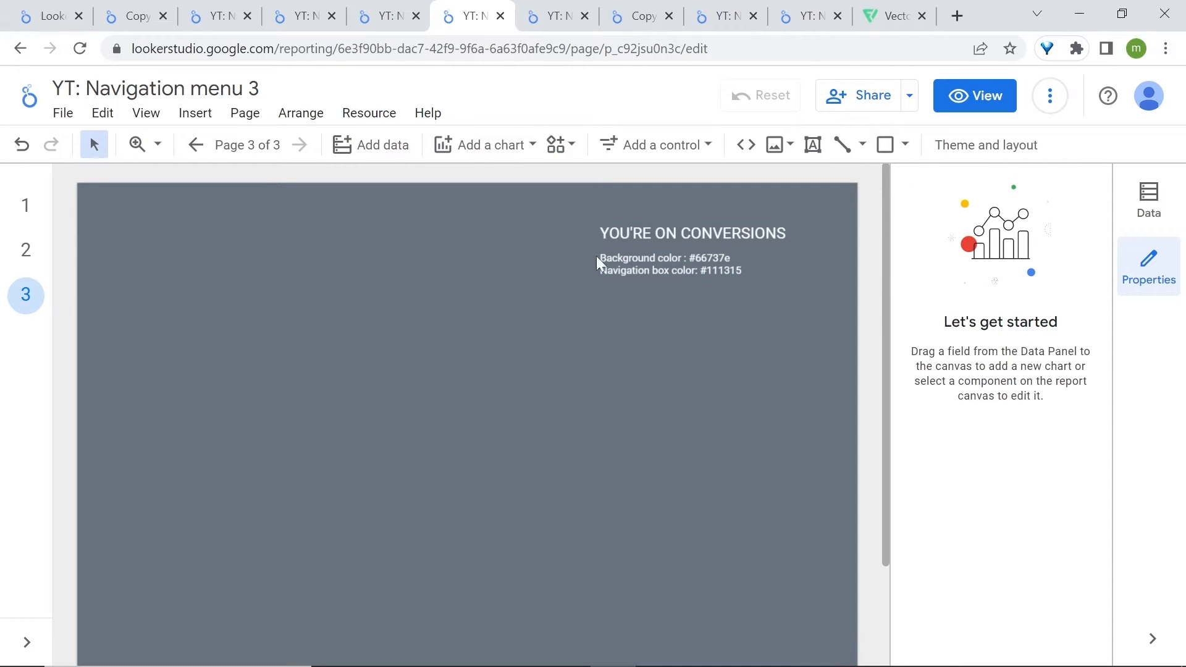
pyautogui.moveTo(313, 235)
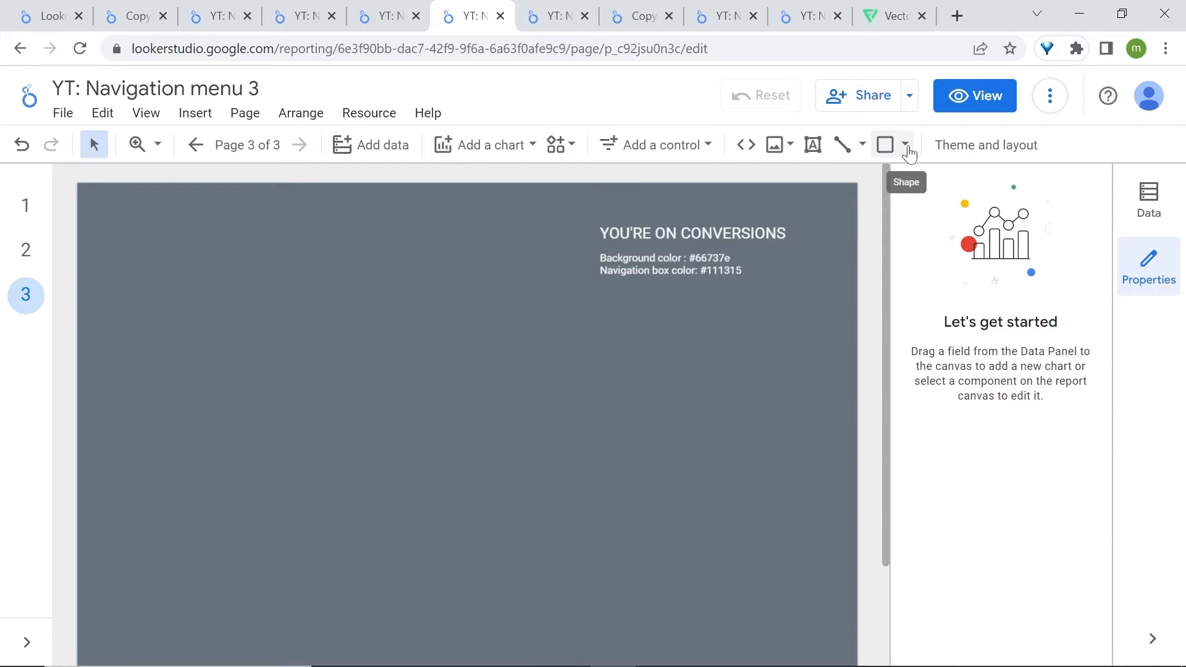
# Draw a tall left-side rectangle with corner radius 25, then switch the report into edit mode
pyautogui.click(884, 144)
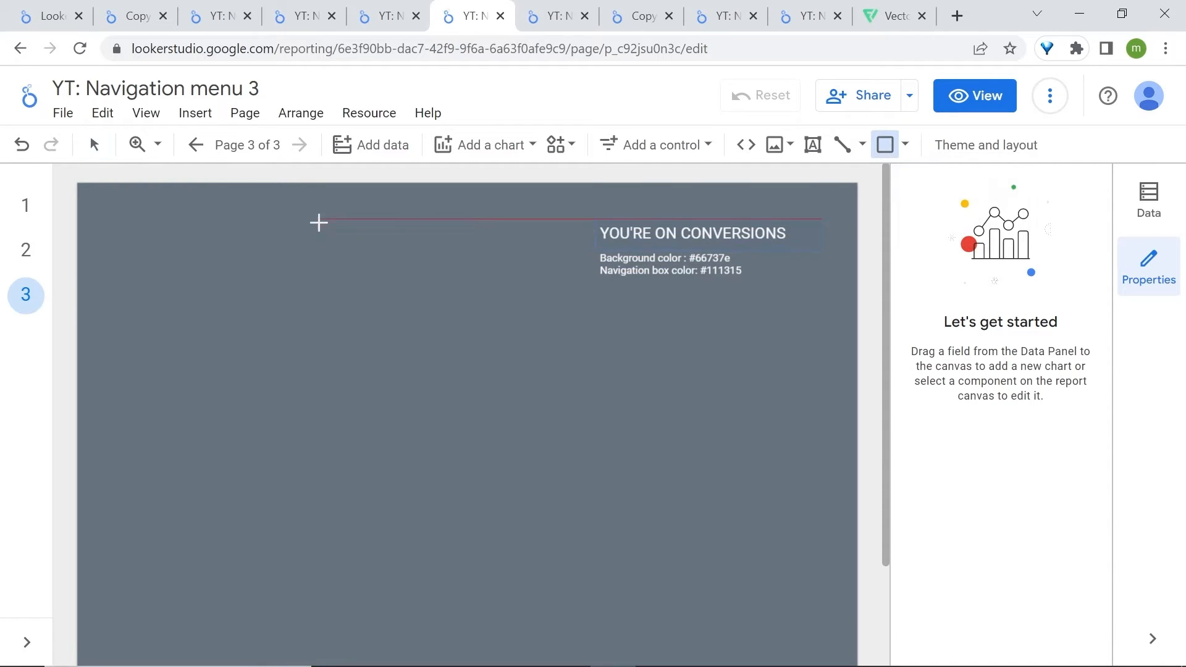
pyautogui.moveTo(317, 219); pyautogui.dragTo(514, 543)
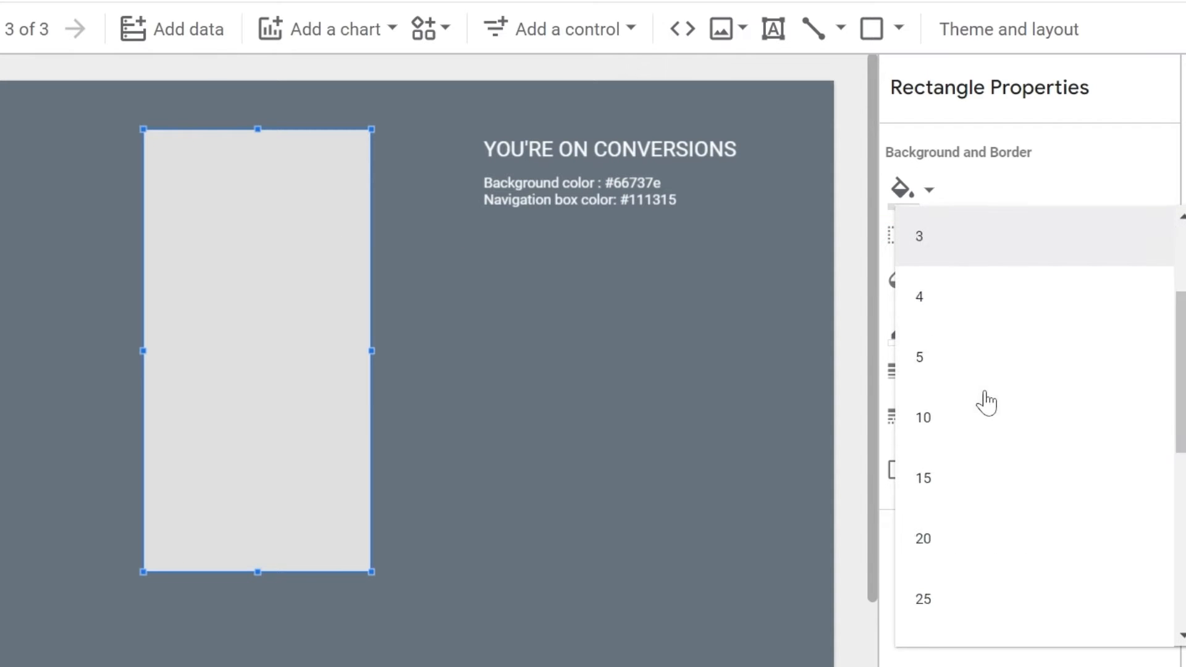
pyautogui.click(920, 236)
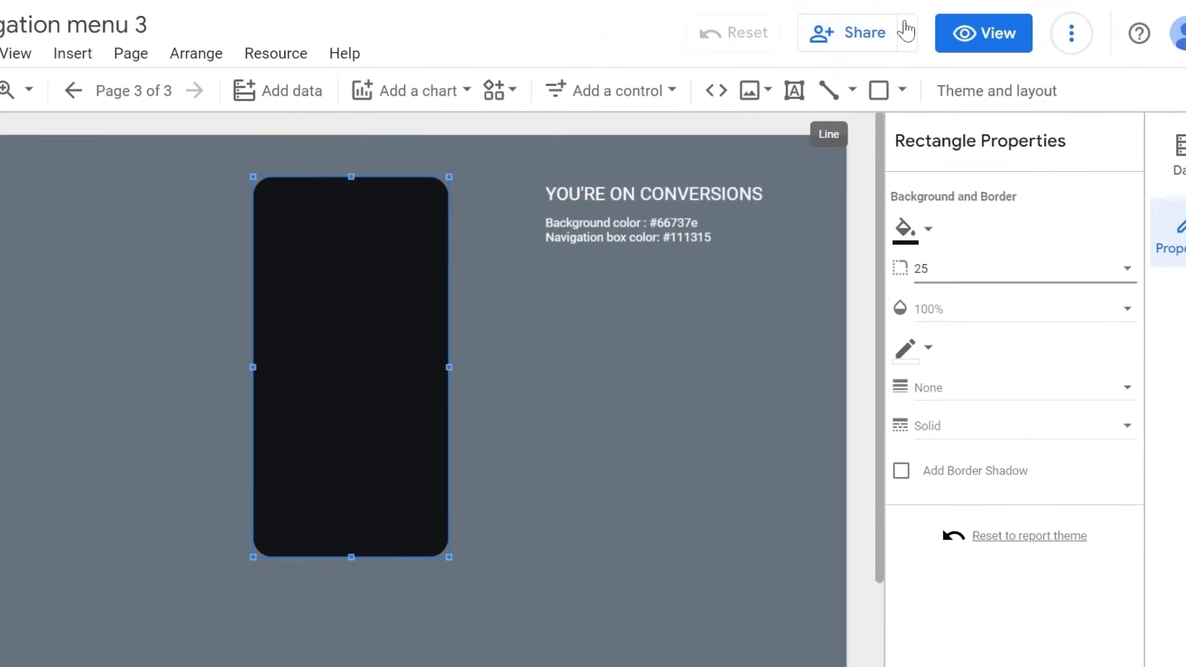
pyautogui.click(983, 32)
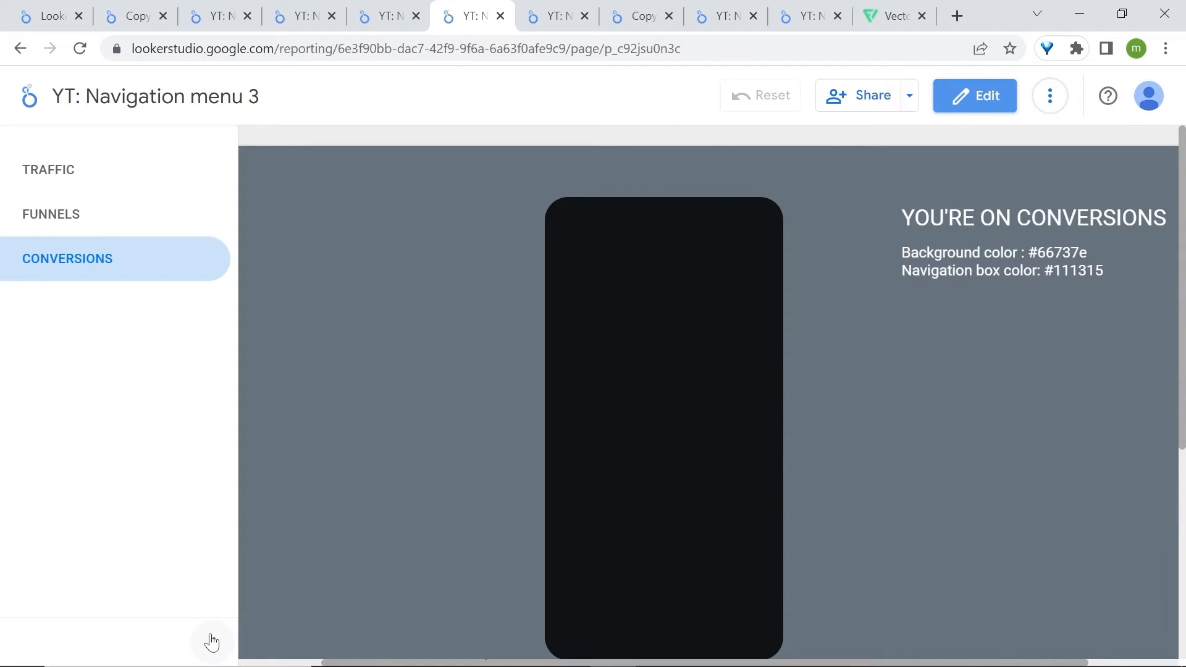
pyautogui.click(975, 95)
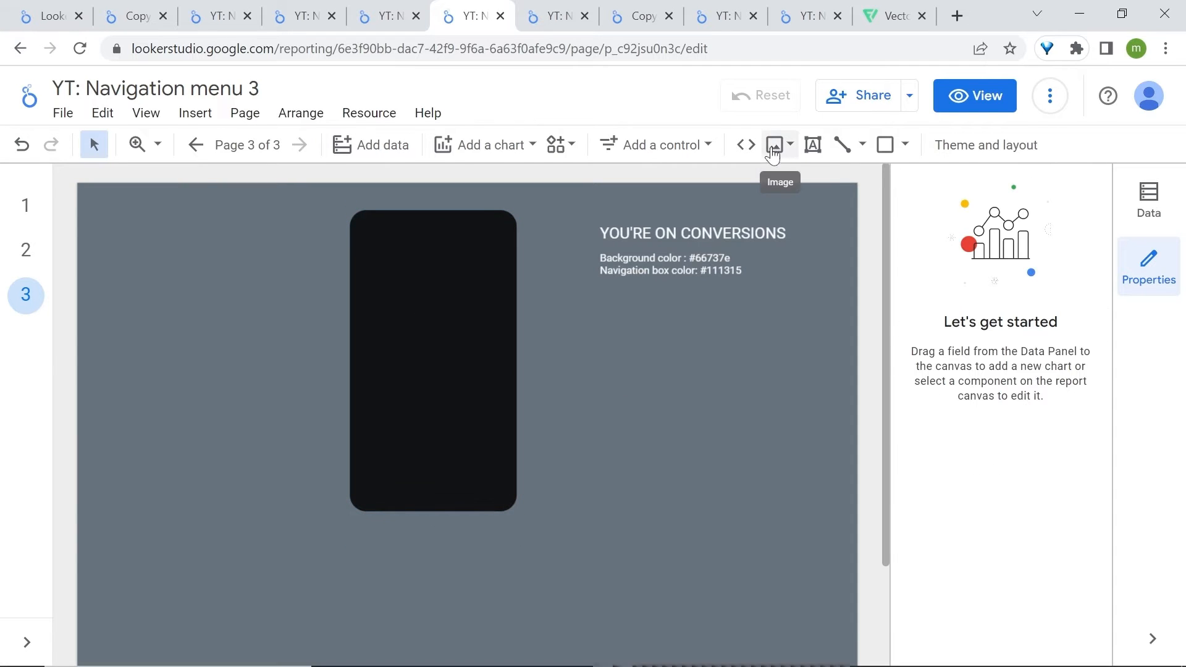
# Upload the MeasureSchool logo from the Icons folder and resize it inside the navigation box
pyautogui.click(775, 145)
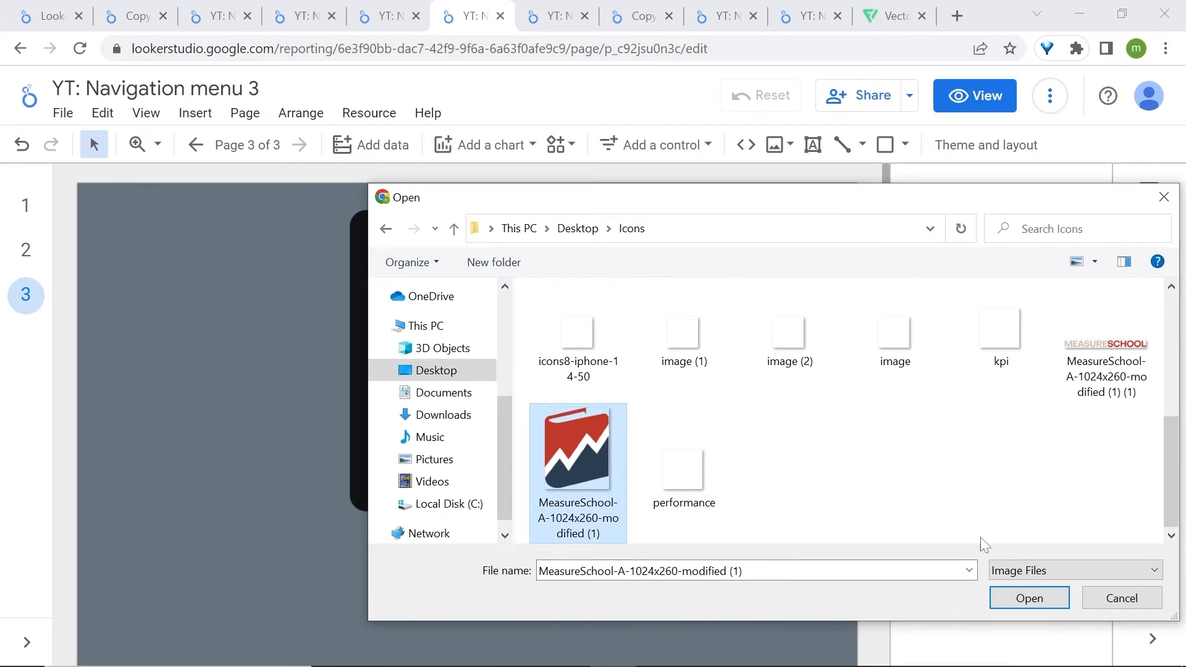
pyautogui.click(1028, 598)
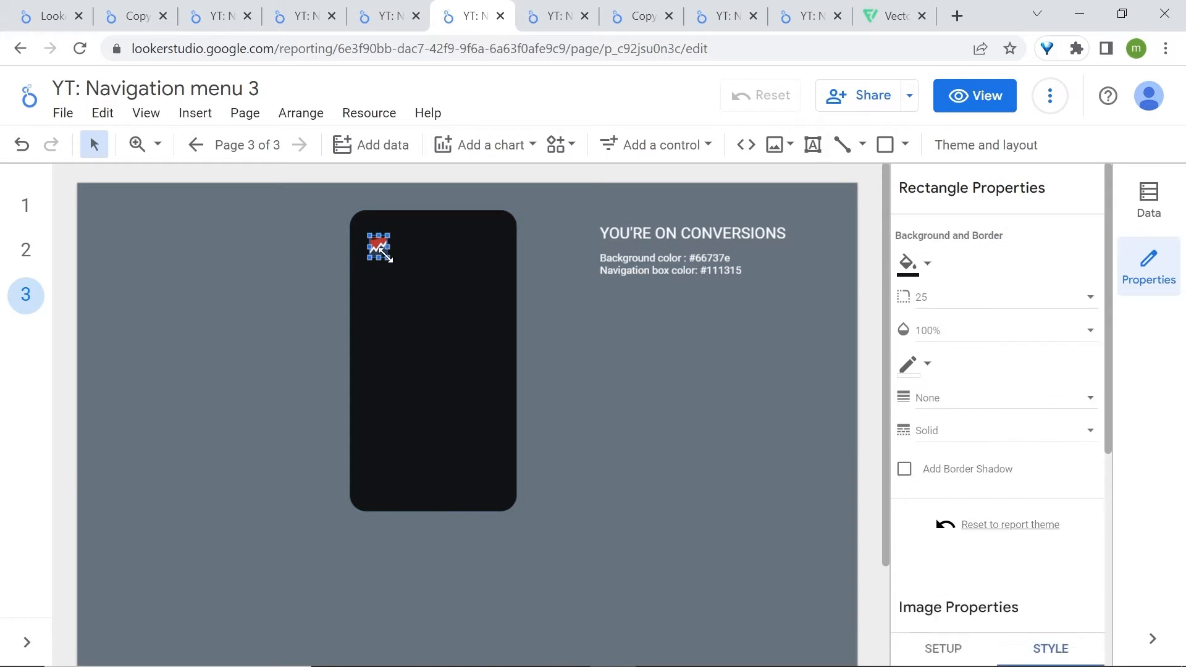
pyautogui.click(773, 144)
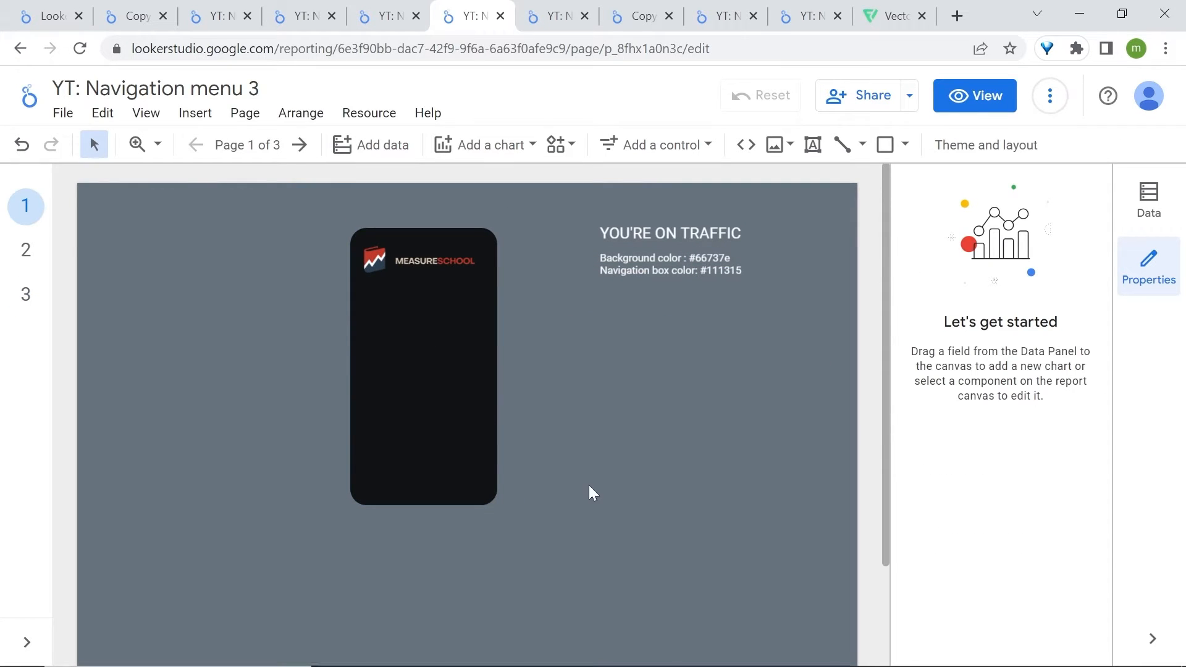
pyautogui.moveTo(526, 474)
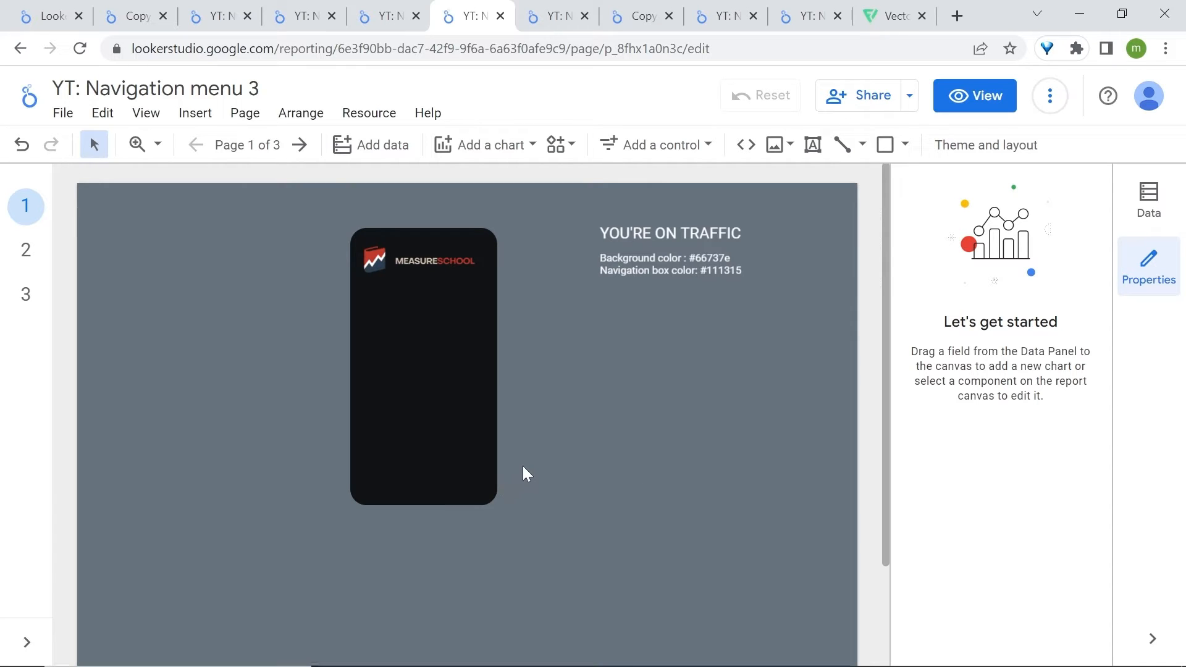
pyautogui.moveTo(555, 476)
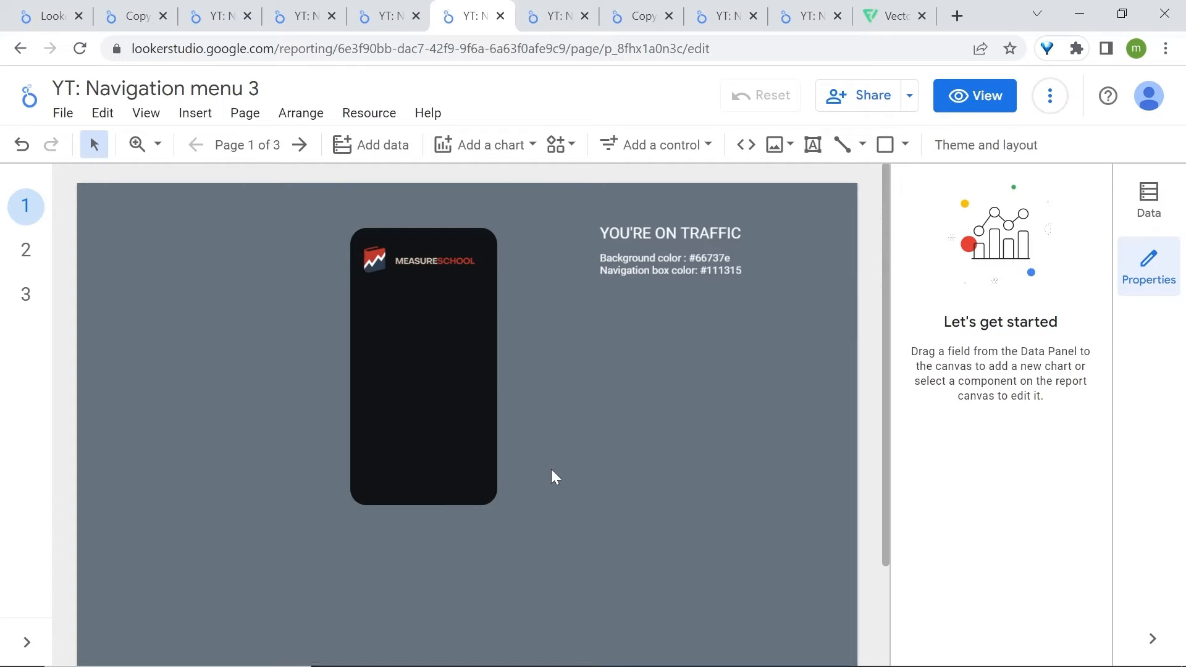
pyautogui.moveTo(425, 339)
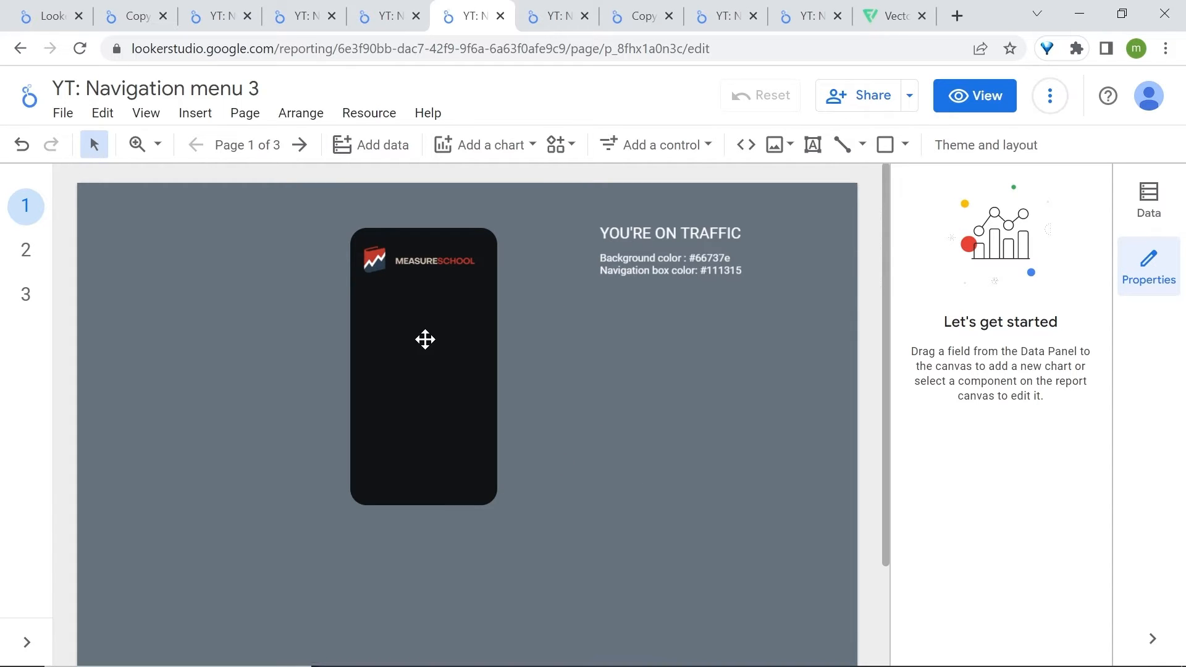
pyautogui.moveTo(424, 431)
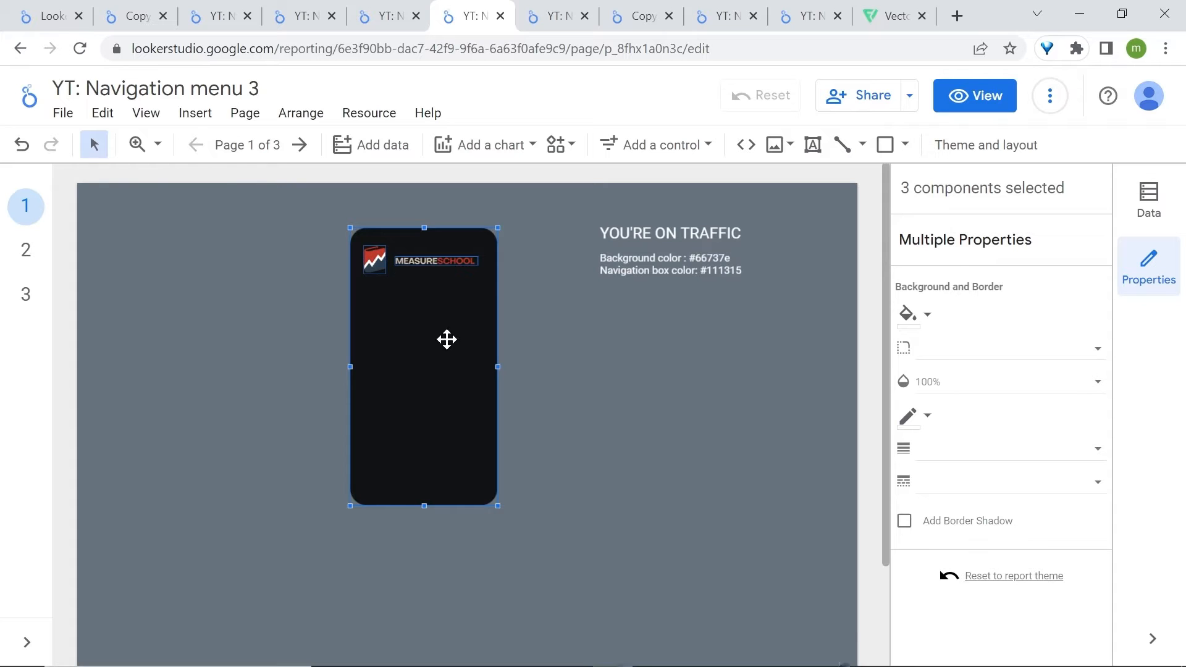
# Make the navigation box and logo report-level, then move to another report page
pyautogui.rightClick(446, 339)
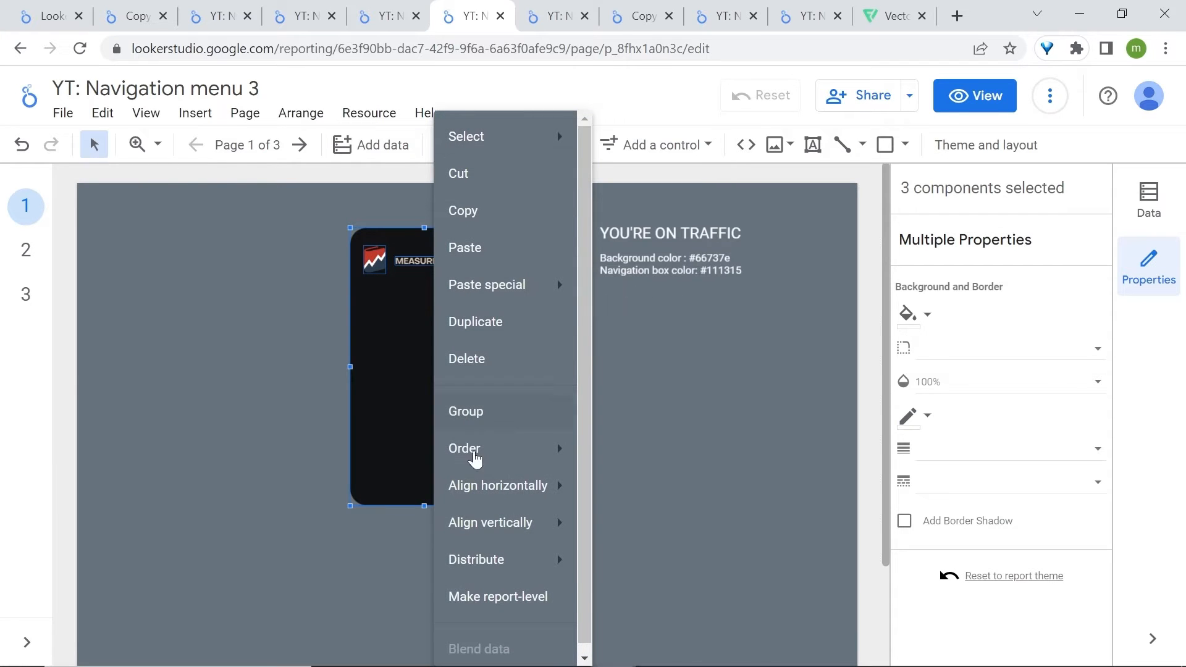
pyautogui.moveTo(497, 587)
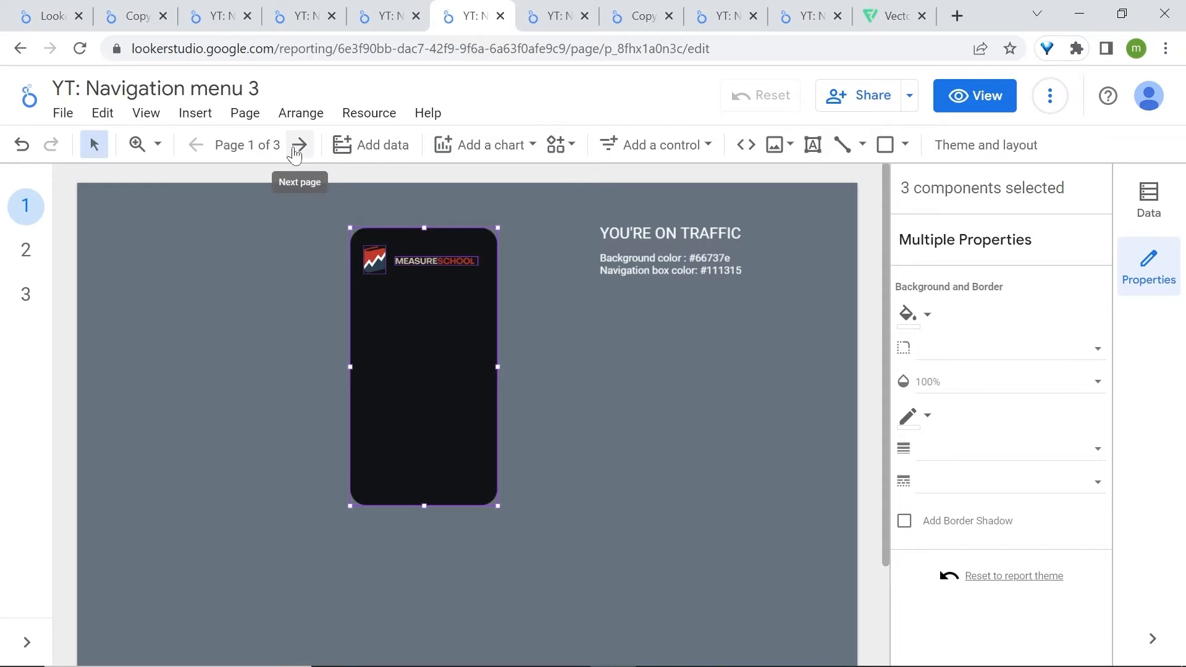
pyautogui.click(299, 144)
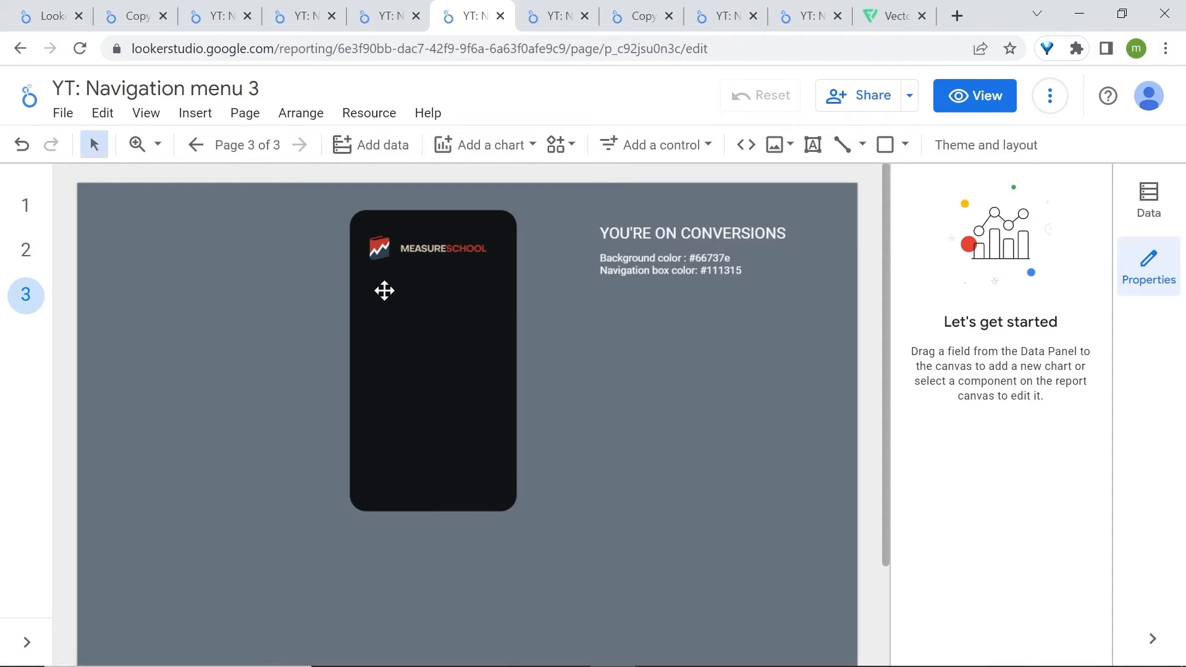
pyautogui.moveTo(908, 159)
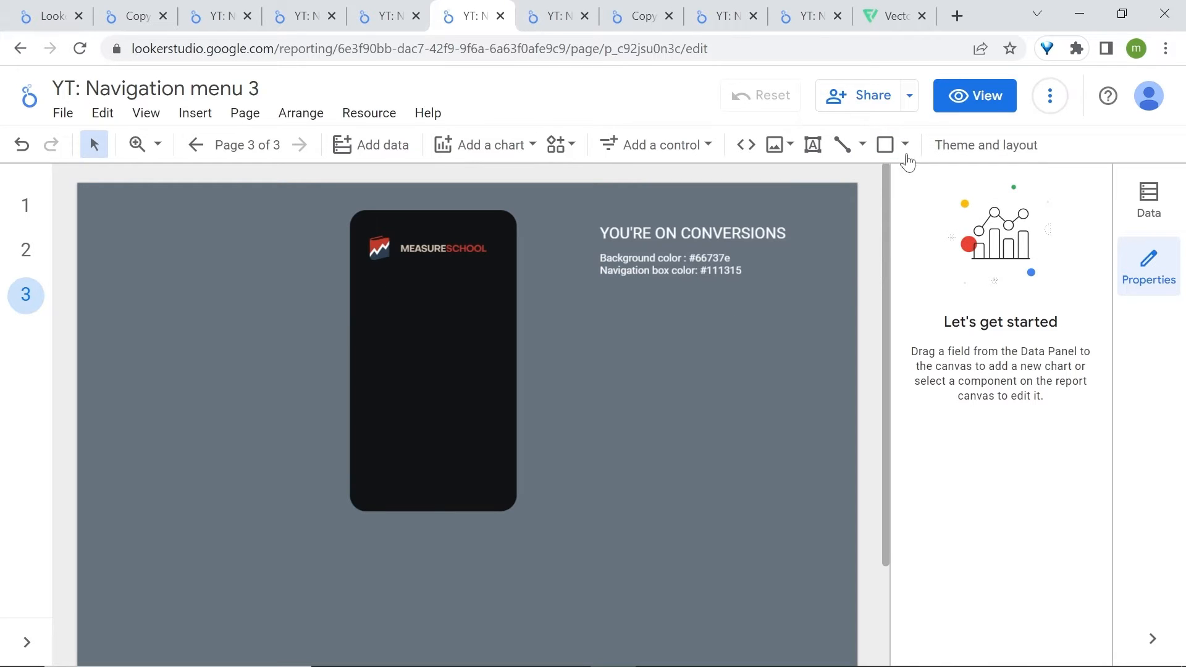
# Draw a bar across the navigation box and fill it with custom colour #2a2f34
pyautogui.click(885, 145)
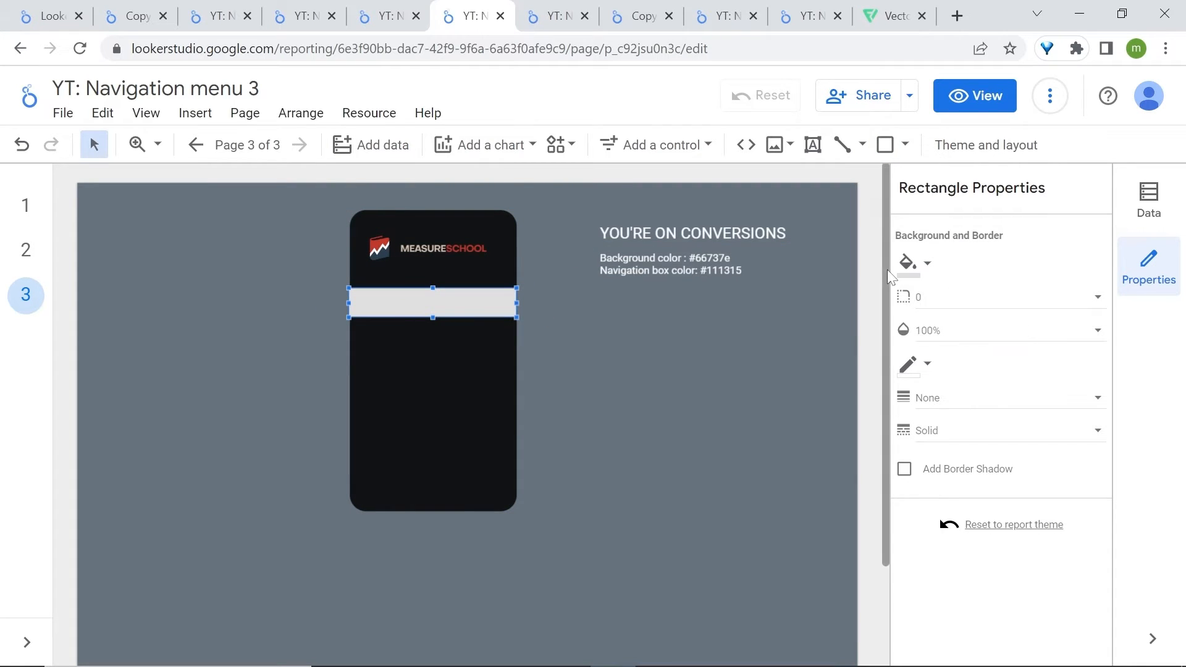
pyautogui.click(909, 262)
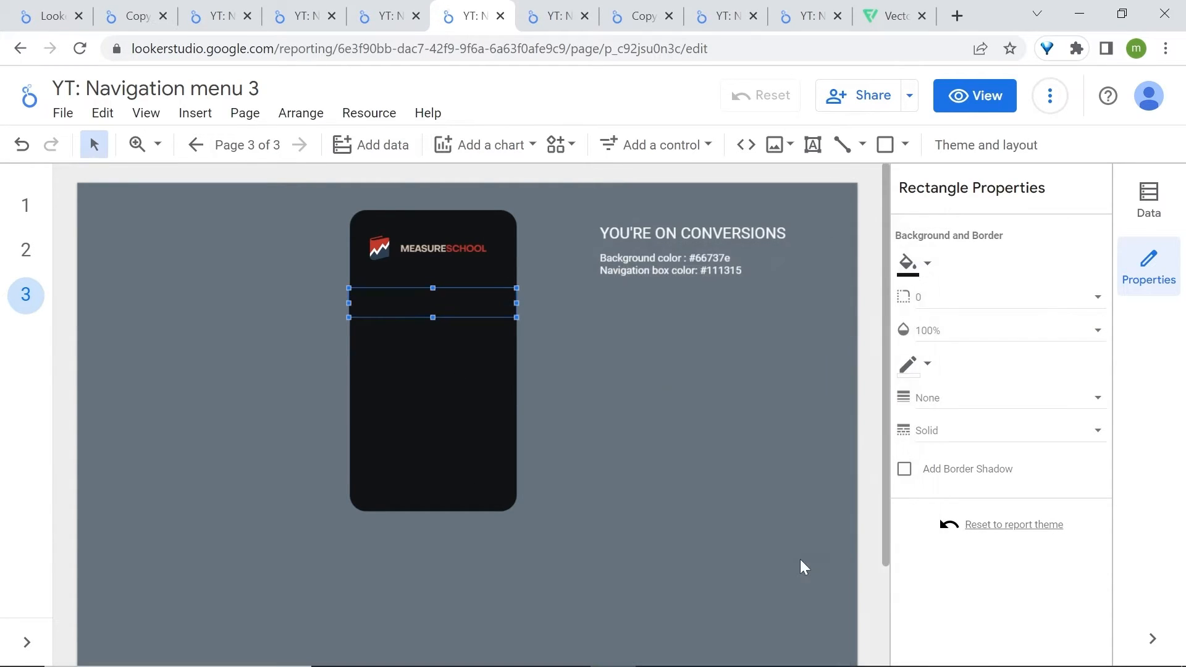
pyautogui.moveTo(907, 269)
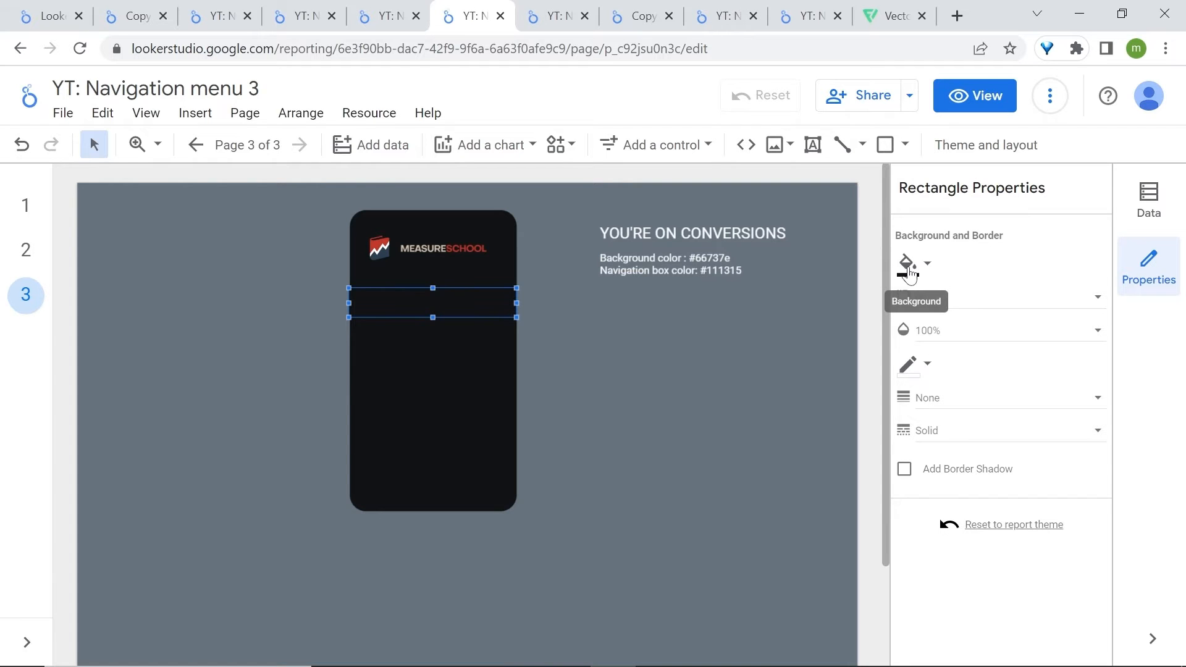
pyautogui.click(905, 262)
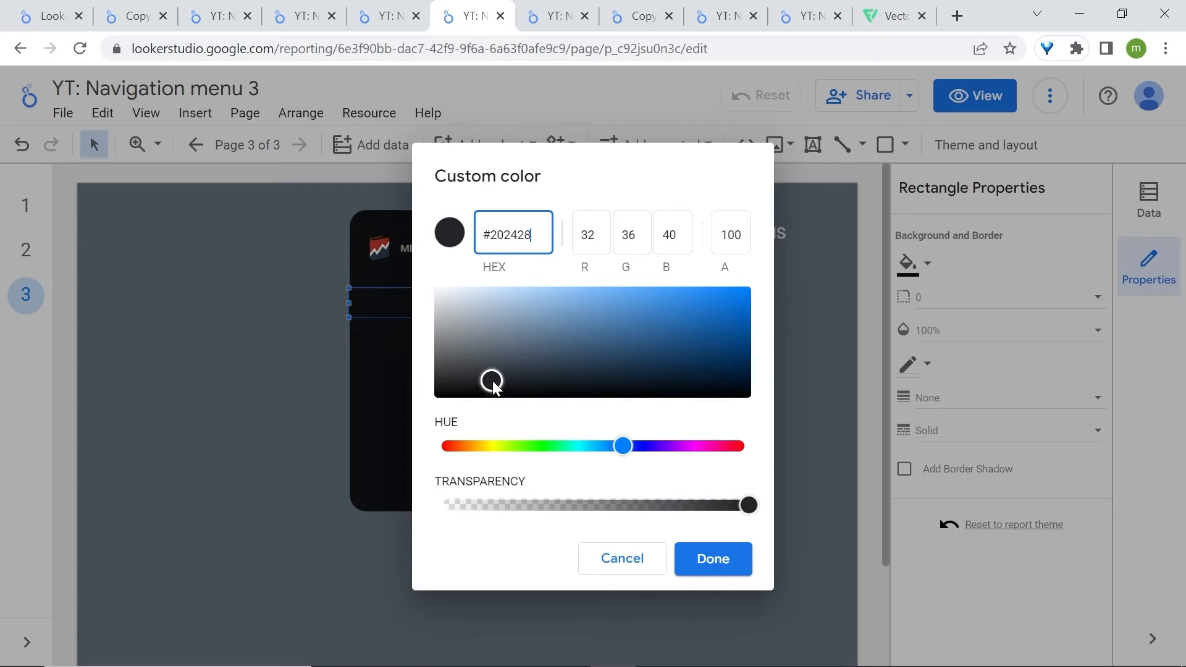
pyautogui.click(494, 377)
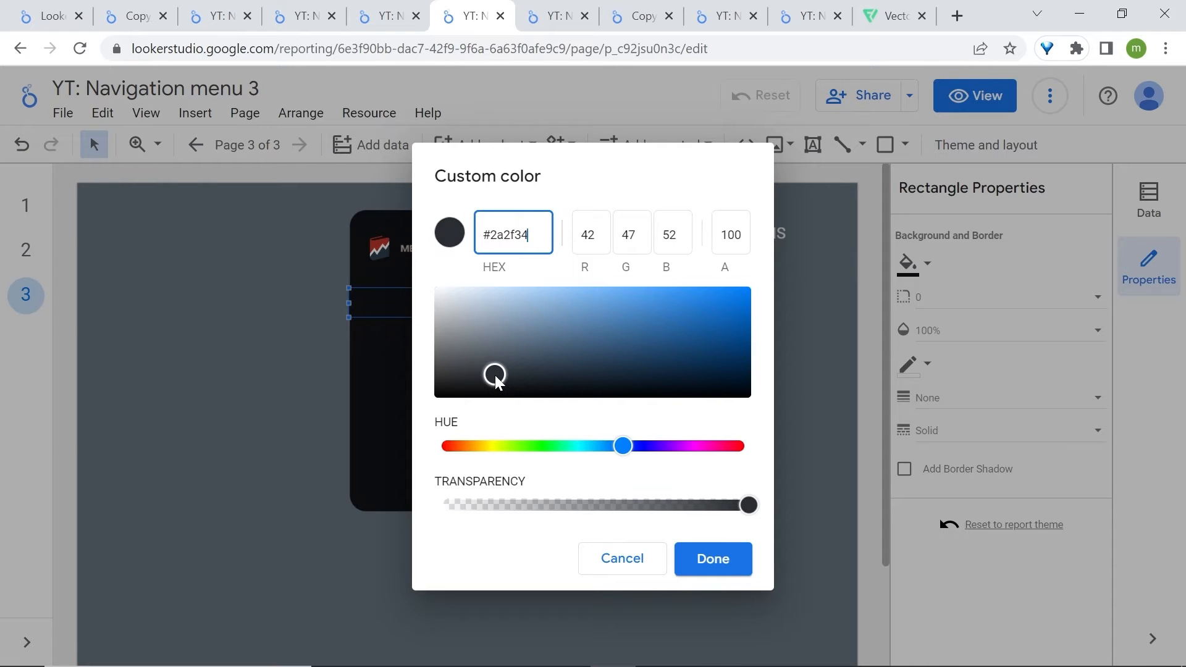
pyautogui.click(711, 559)
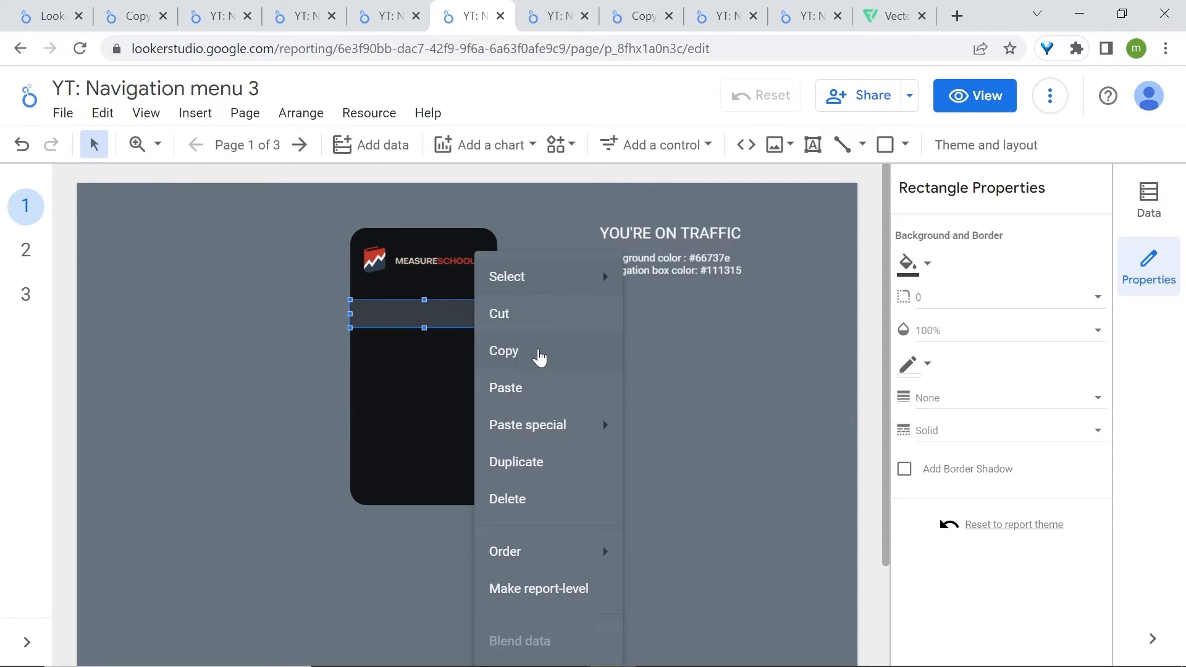
pyautogui.moveTo(529, 461)
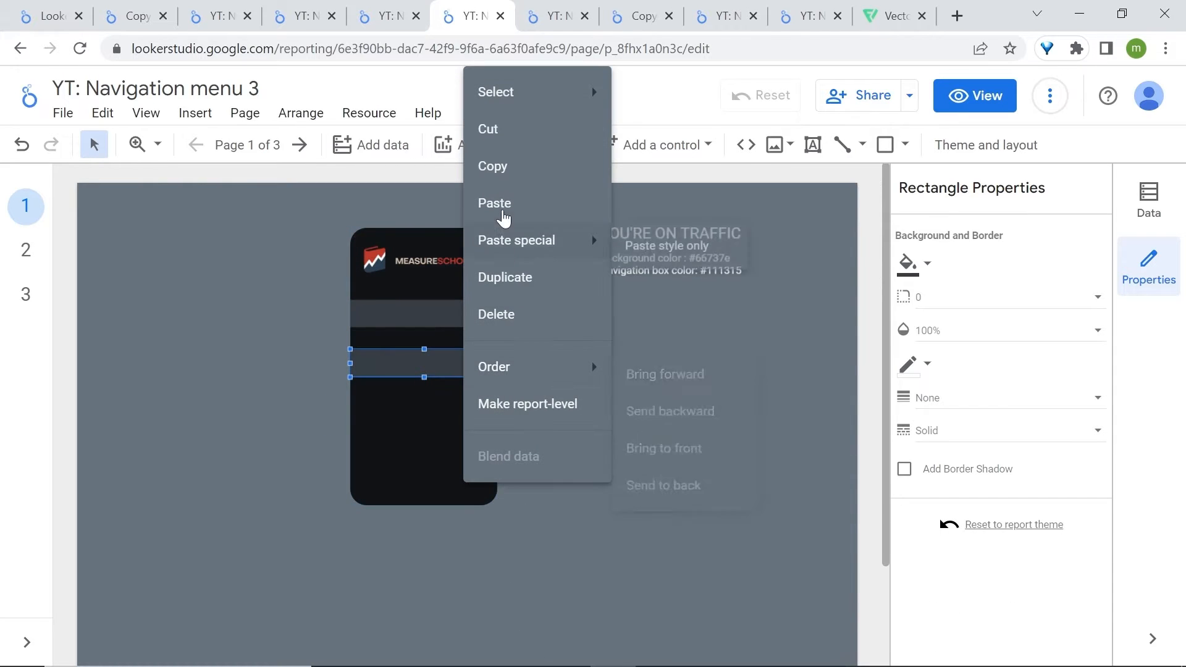
# Paste bar copies to make three, then copy the bars onto the FUNNELS and CONVERSIONS pages
pyautogui.click(594, 410)
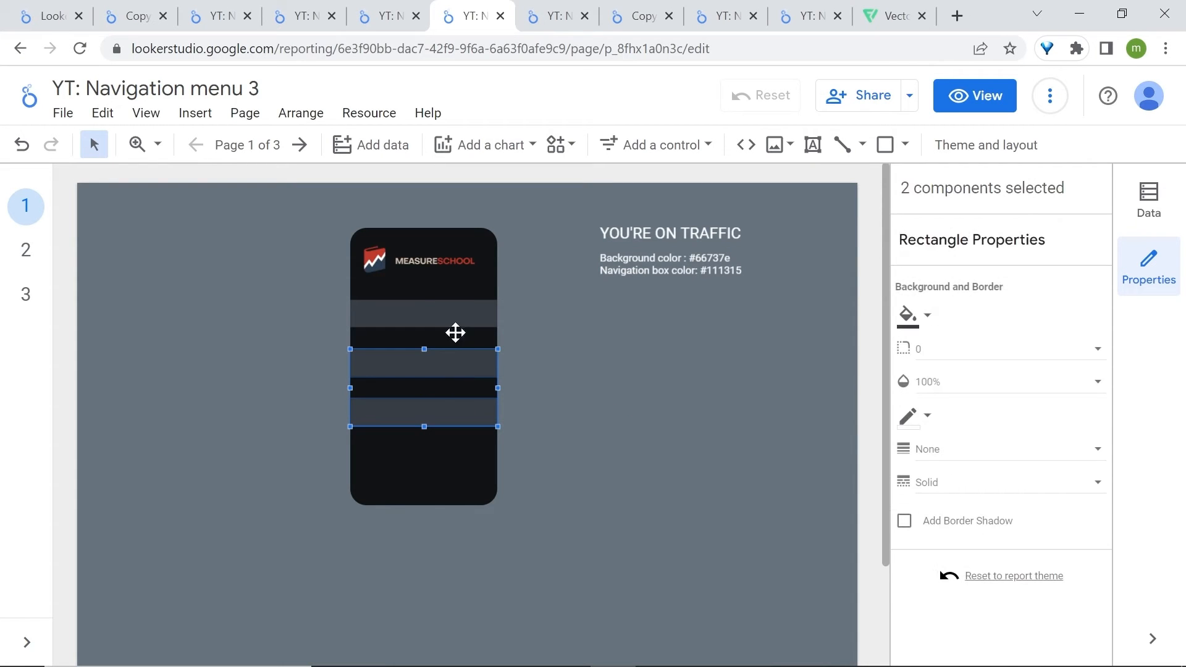
pyautogui.rightClick(424, 318)
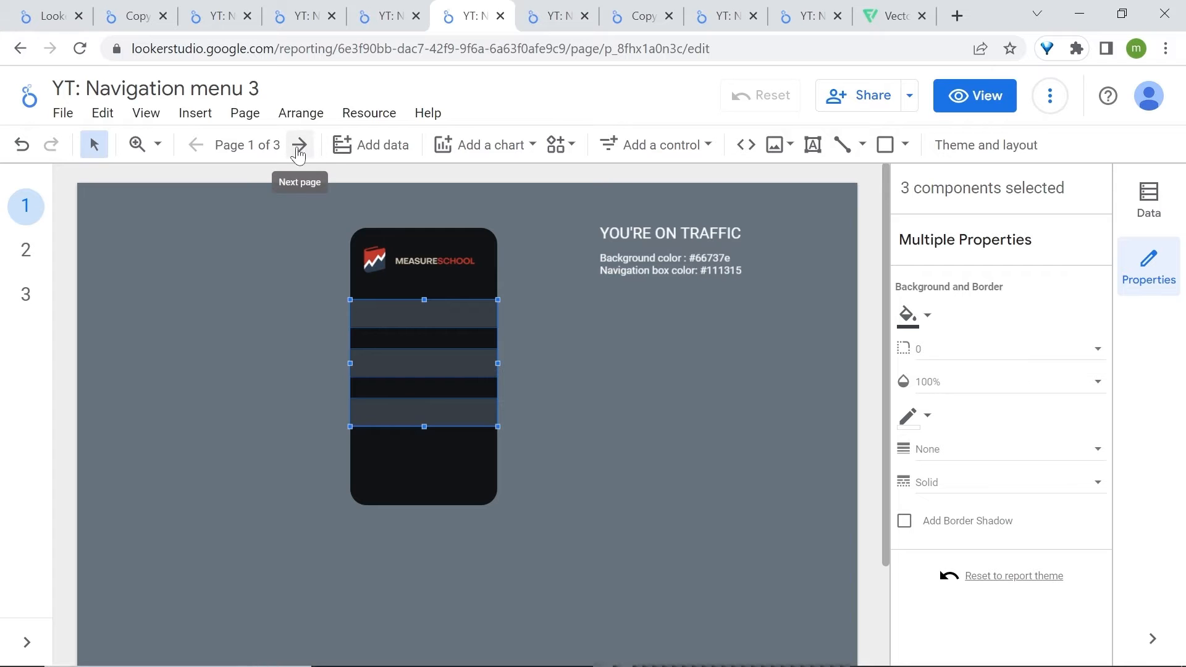
pyautogui.click(300, 144)
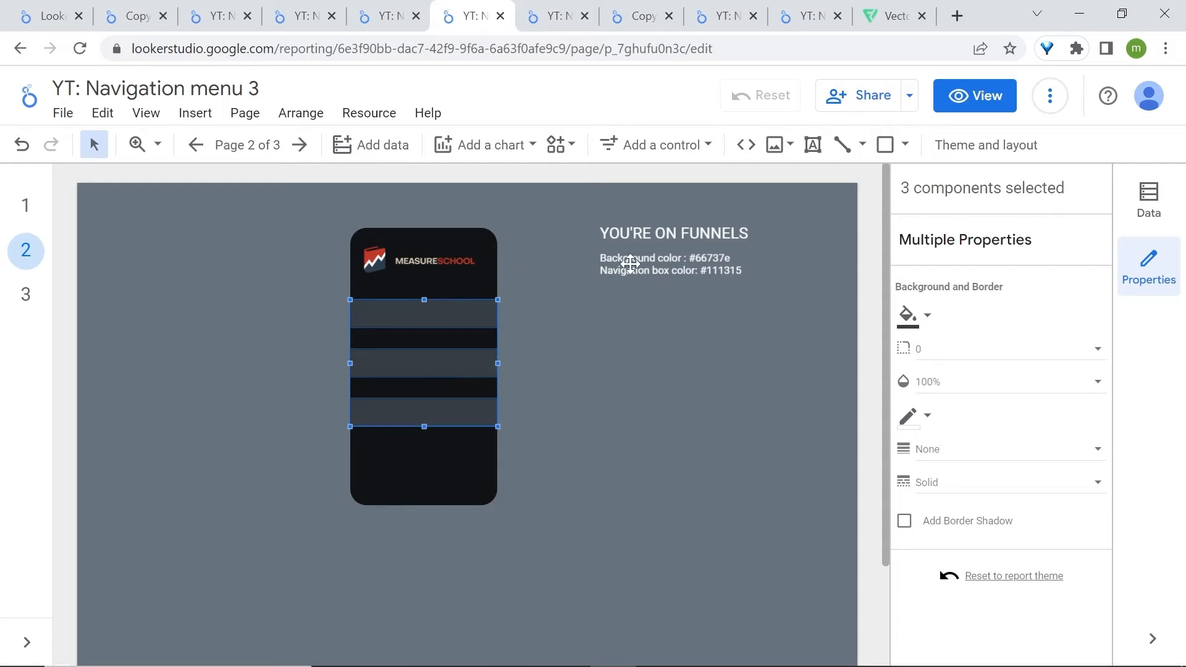
pyautogui.click(423, 313)
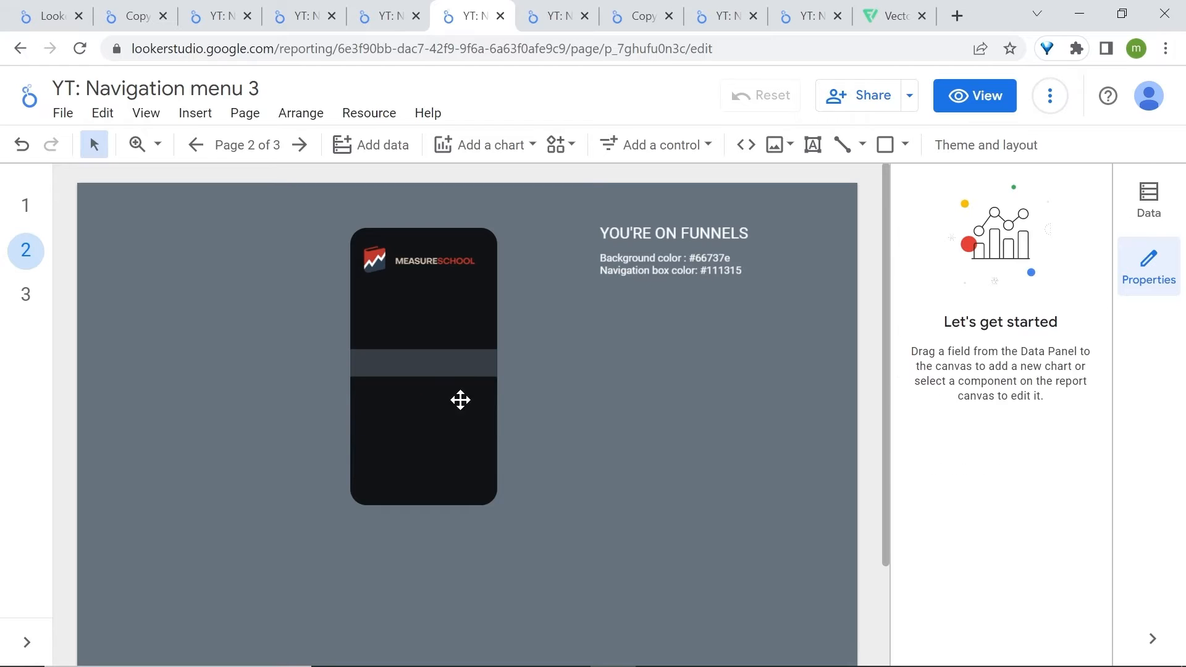
pyautogui.click(25, 295)
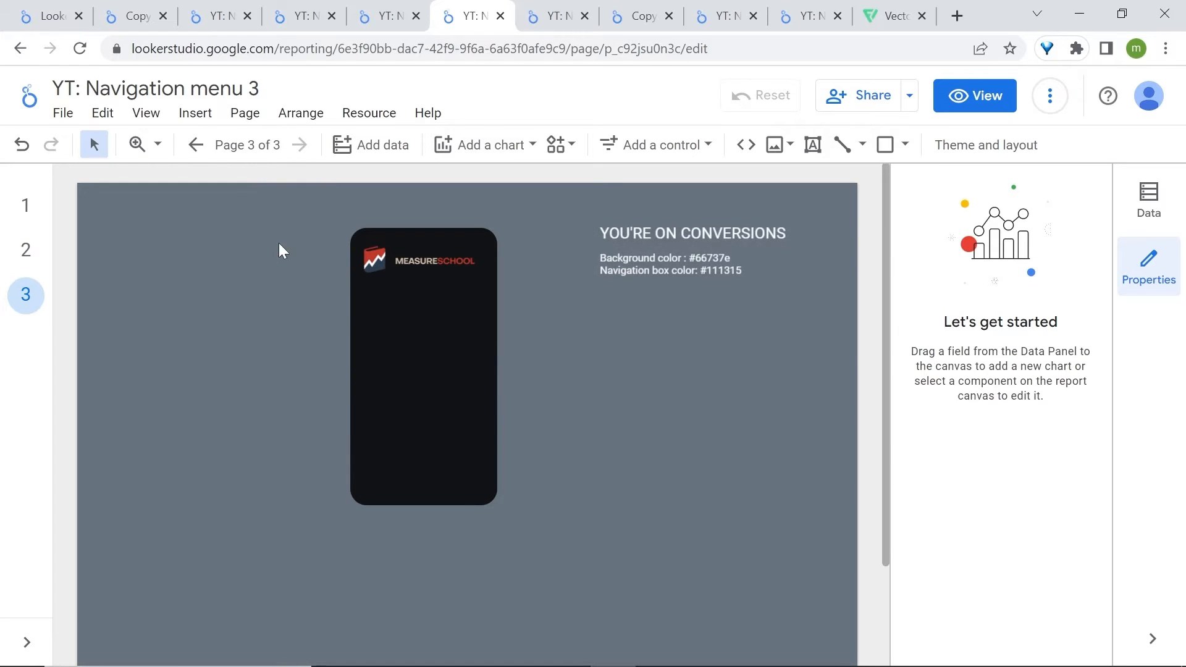
pyautogui.rightClick(424, 366)
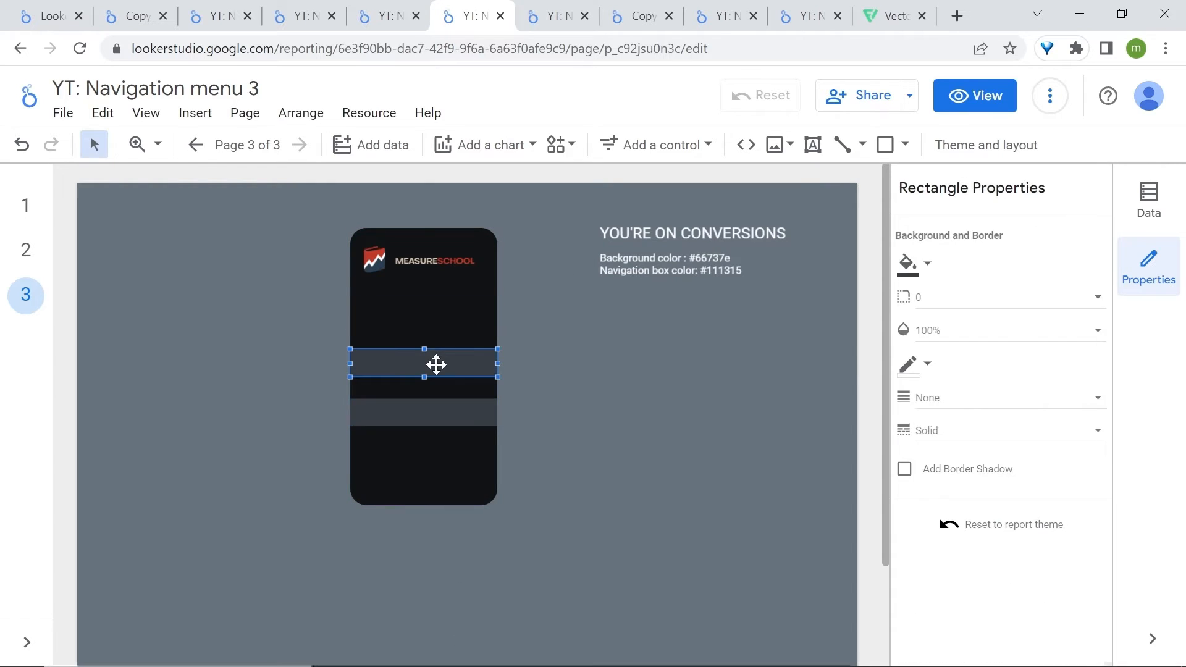
pyautogui.click(26, 206)
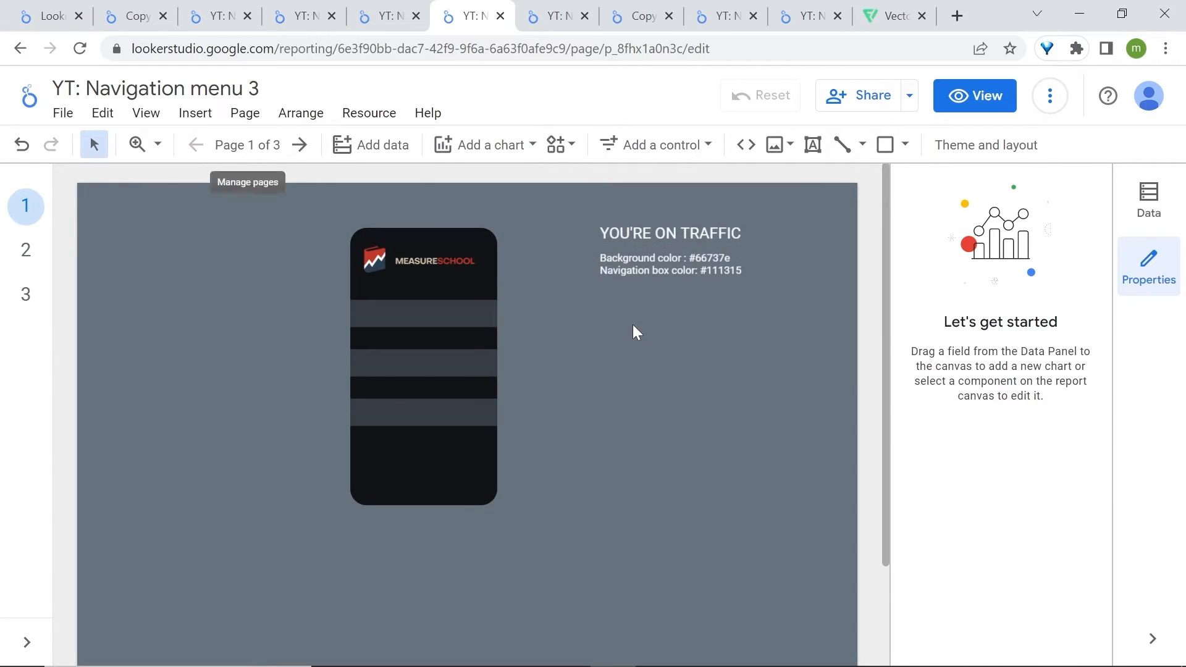
pyautogui.moveTo(507, 282)
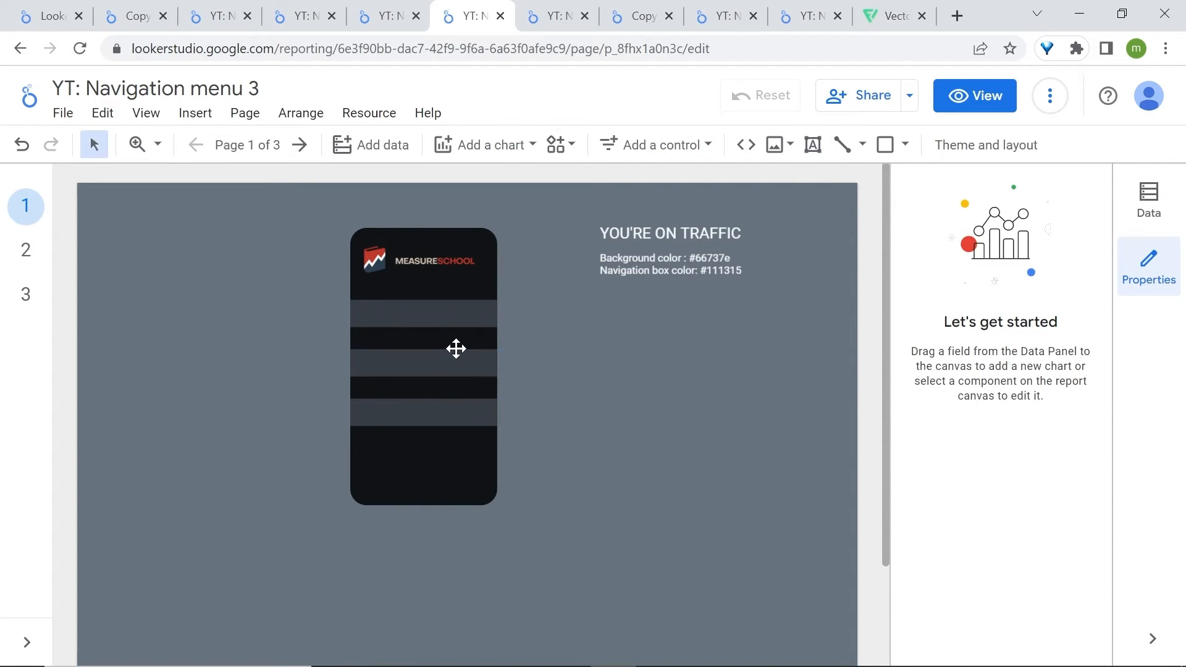
# Add a 'Traffic' text label on the first menu bar
pyautogui.click(440, 312)
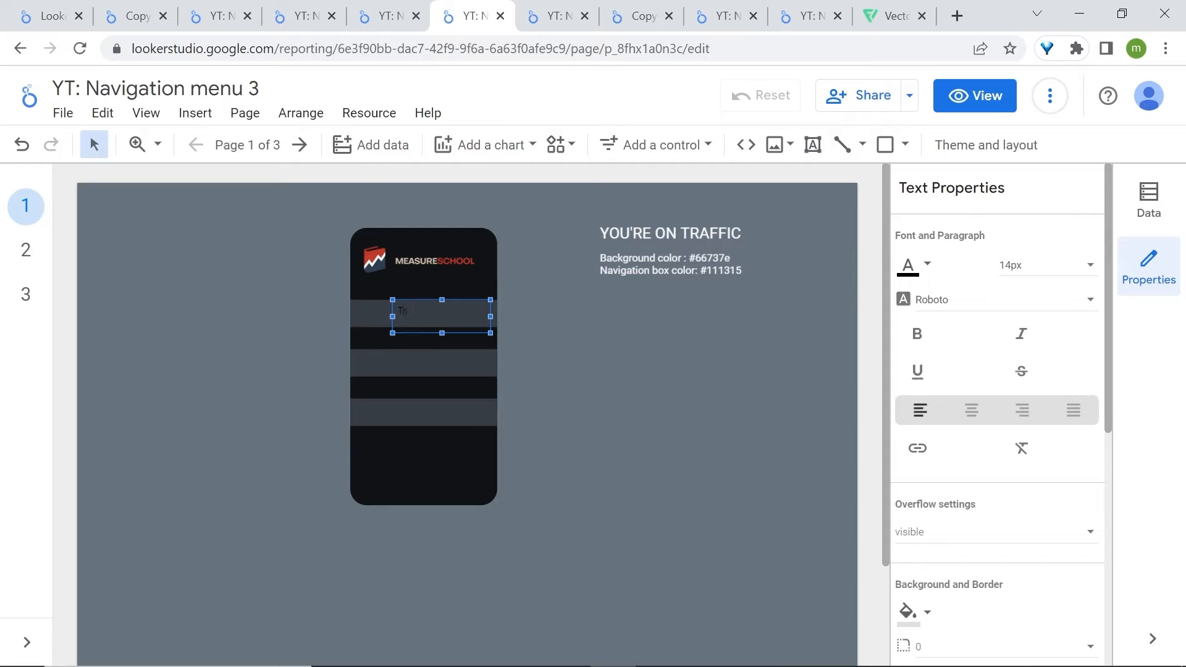
pyautogui.write('Traffic')
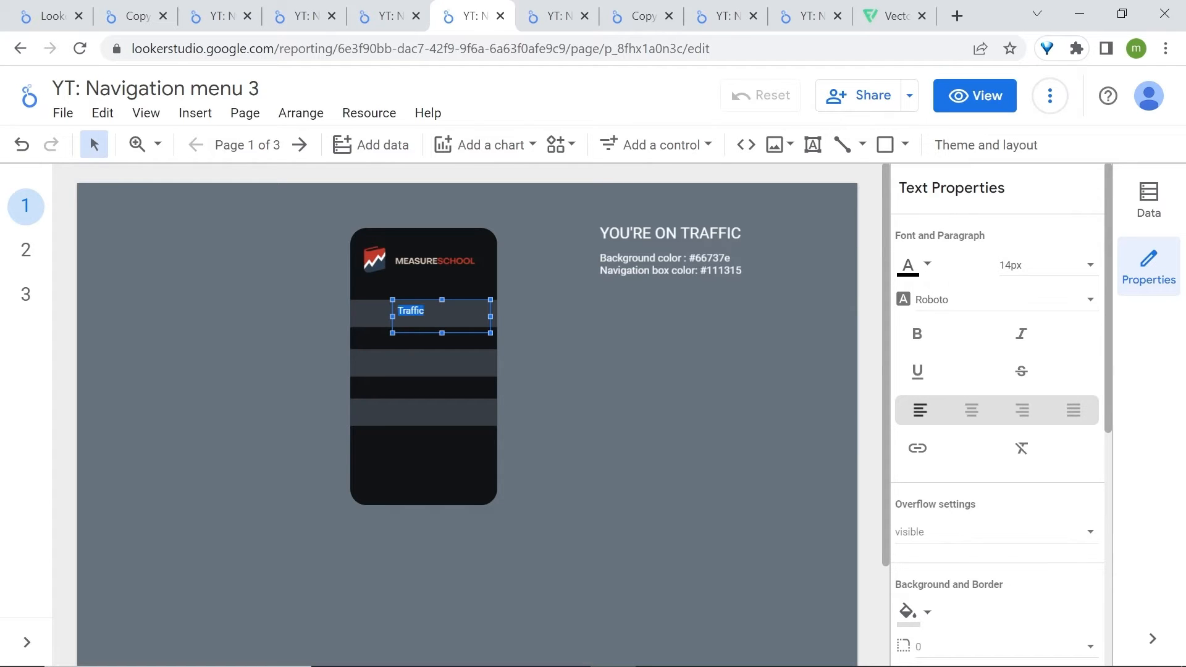
pyautogui.moveTo(912, 265)
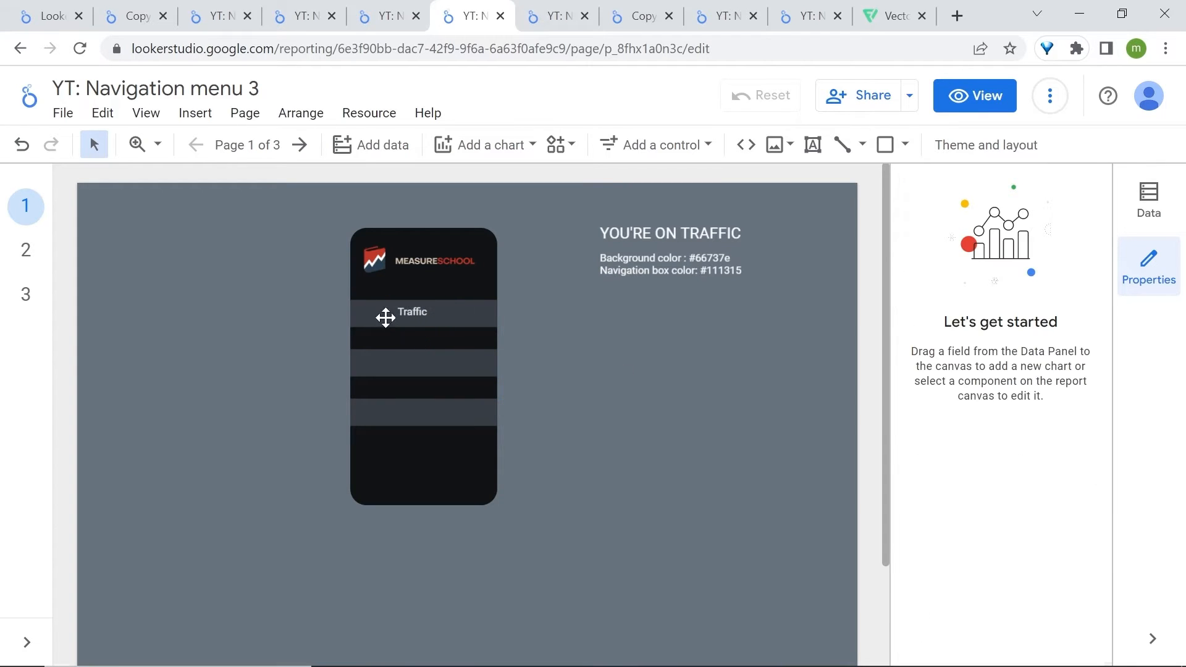
pyautogui.click(411, 311)
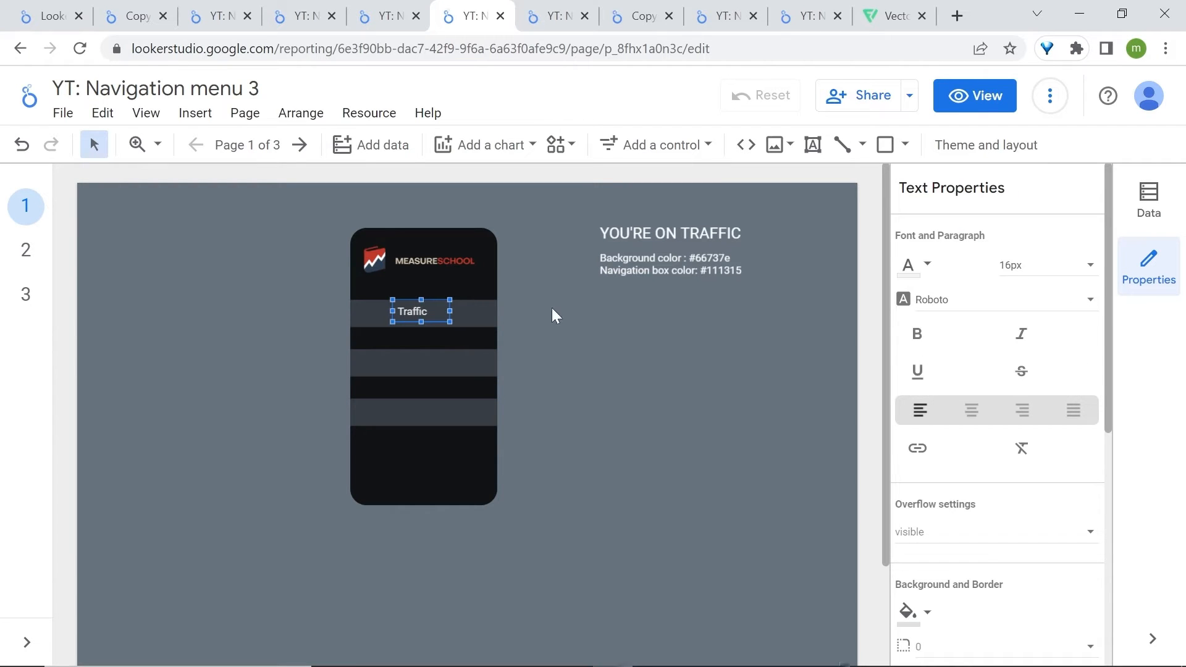
# Copy the label into the second and third bars, retyped as Funnels and Conversions
pyautogui.rightClick(412, 311)
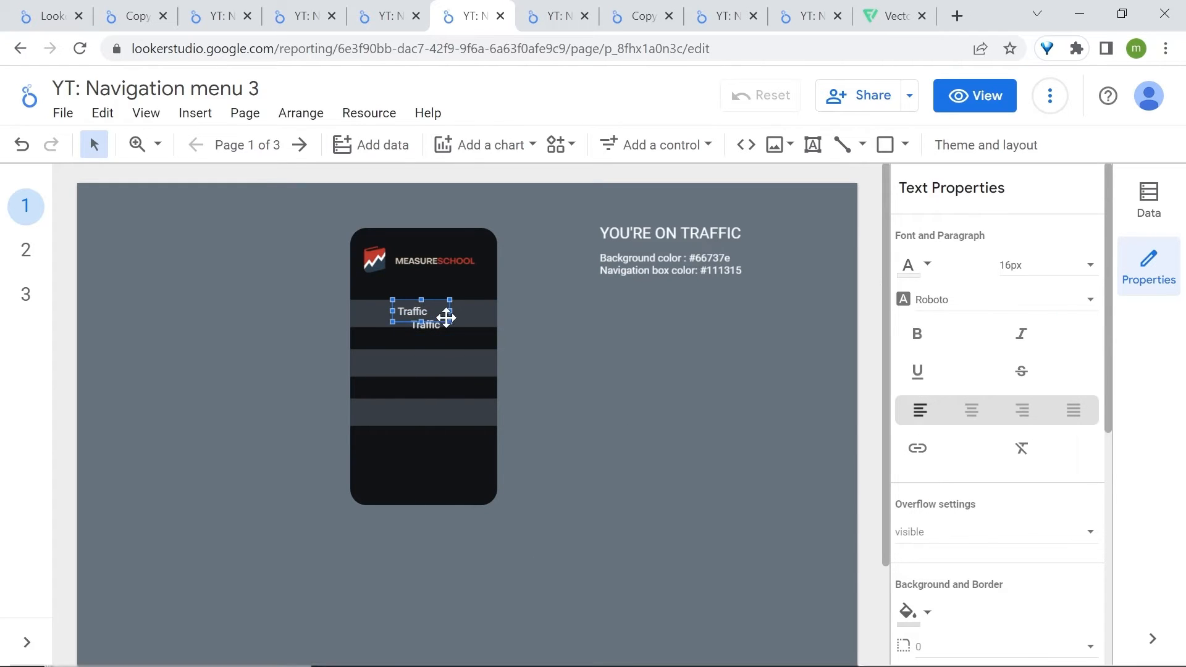
pyautogui.moveTo(424, 316); pyautogui.dragTo(431, 364)
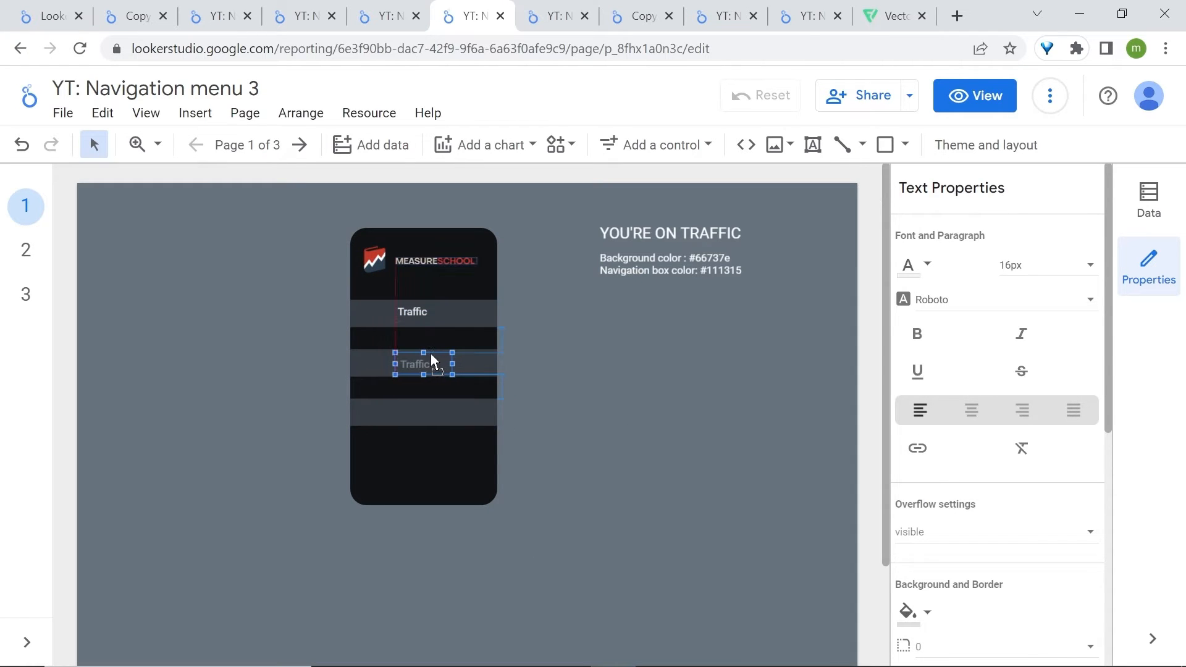
pyautogui.rightClick(431, 360)
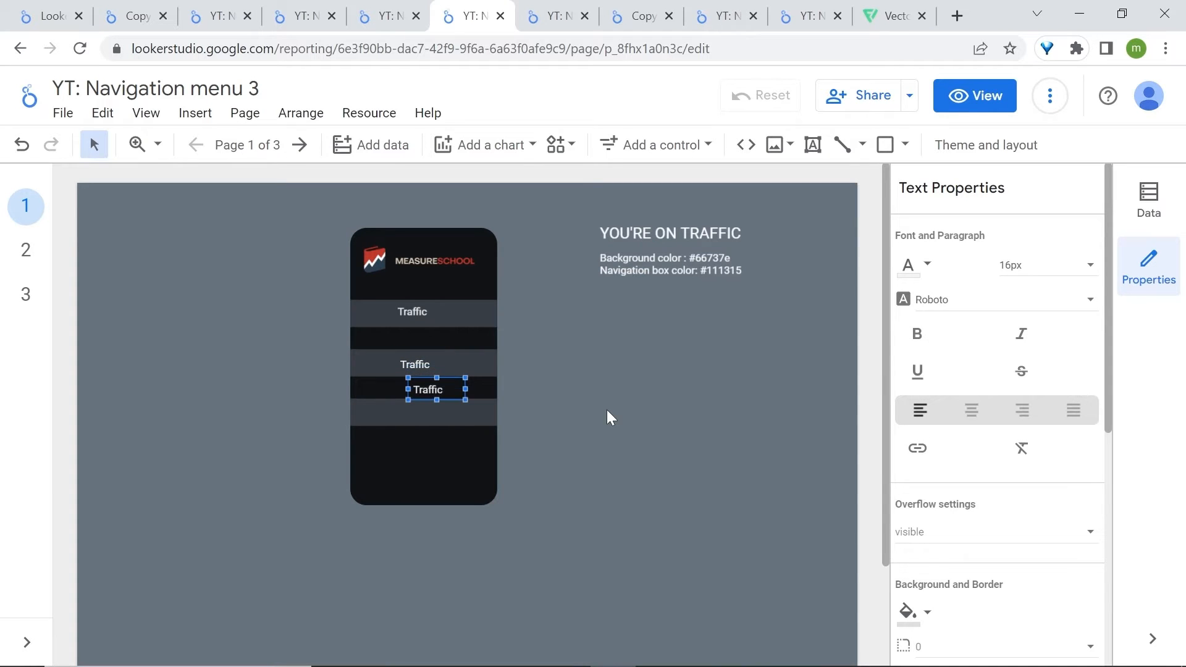
pyautogui.moveTo(428, 389); pyautogui.dragTo(408, 420)
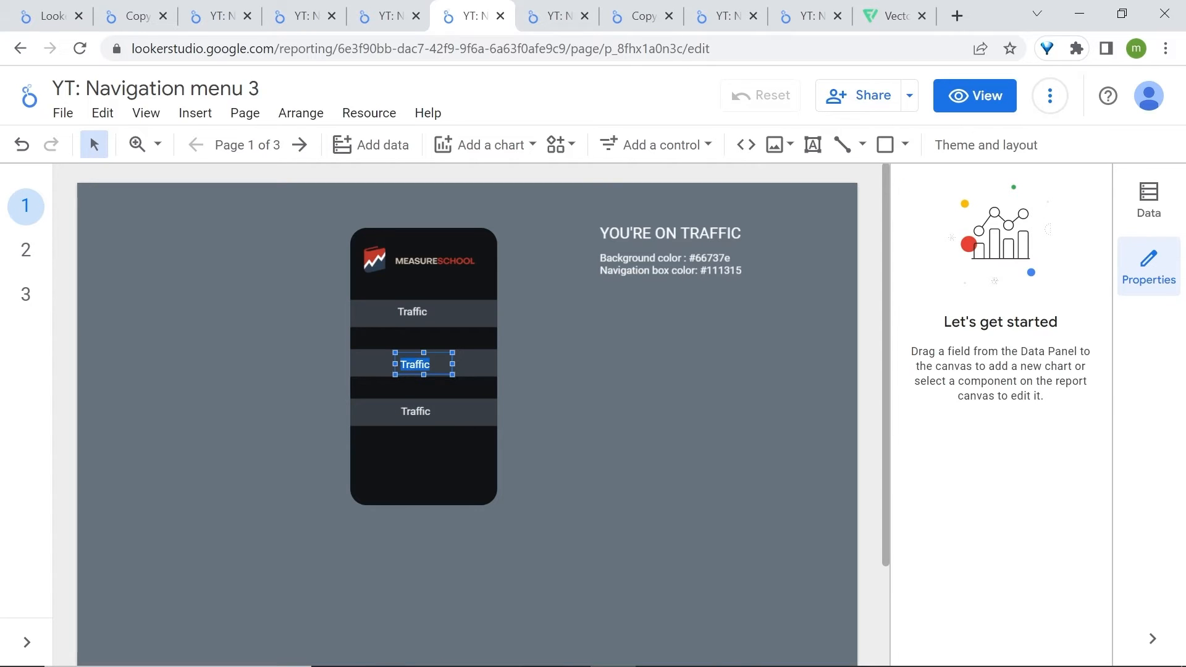
pyautogui.write('Funnels')
pyautogui.click(425, 412)
pyautogui.write('Conversions')
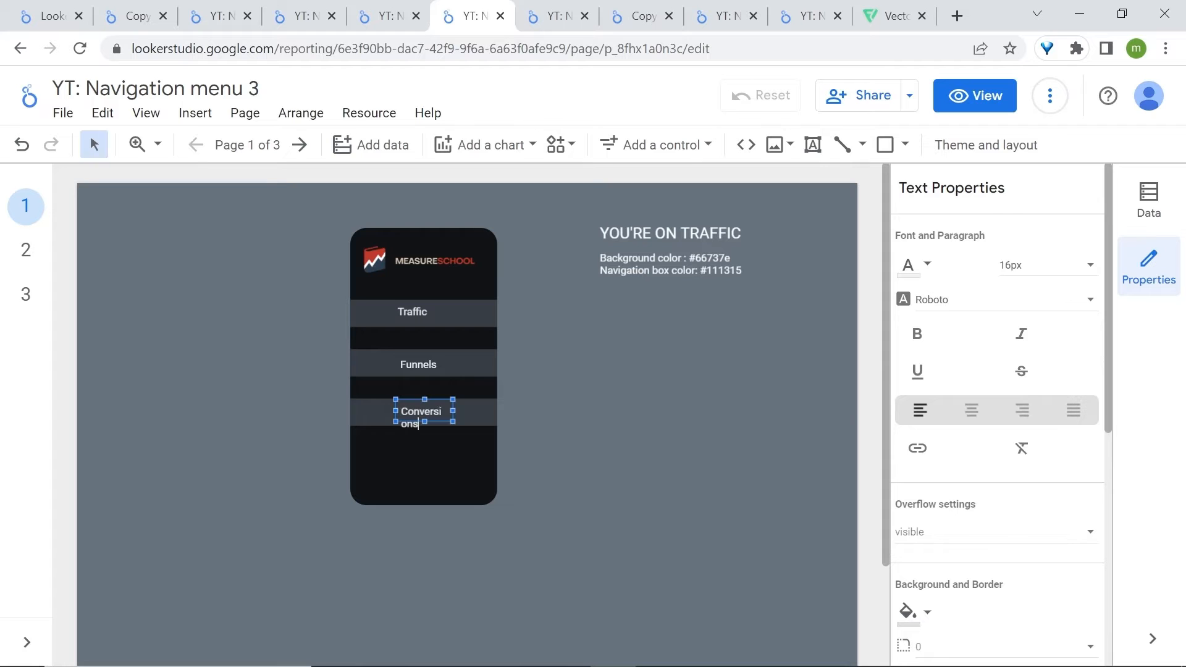
pyautogui.click(809, 201)
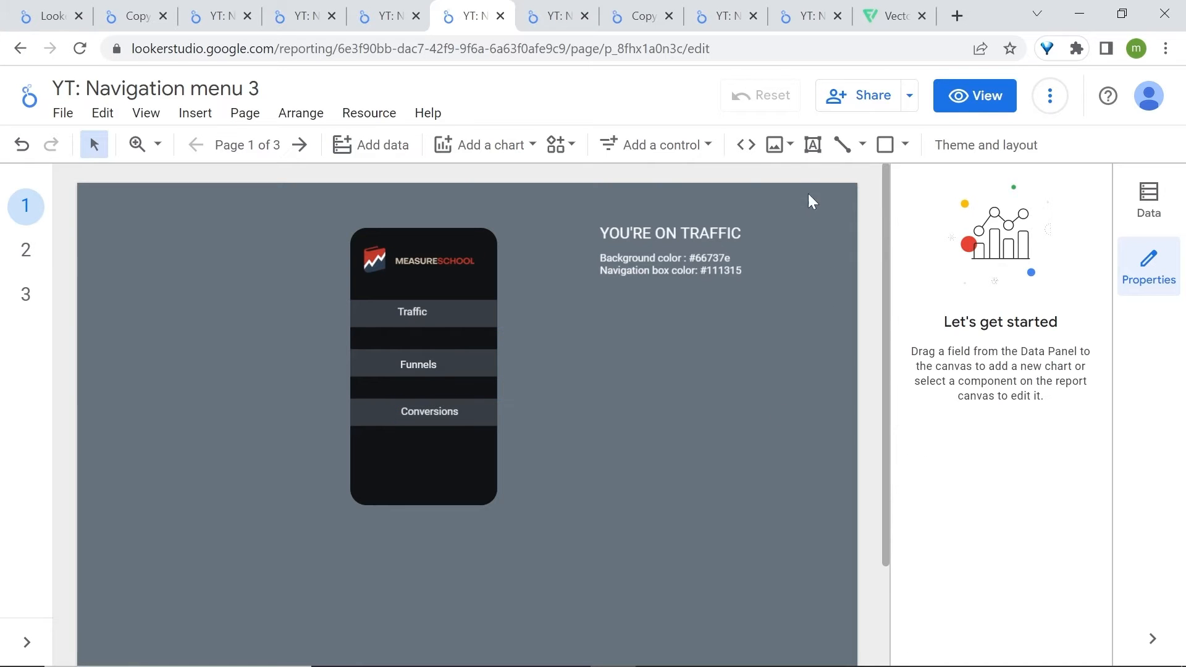
# Upload and insert the home-icon-silhouette image beside the Traffic label
pyautogui.click(773, 145)
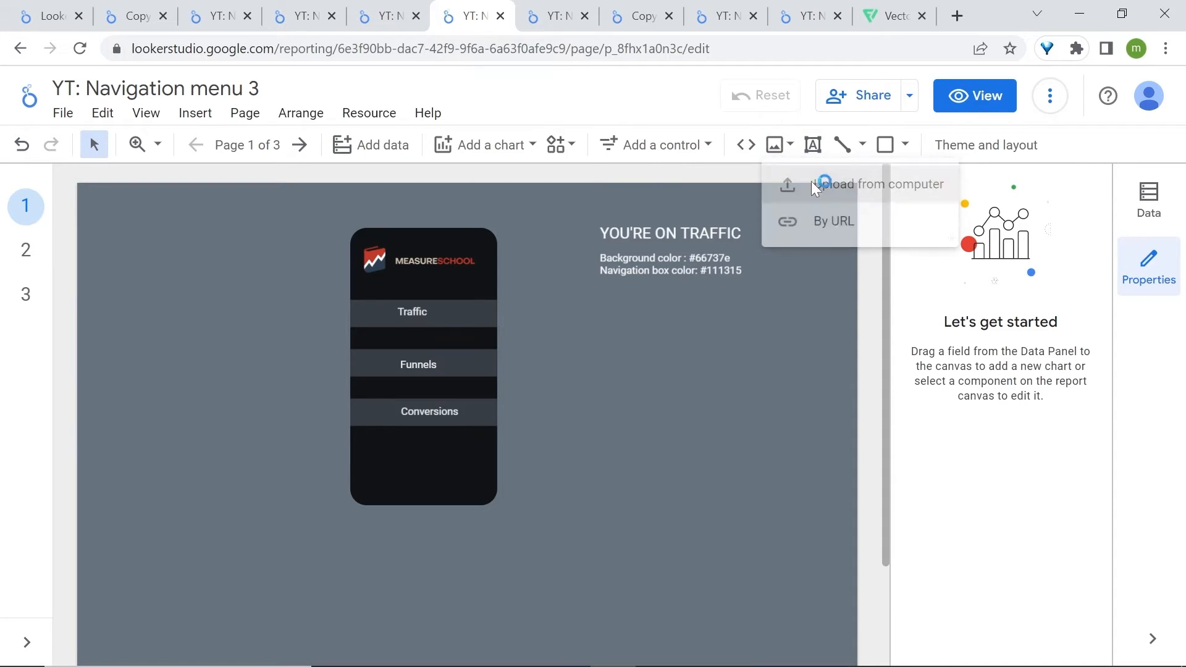
pyautogui.click(879, 184)
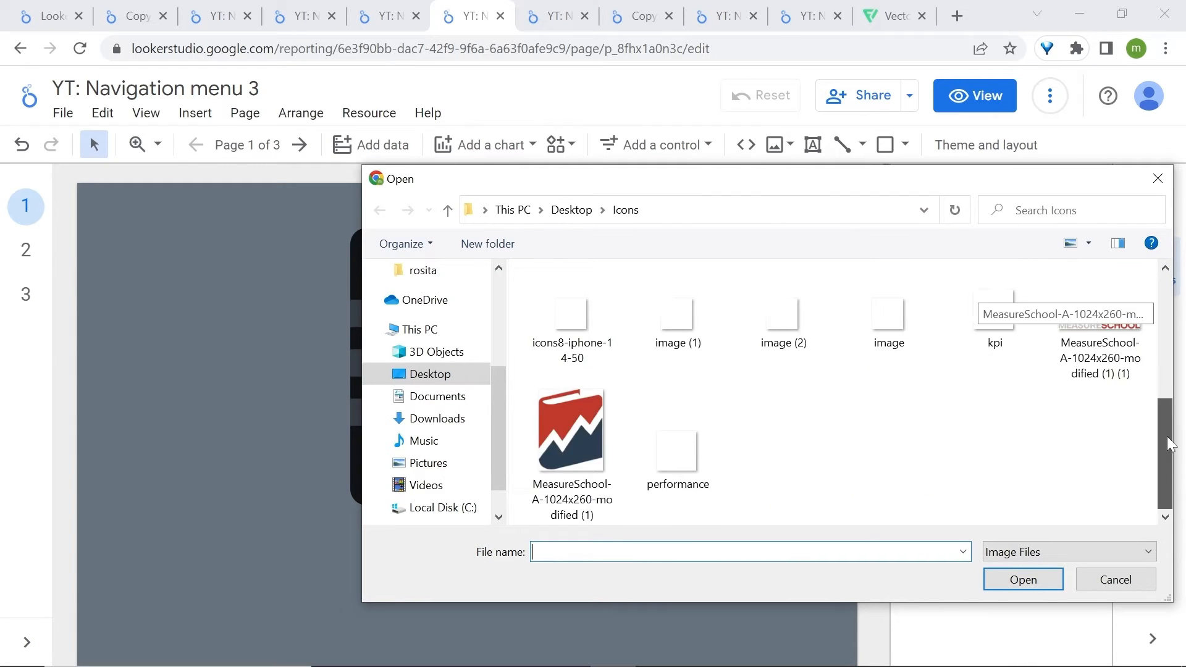
pyautogui.click(783, 431)
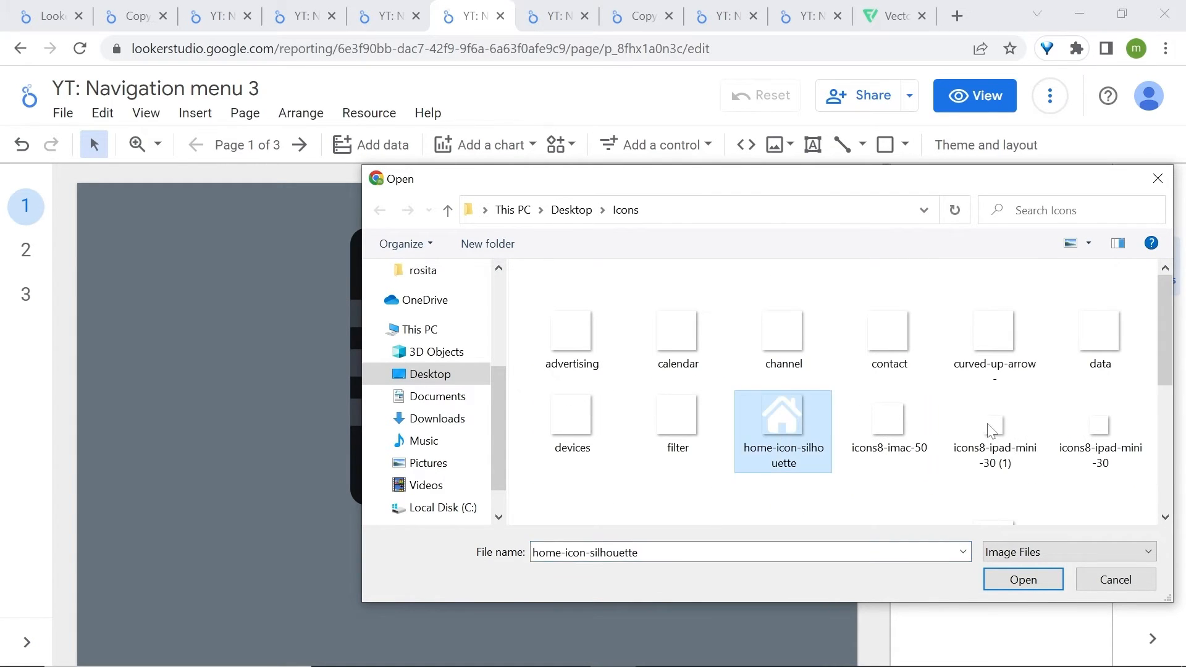
pyautogui.click(1023, 579)
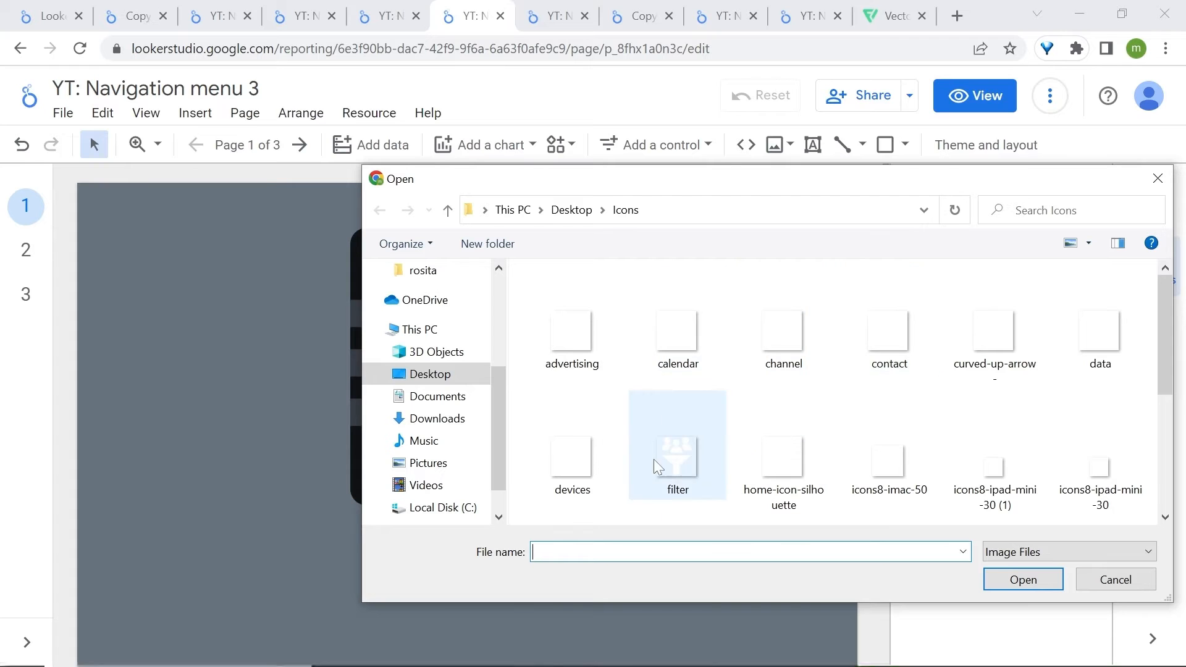
# Add the filter and performance icons beside the Funnels and Conversions labels
pyautogui.click(1023, 579)
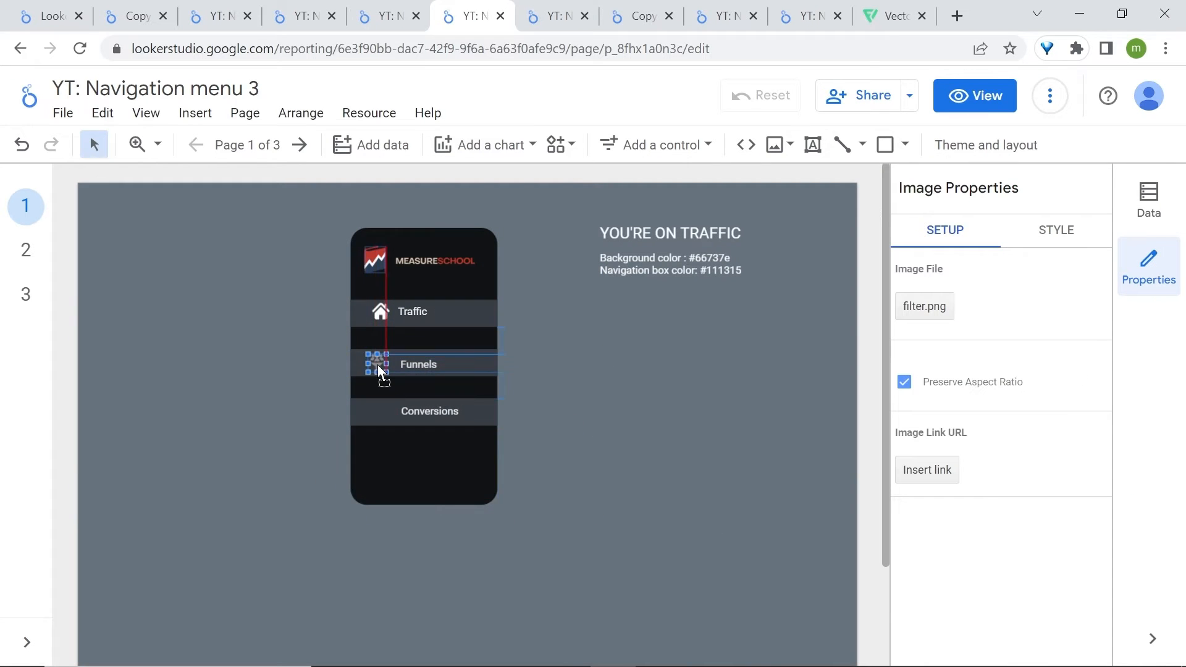
pyautogui.click(773, 145)
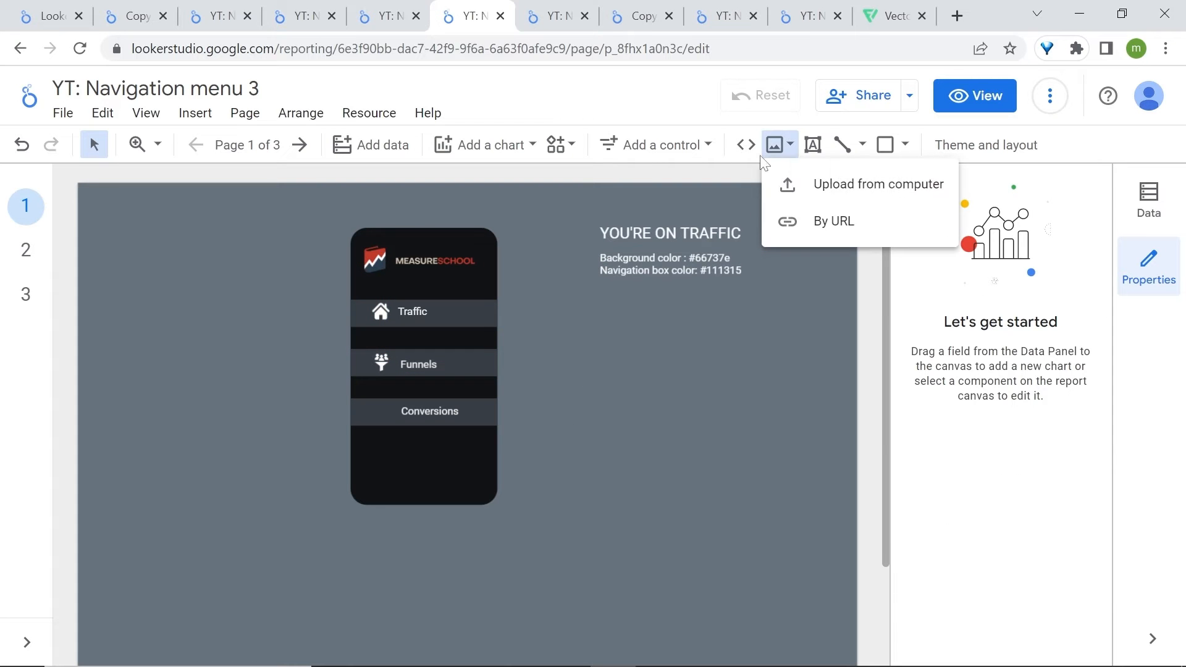
pyautogui.click(878, 184)
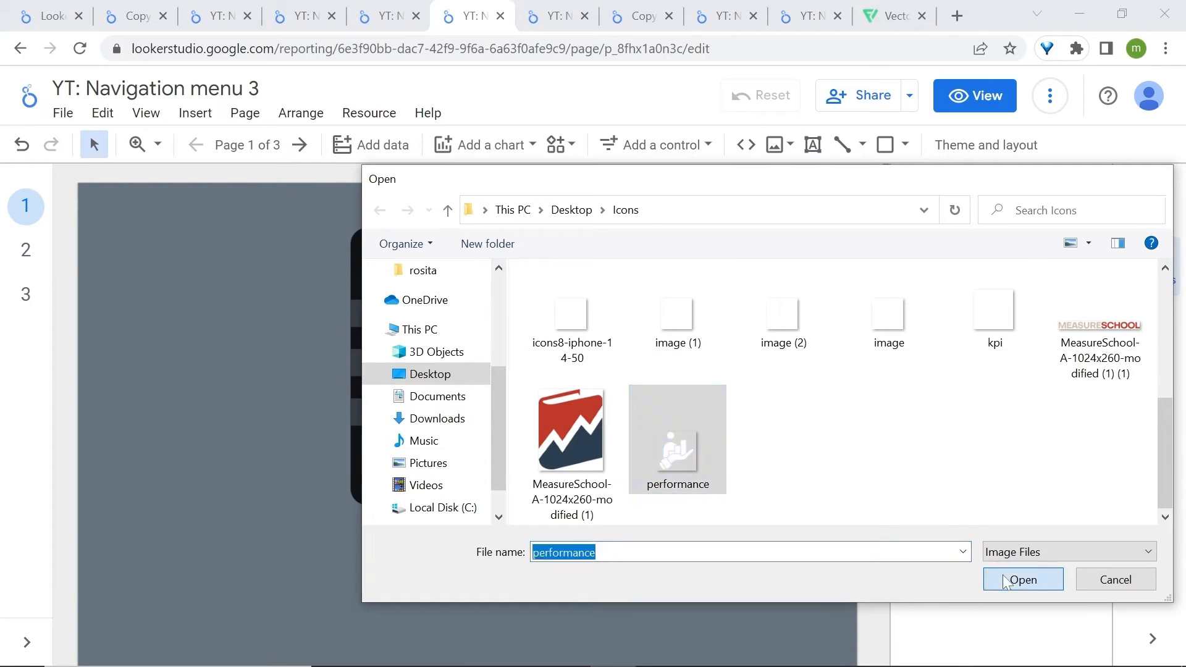
pyautogui.click(1023, 580)
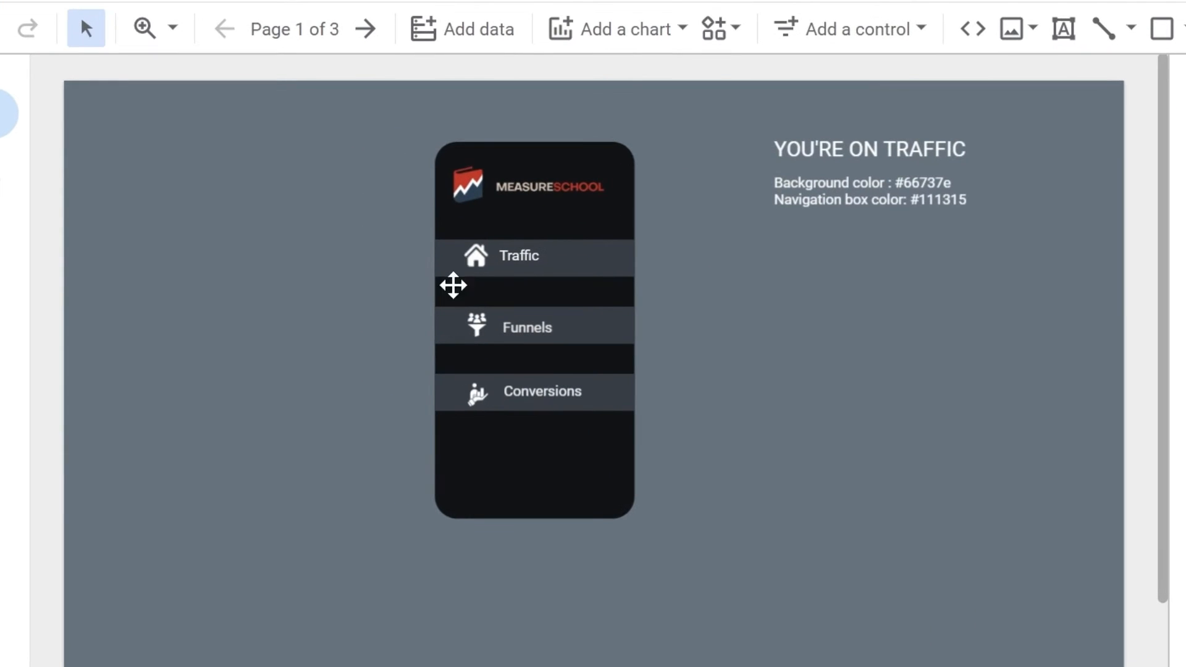
# Copy the three icons and page 2's sidebar box, then remove page 1's Funnels and Conversions bars
pyautogui.click(475, 255)
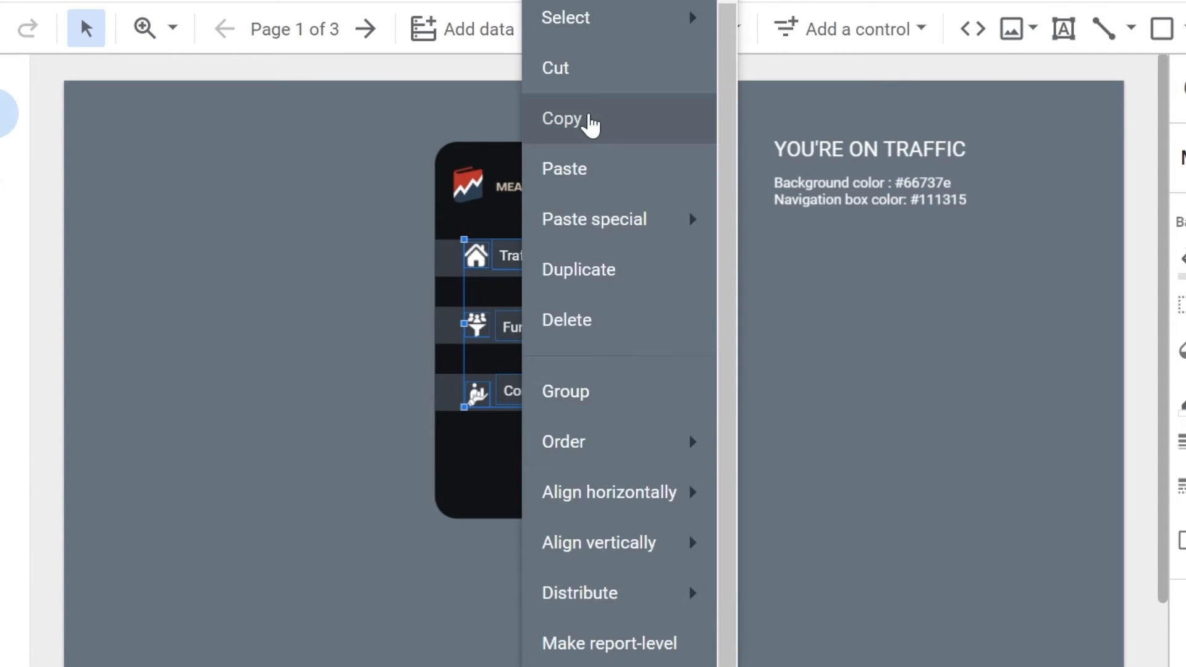
pyautogui.click(366, 29)
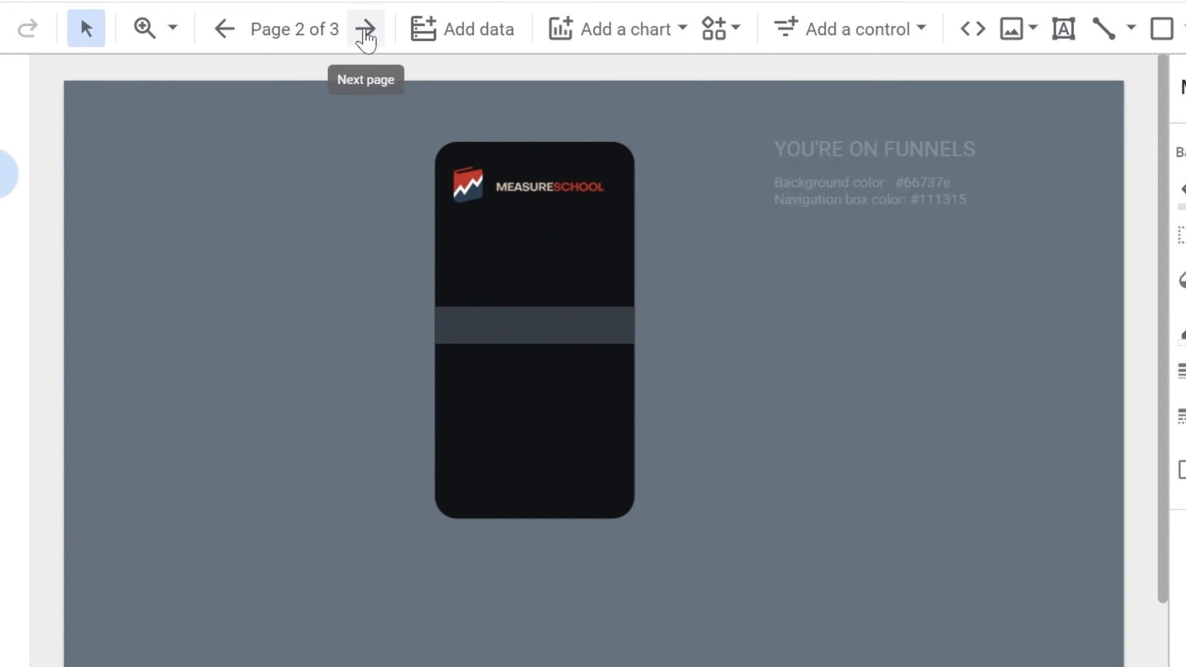
pyautogui.rightClick(533, 333)
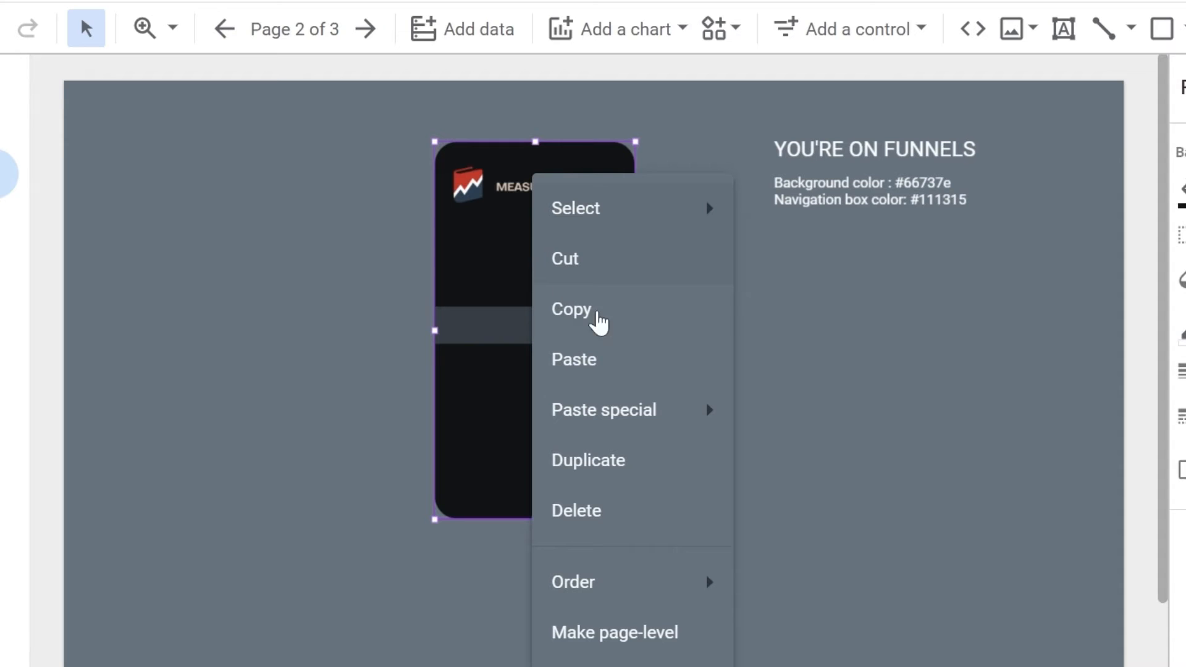
pyautogui.click(310, 118)
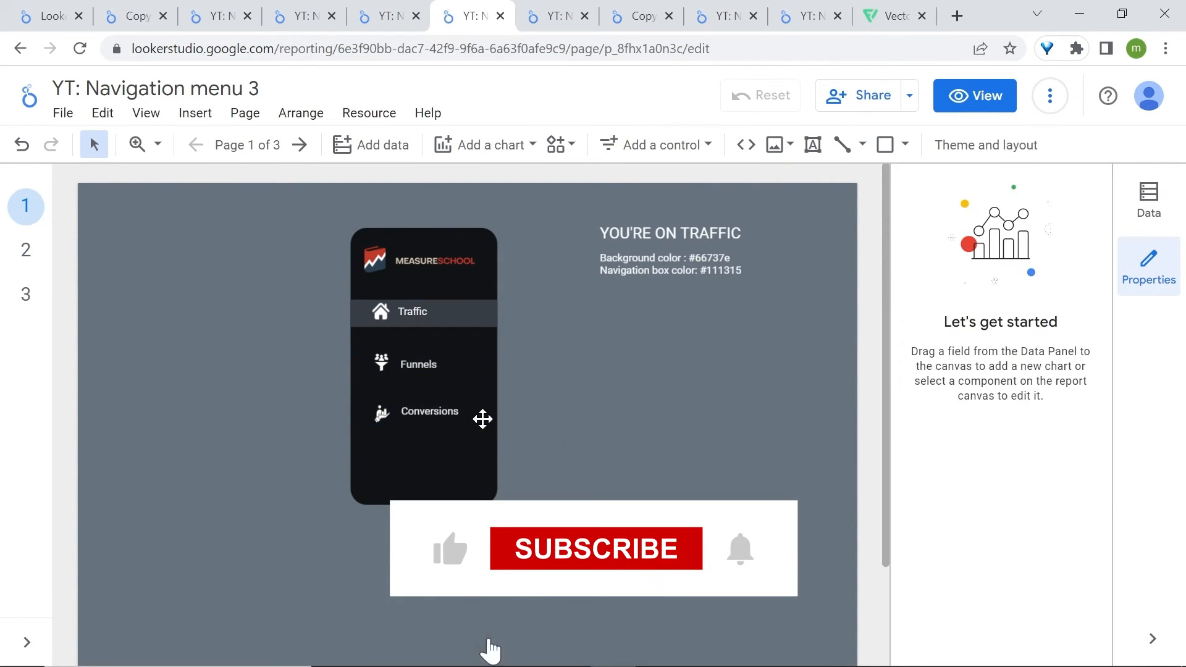
pyautogui.moveTo(597, 569)
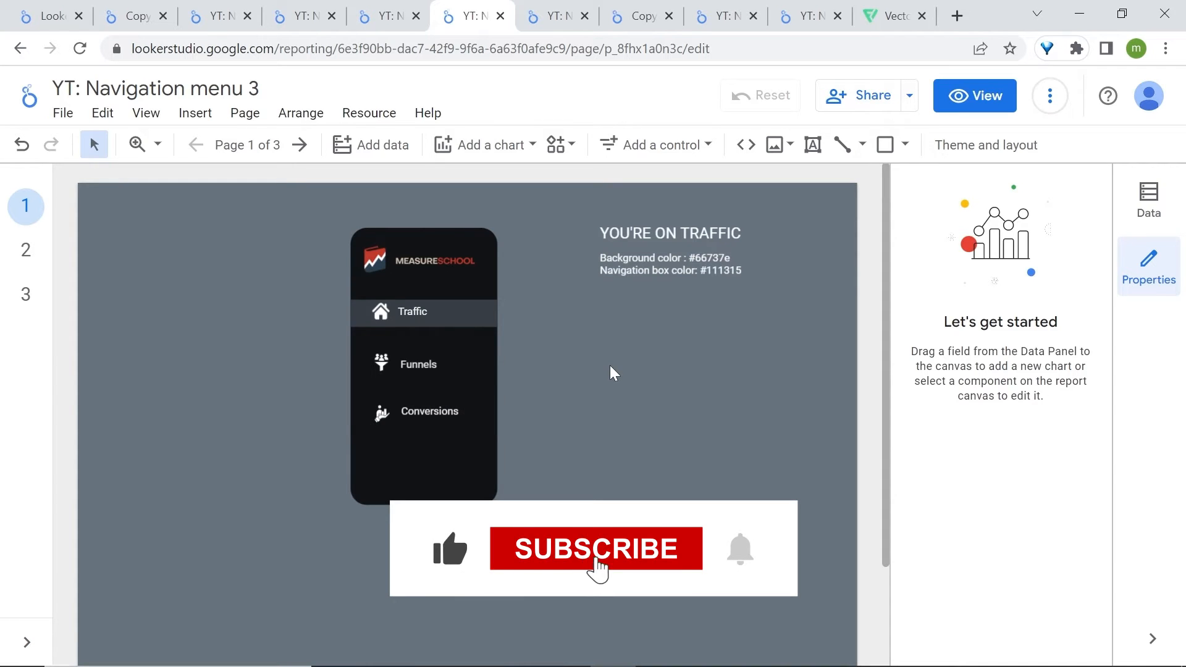
pyautogui.click(596, 548)
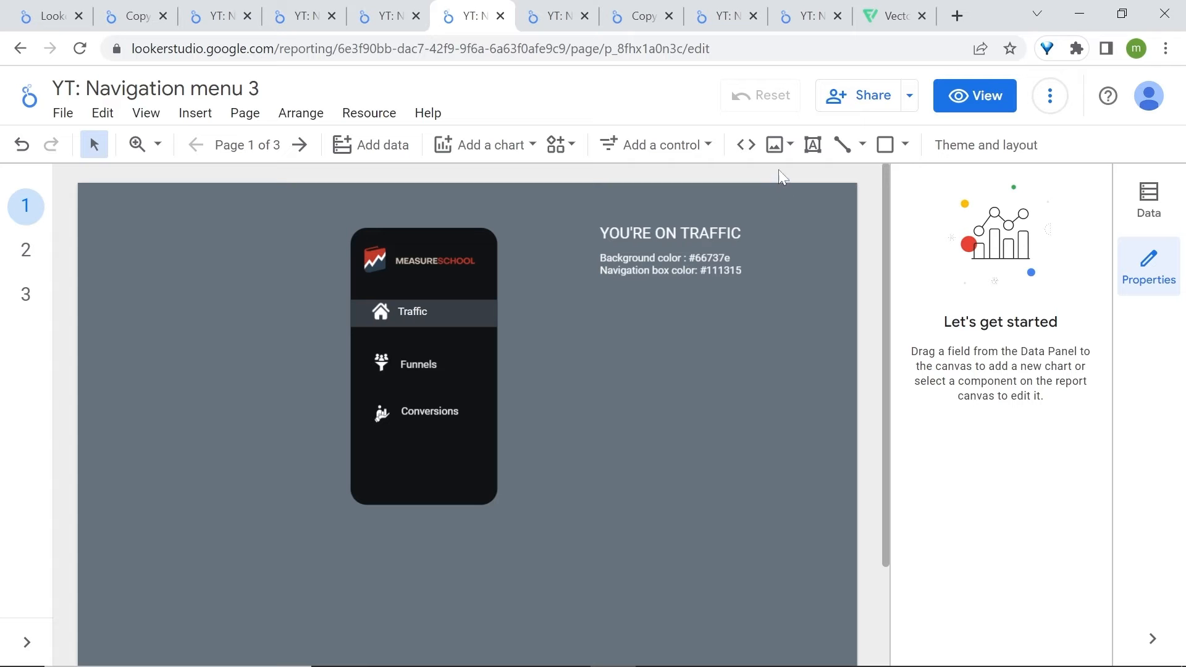
# Insert pexels-nicole-michalou-5774933.jpg without preserved aspect ratio, stretched thin over the Traffic bar
pyautogui.click(773, 144)
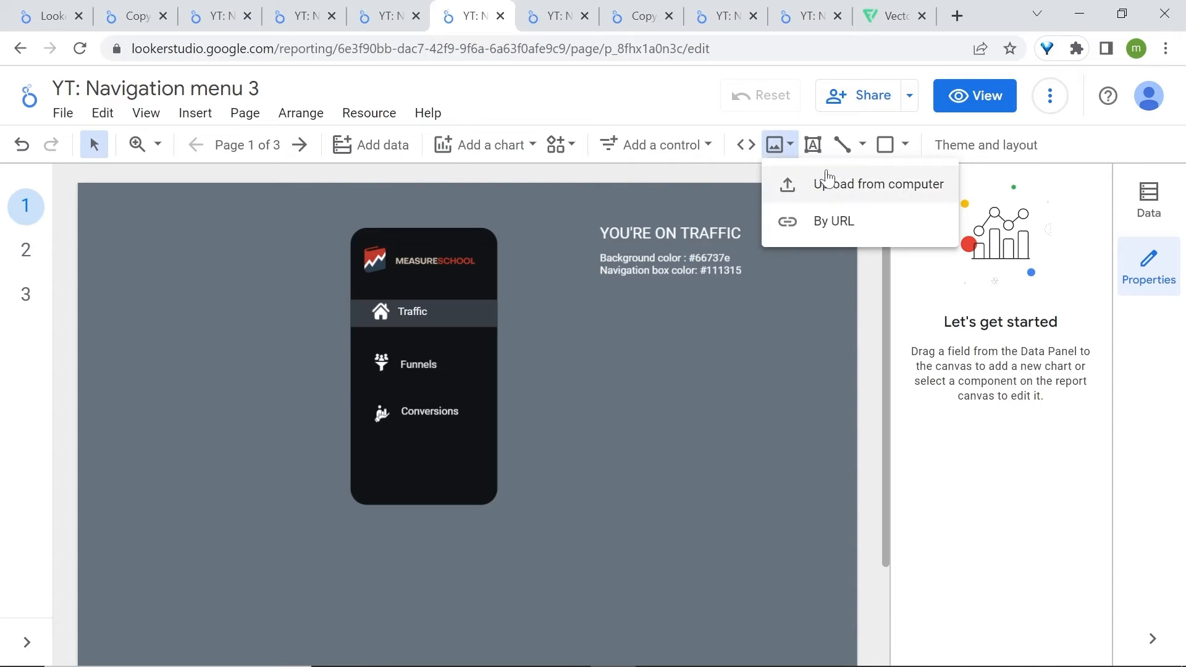
pyautogui.click(879, 184)
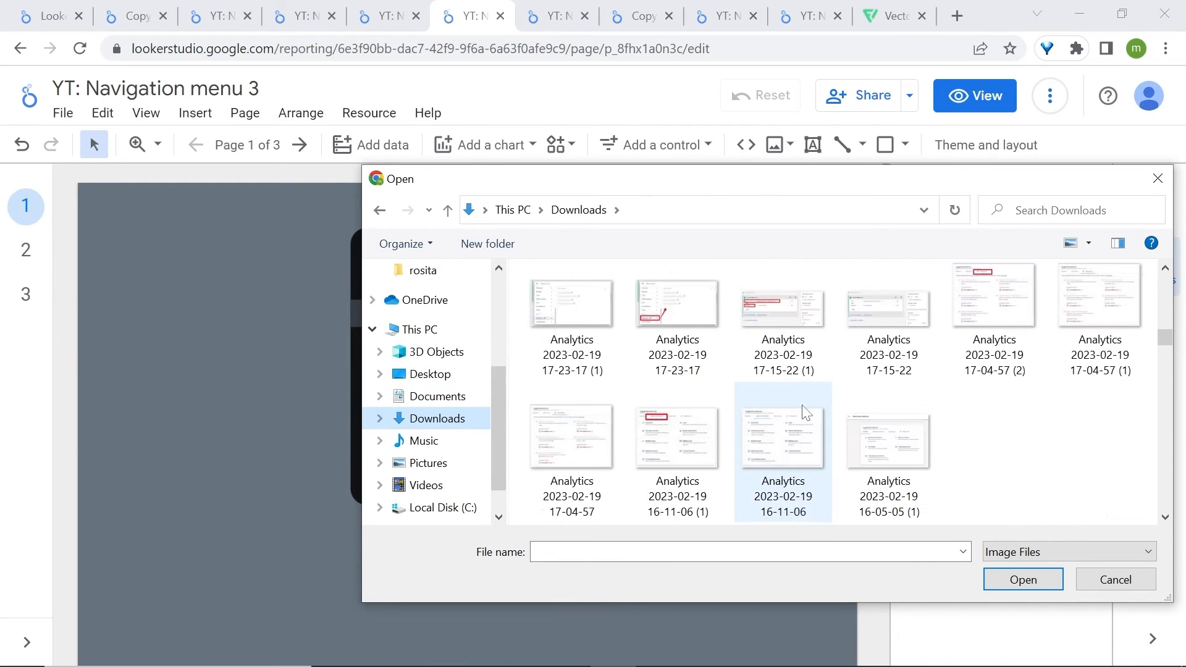
pyautogui.click(888, 314)
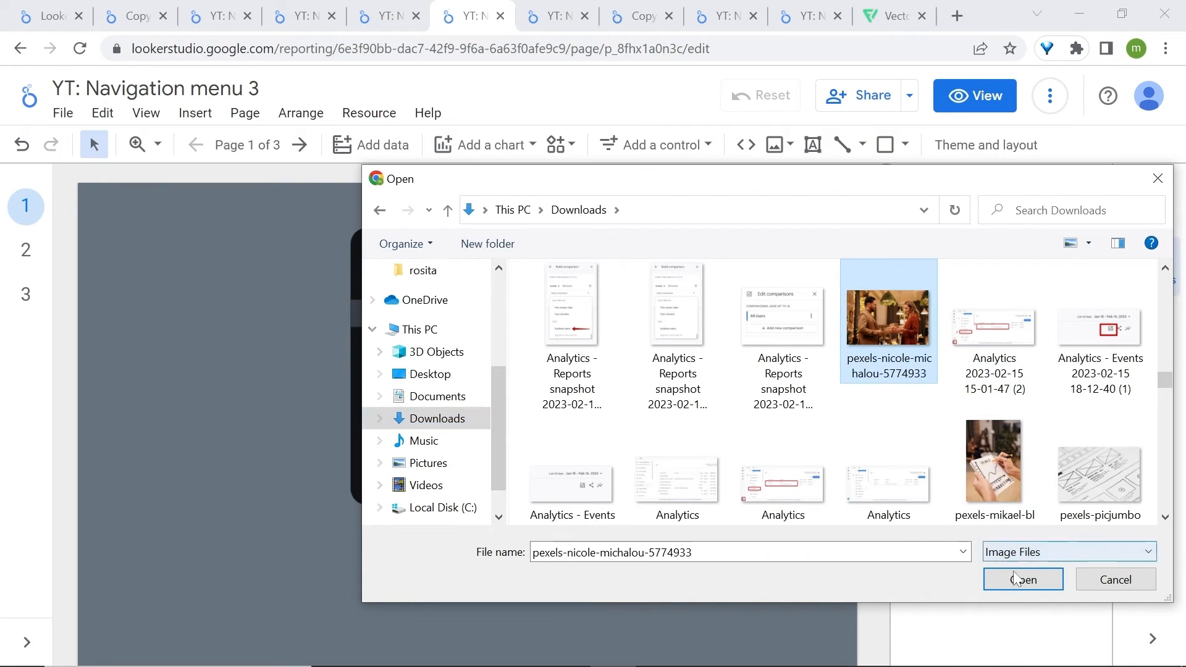
pyautogui.click(1022, 580)
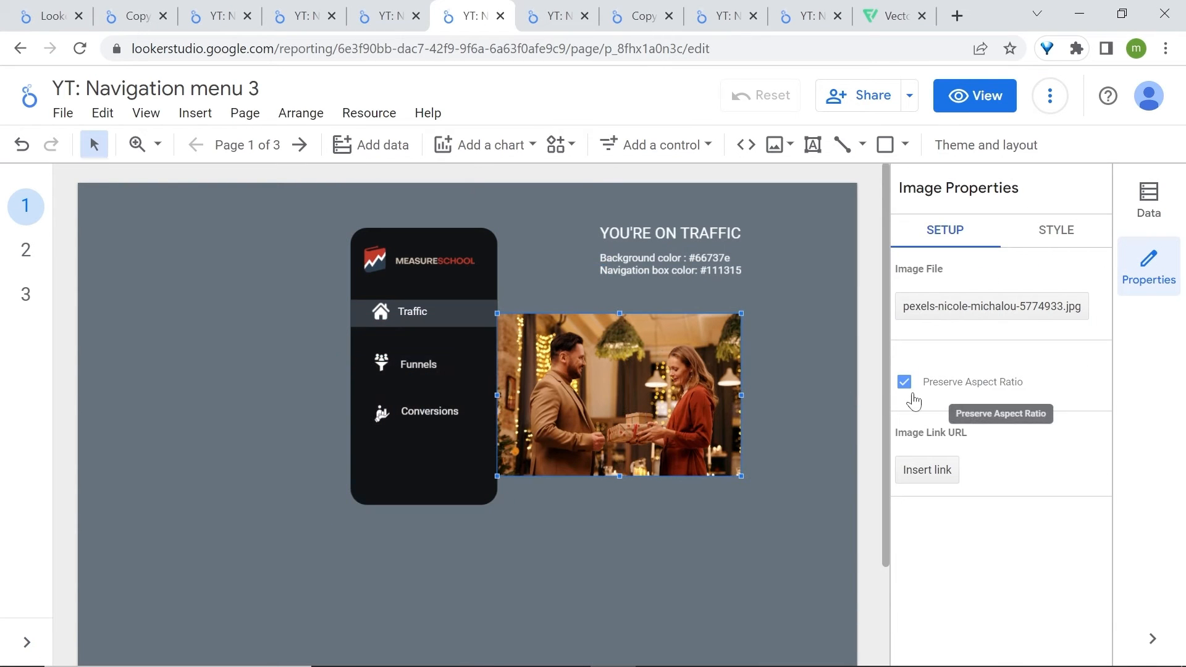
pyautogui.click(904, 381)
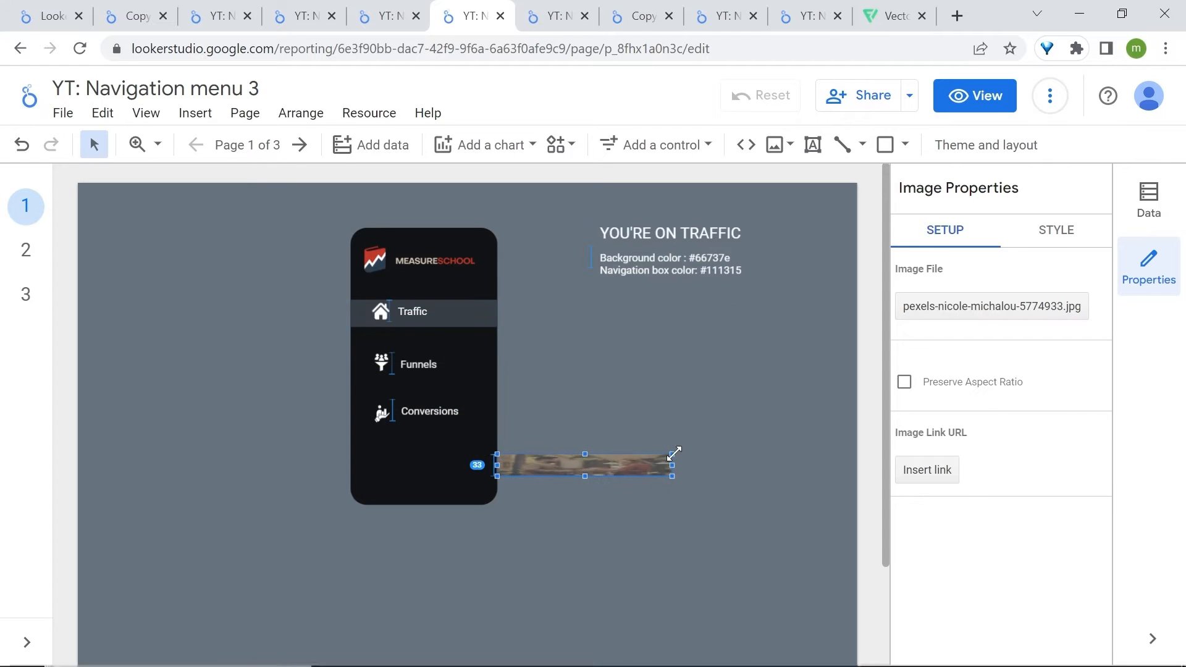
pyautogui.moveTo(585, 464); pyautogui.dragTo(424, 309)
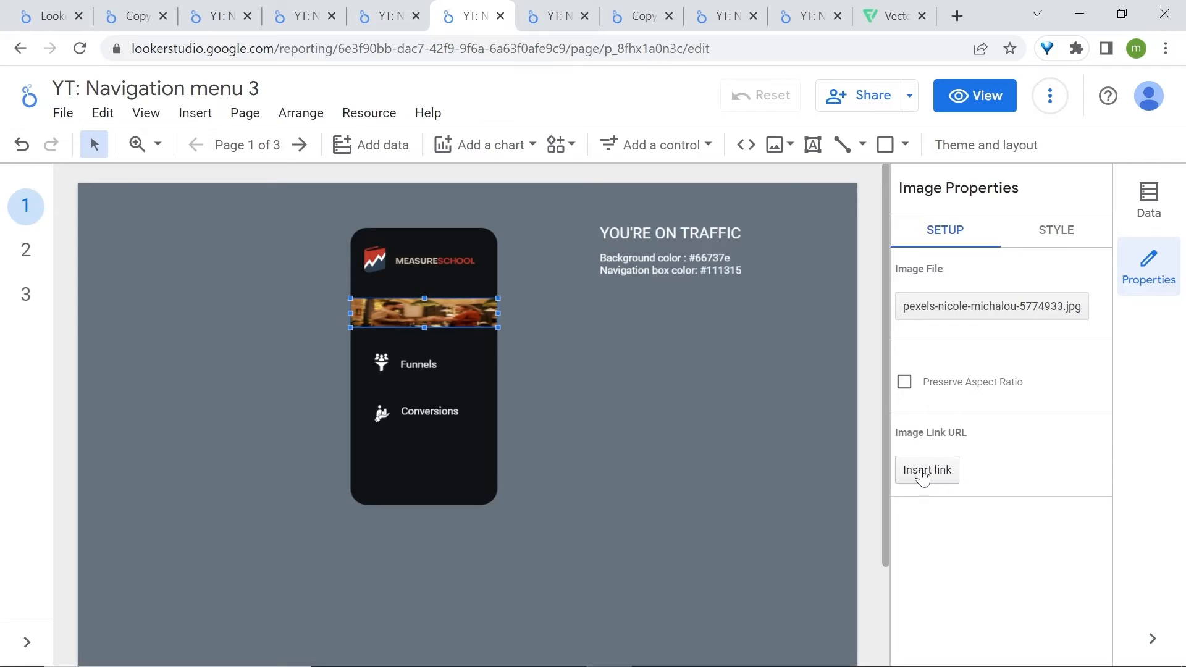
# Link the photo strip to the TRAFFIC page, opening in the same tab
pyautogui.click(926, 470)
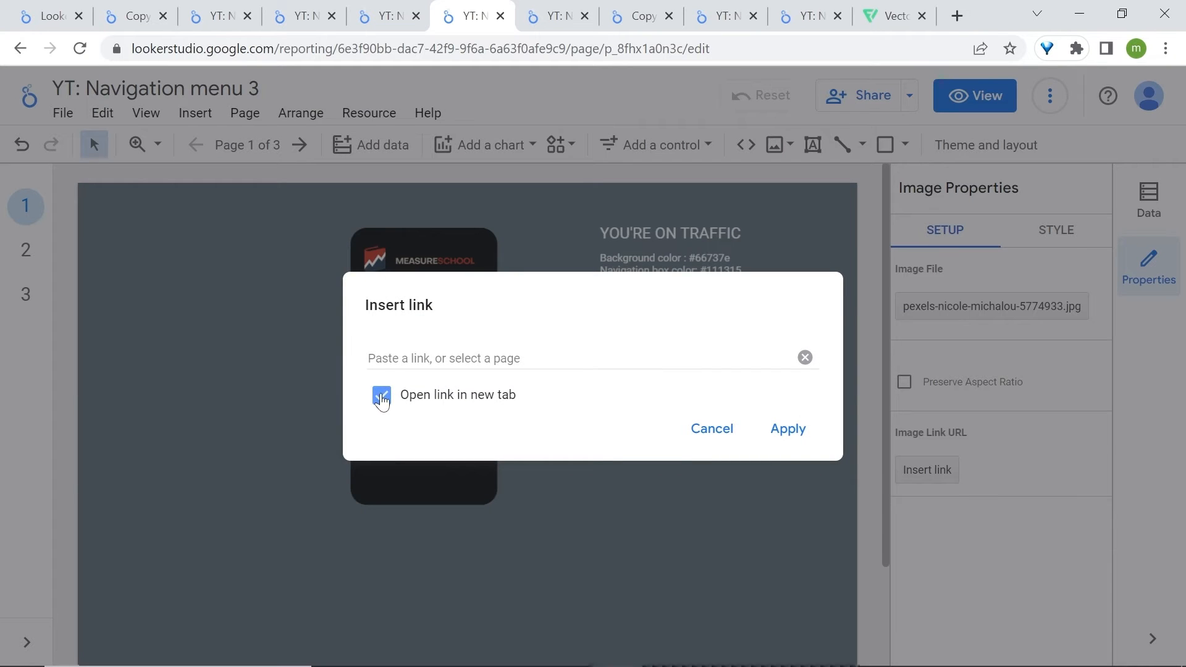
pyautogui.click(590, 358)
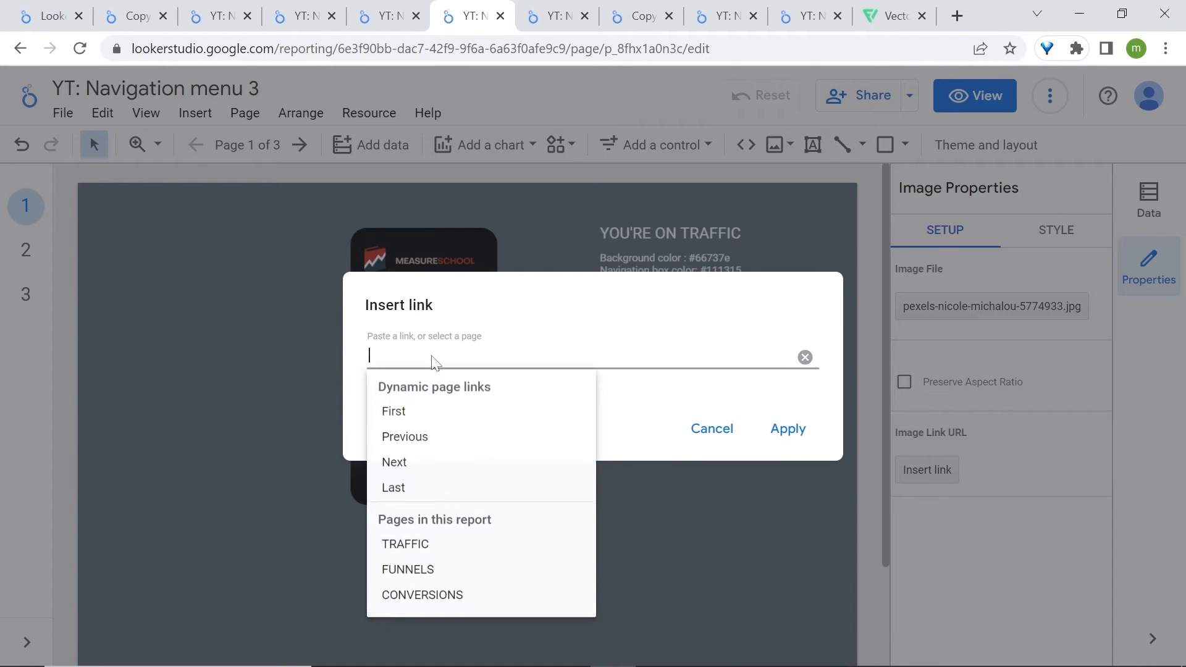
pyautogui.moveTo(446, 547)
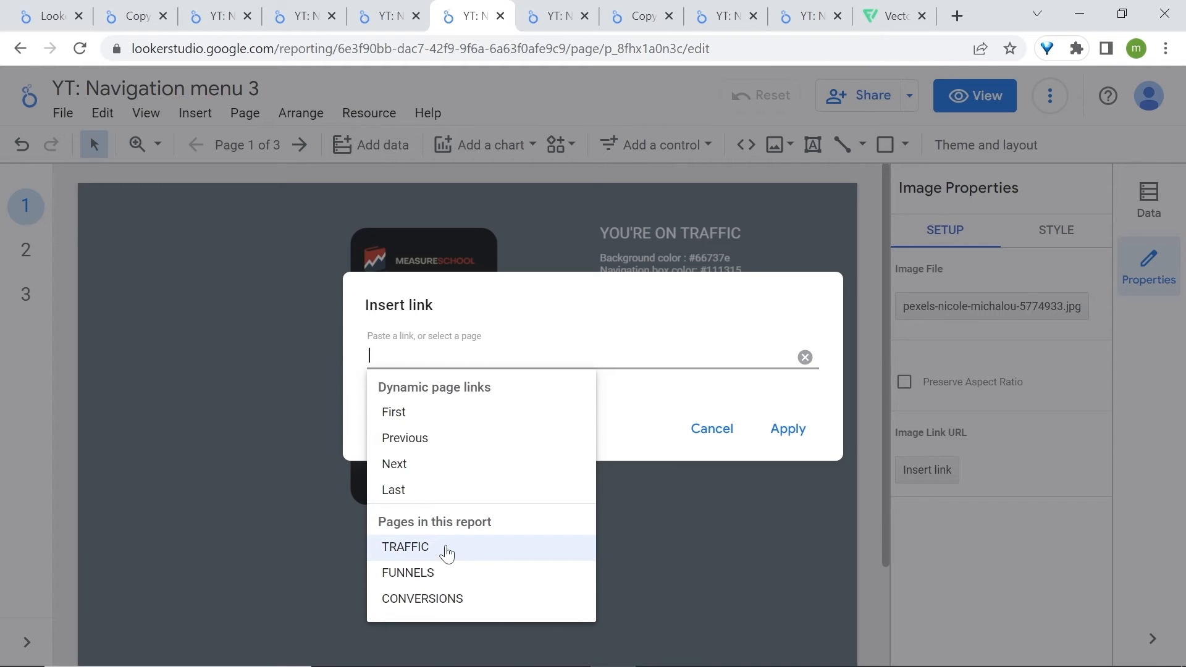
pyautogui.click(404, 546)
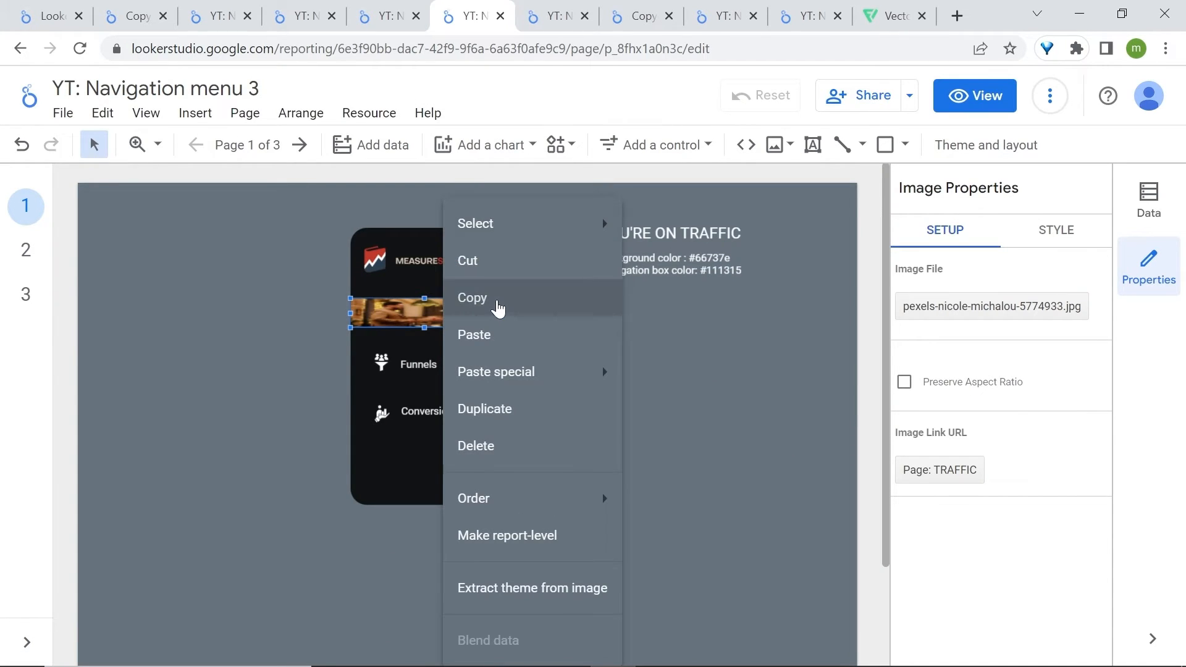
# Copy the linked Traffic image and place copies over the Funnels and Conversions rows
pyautogui.click(472, 297)
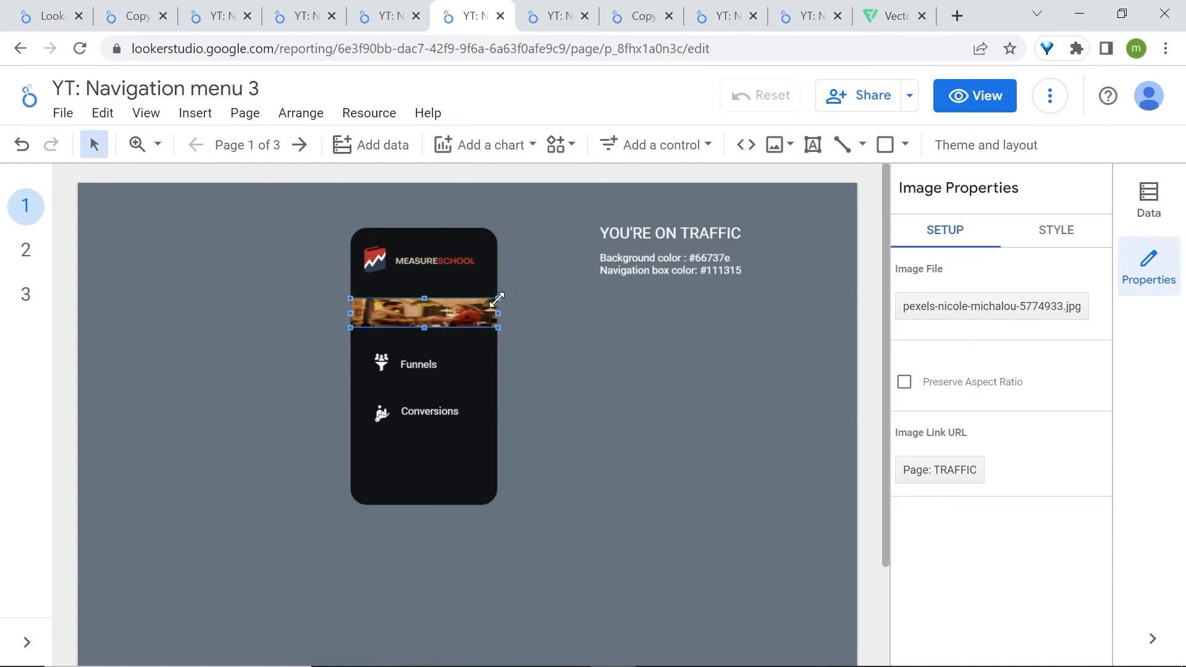
pyautogui.moveTo(424, 314); pyautogui.dragTo(464, 351)
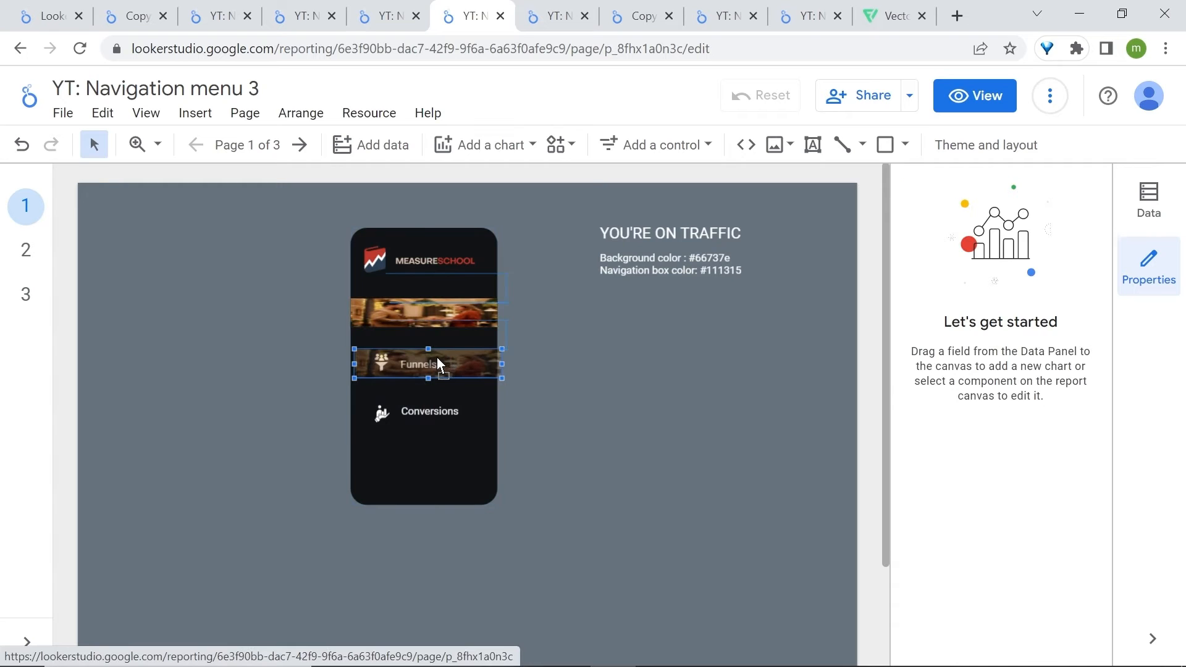
pyautogui.rightClick(439, 365)
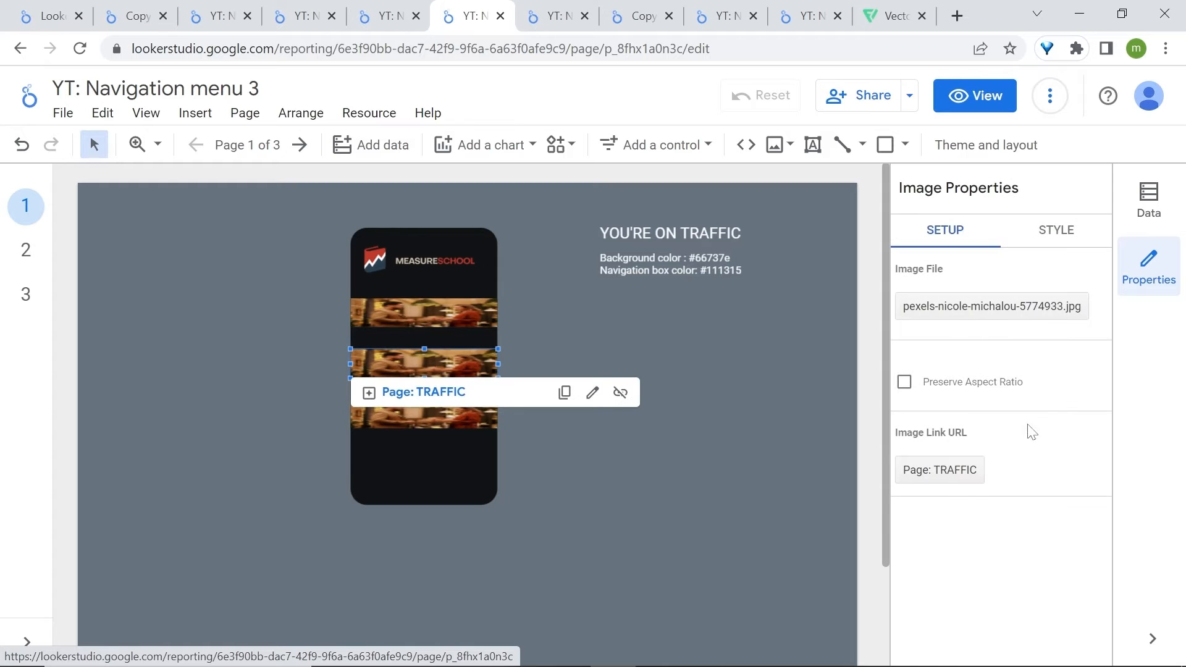
# Point the copies' links to the FUNNELS and CONVERSIONS pages and apply
pyautogui.click(593, 392)
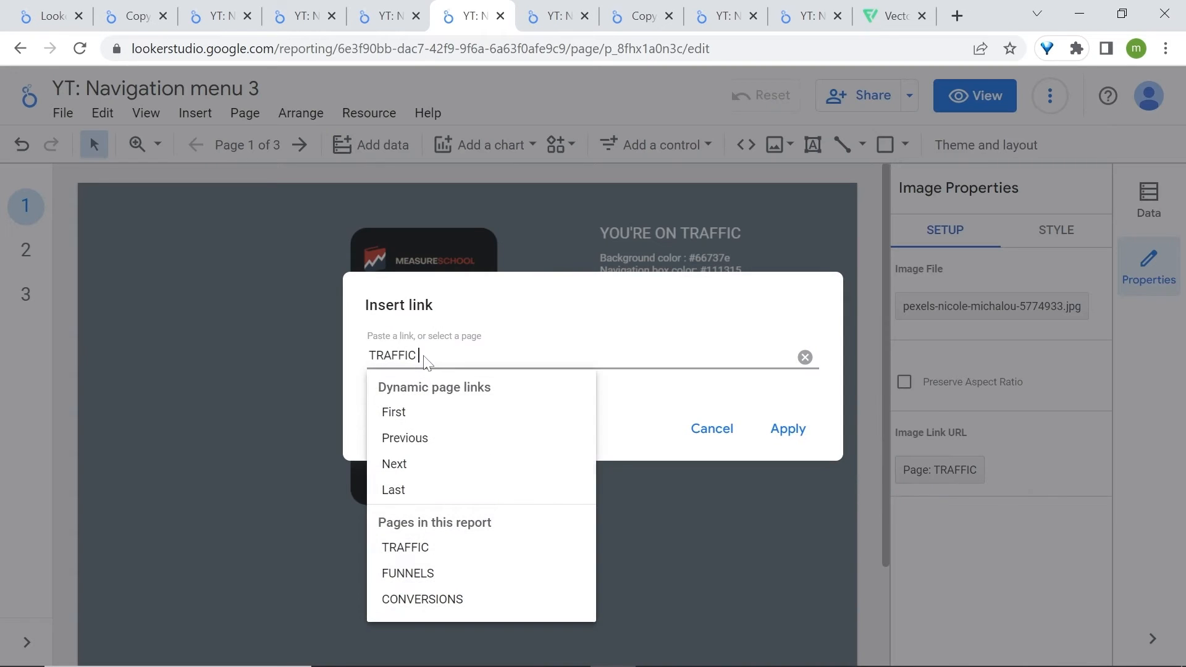
pyautogui.click(407, 573)
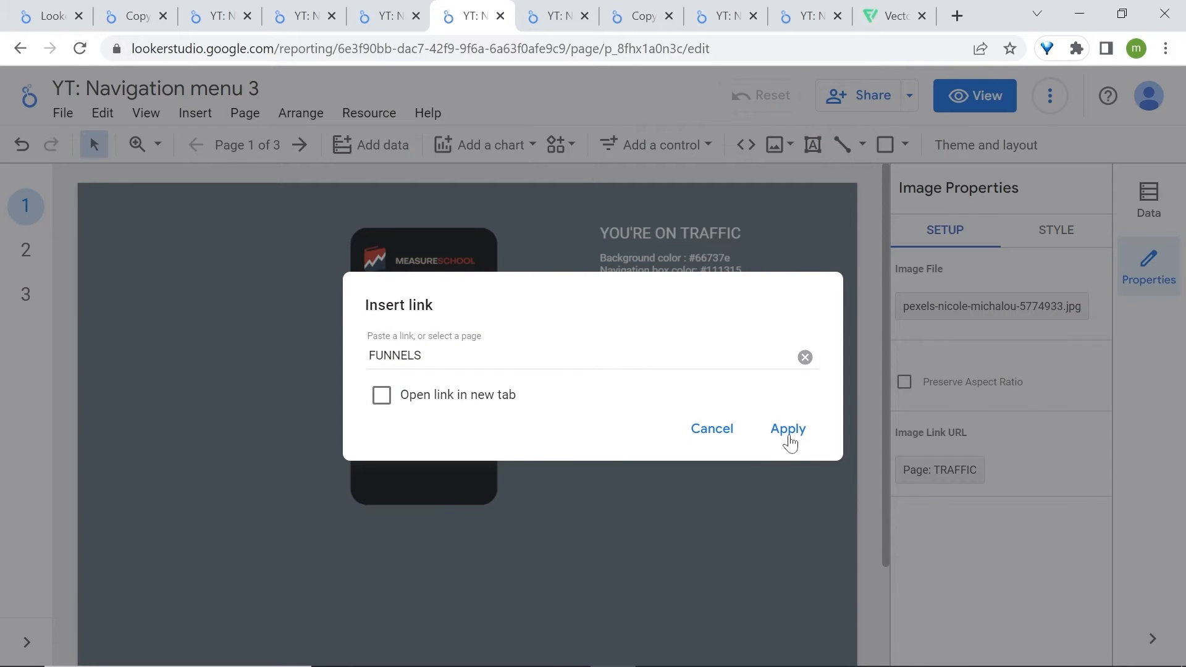
pyautogui.click(786, 428)
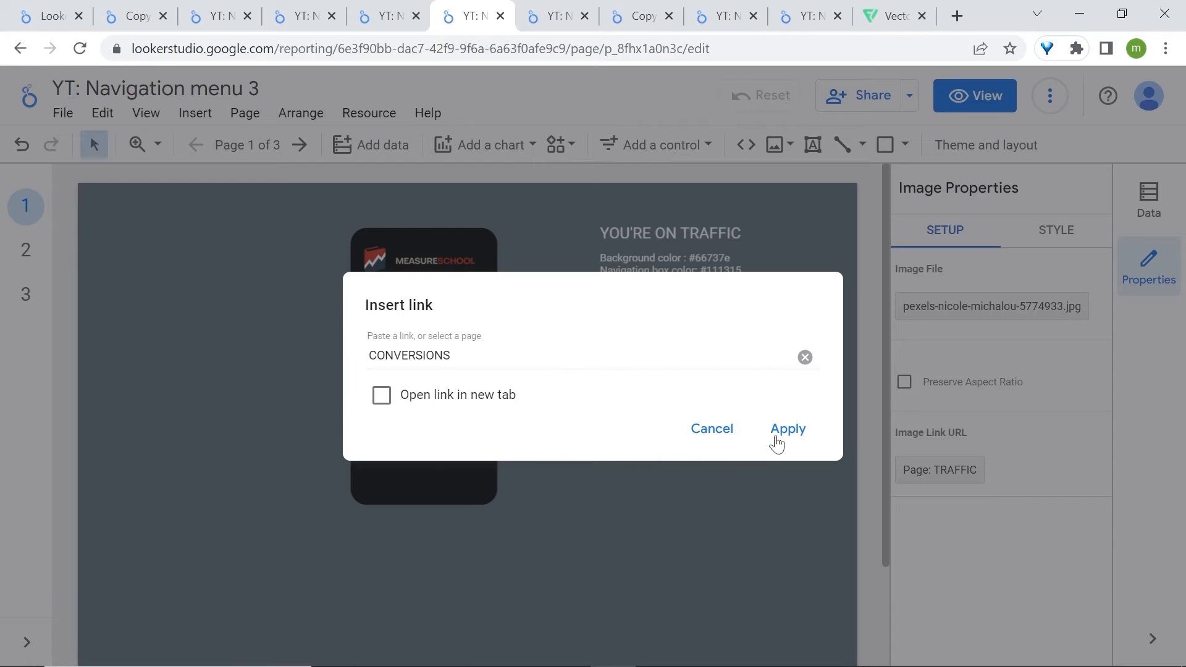
pyautogui.click(787, 429)
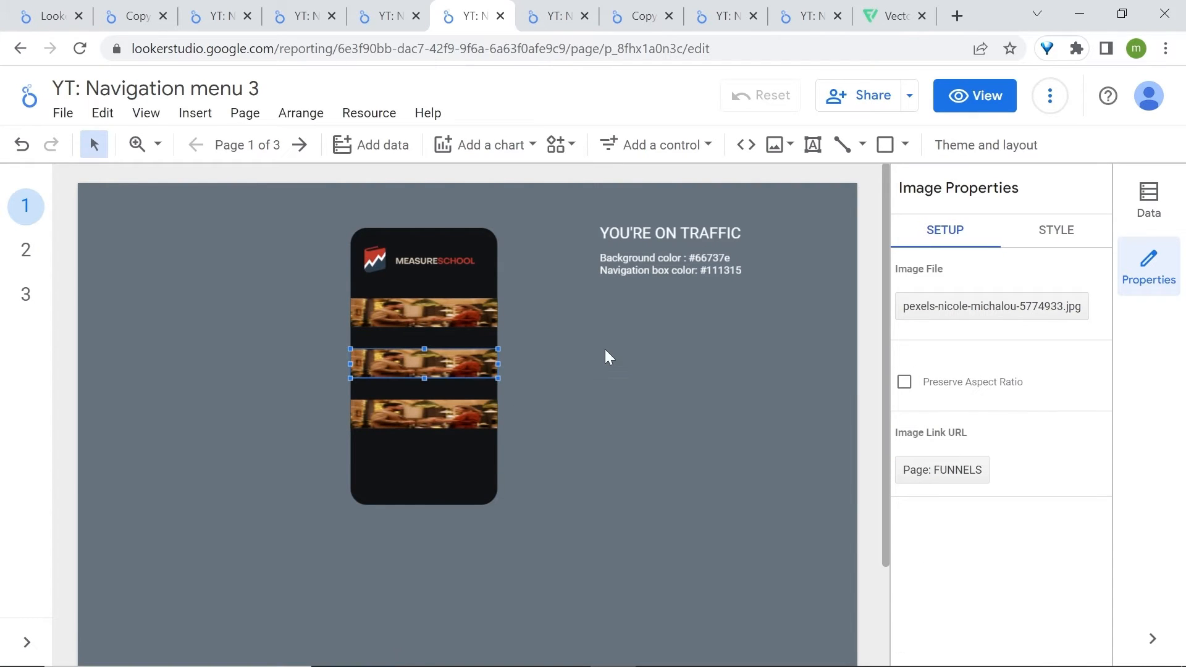
pyautogui.moveTo(447, 421)
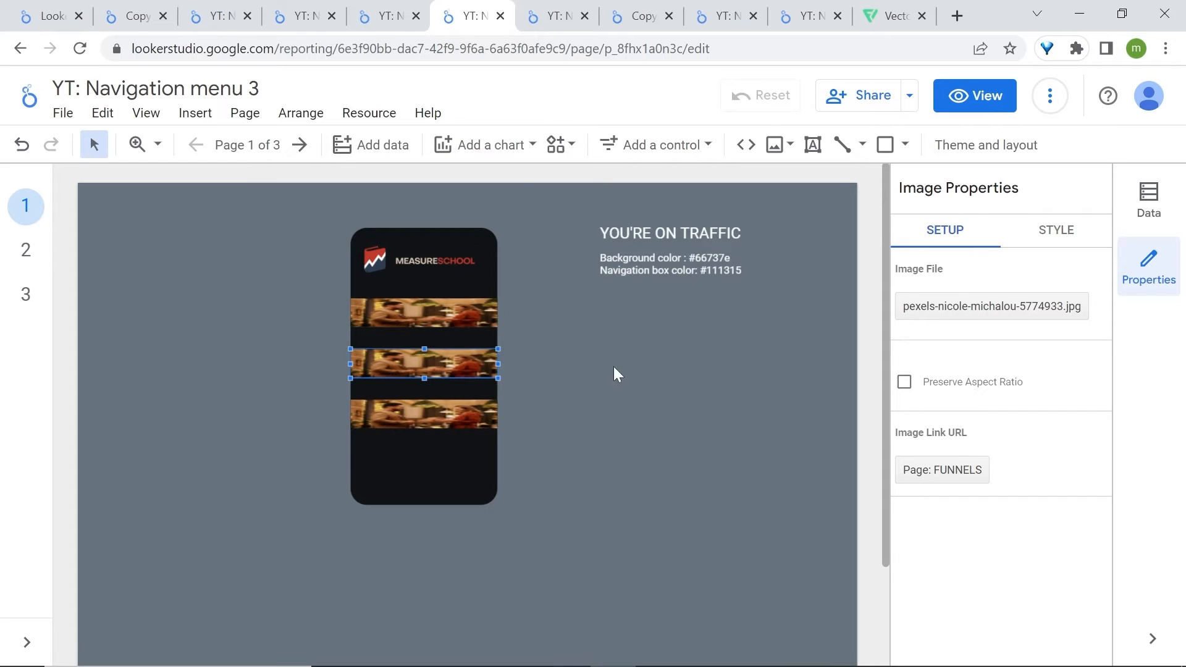
pyautogui.moveTo(654, 441)
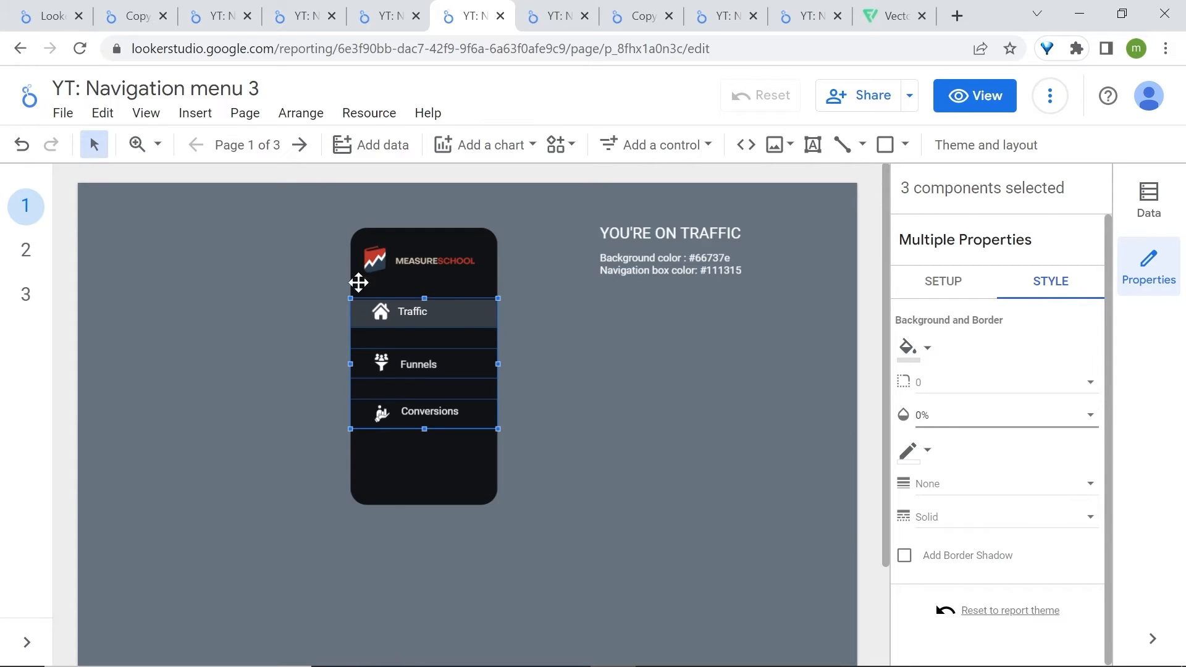
pyautogui.moveTo(448, 314)
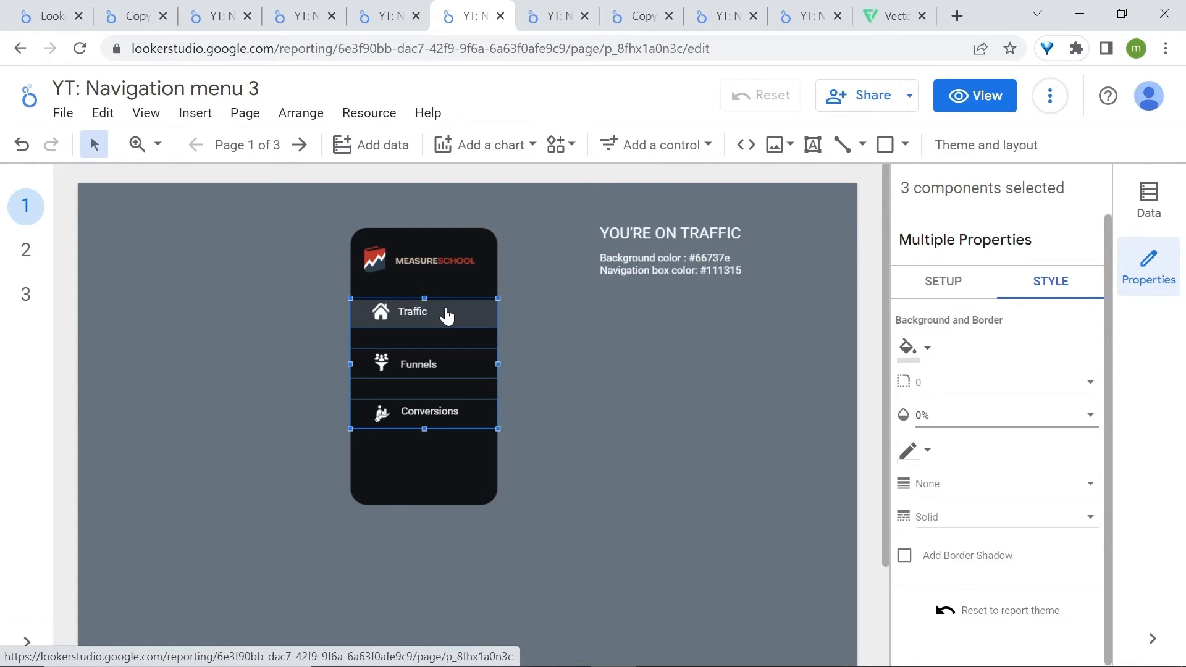
# Group the three link images and paste the group onto the FUNNELS page
pyautogui.rightClick(446, 313)
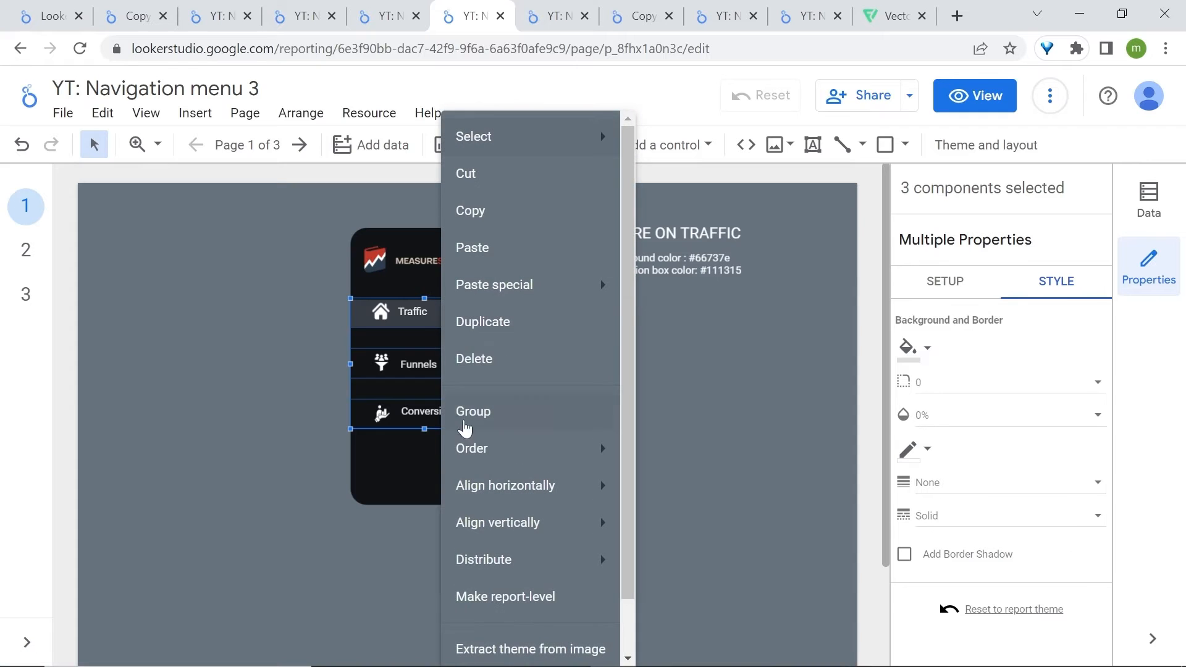
pyautogui.click(300, 144)
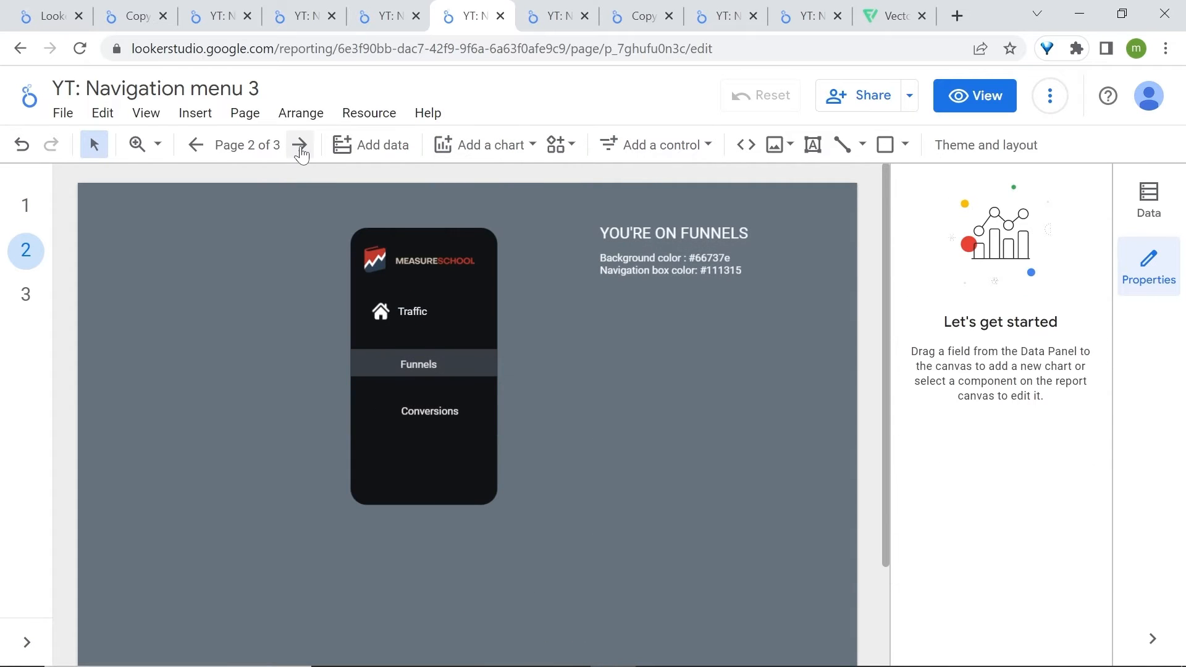
pyautogui.rightClick(567, 348)
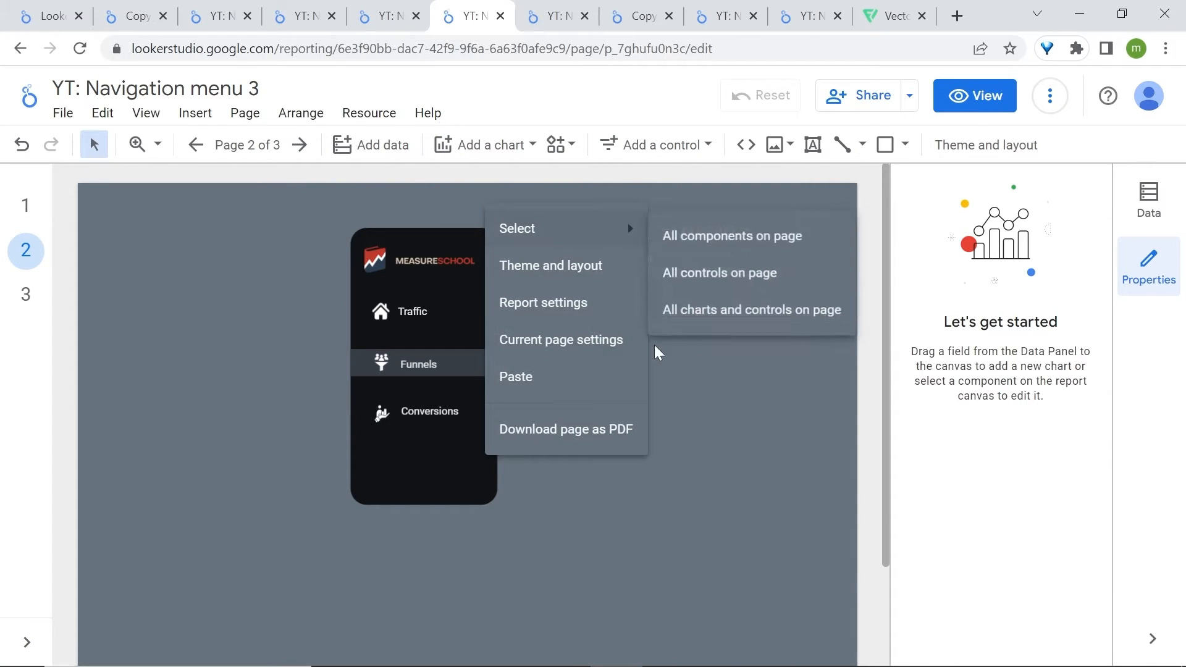
pyautogui.click(731, 235)
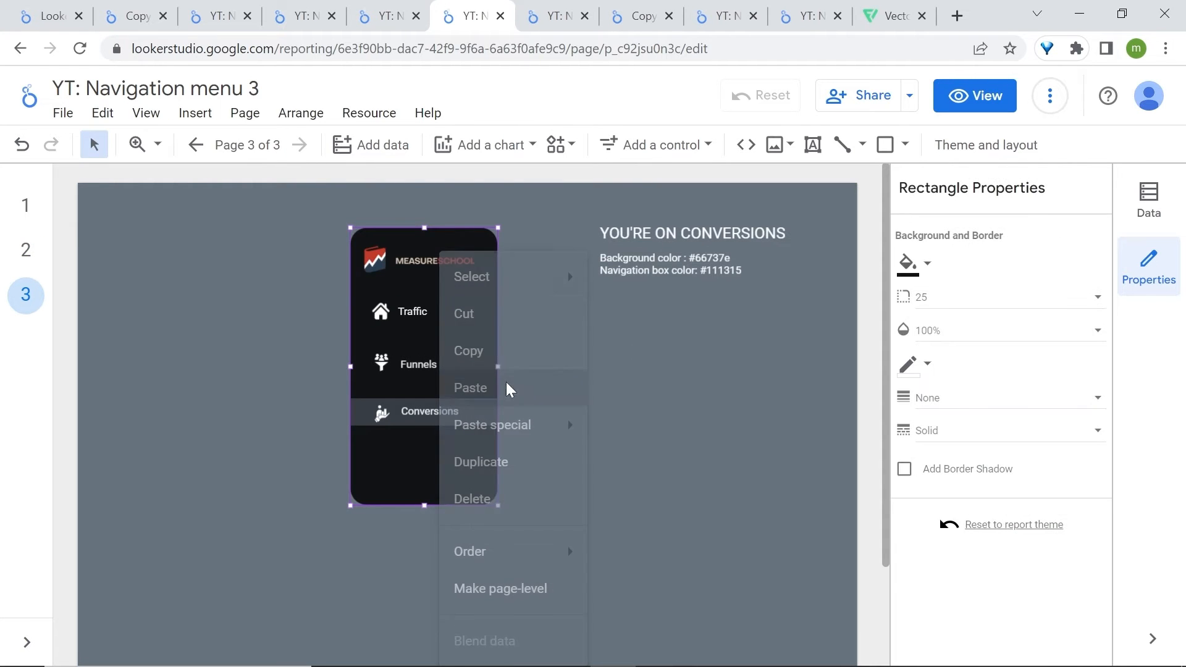
# Paste links onto CONVERSIONS, test the Traffic and Funnels links, then open the report copy
pyautogui.click(975, 95)
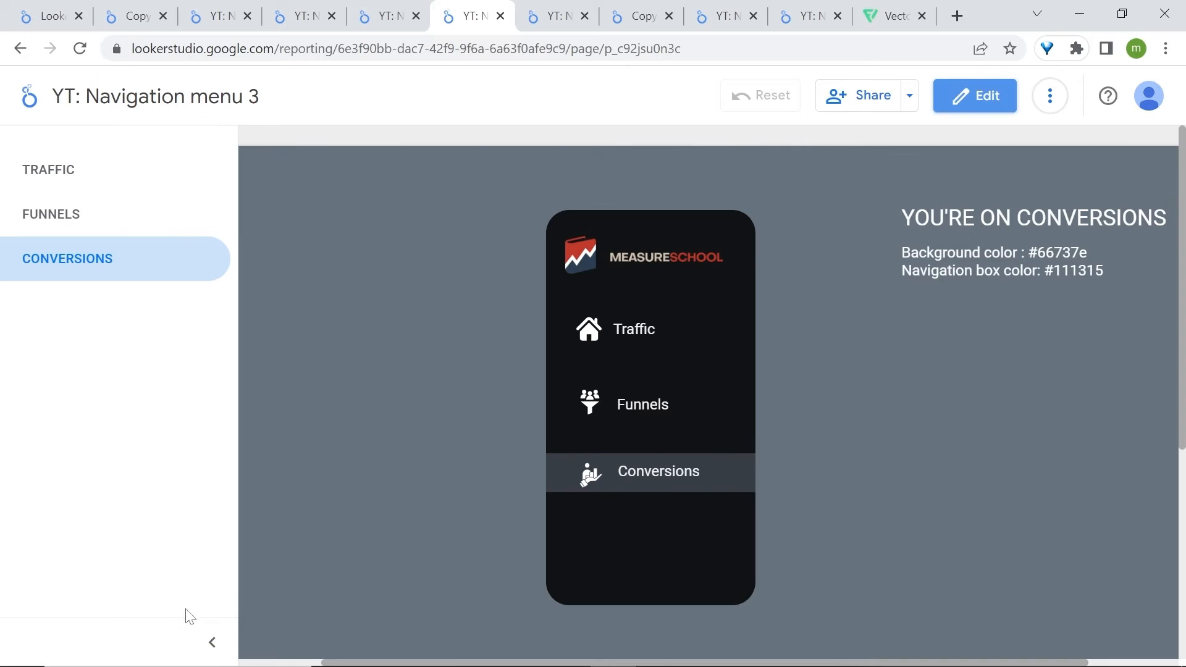
pyautogui.click(212, 642)
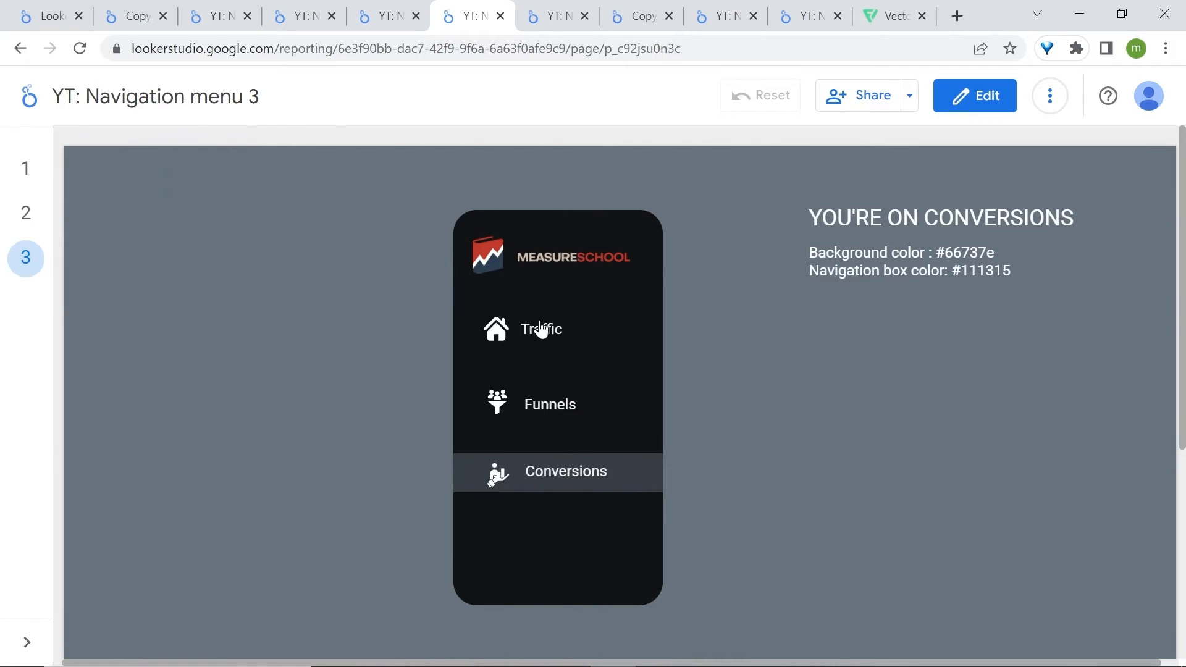
pyautogui.click(542, 328)
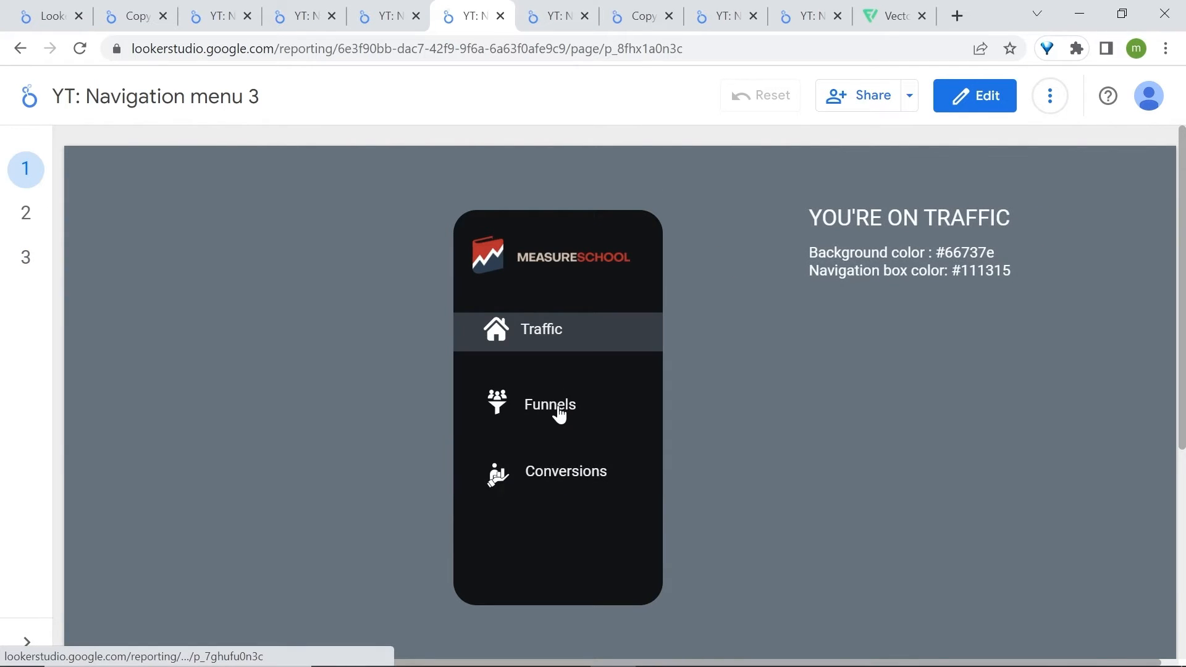
pyautogui.click(556, 15)
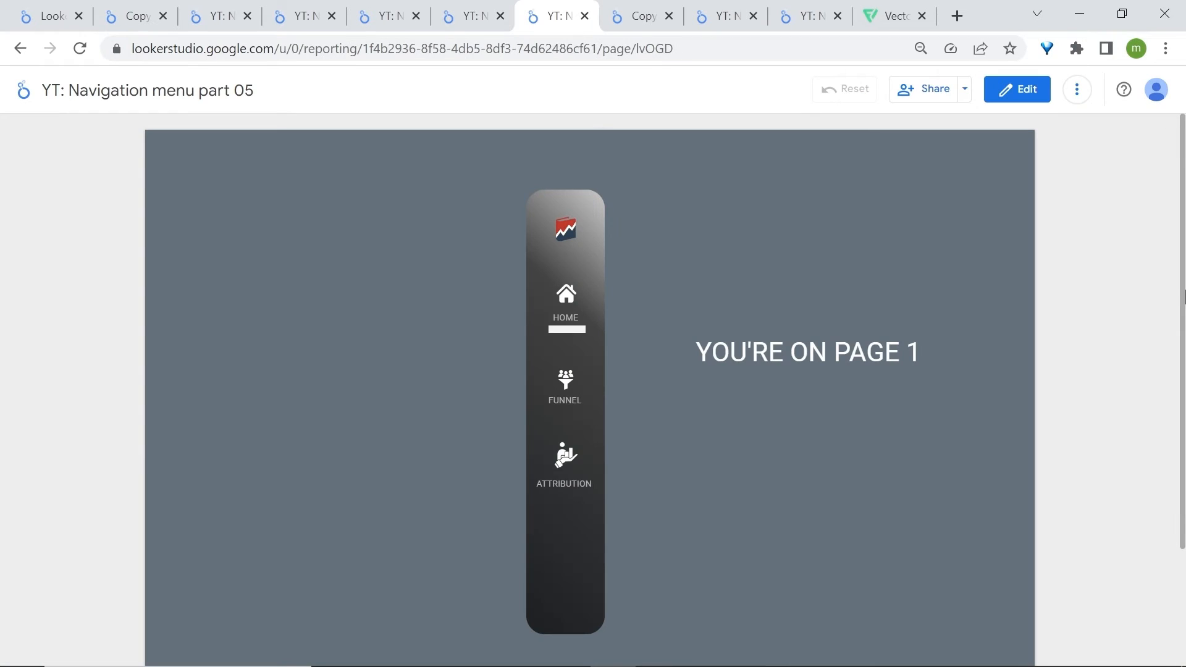
pyautogui.moveTo(555, 293)
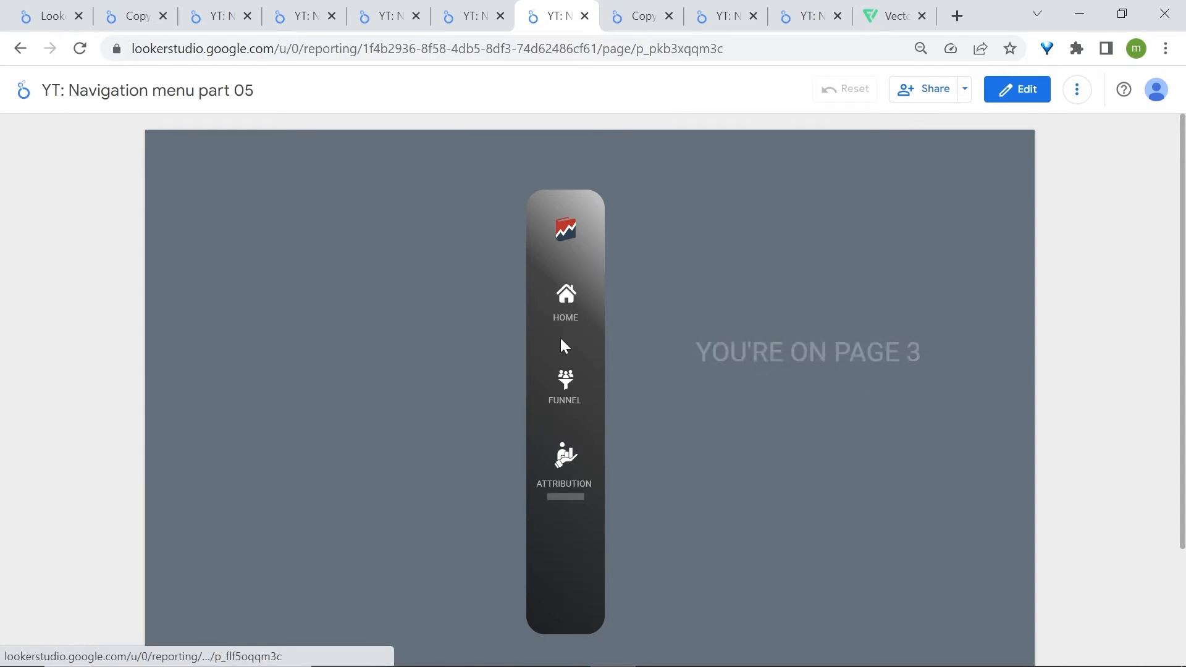
pyautogui.moveTo(564, 481)
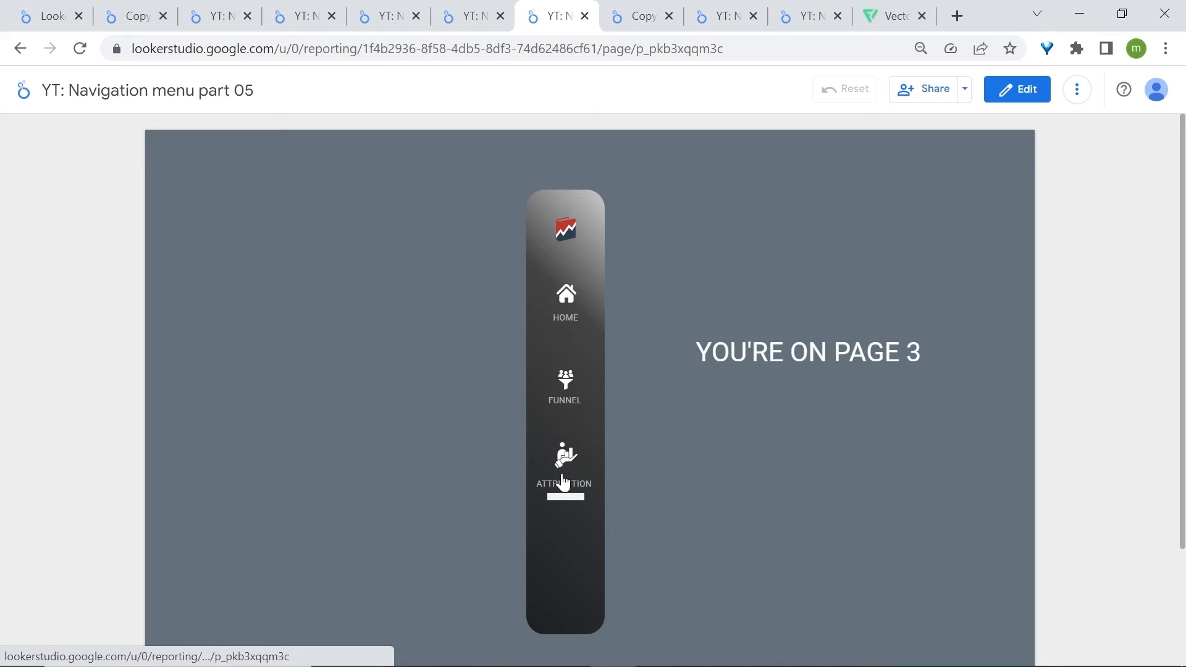
pyautogui.click(503, 15)
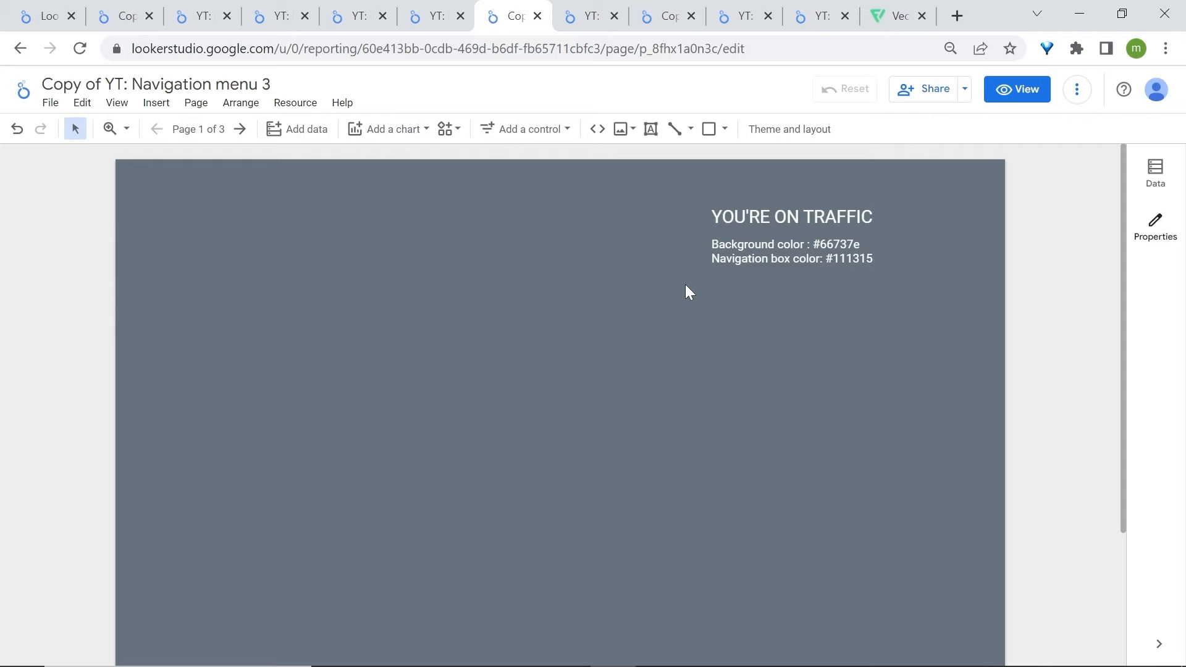
# Draw a tall narrow sidebar rectangle and fill it with #111315
pyautogui.click(724, 128)
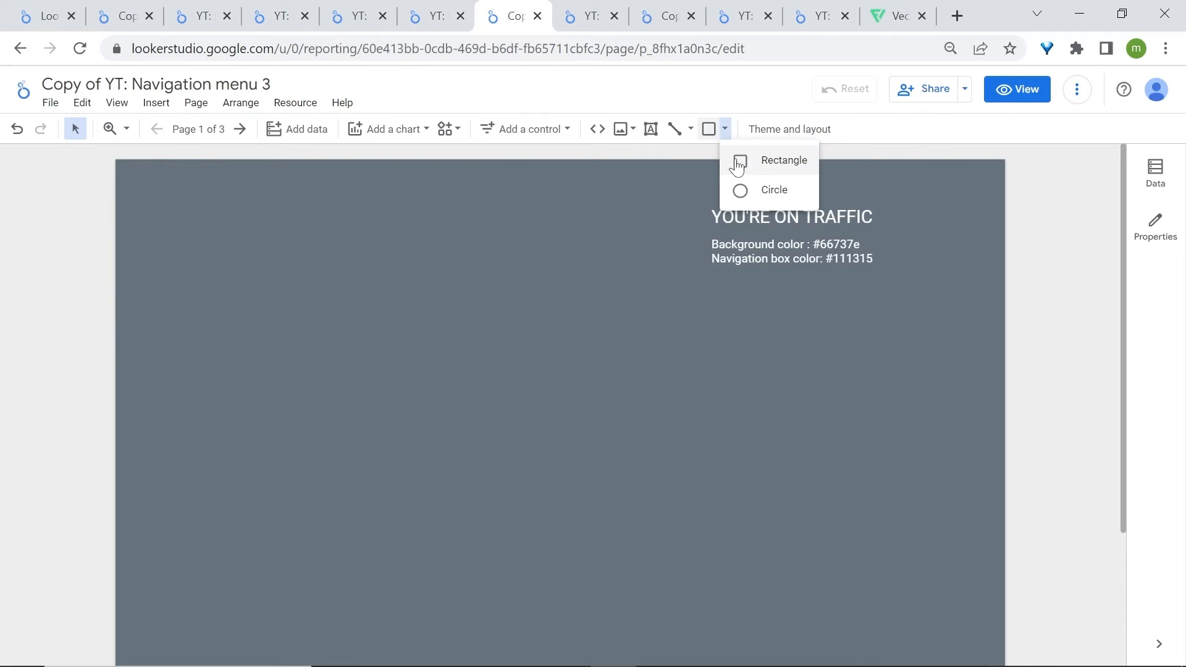
pyautogui.moveTo(444, 187); pyautogui.dragTo(515, 558)
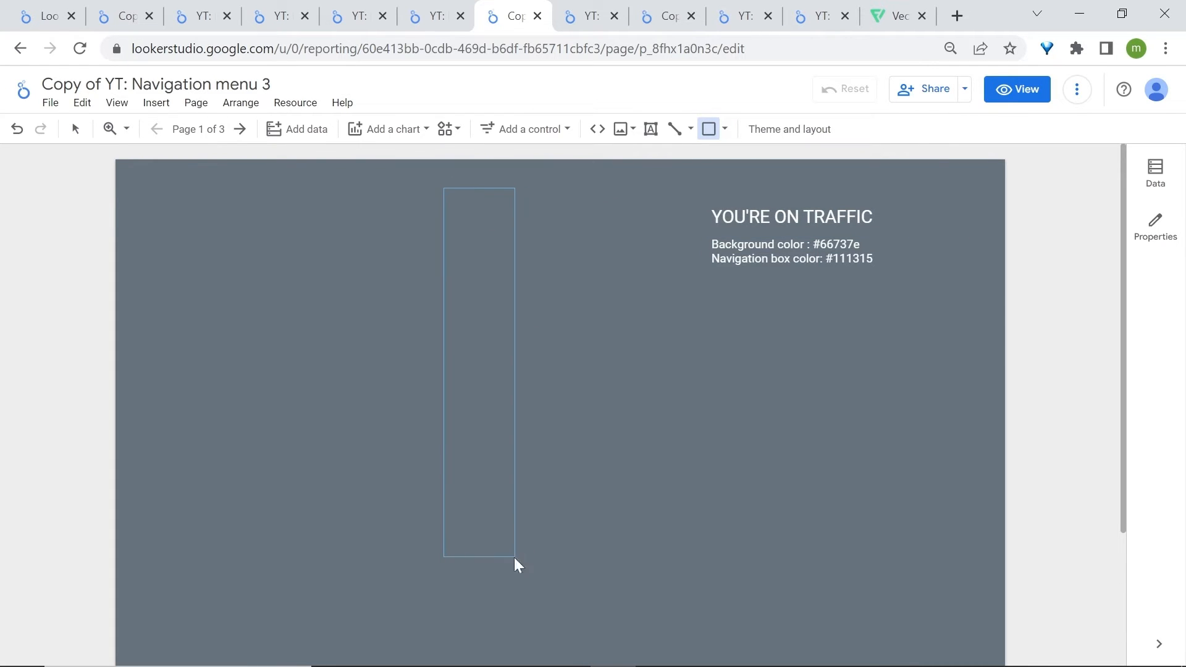
pyautogui.click(477, 371)
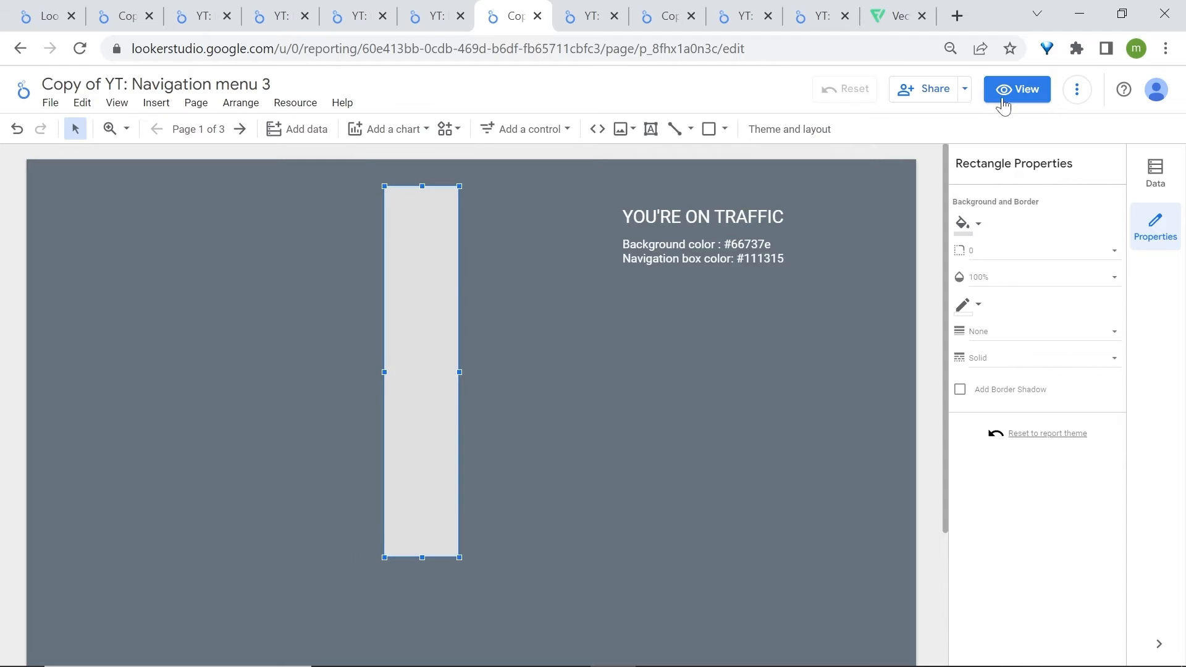
pyautogui.click(1017, 89)
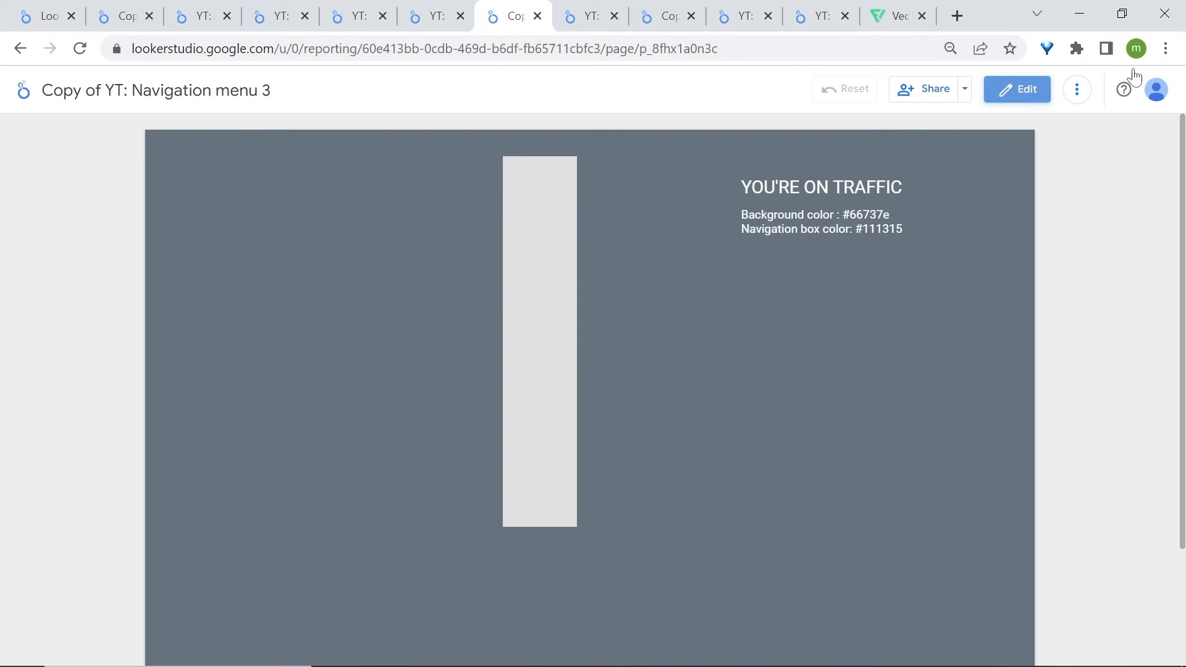
pyautogui.click(1165, 48)
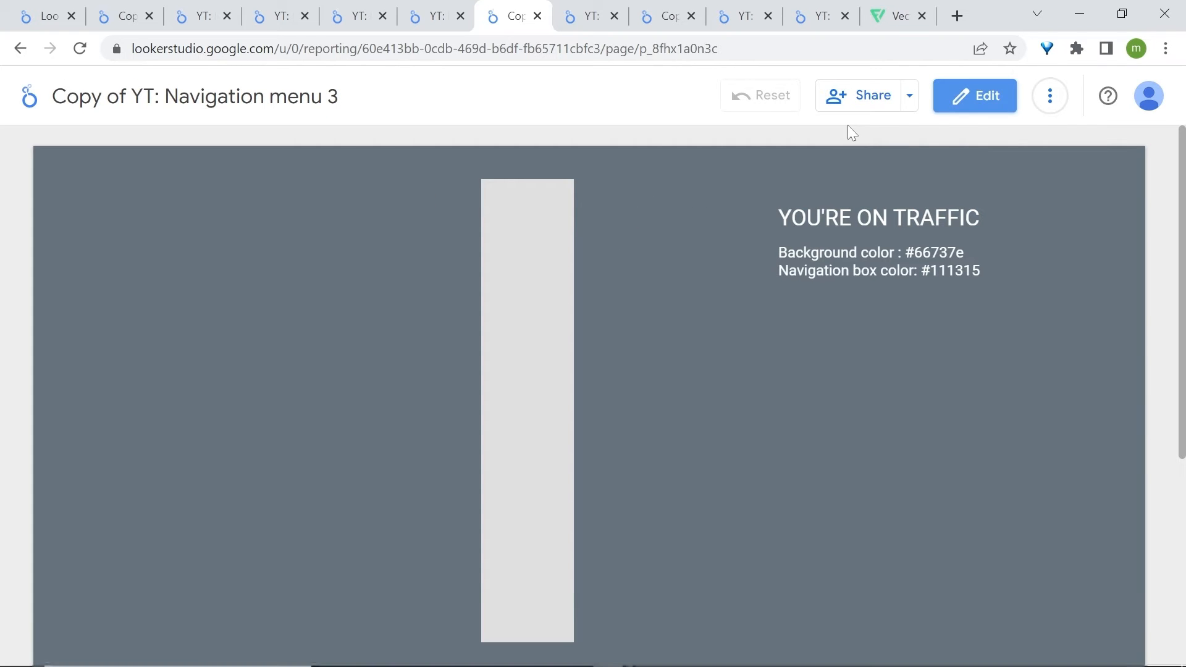
pyautogui.click(974, 95)
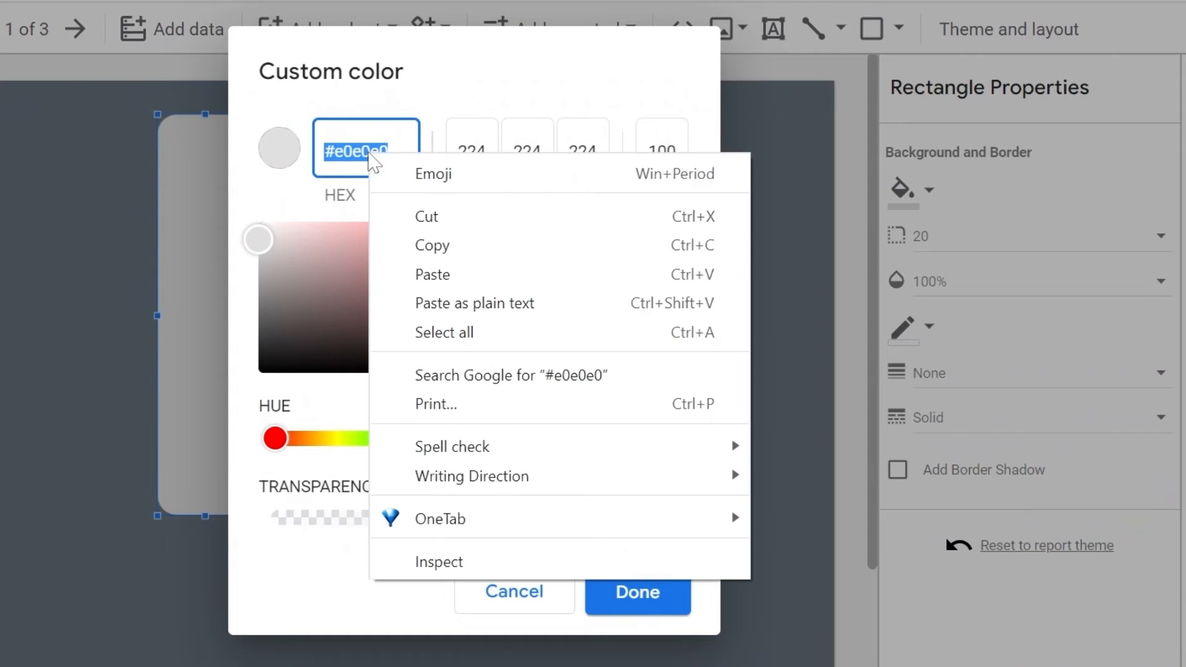
pyautogui.click(637, 592)
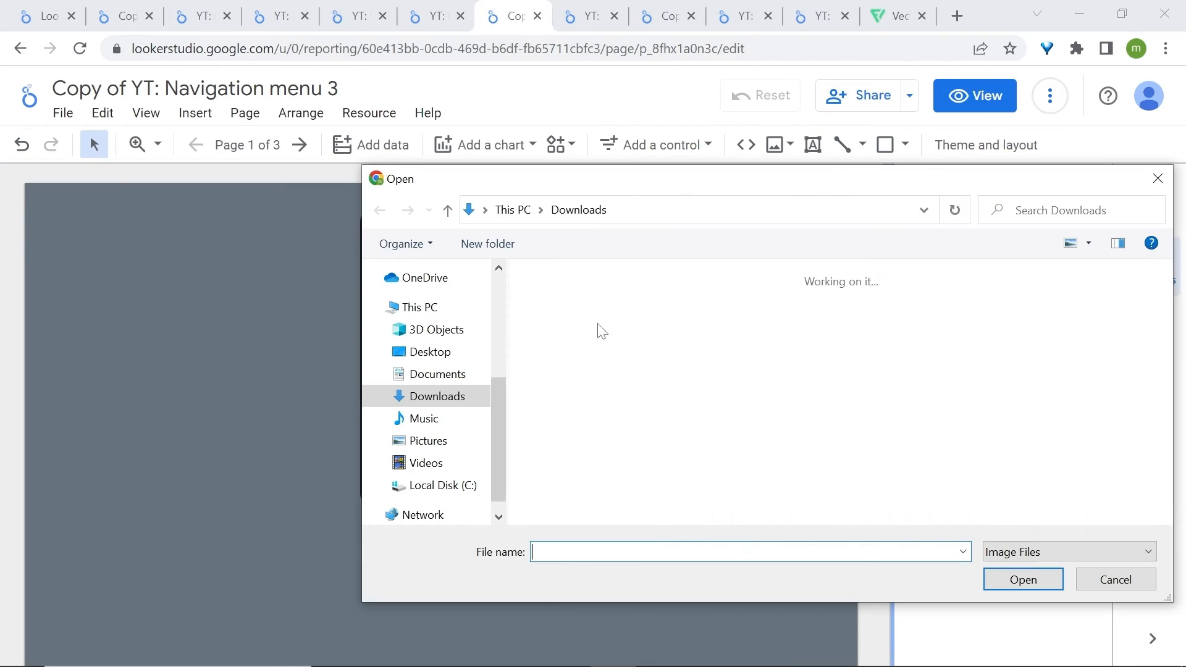
# Upload the MeasureSchool logo from Desktop\Icons and shrink it
pyautogui.click(433, 351)
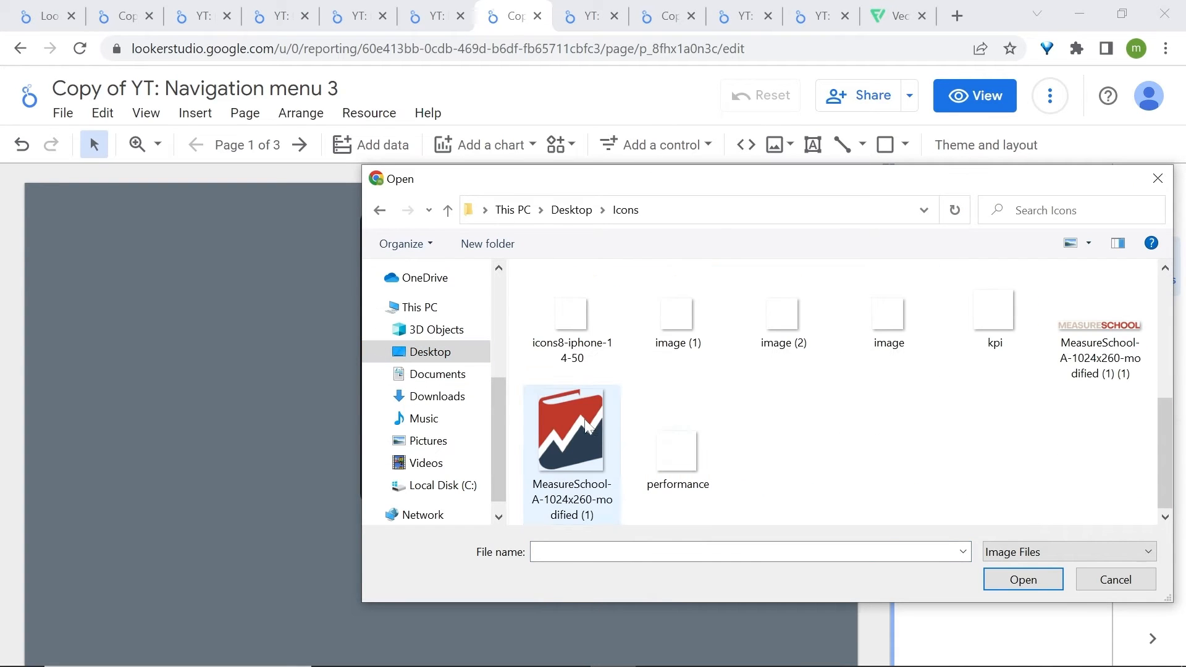
pyautogui.click(1022, 580)
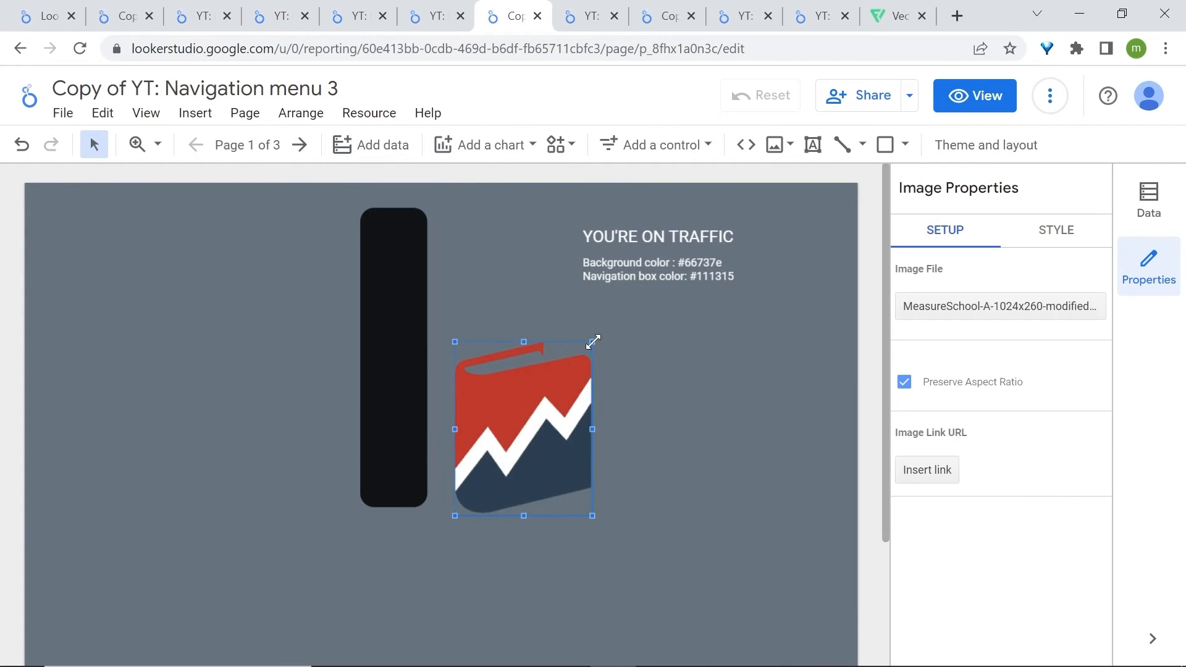
pyautogui.moveTo(522, 427); pyautogui.dragTo(394, 246)
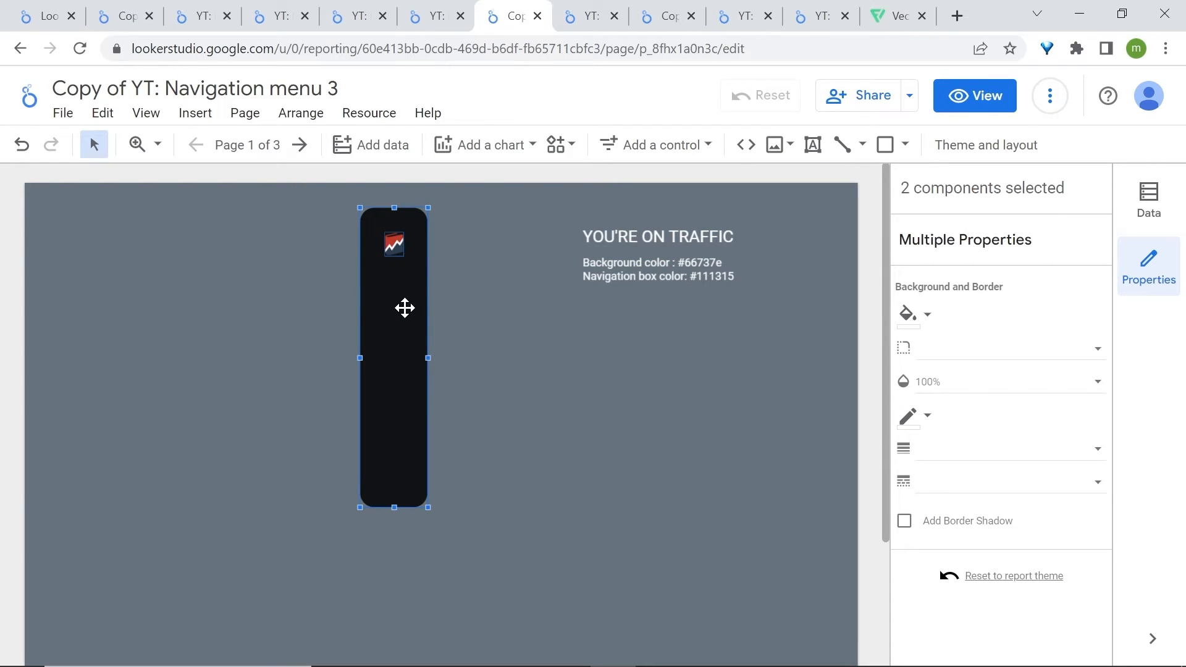
# Make the dark bar and logo report-level, check another page, then reselect the bar on TRAFFIC
pyautogui.rightClick(404, 308)
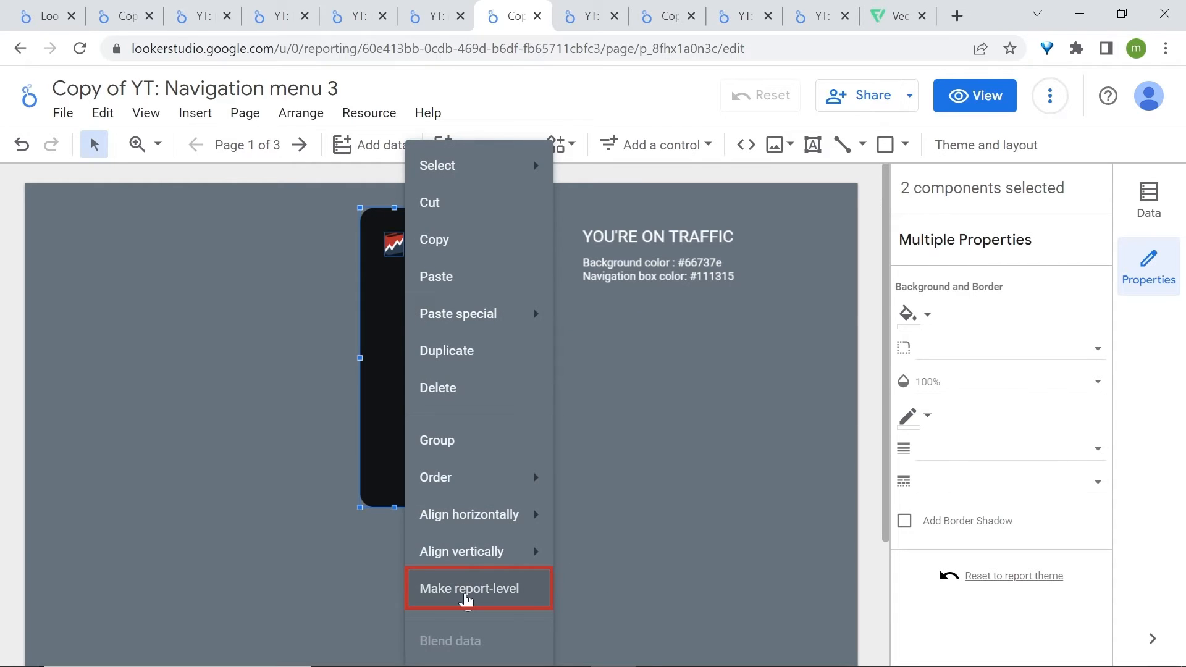
pyautogui.click(468, 588)
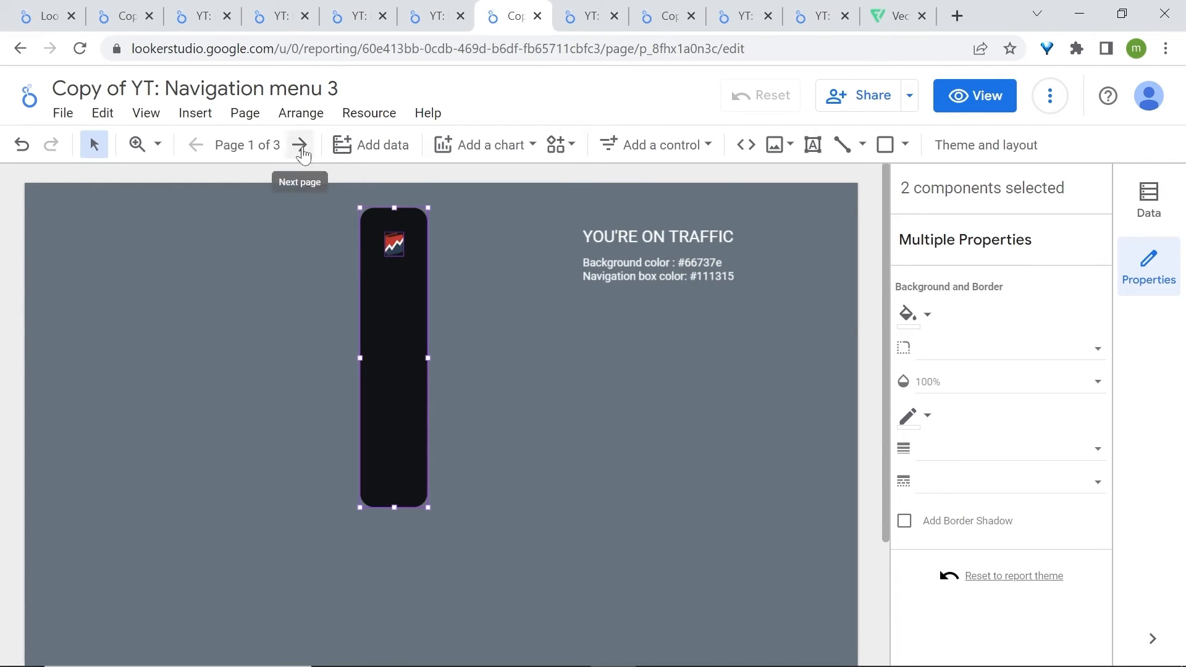
pyautogui.click(299, 144)
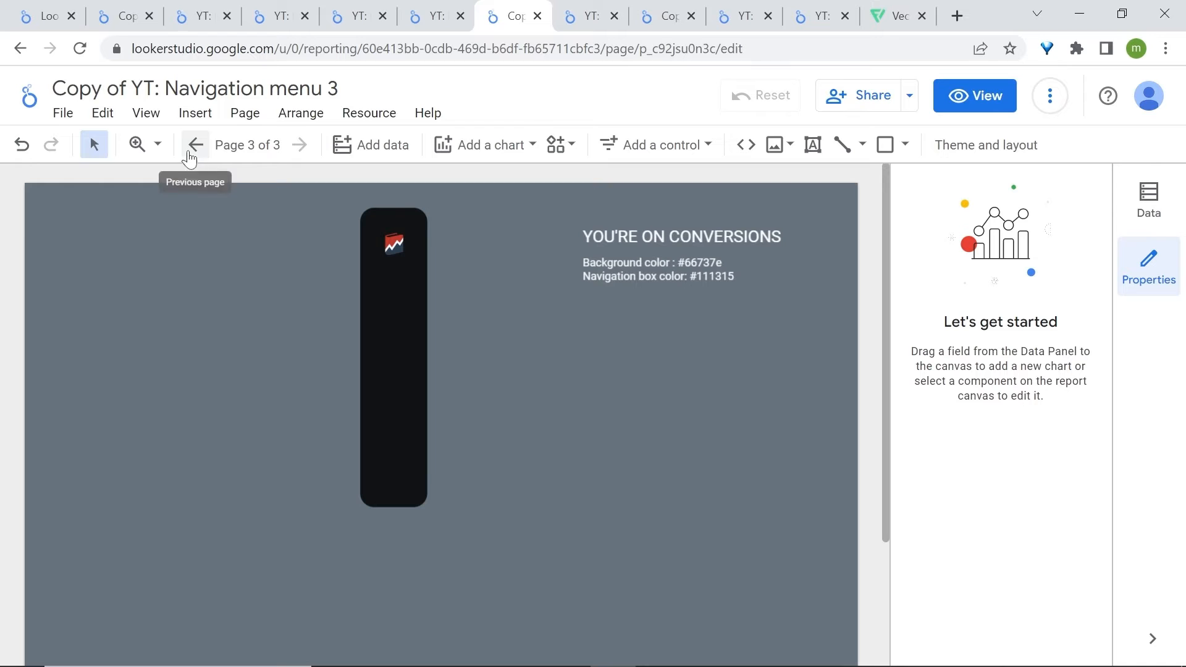
pyautogui.click(195, 145)
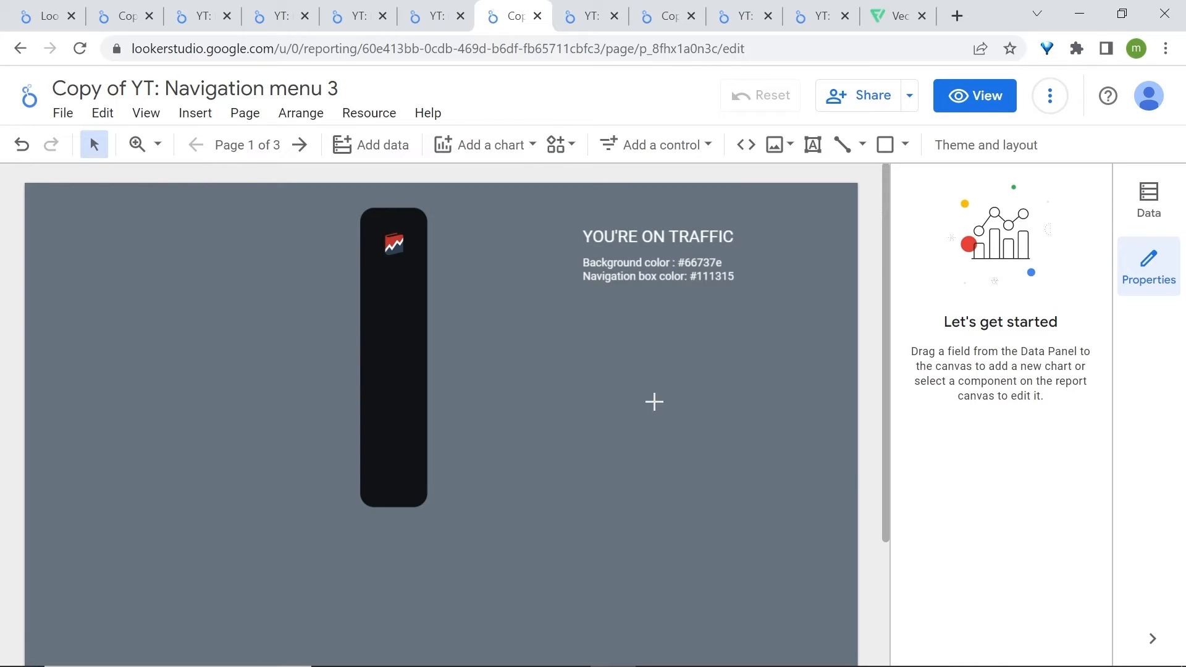
pyautogui.moveTo(774, 144)
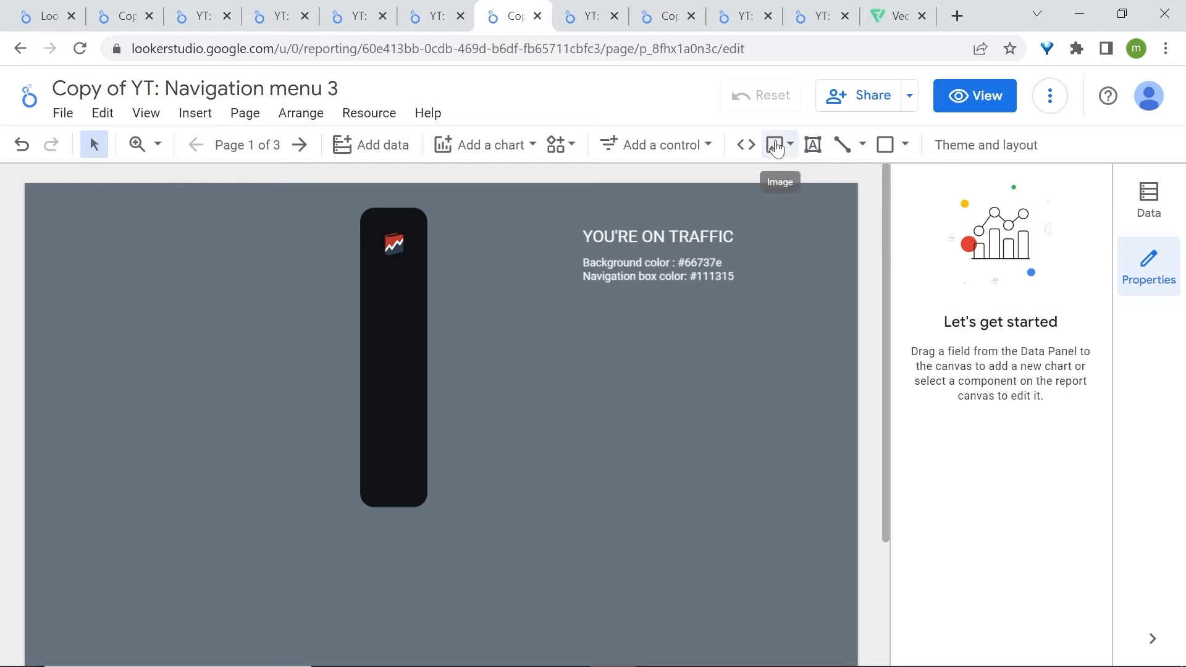
pyautogui.moveTo(444, 249)
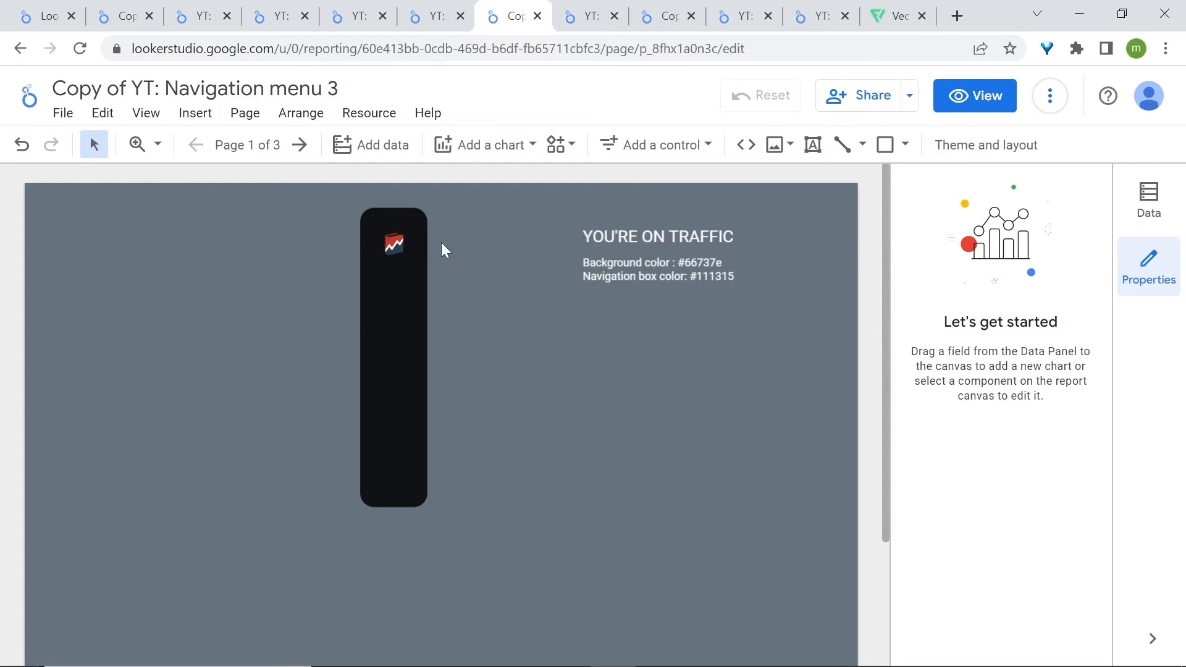
pyautogui.click(393, 356)
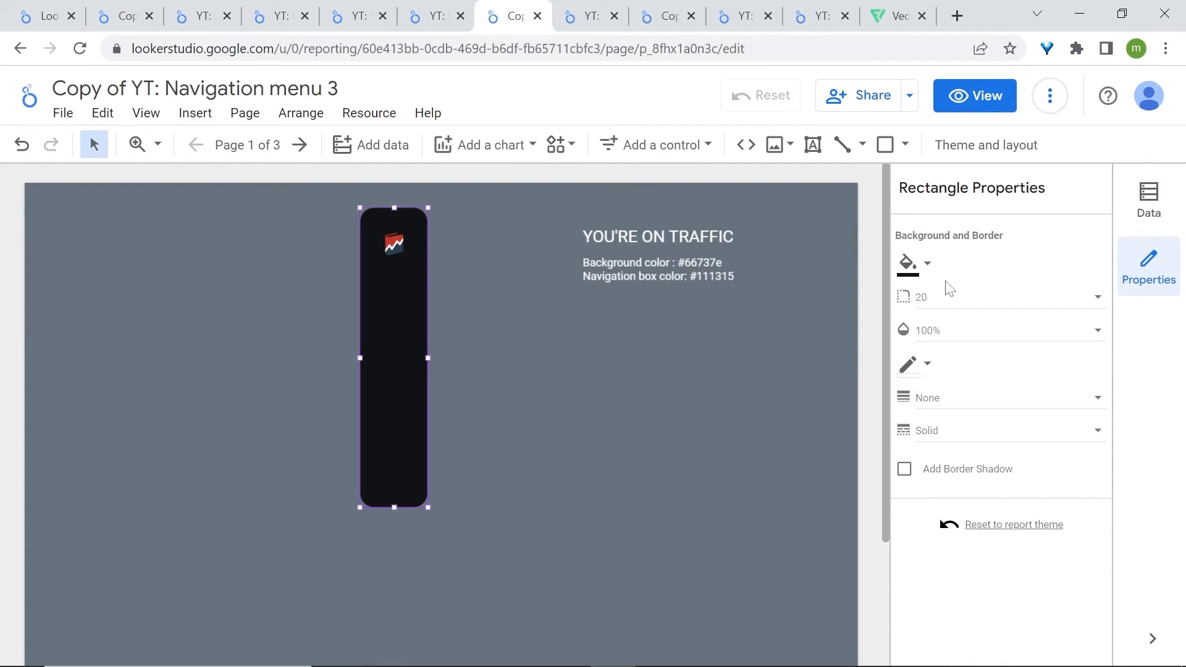
# Fill the bar with a 45° linear gradient whose repositioned middle stop is dark gray
pyautogui.click(907, 263)
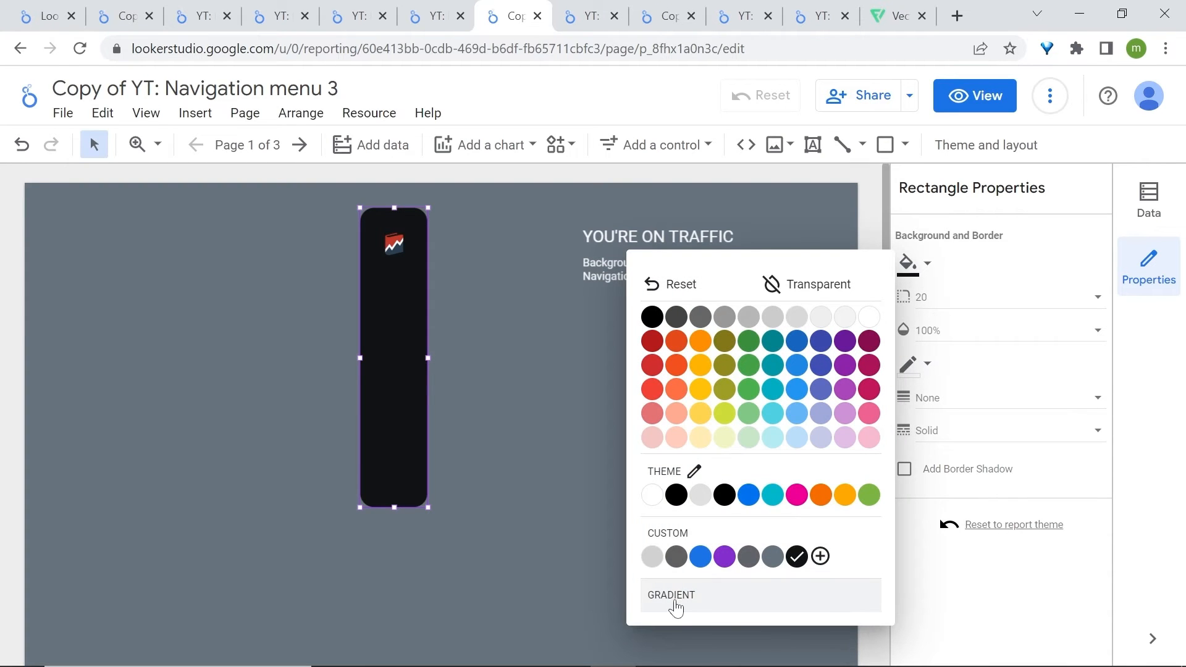
pyautogui.click(670, 594)
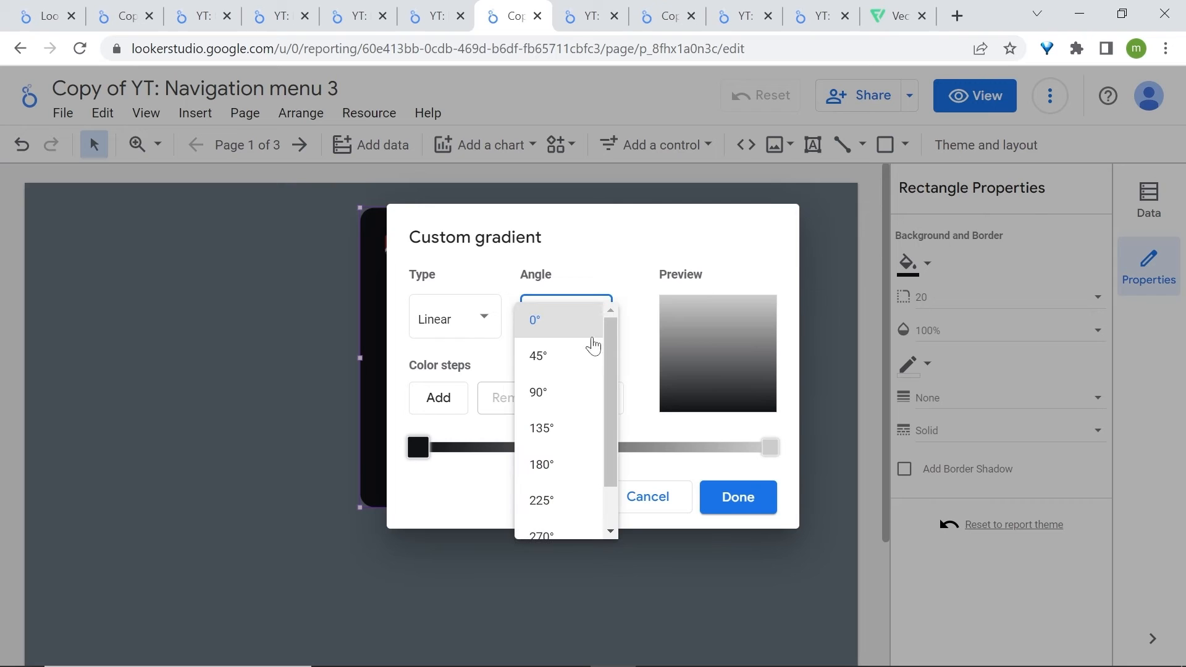
pyautogui.click(537, 356)
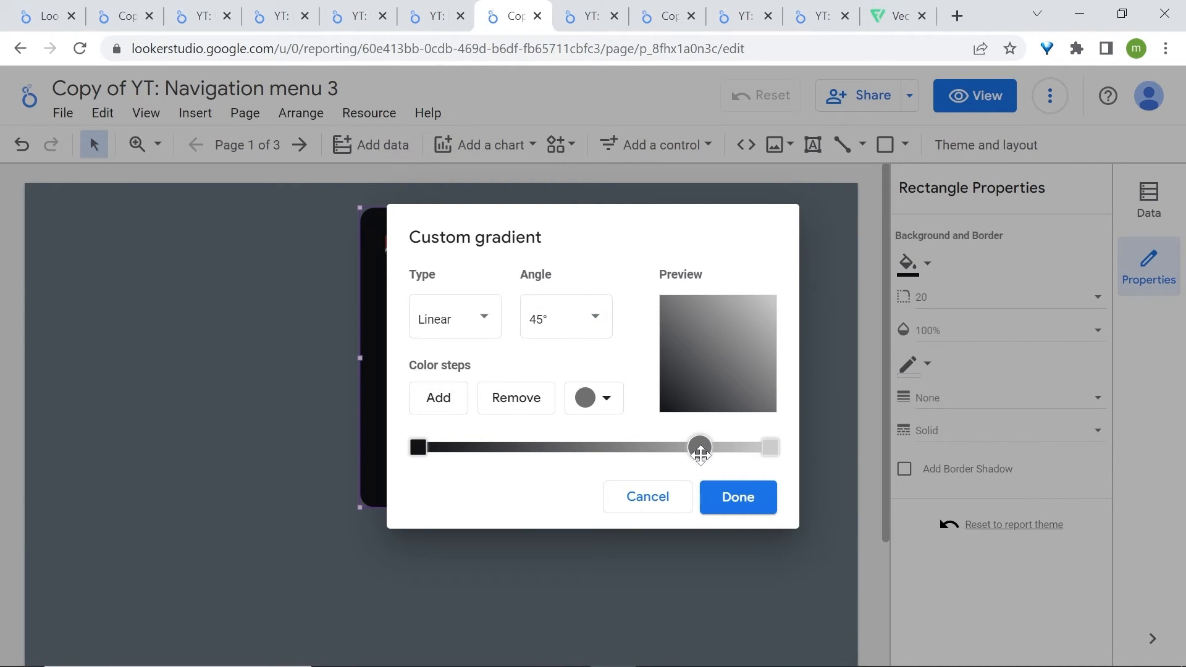
pyautogui.moveTo(698, 447); pyautogui.dragTo(681, 448)
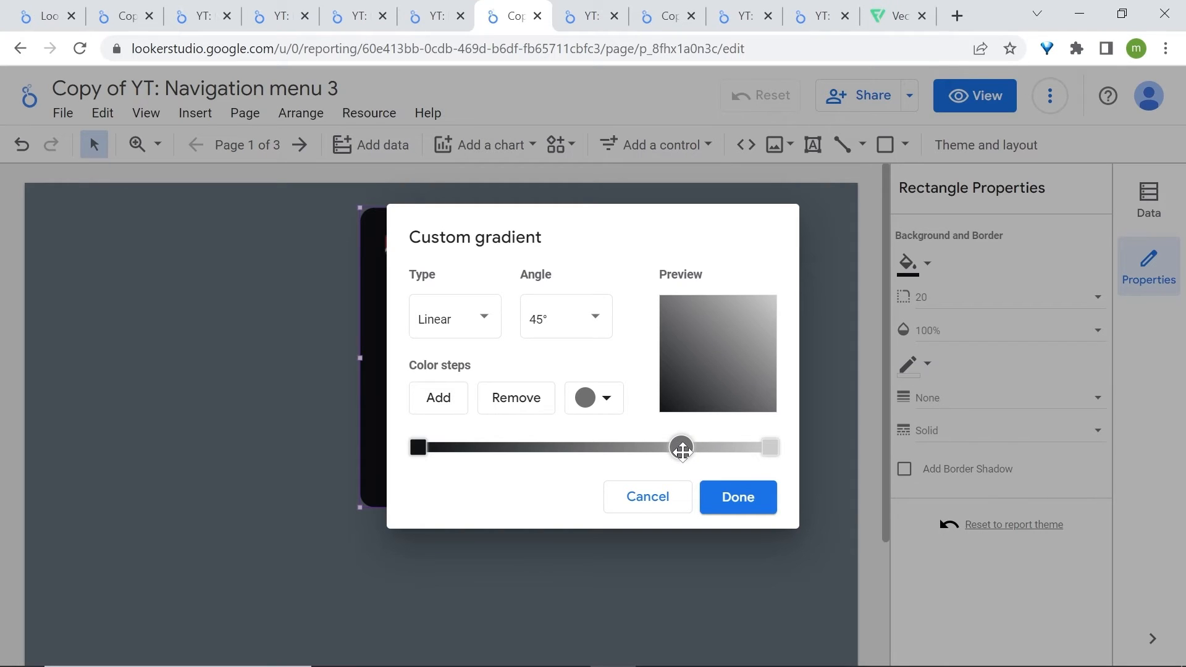
pyautogui.moveTo(681, 447); pyautogui.dragTo(673, 447)
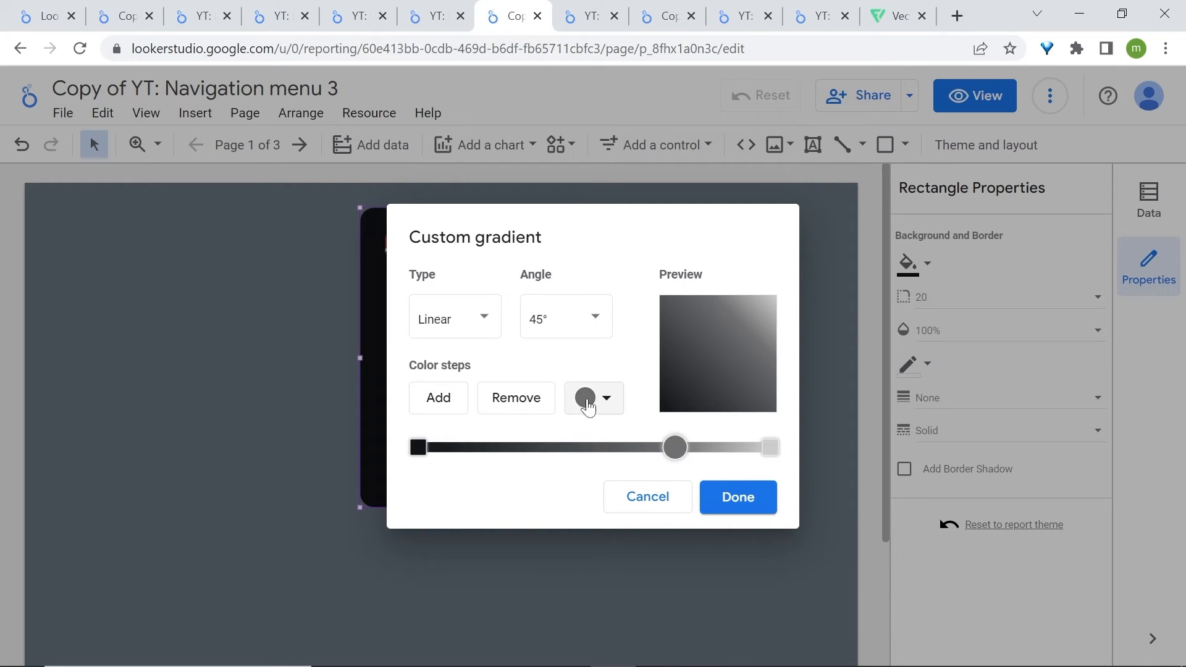
pyautogui.click(606, 398)
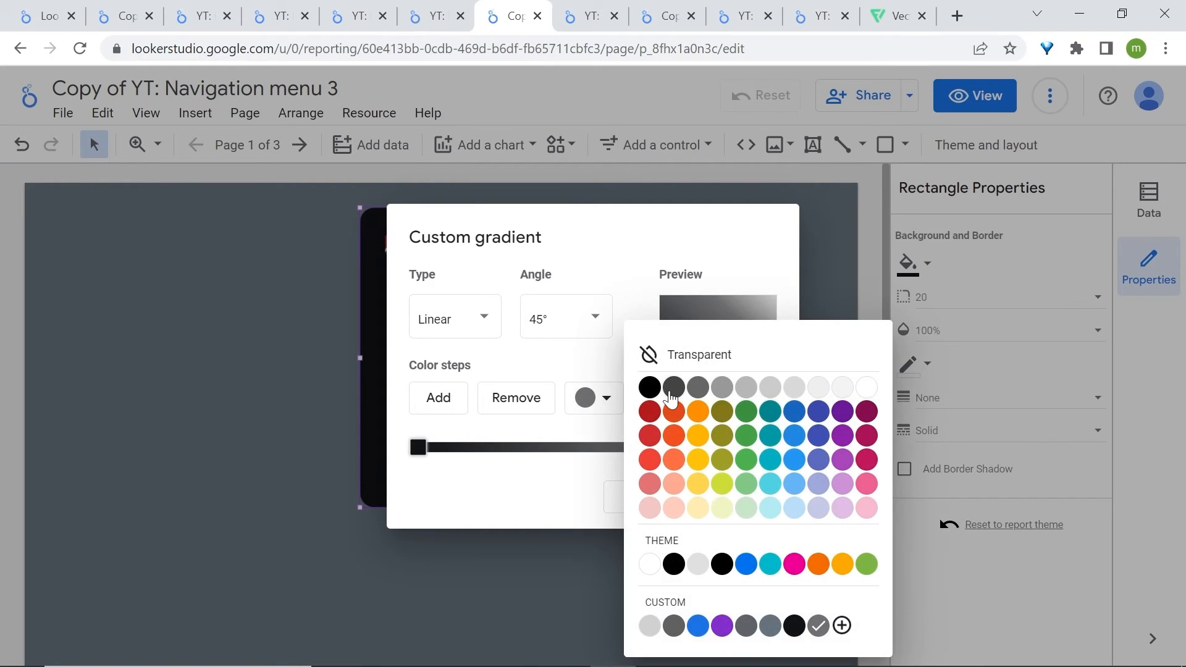
pyautogui.click(647, 386)
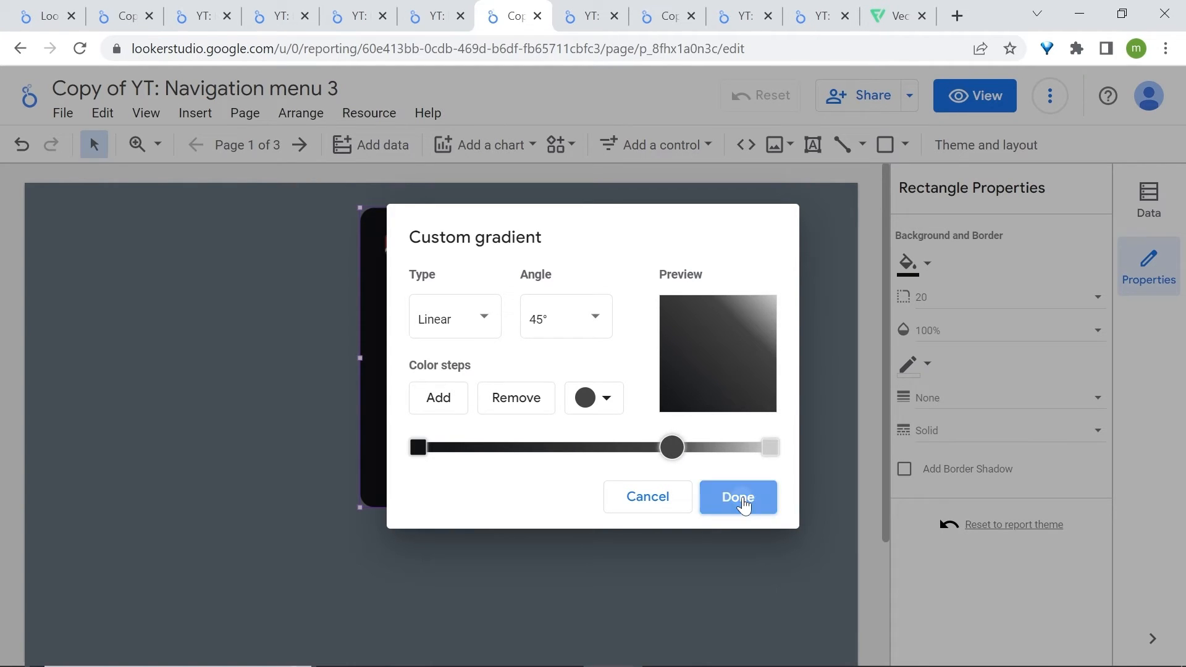
pyautogui.click(737, 497)
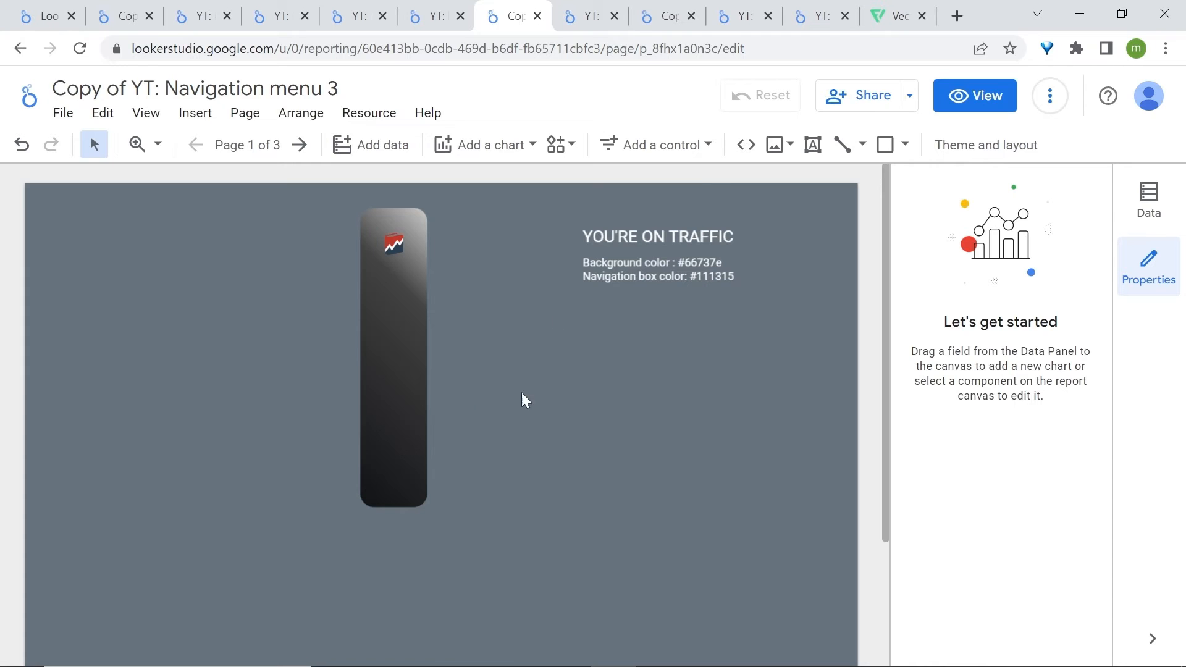
pyautogui.moveTo(782, 219)
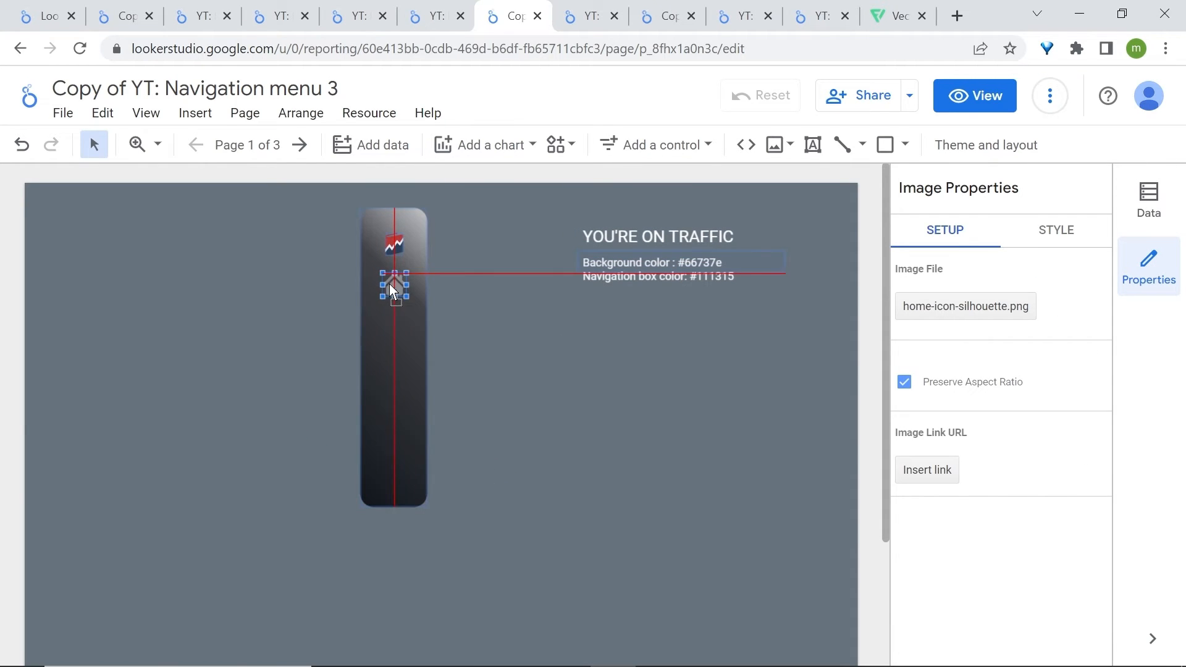
# Draw a text box under the home icon reading TRAFFIC, center-aligned with white font
pyautogui.click(813, 144)
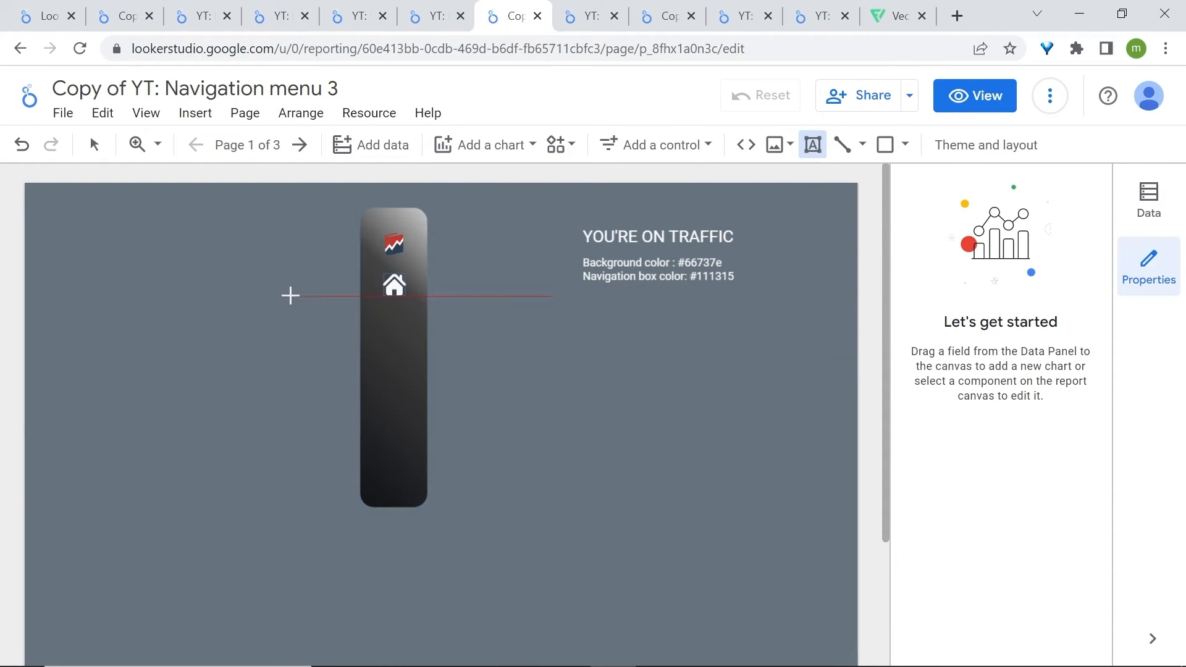
pyautogui.moveTo(360, 304); pyautogui.dragTo(431, 339)
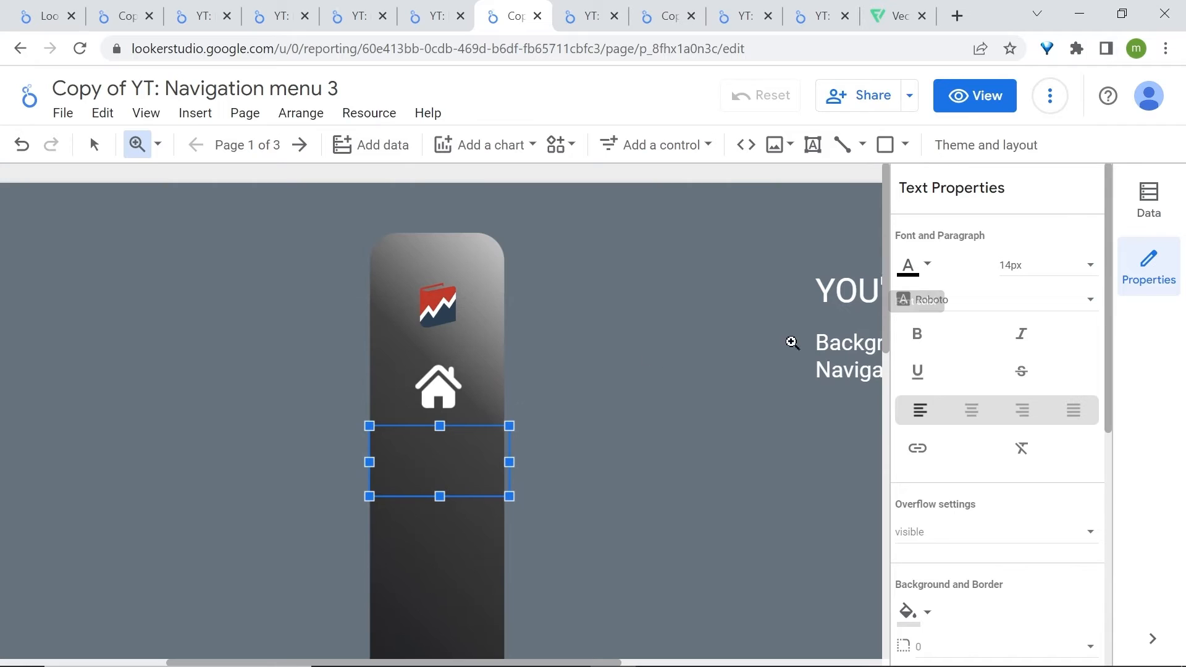
pyautogui.click(94, 145)
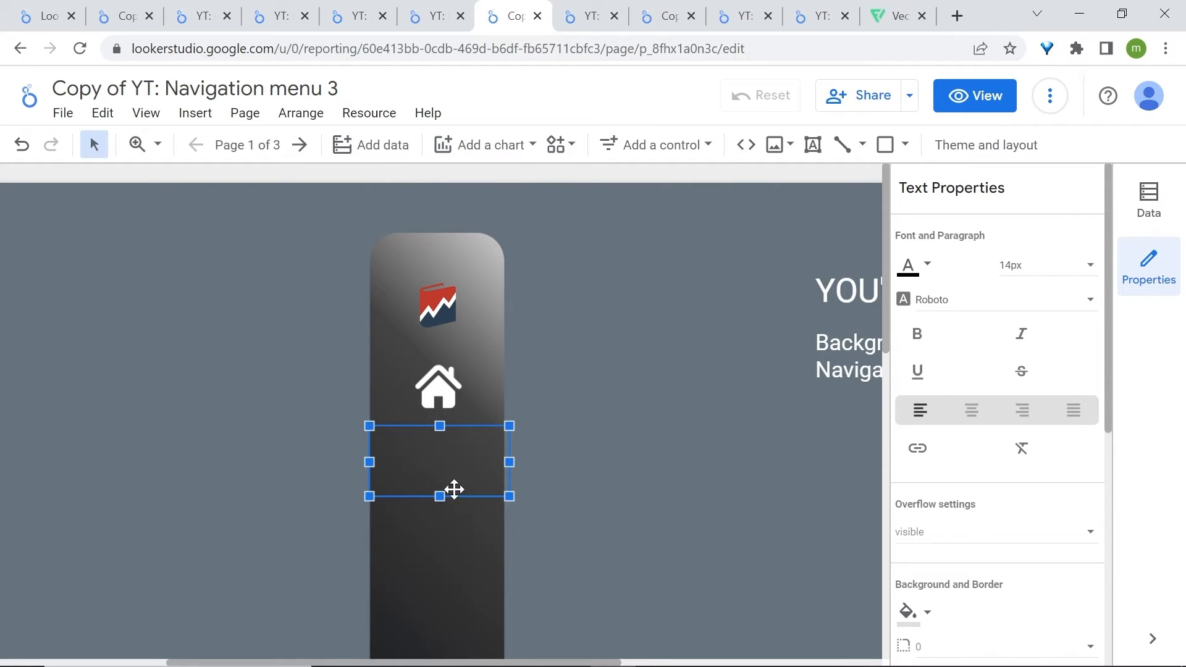
pyautogui.write('TRAFFIC')
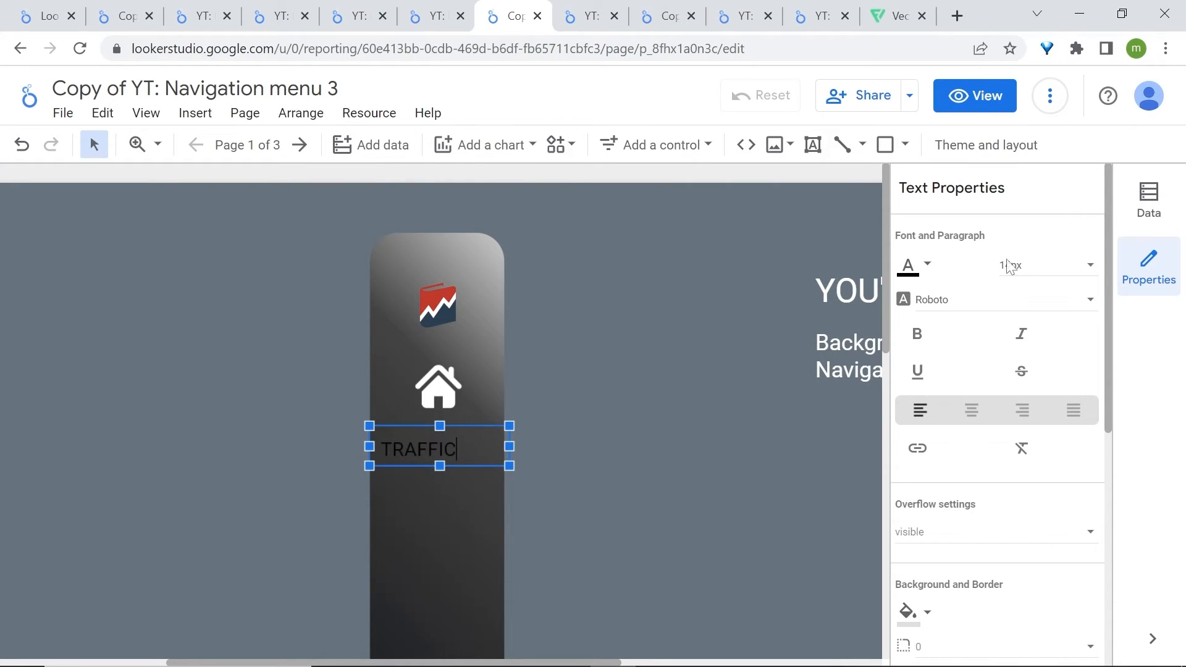
pyautogui.click(971, 410)
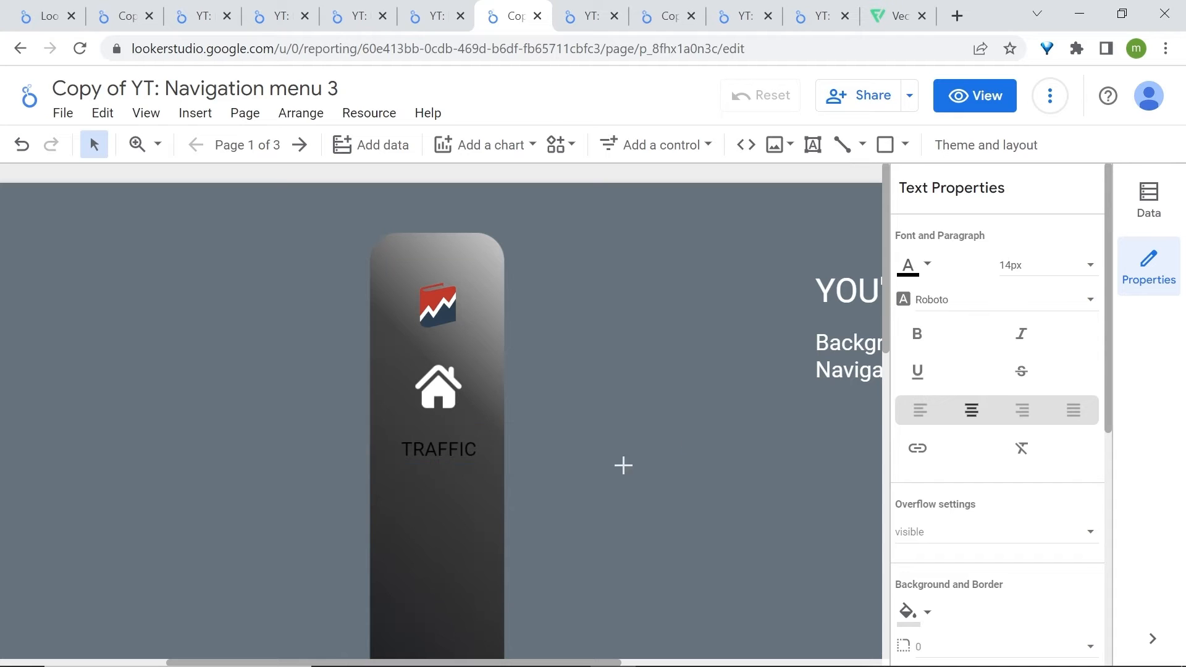
pyautogui.click(925, 265)
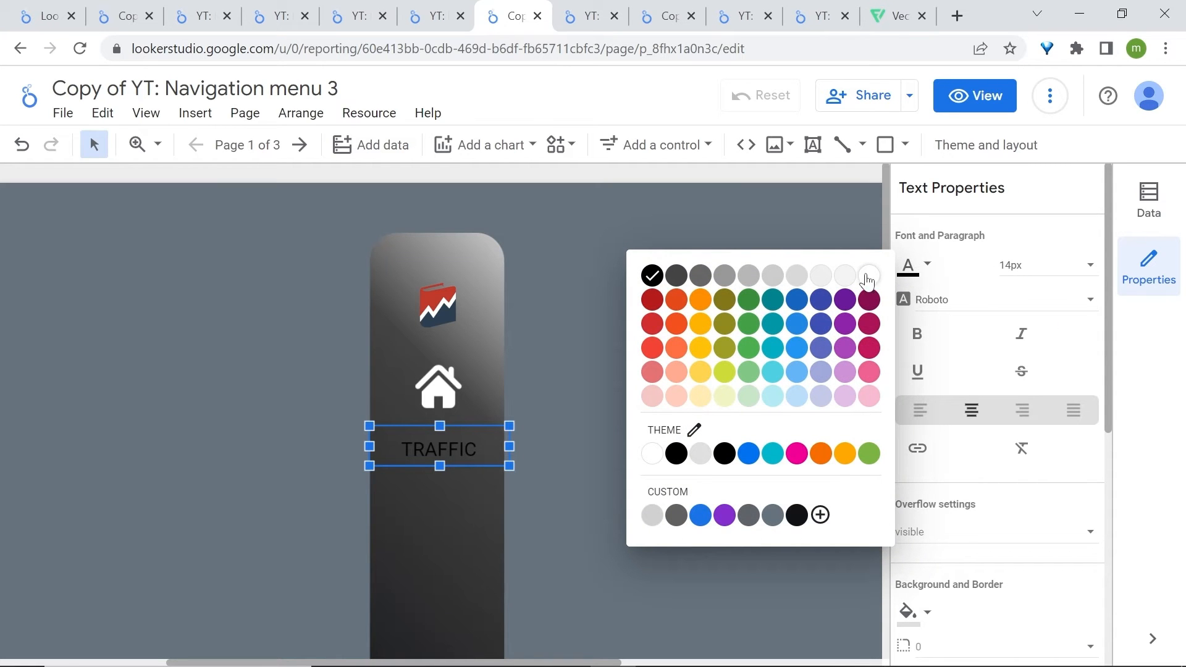
pyautogui.click(869, 274)
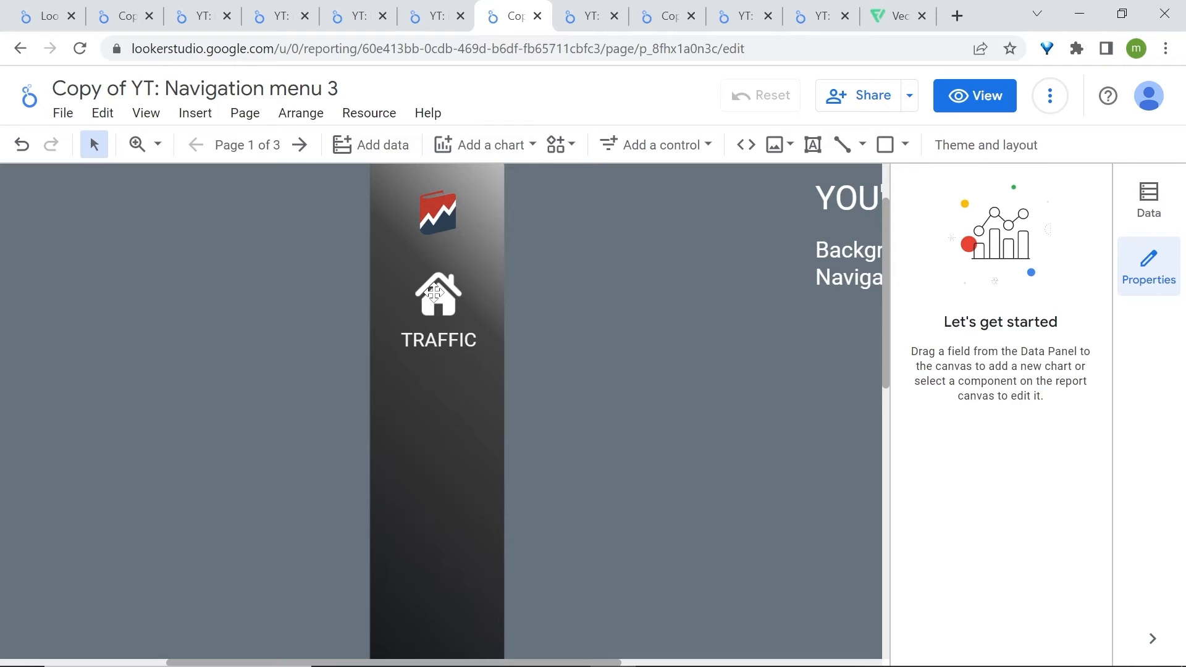
# Duplicate the house icon and TRAFFIC label, and drag the copy evenly lower down the sidebar
pyautogui.click(438, 293)
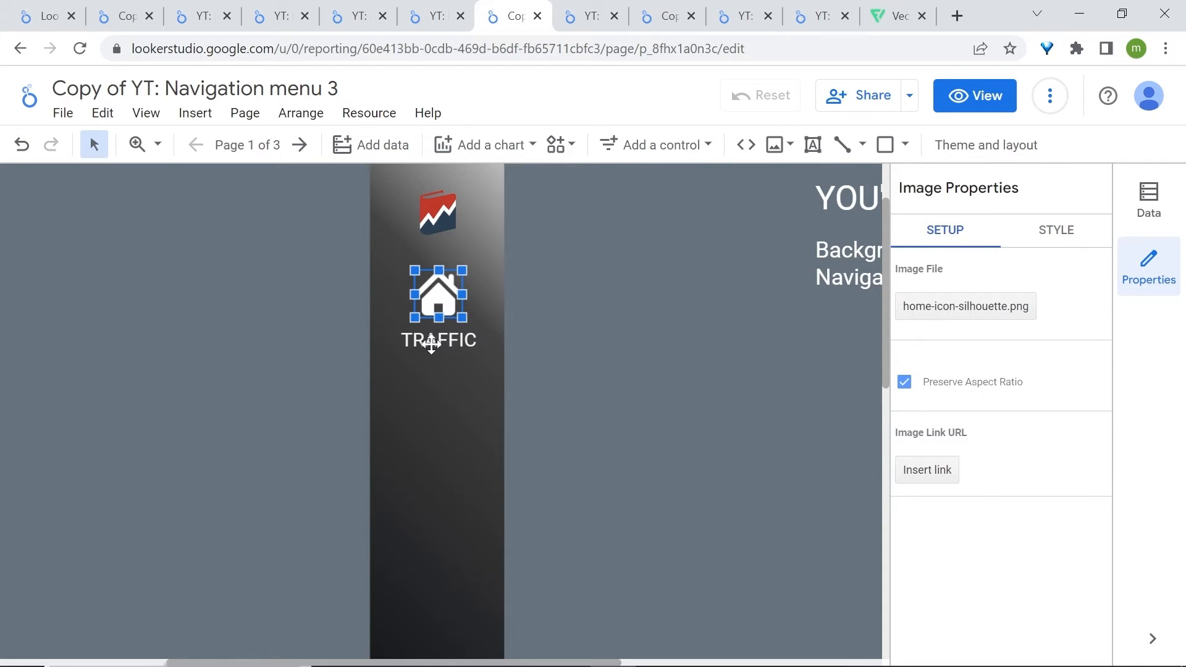
pyautogui.rightClick(437, 310)
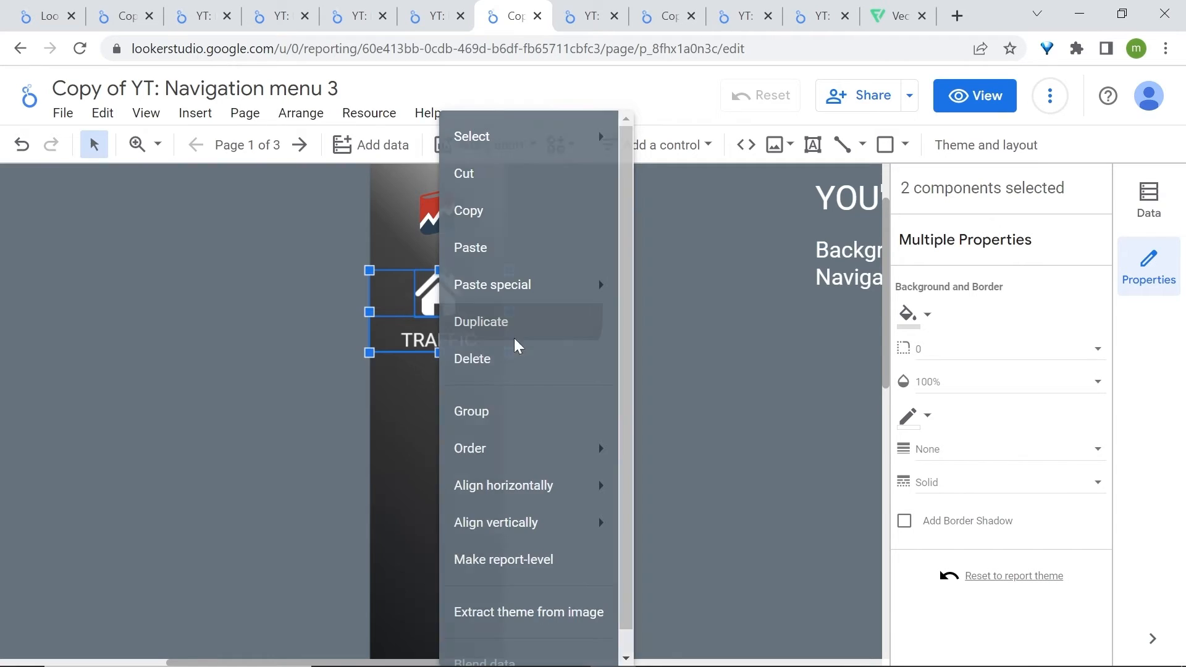
pyautogui.click(481, 321)
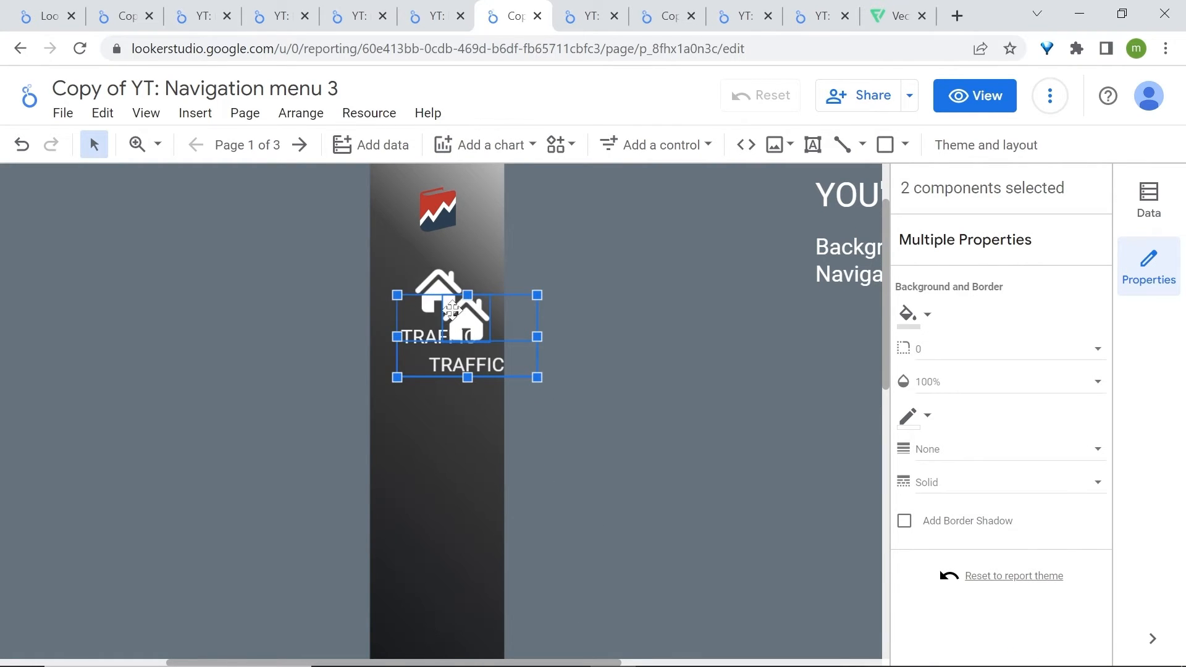
pyautogui.moveTo(766, 441)
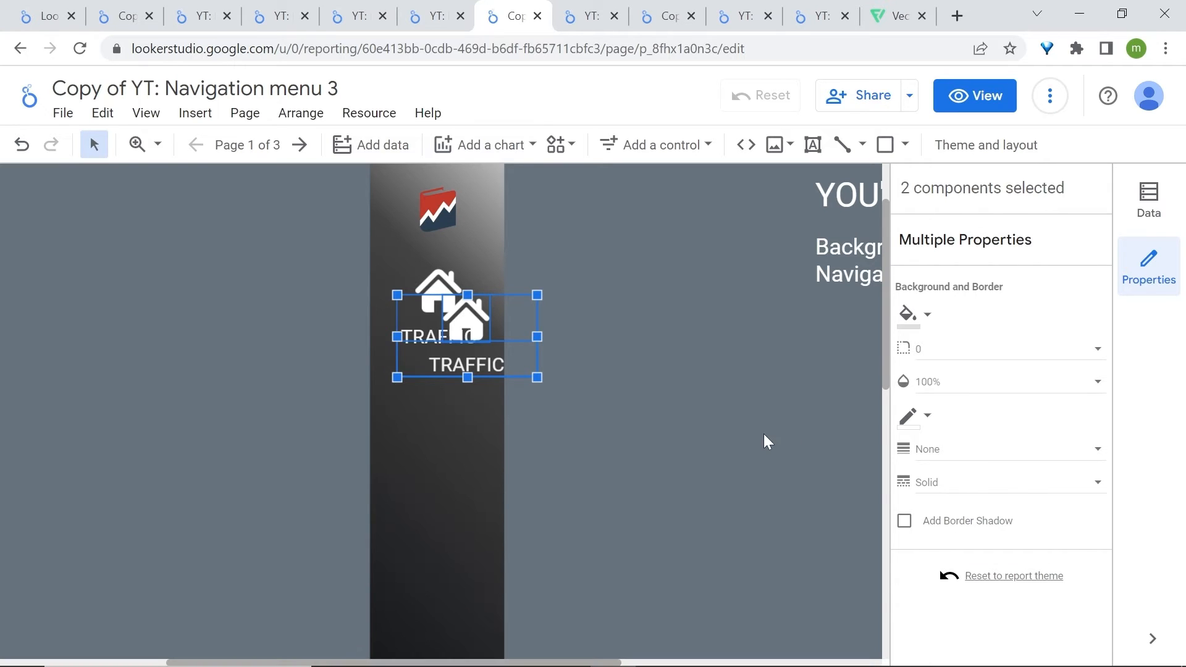
pyautogui.moveTo(467, 333); pyautogui.dragTo(468, 405)
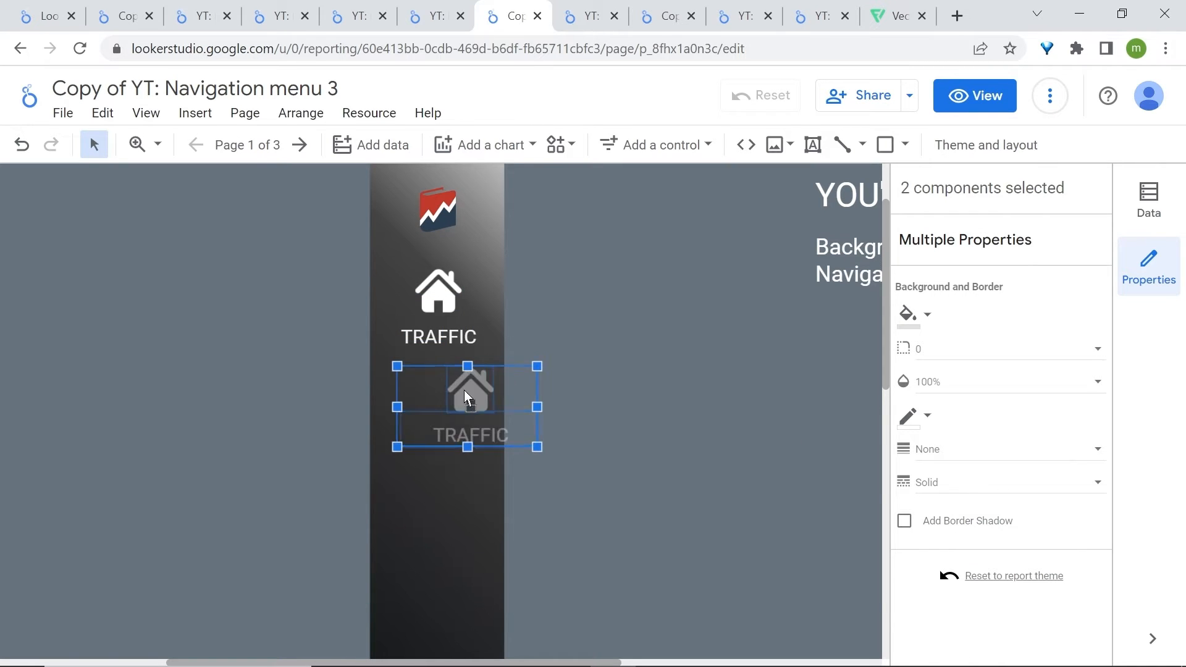
pyautogui.moveTo(468, 407); pyautogui.dragTo(439, 469)
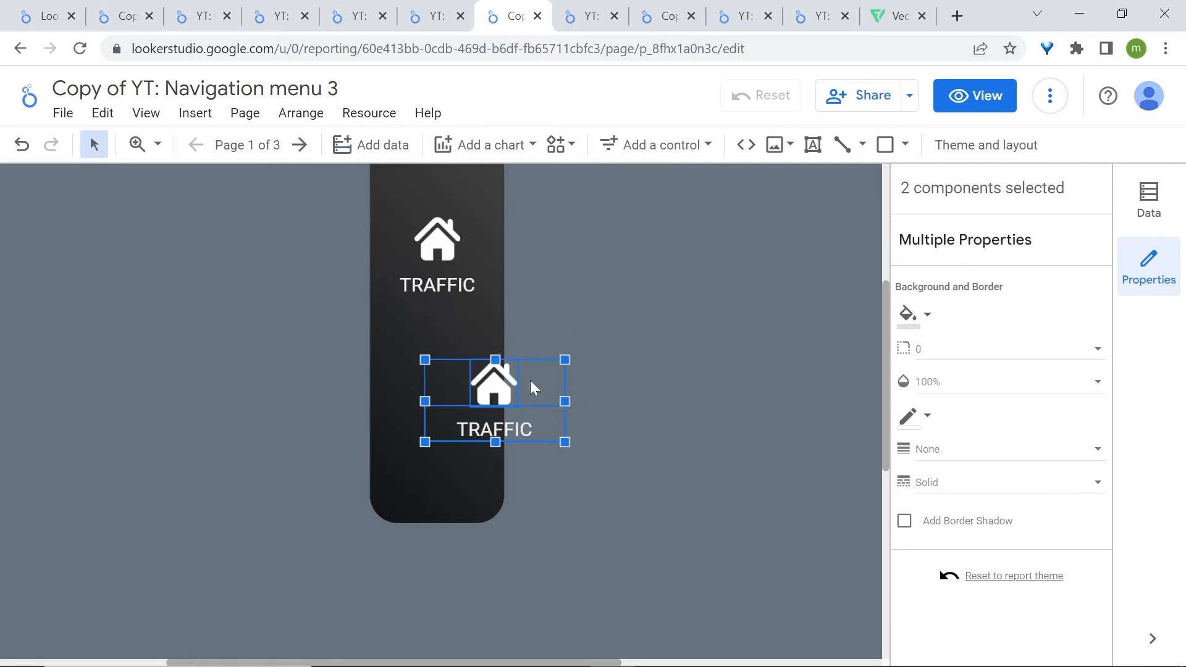
pyautogui.moveTo(493, 401); pyautogui.dragTo(439, 506)
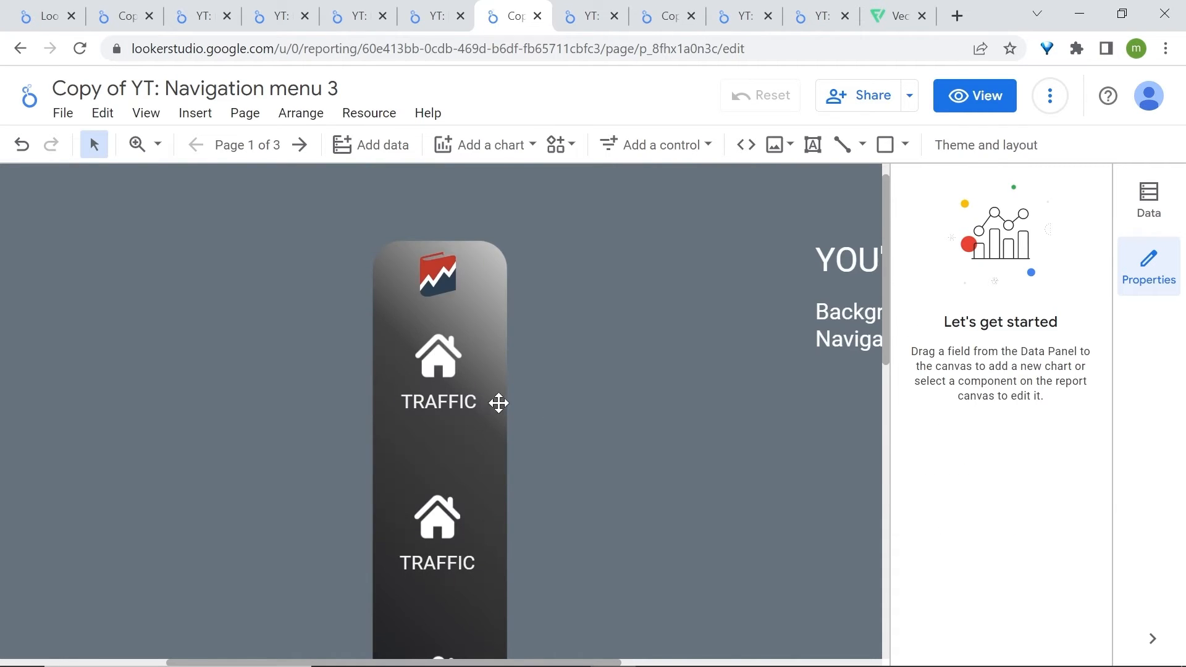
# Relabel the copied item FUNNELS and zoom the page to fit width
pyautogui.click(437, 469)
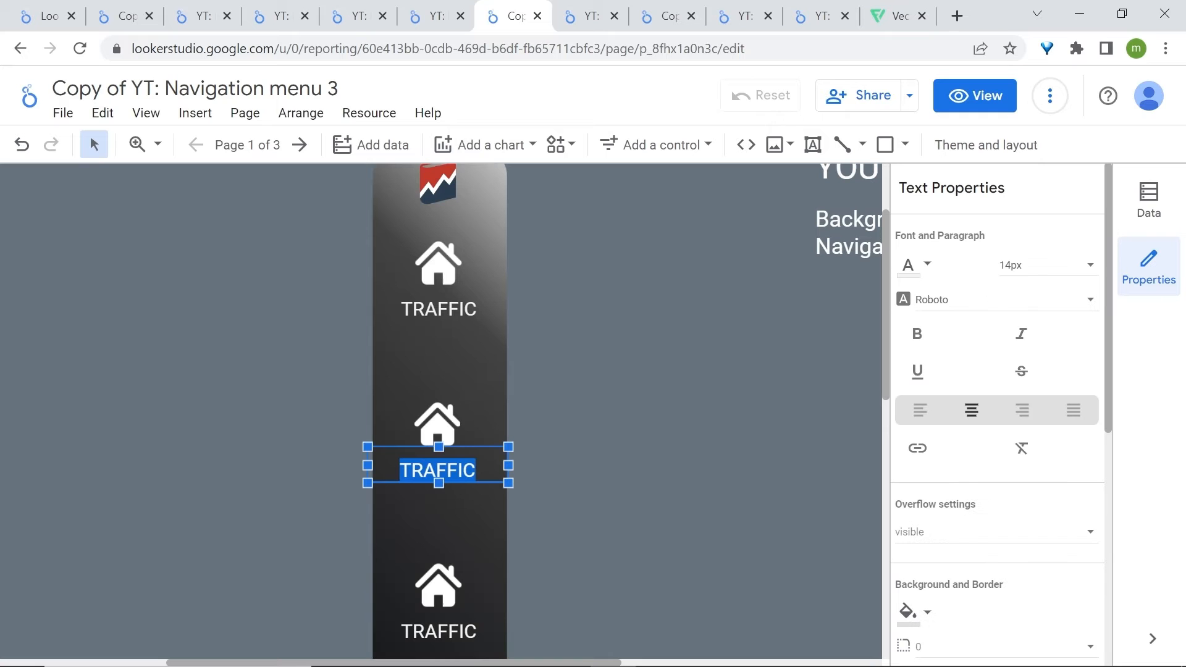
pyautogui.write('FUNNELS')
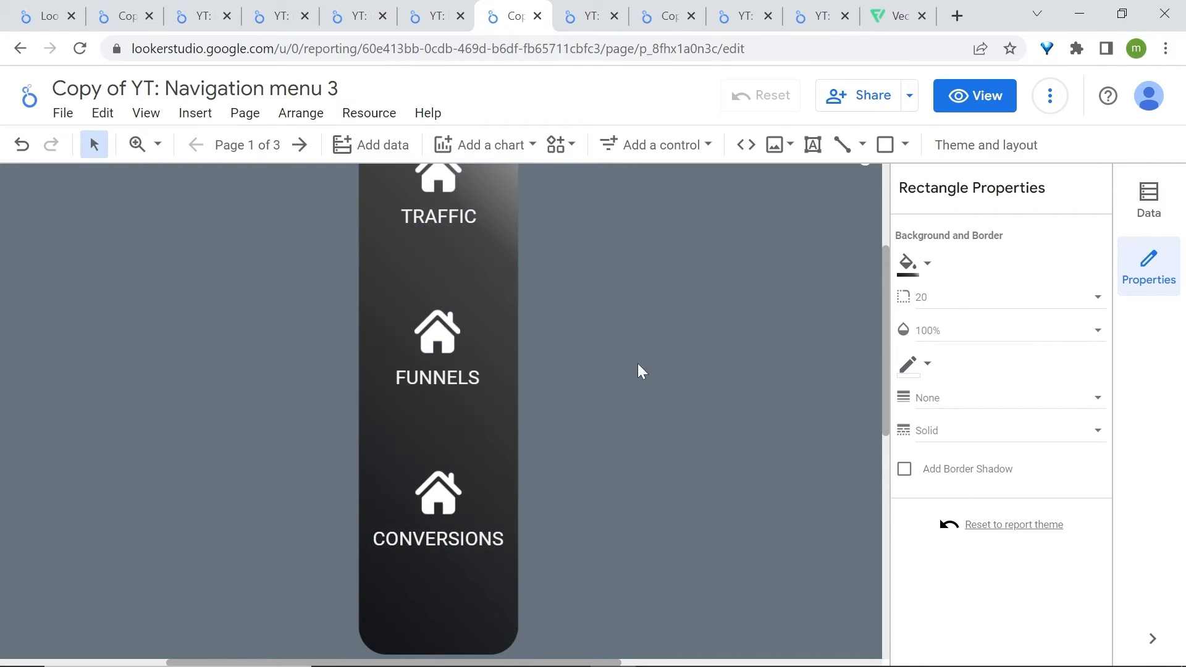
pyautogui.click(157, 144)
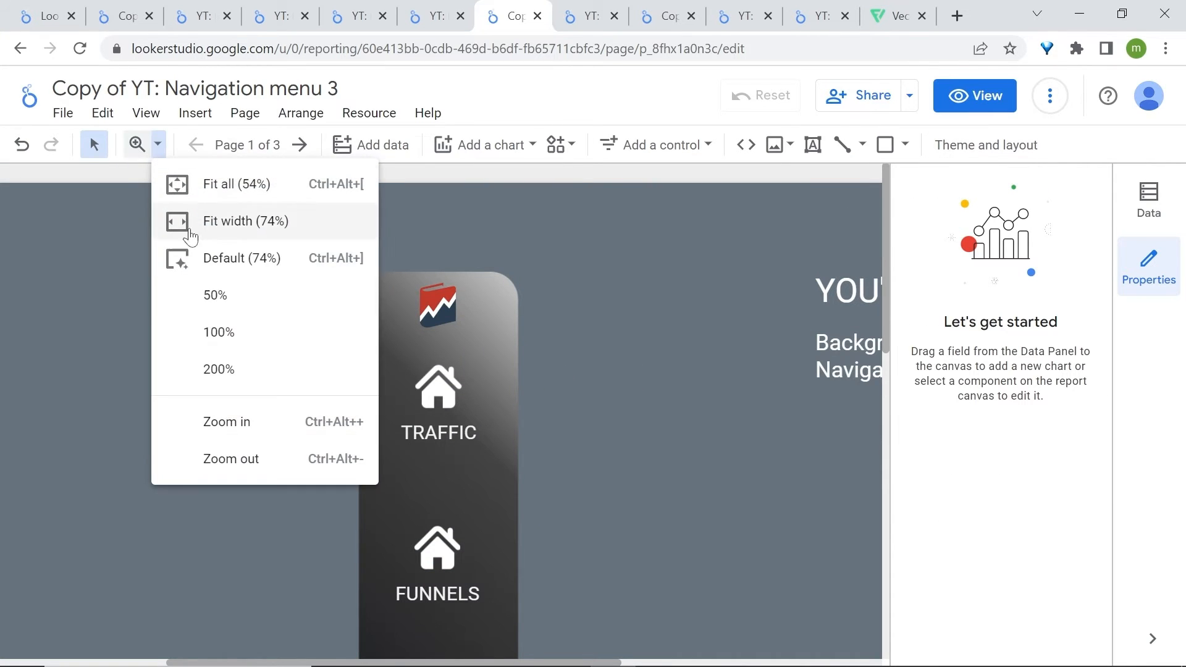
pyautogui.click(219, 332)
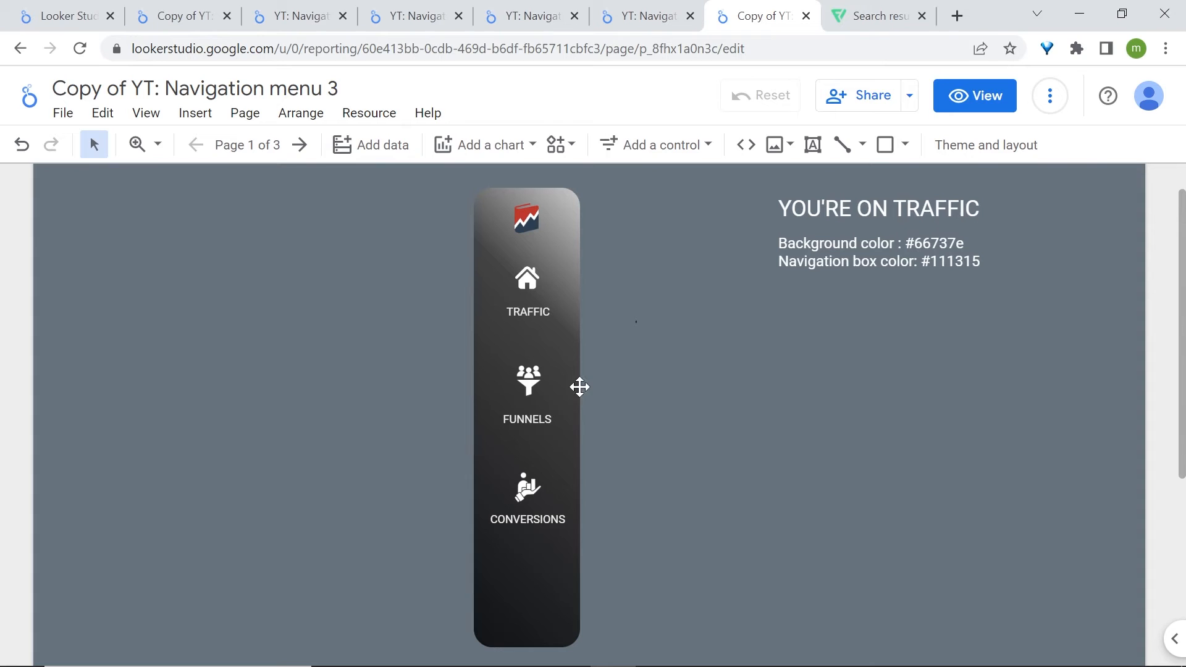
pyautogui.moveTo(706, 245)
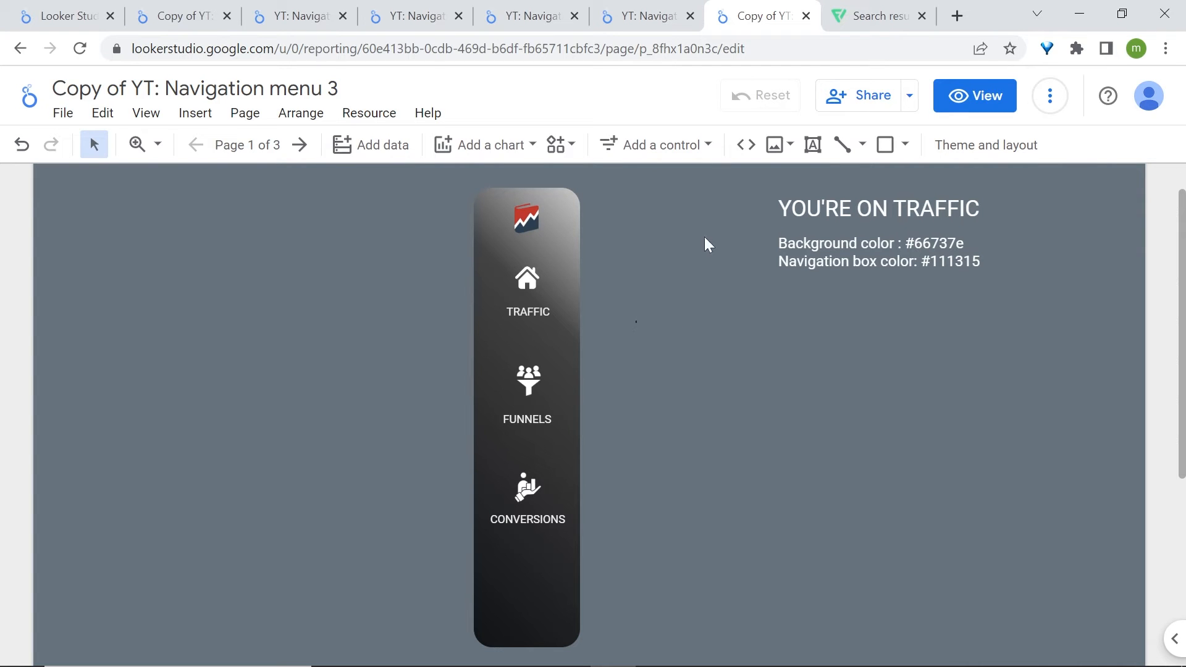
pyautogui.moveTo(601, 397)
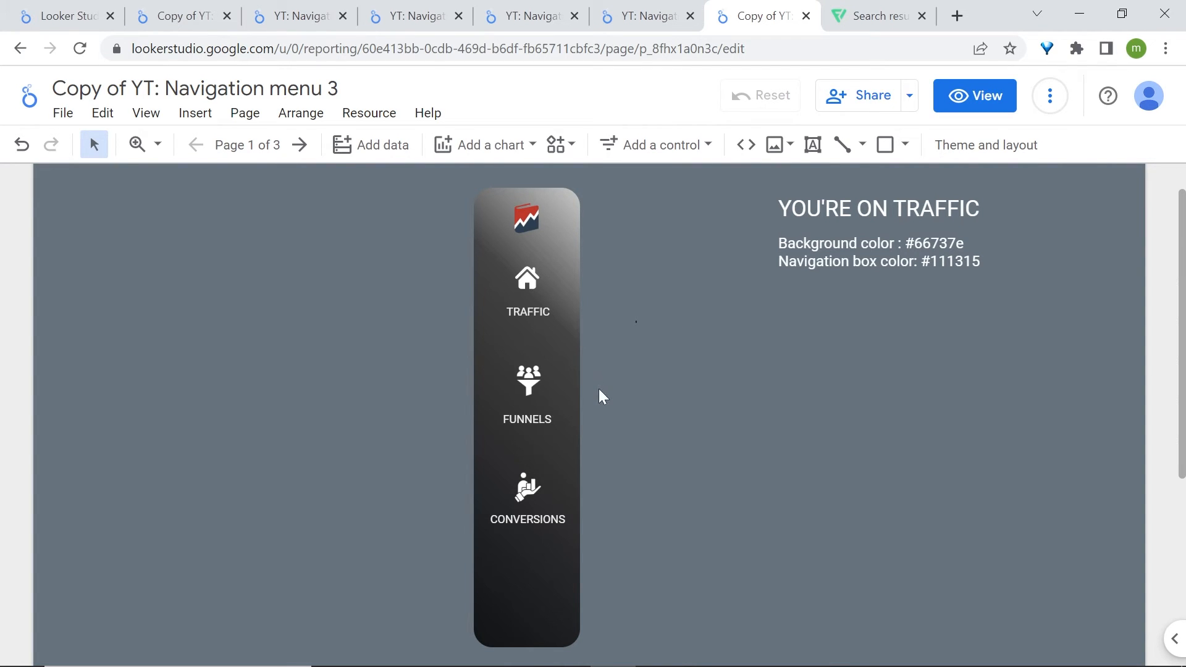
pyautogui.moveTo(586, 413)
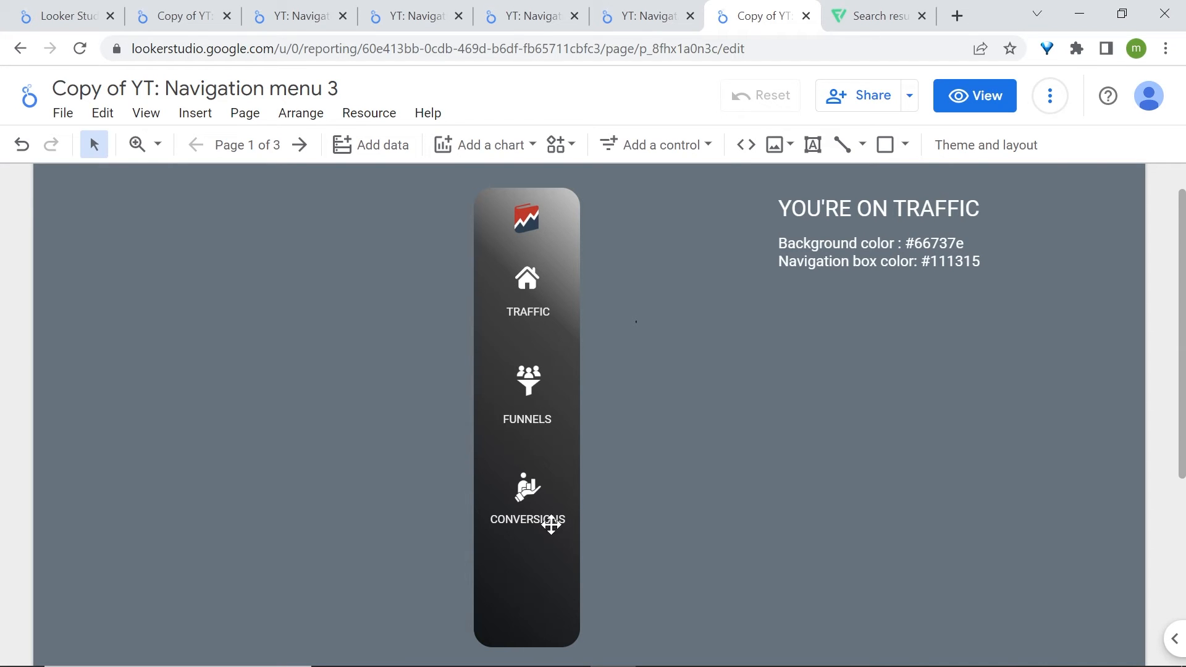
pyautogui.moveTo(643, 344)
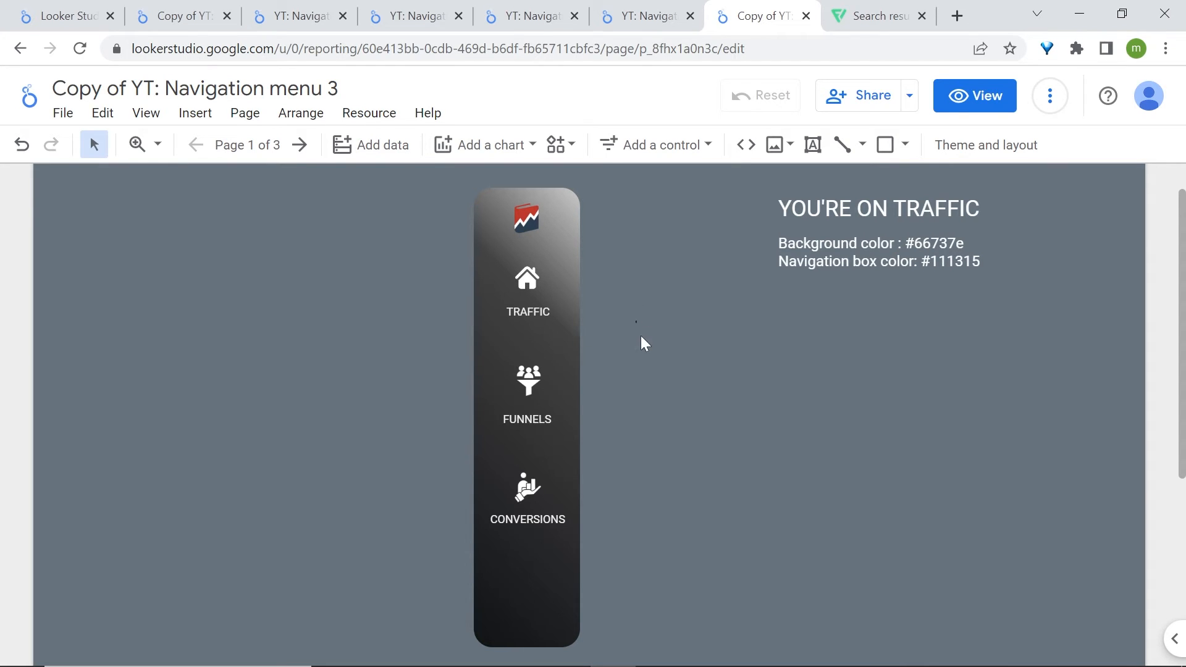
pyautogui.moveTo(560, 290)
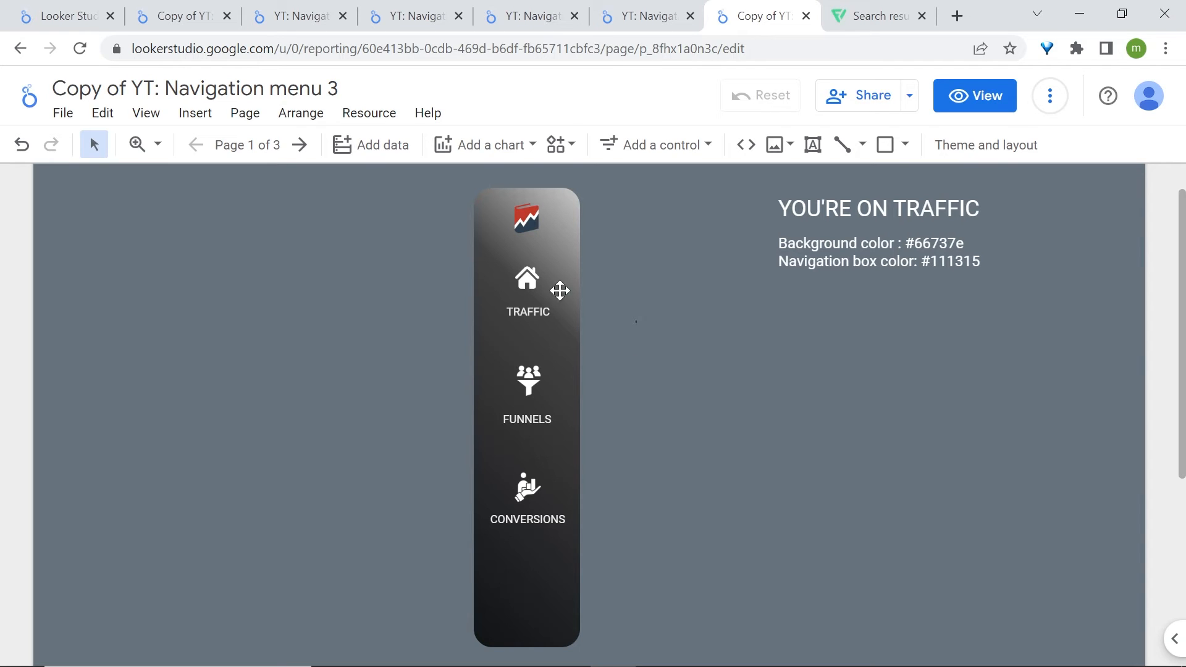
pyautogui.moveTo(591, 327)
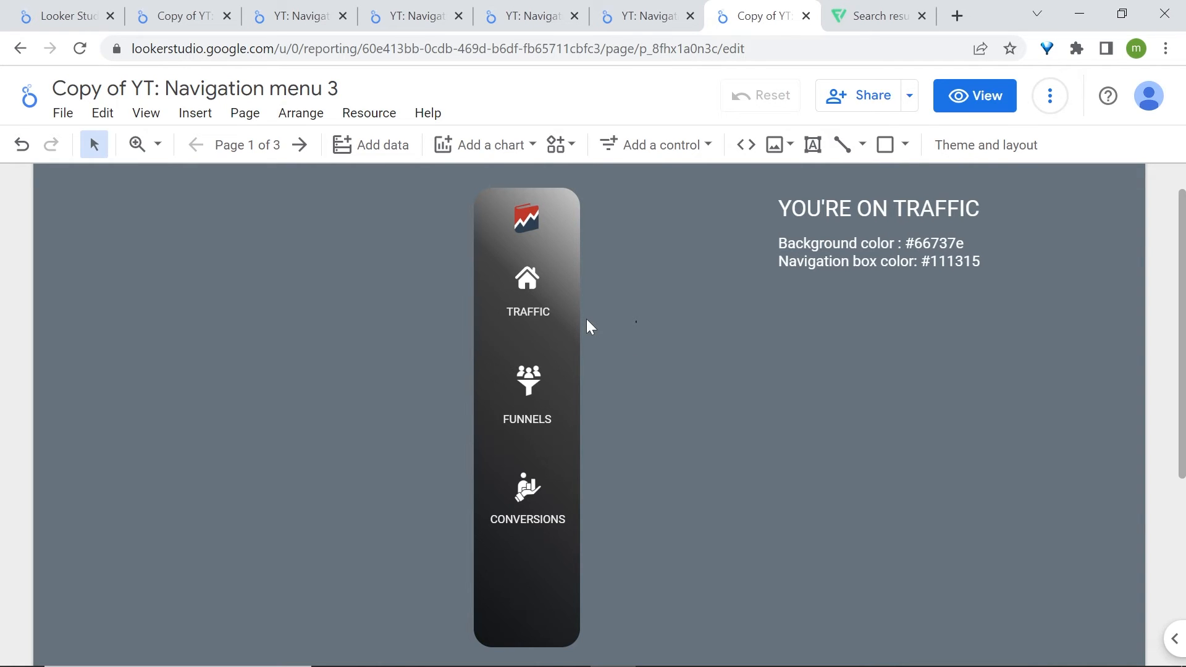
pyautogui.moveTo(610, 325)
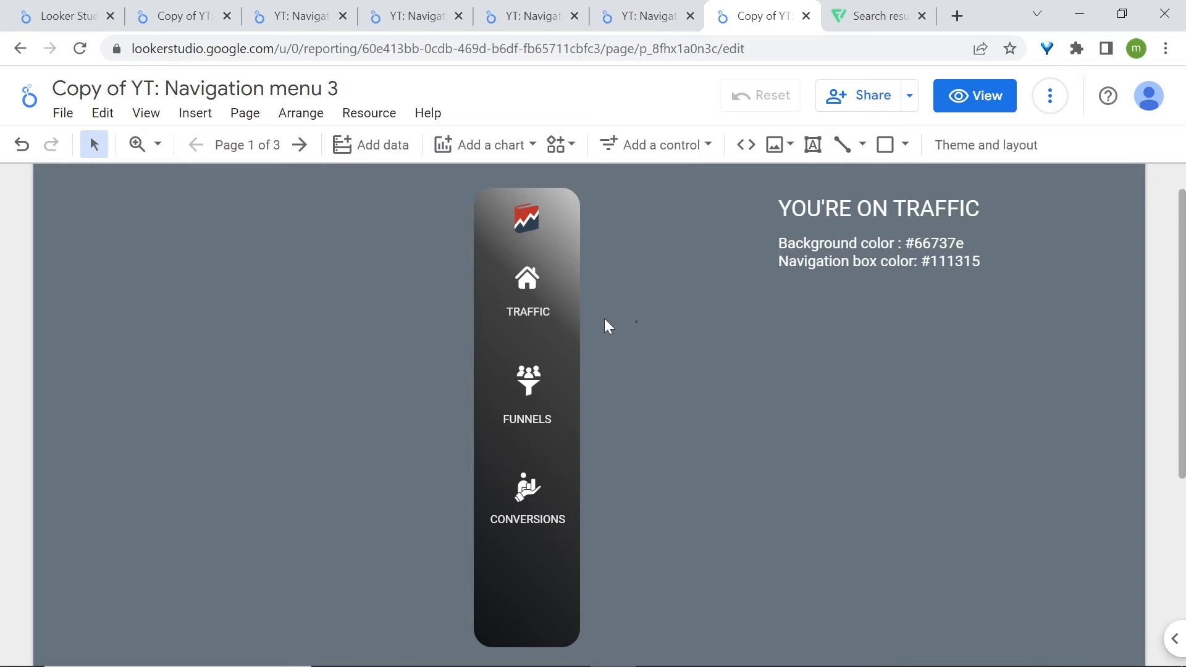
pyautogui.moveTo(641, 272)
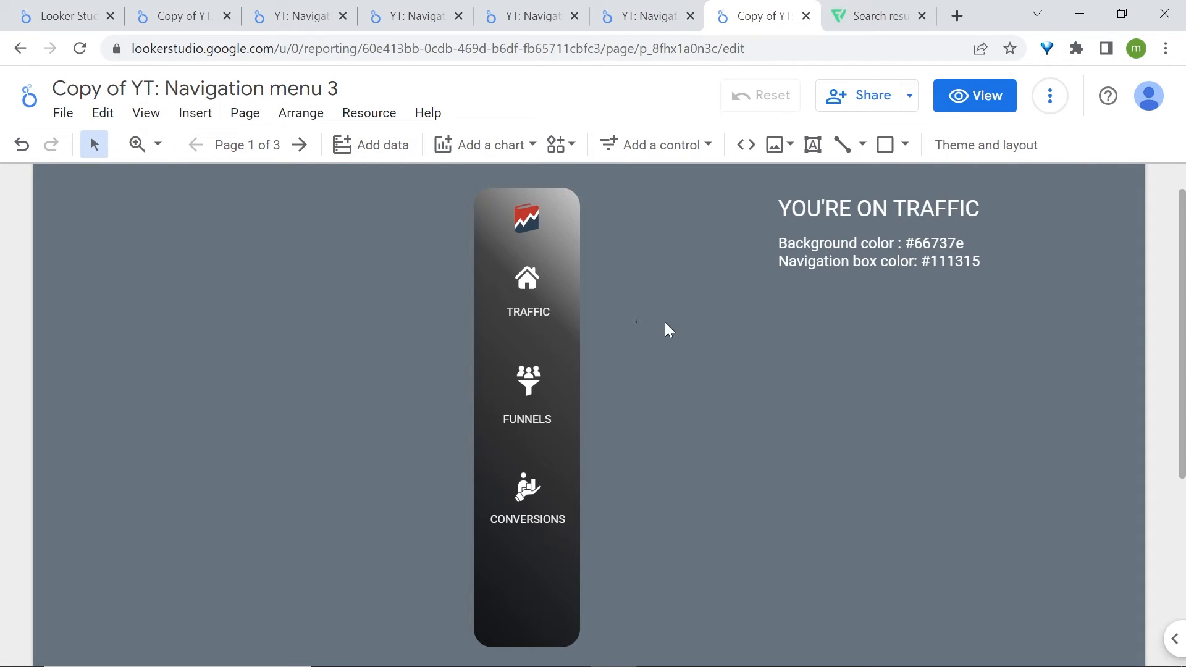
# Paste the three navigation items onto the FUNNELS page sidebar and advance to the CONVERSIONS page
pyautogui.click(526, 291)
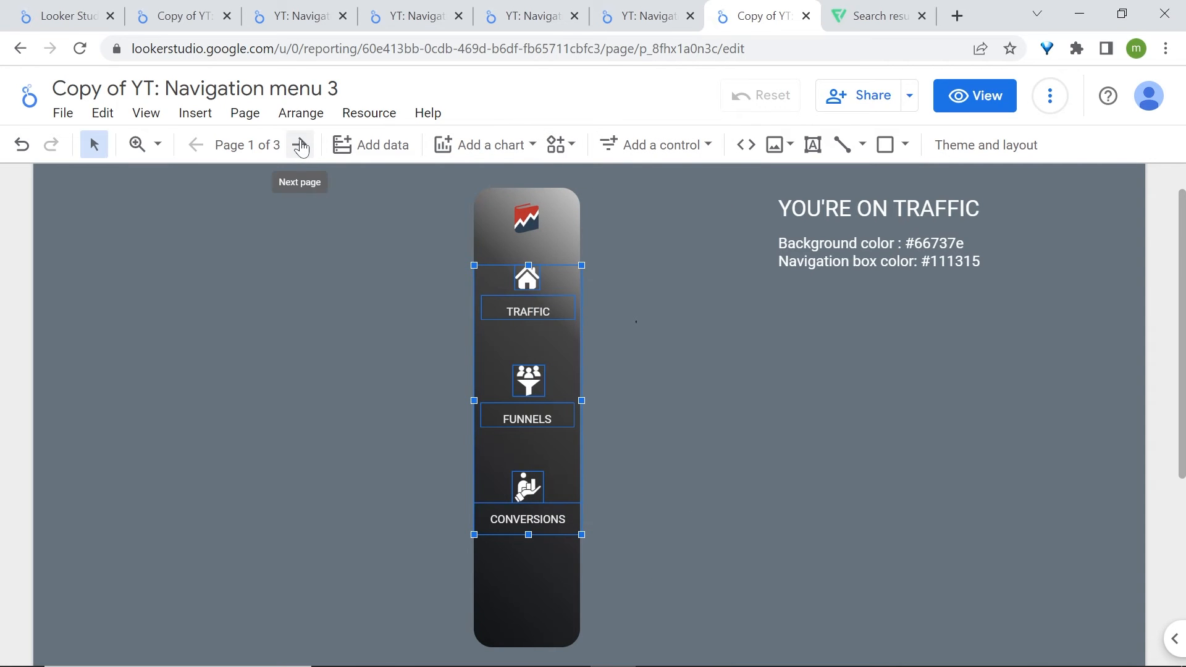
pyautogui.rightClick(526, 265)
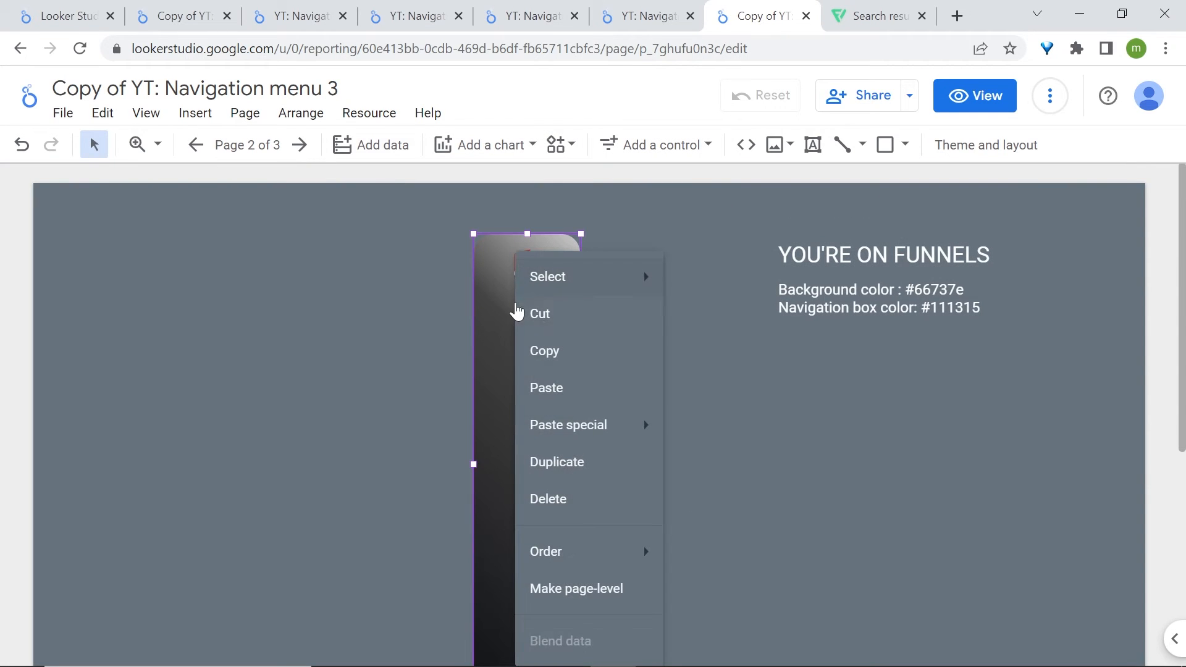
pyautogui.click(301, 177)
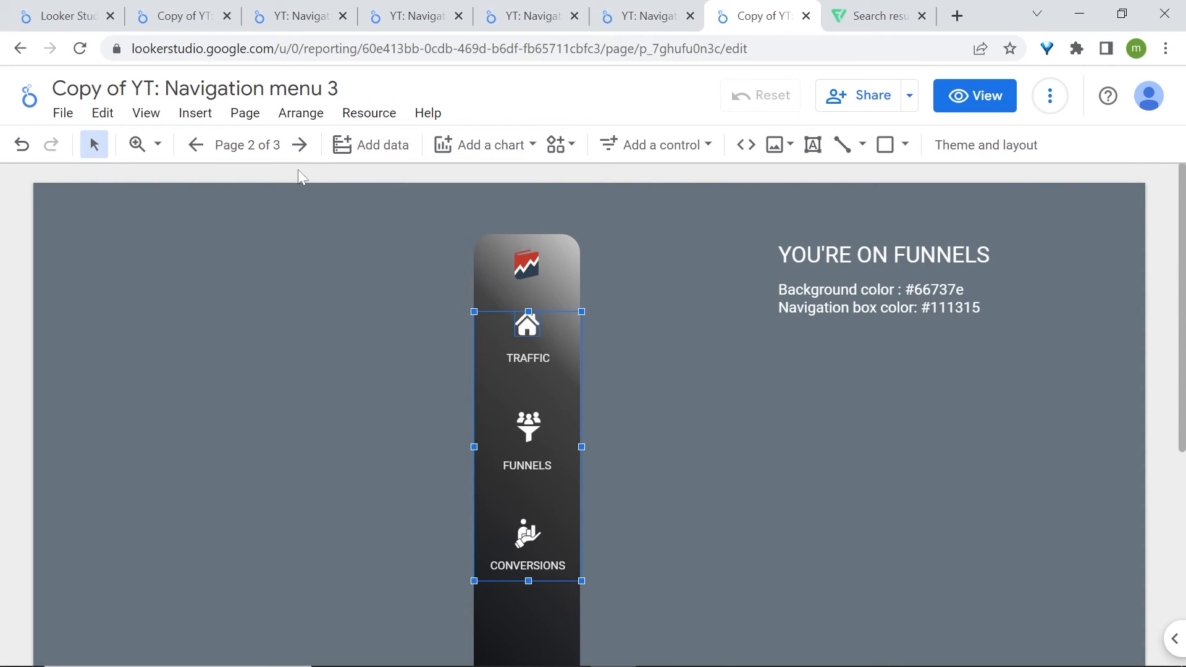
pyautogui.click(300, 145)
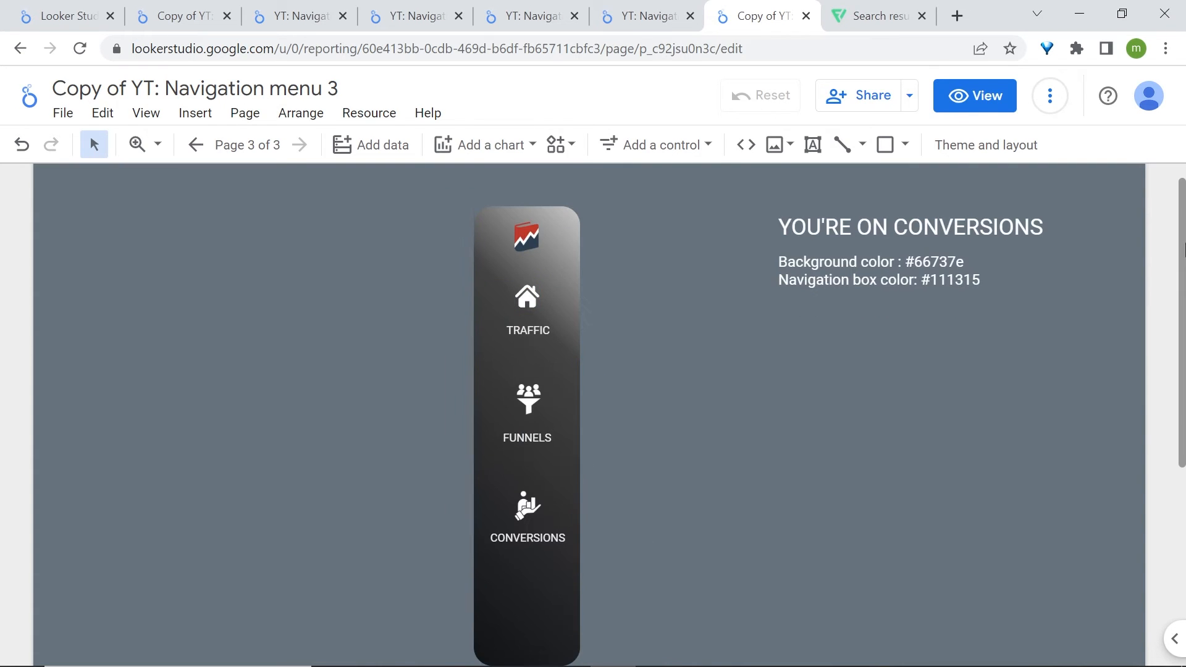
pyautogui.scroll(-3)
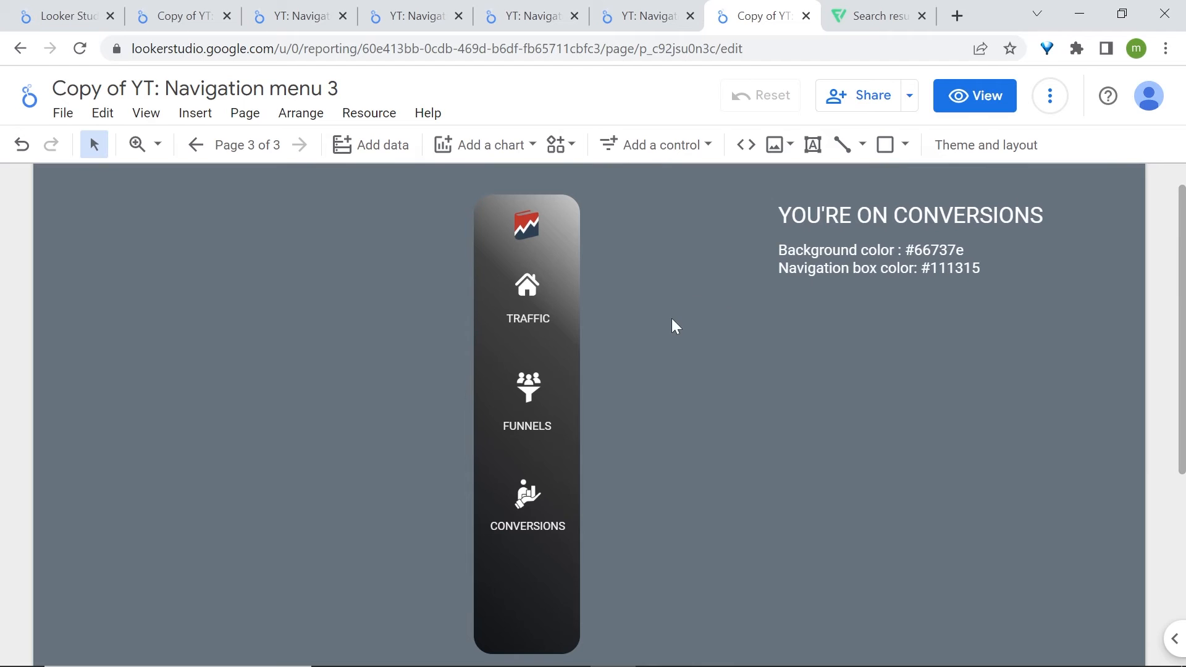
pyautogui.moveTo(656, 296)
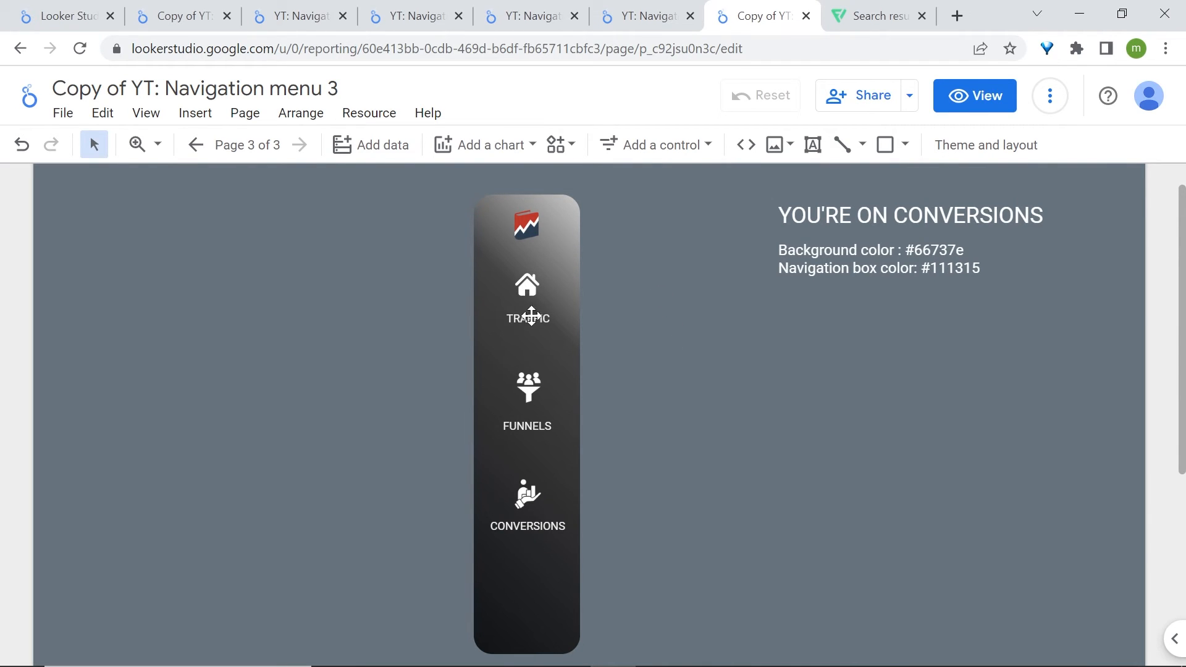
pyautogui.moveTo(316, 294)
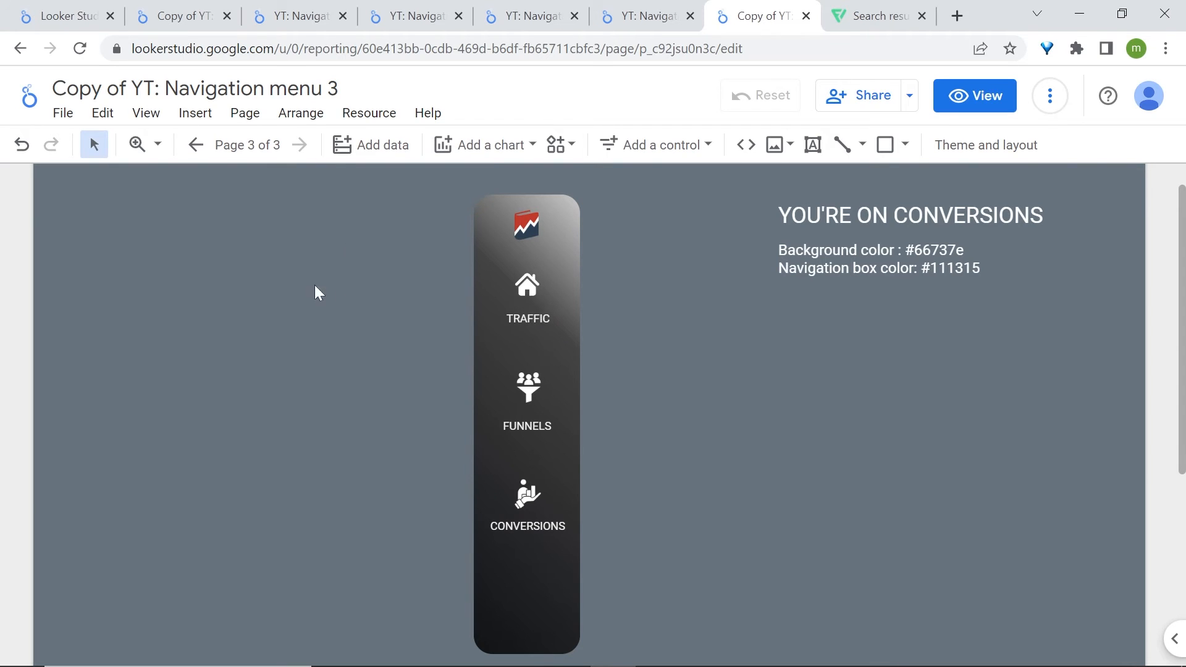
pyautogui.moveTo(550, 267)
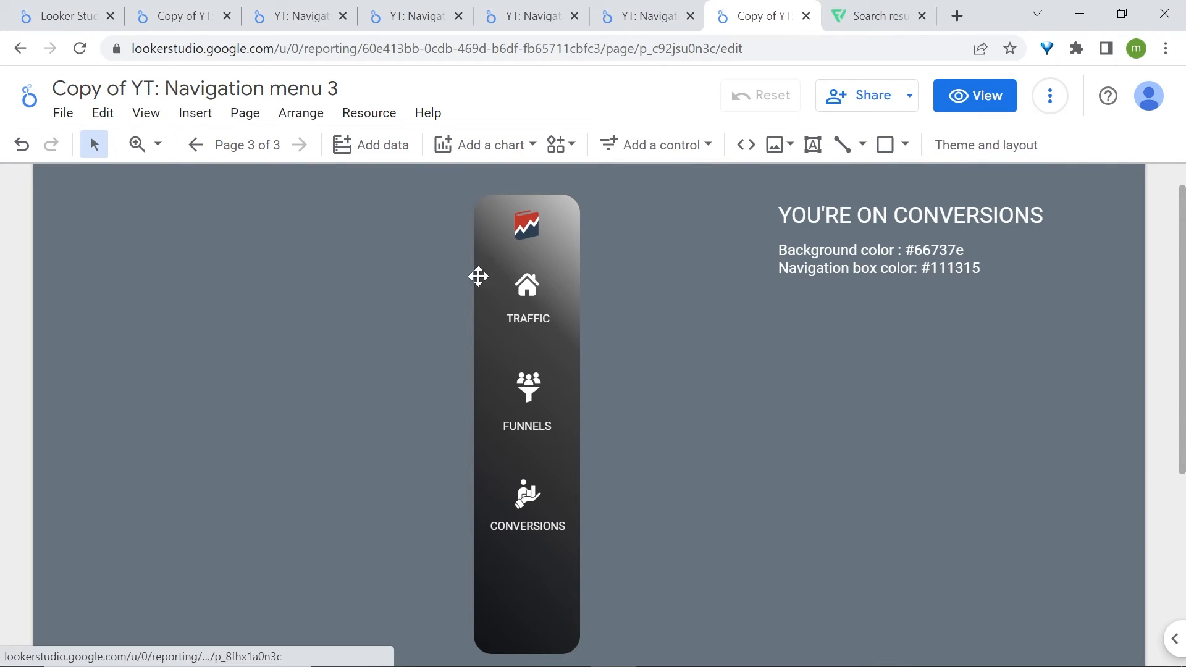
pyautogui.moveTo(195, 145)
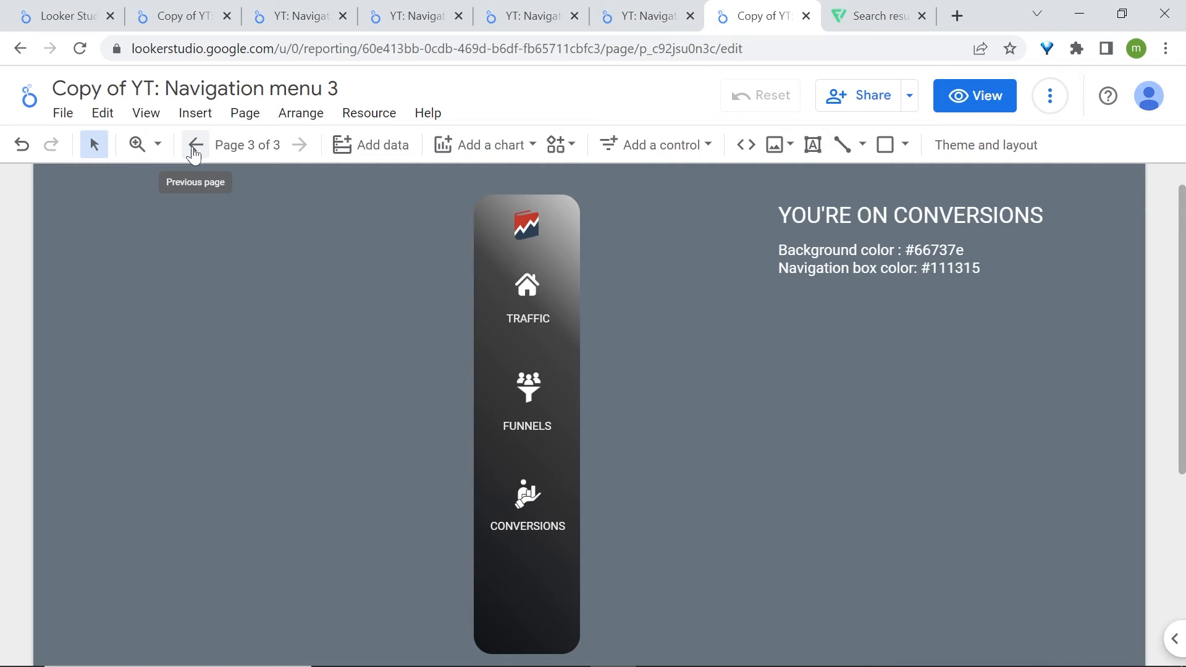
# Undo the accidental change to the house icon, then page forward to CONVERSIONS
pyautogui.click(195, 144)
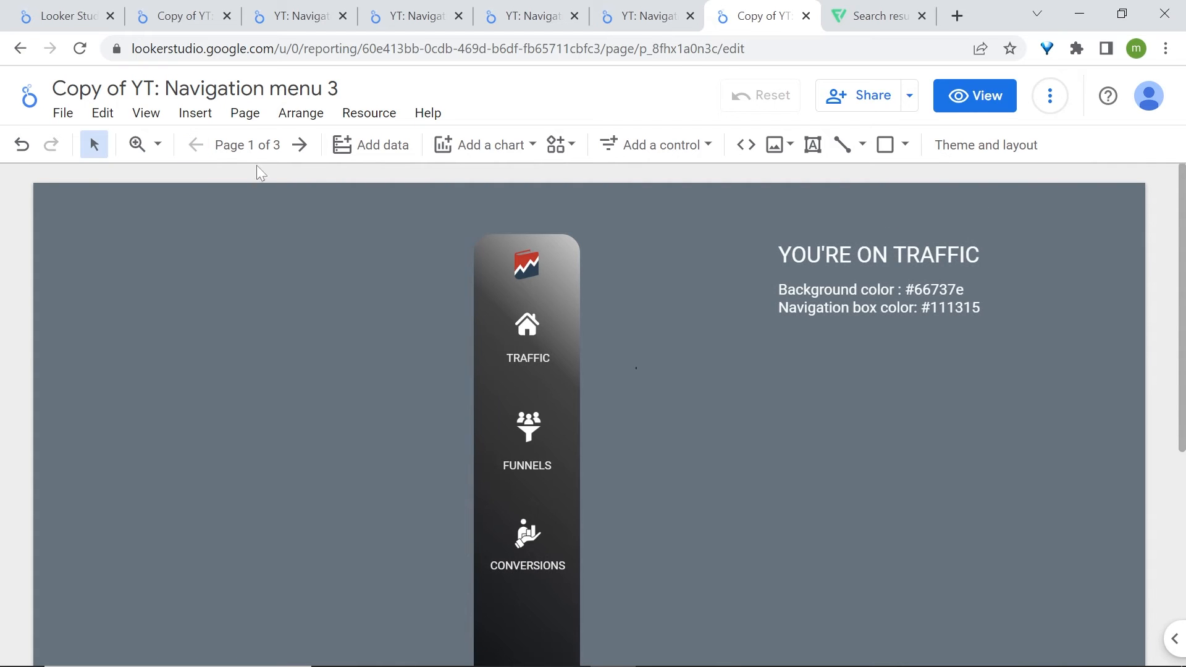
pyautogui.moveTo(714, 342)
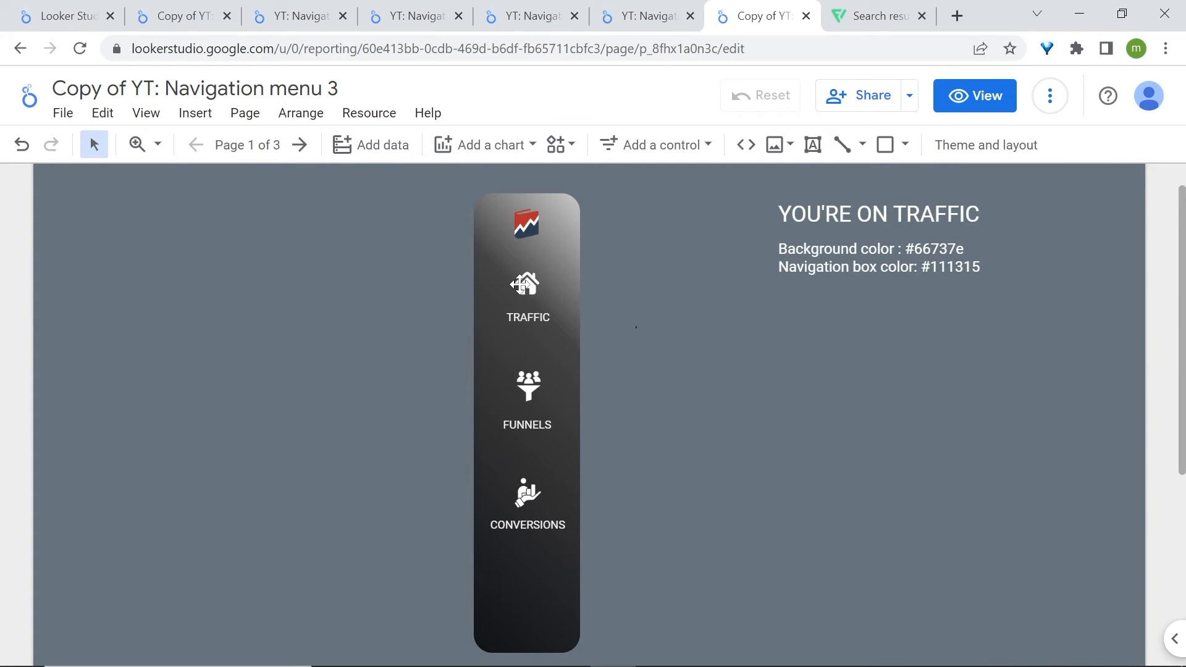
pyautogui.click(525, 286)
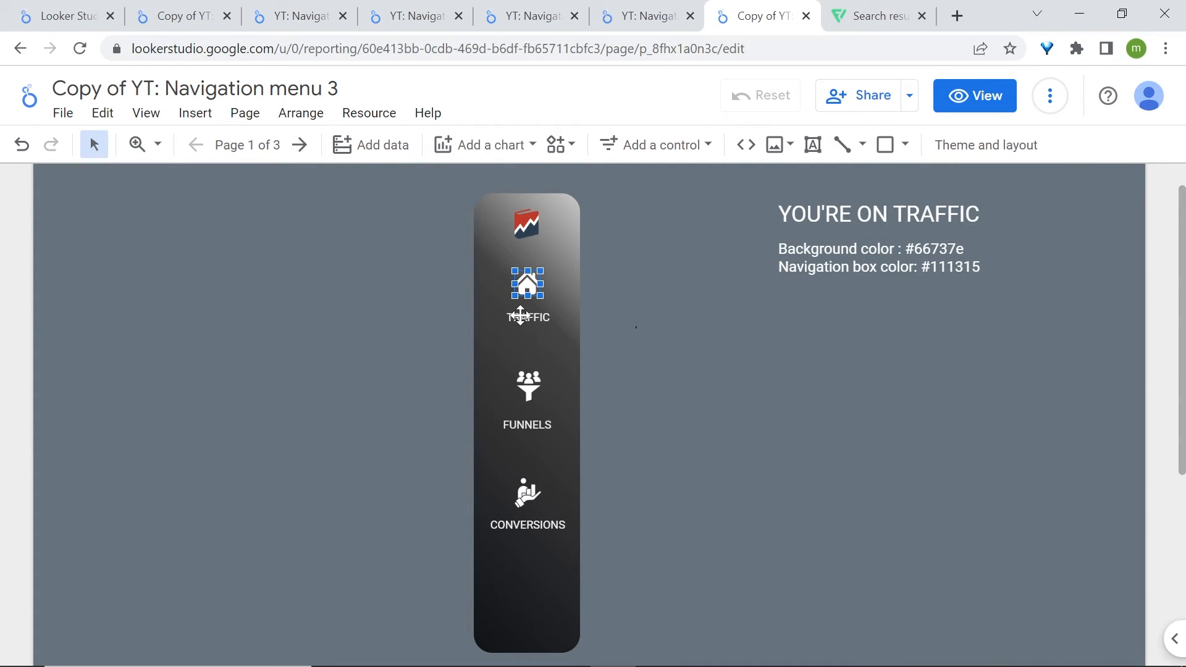
pyautogui.click(657, 316)
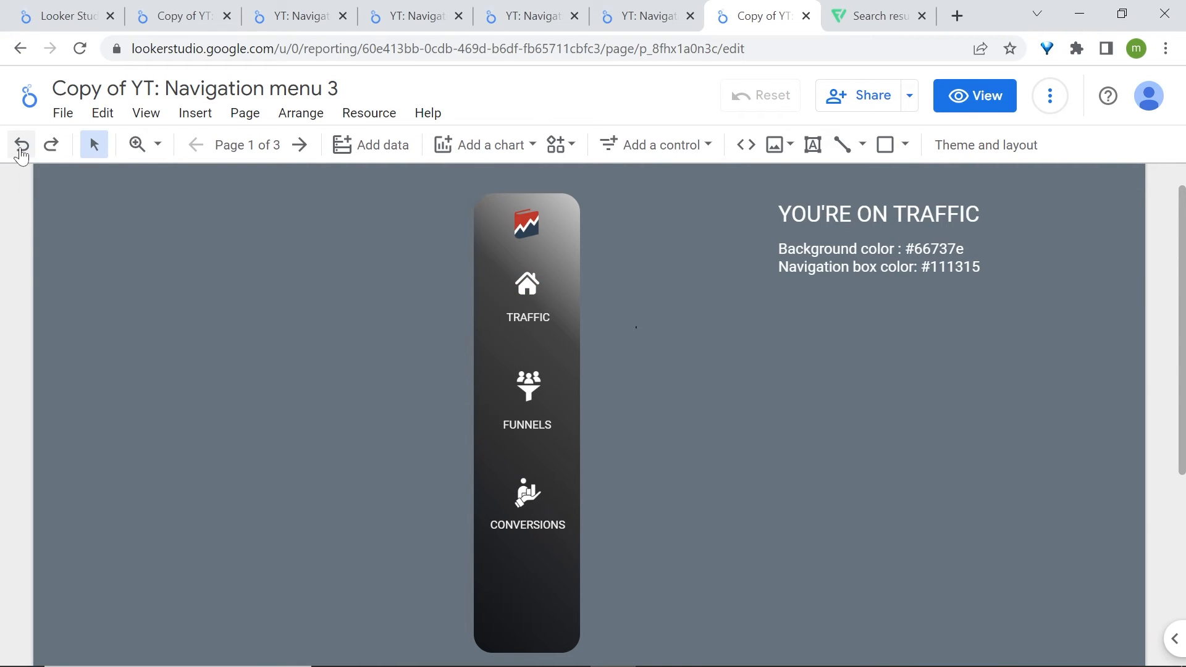
pyautogui.click(299, 145)
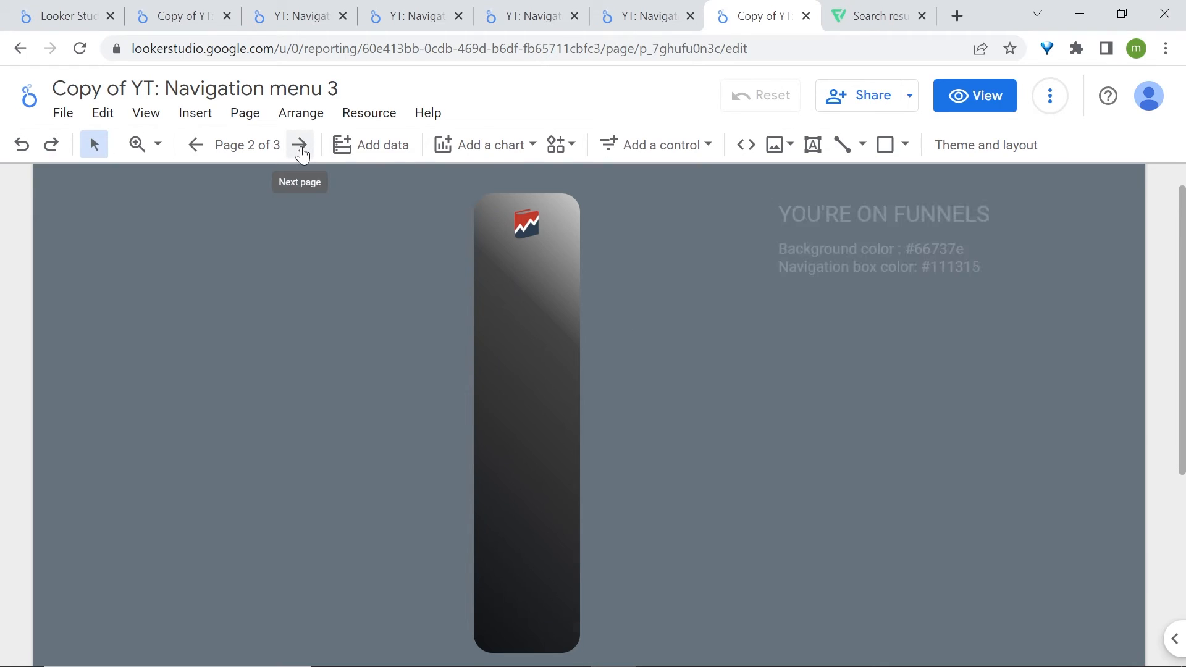
pyautogui.click(300, 145)
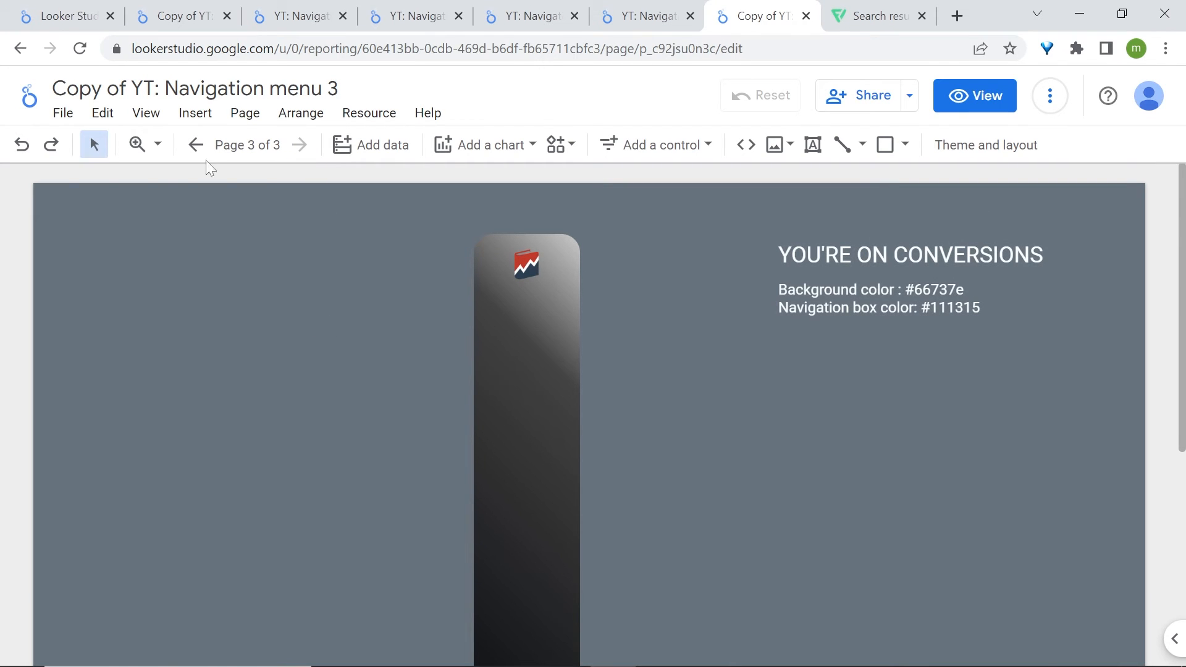
# Navigate the page arrows back to TRAFFIC, page 1 of 3
pyautogui.click(196, 145)
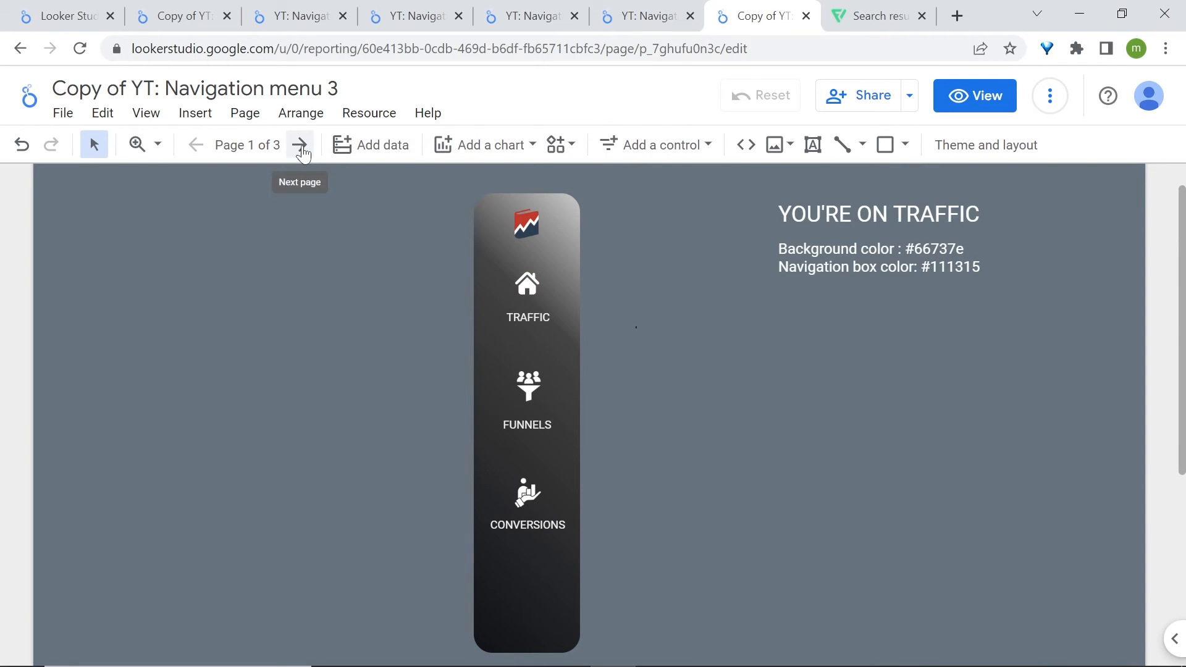
pyautogui.click(300, 145)
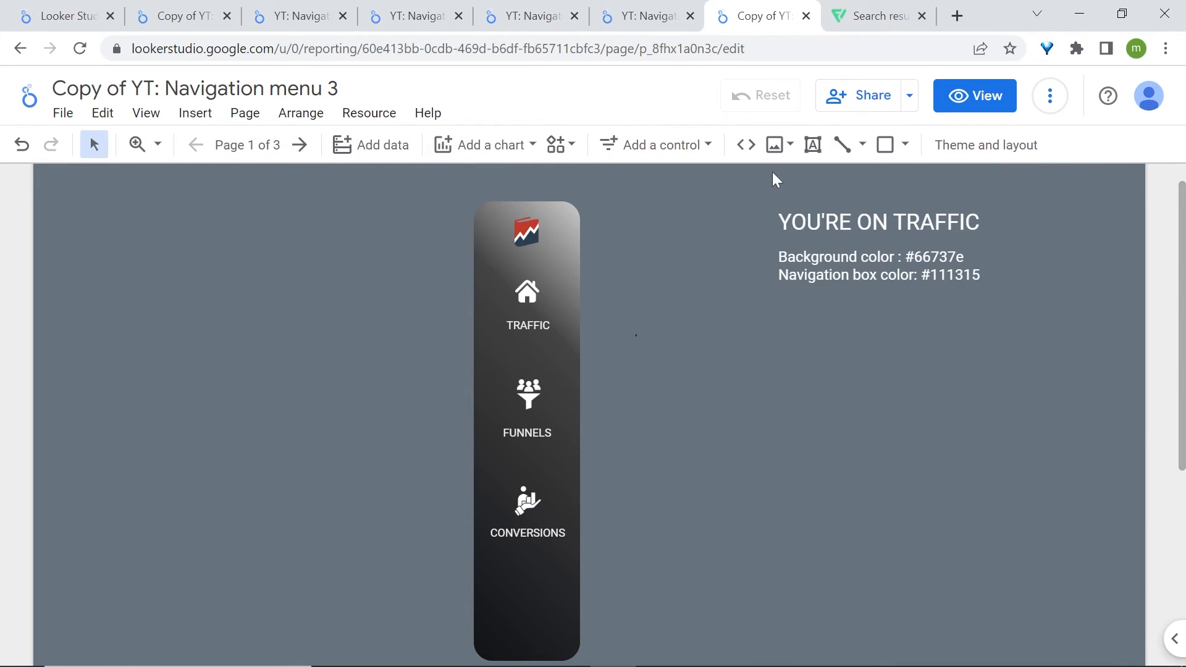
# Upload the MeasureSchool logo file from the computer as an image
pyautogui.click(772, 145)
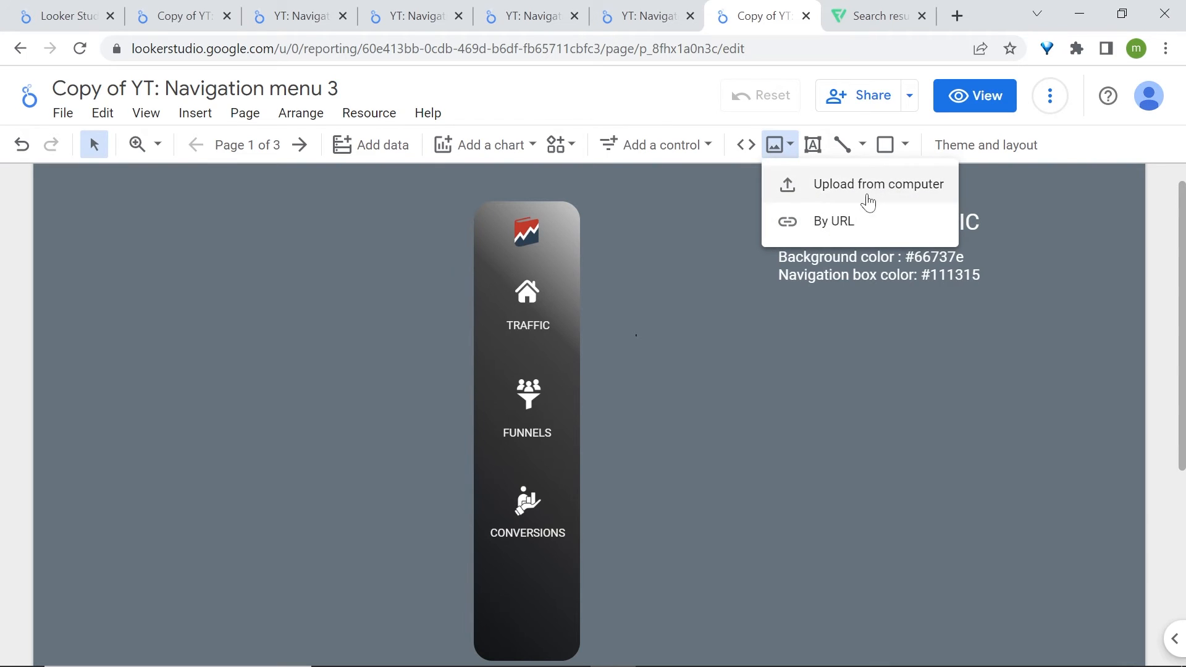
pyautogui.click(877, 184)
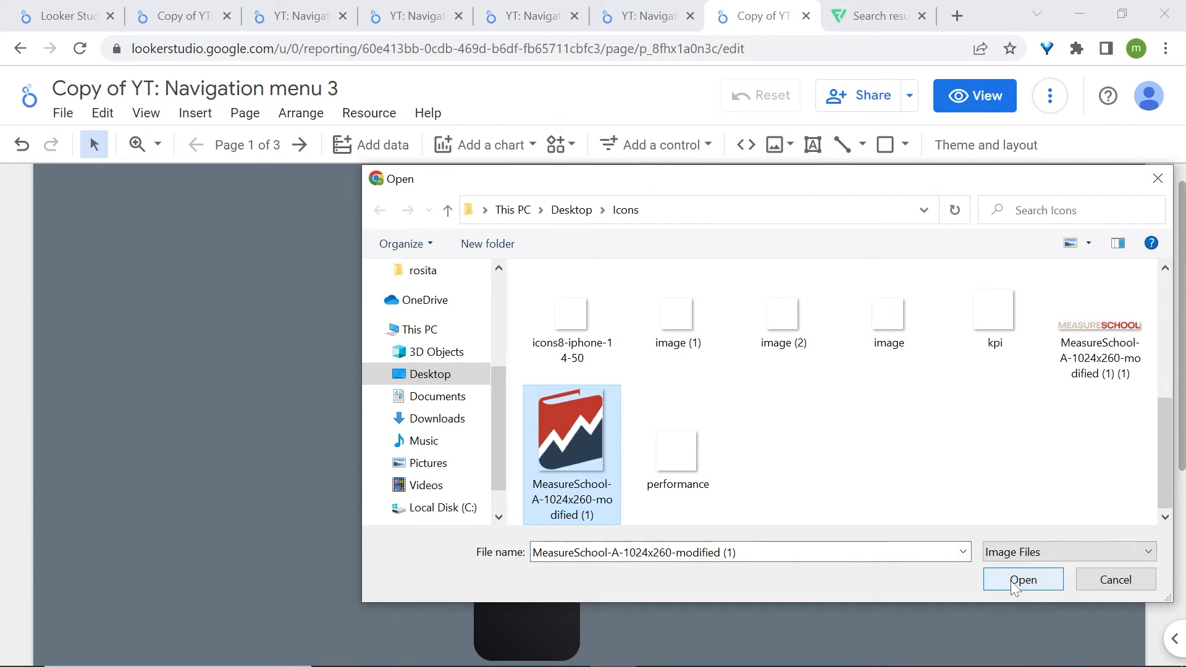
pyautogui.click(1024, 580)
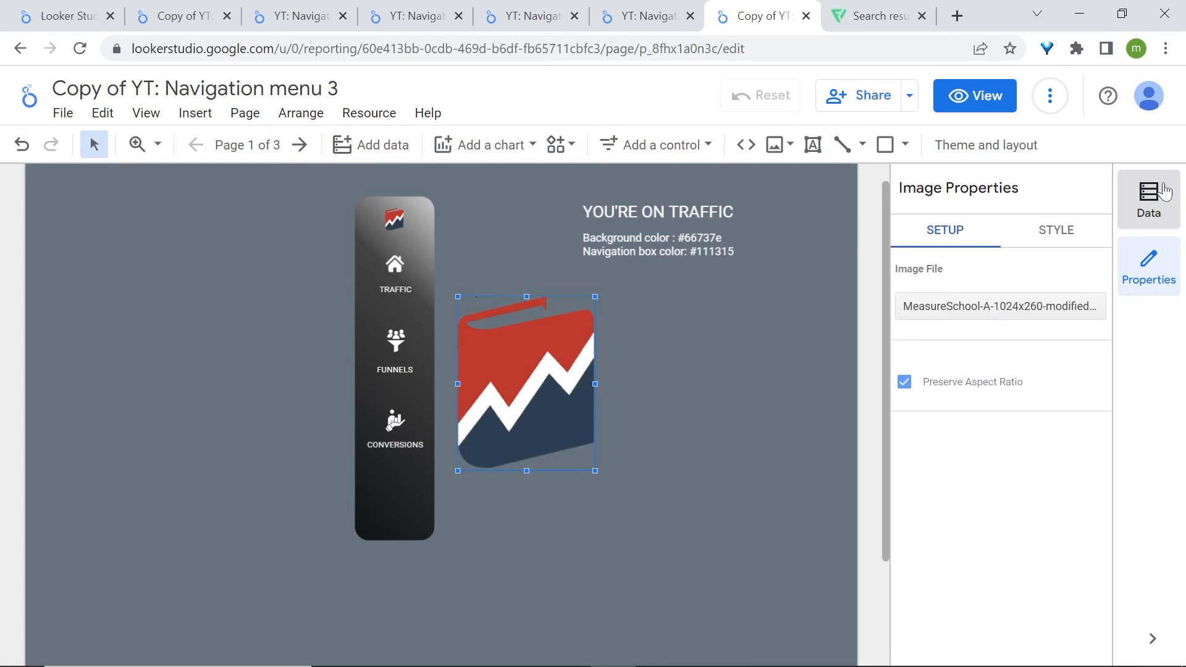
pyautogui.click(1148, 199)
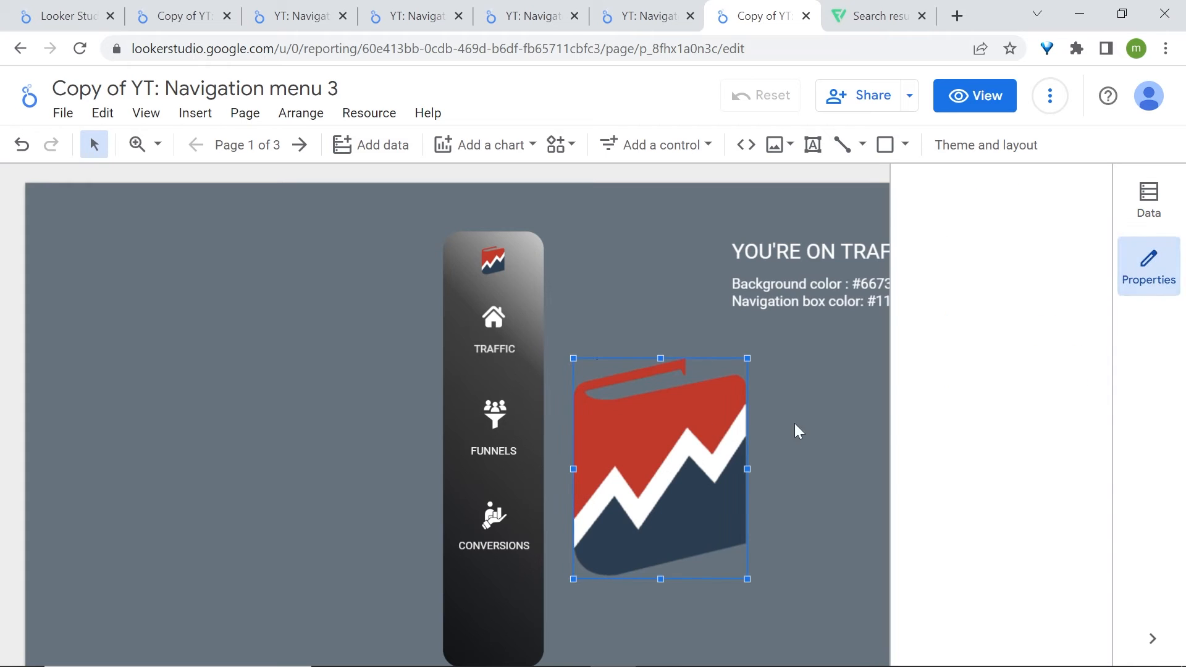
# Unlock the logo's aspect ratio, link it to TRAFFIC in the same tab, and stretch it over the icon
pyautogui.click(1148, 266)
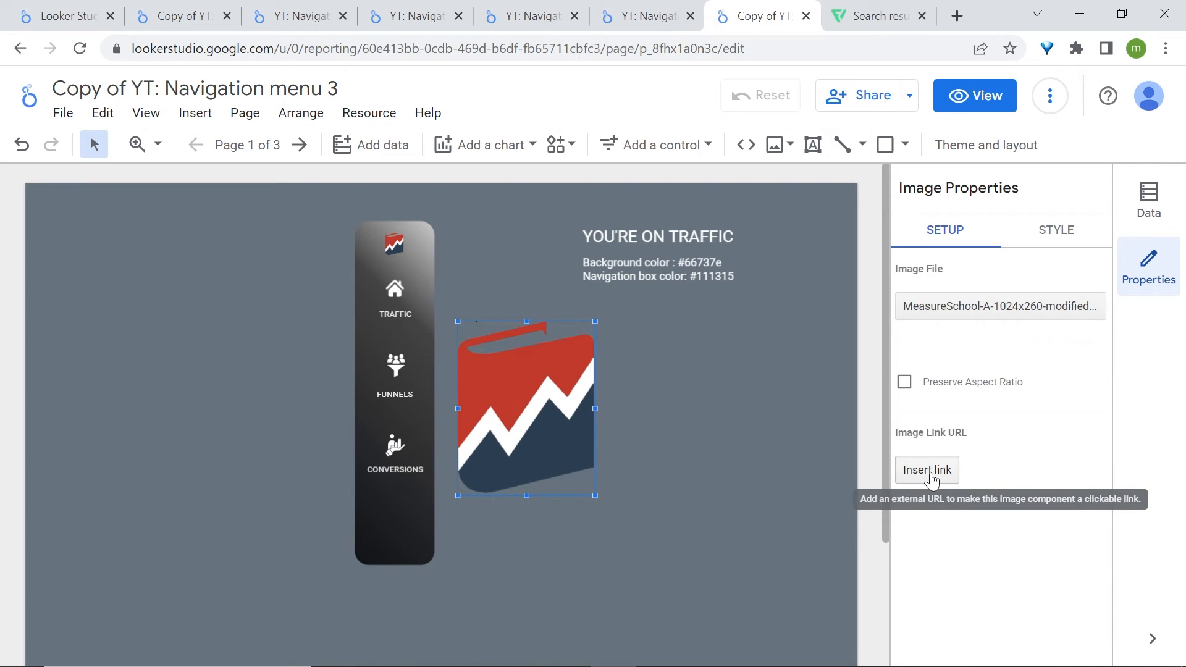
pyautogui.click(926, 469)
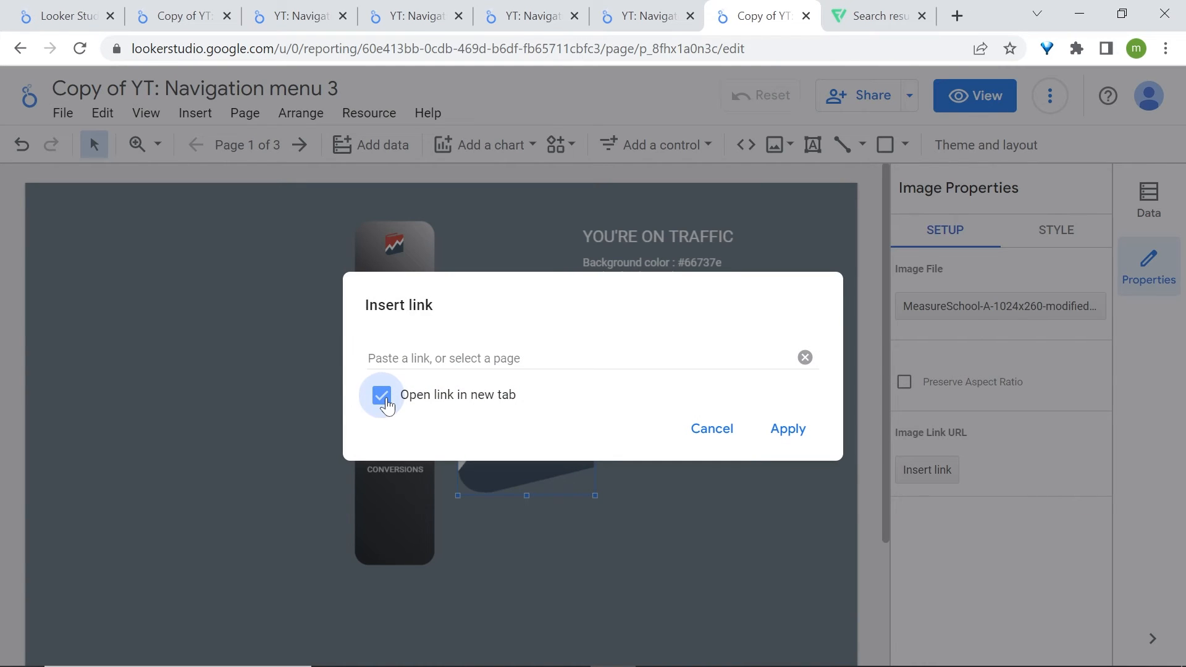
pyautogui.click(381, 395)
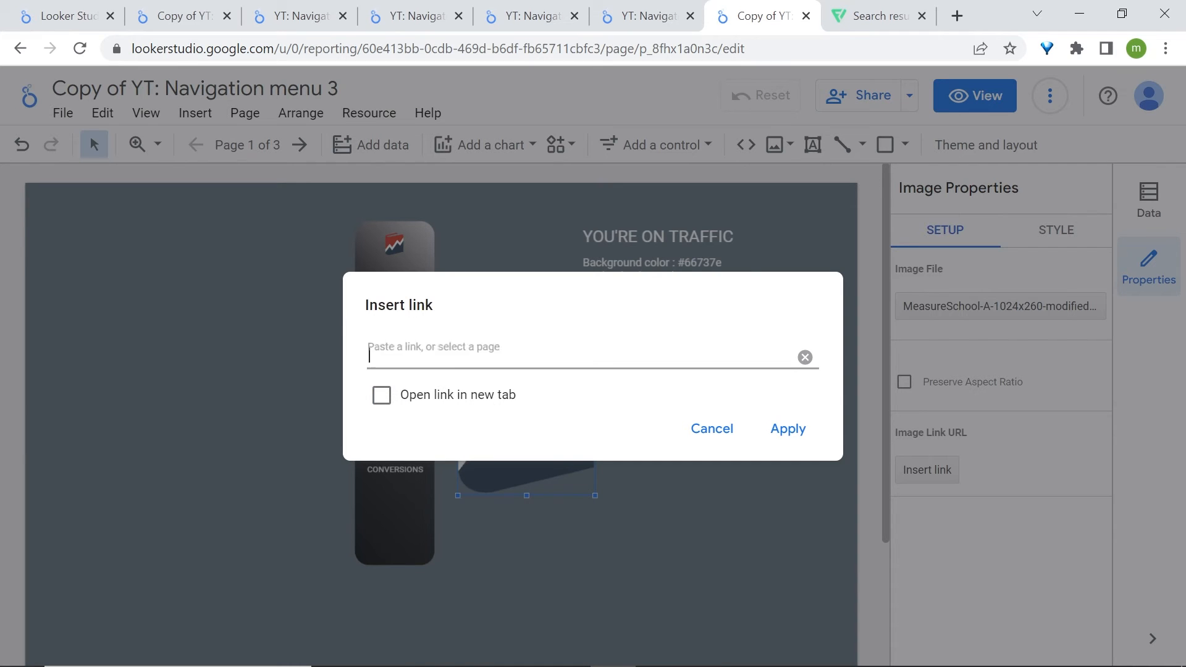
pyautogui.click(590, 356)
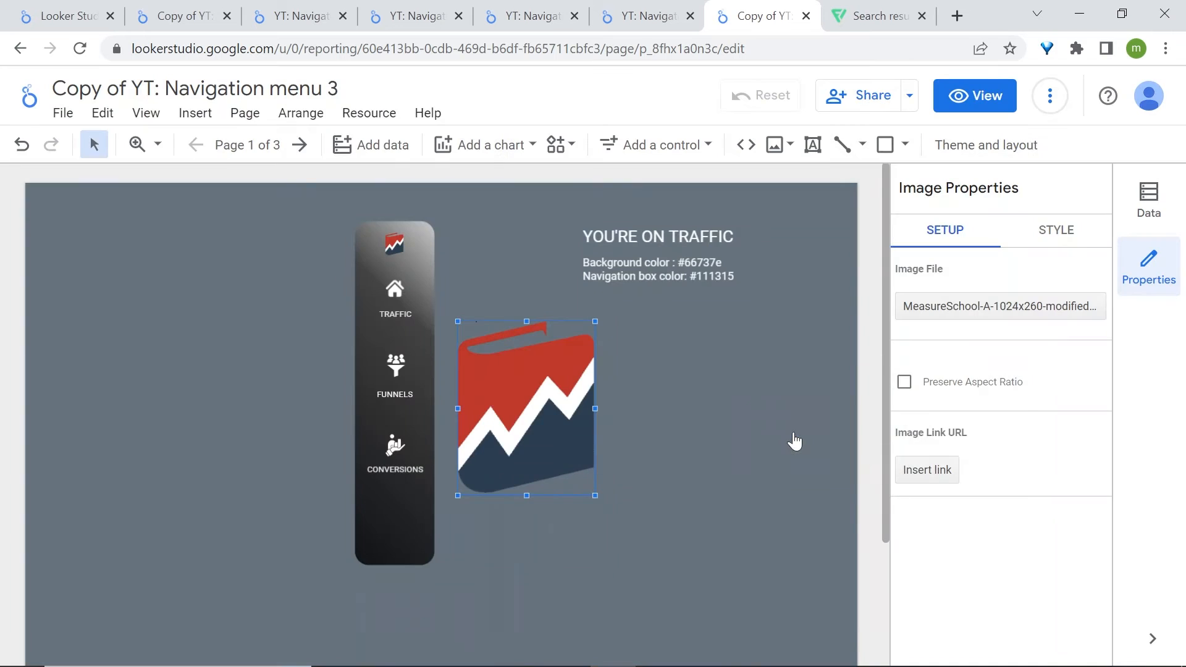
pyautogui.moveTo(525, 409); pyautogui.dragTo(419, 329)
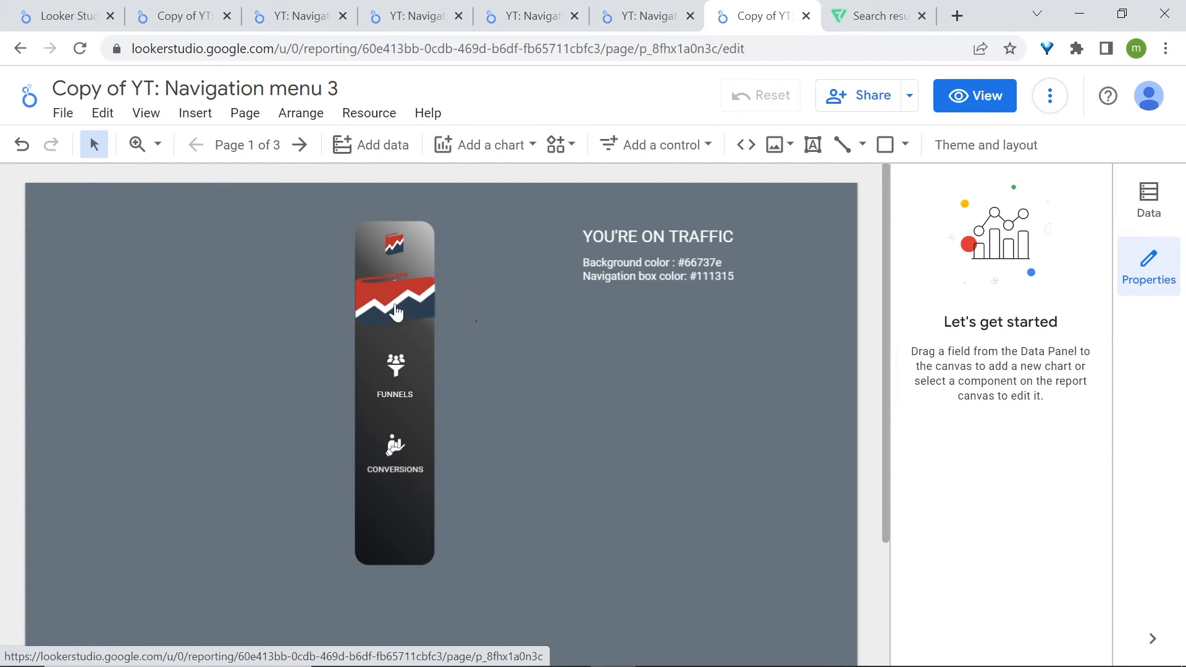
# Duplicate the linked image, place the copy over FUNNELS, and link it to that page
pyautogui.rightClick(393, 302)
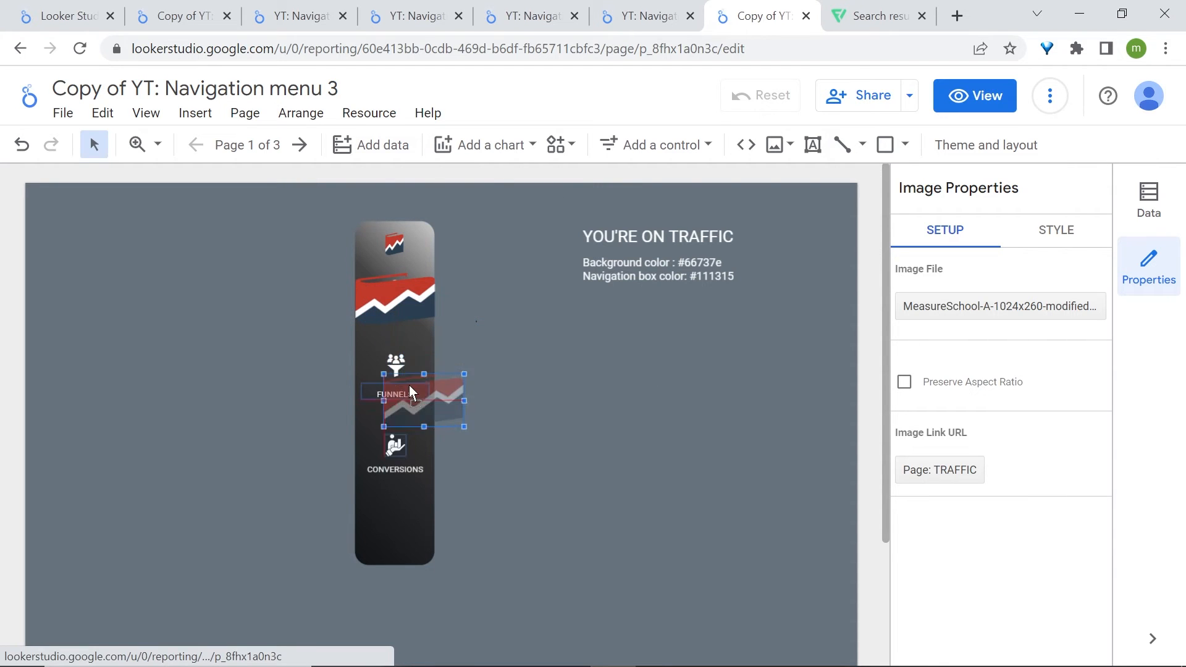
pyautogui.moveTo(420, 401); pyautogui.dragTo(395, 371)
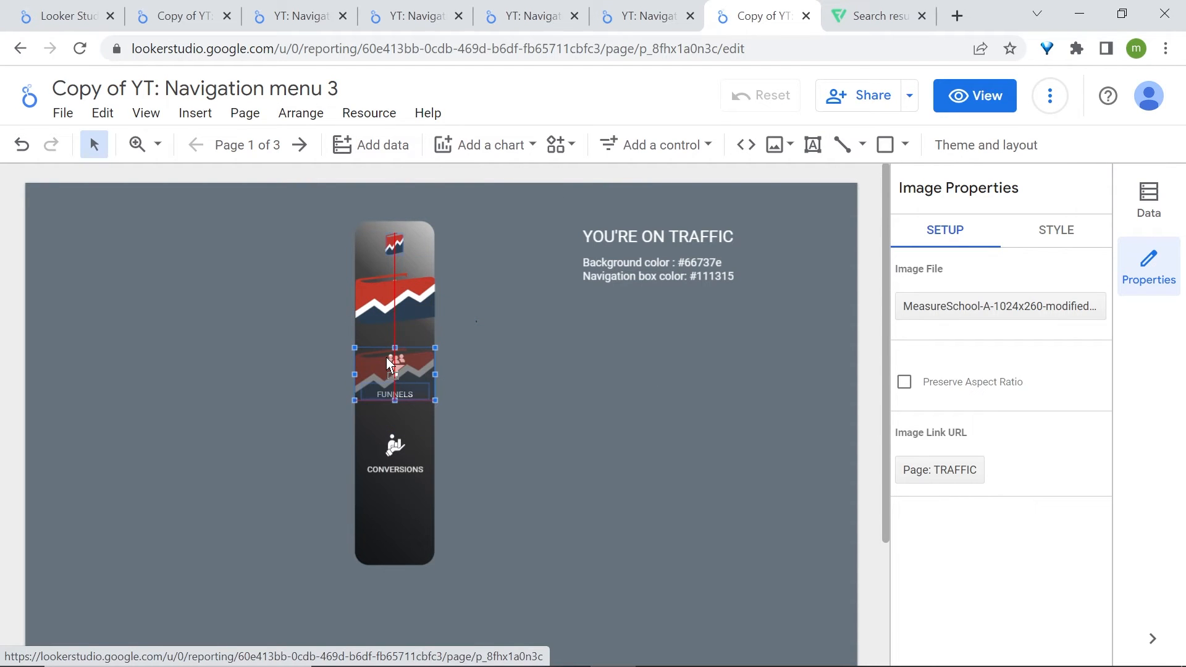
pyautogui.click(939, 469)
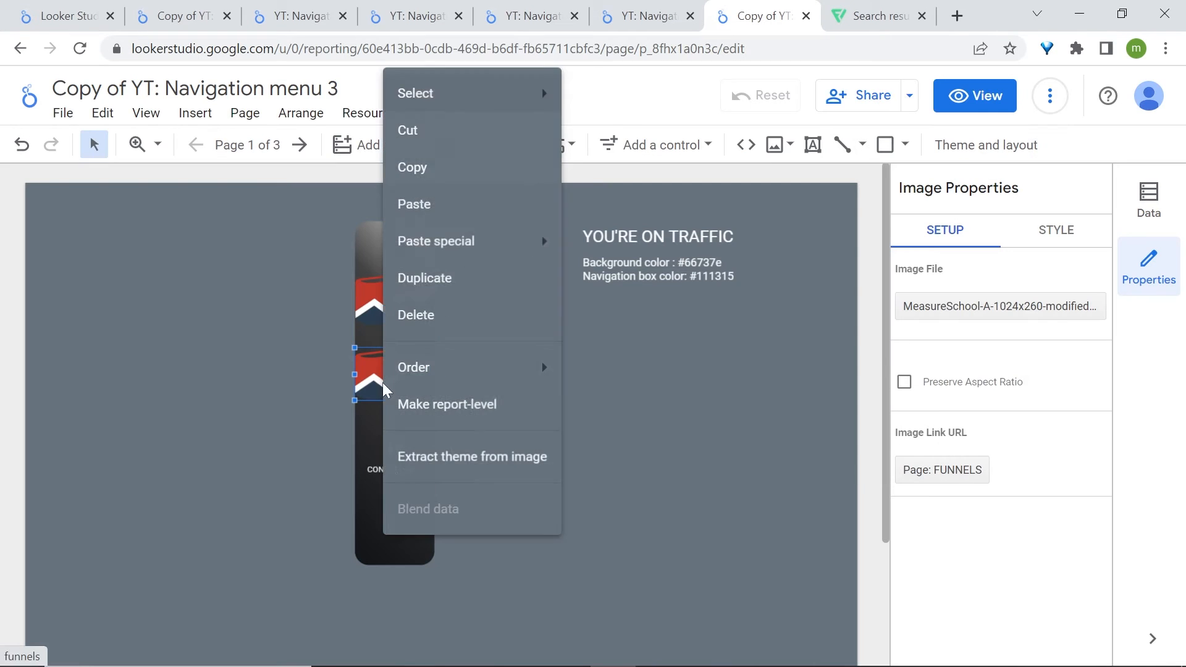
# Duplicate again over CONVERSIONS, link it to the CONVERSIONS page, and select all three images
pyautogui.click(442, 468)
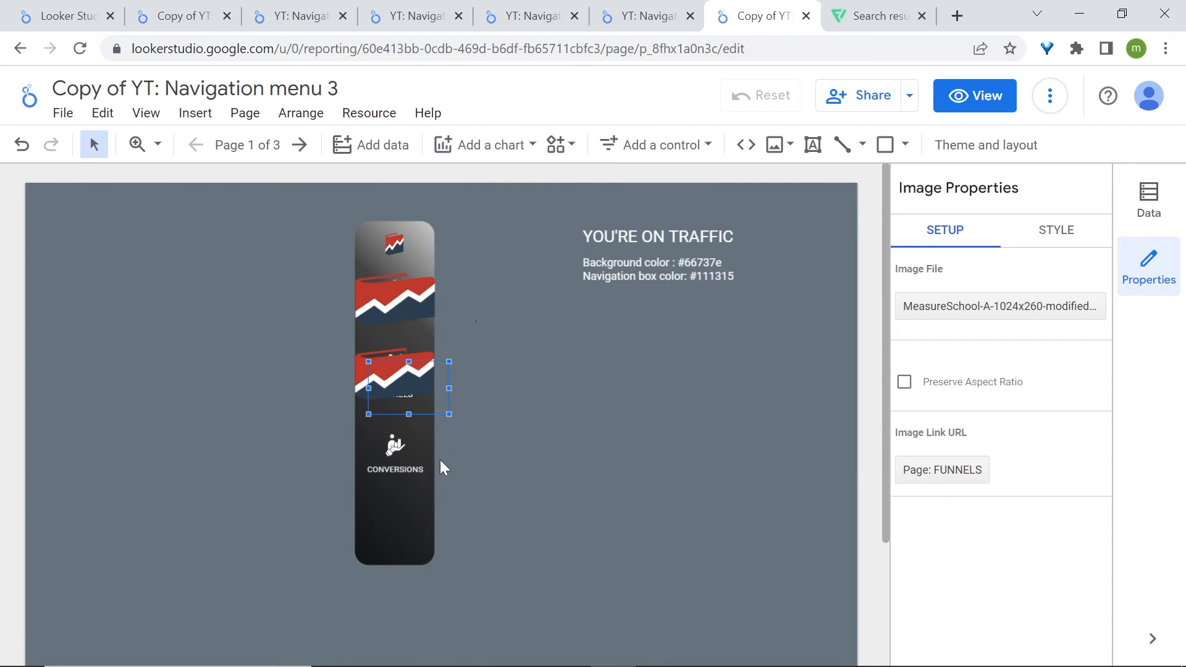
pyautogui.moveTo(407, 385); pyautogui.dragTo(393, 450)
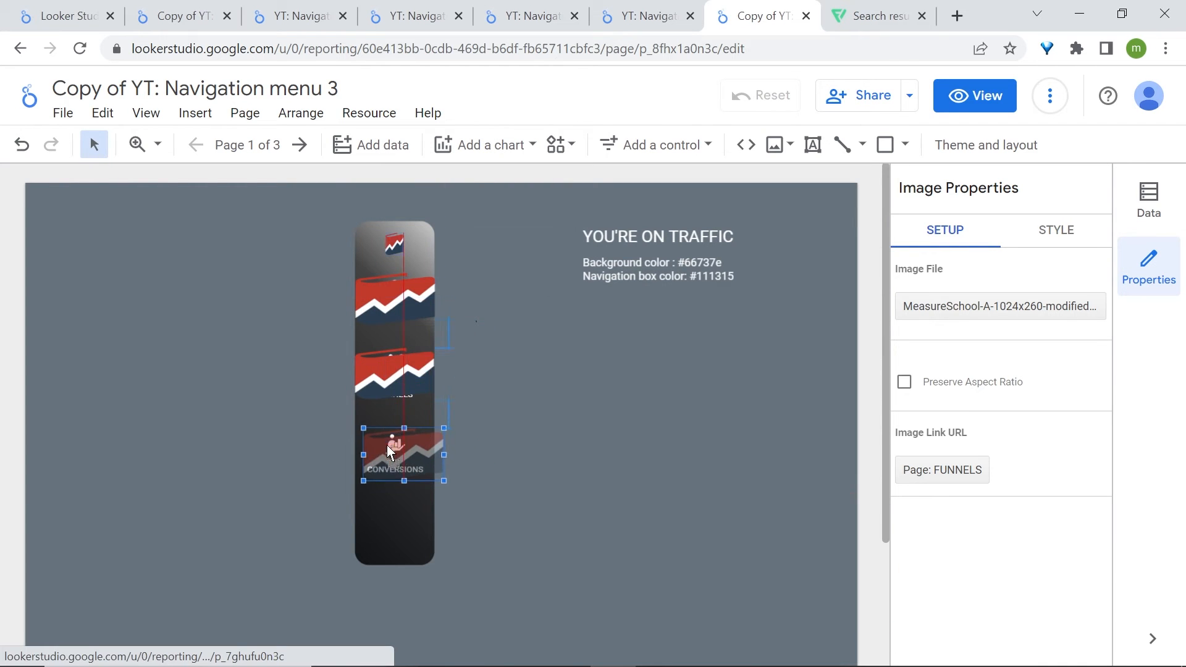
pyautogui.click(941, 469)
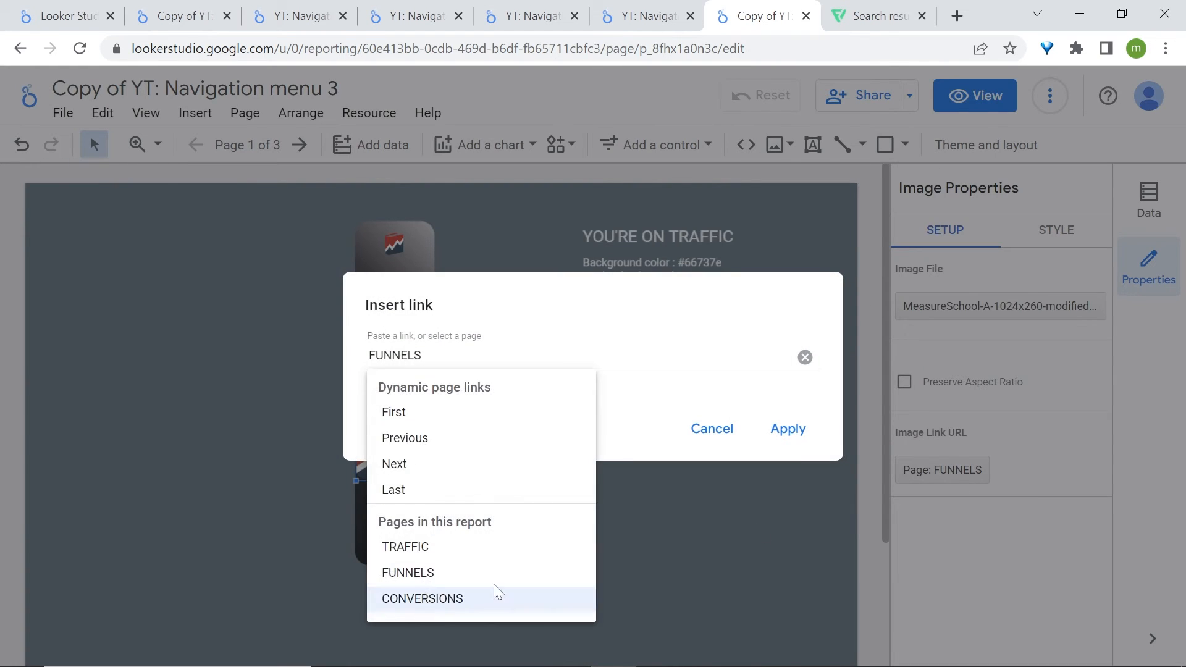
pyautogui.click(422, 599)
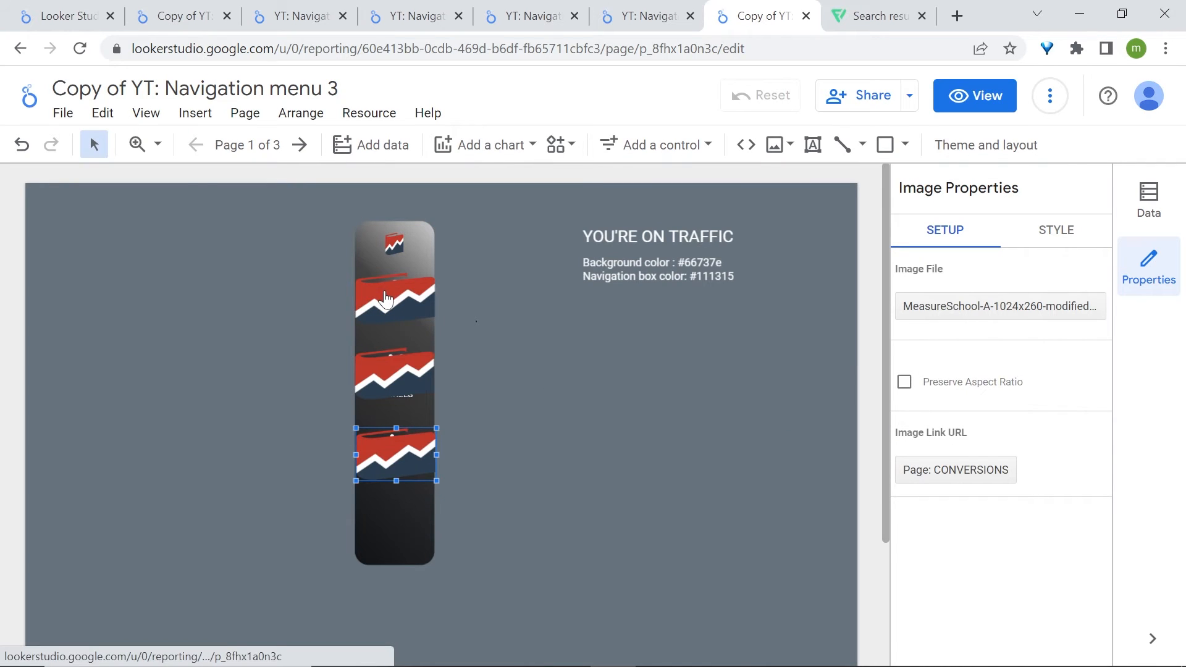
pyautogui.click(394, 297)
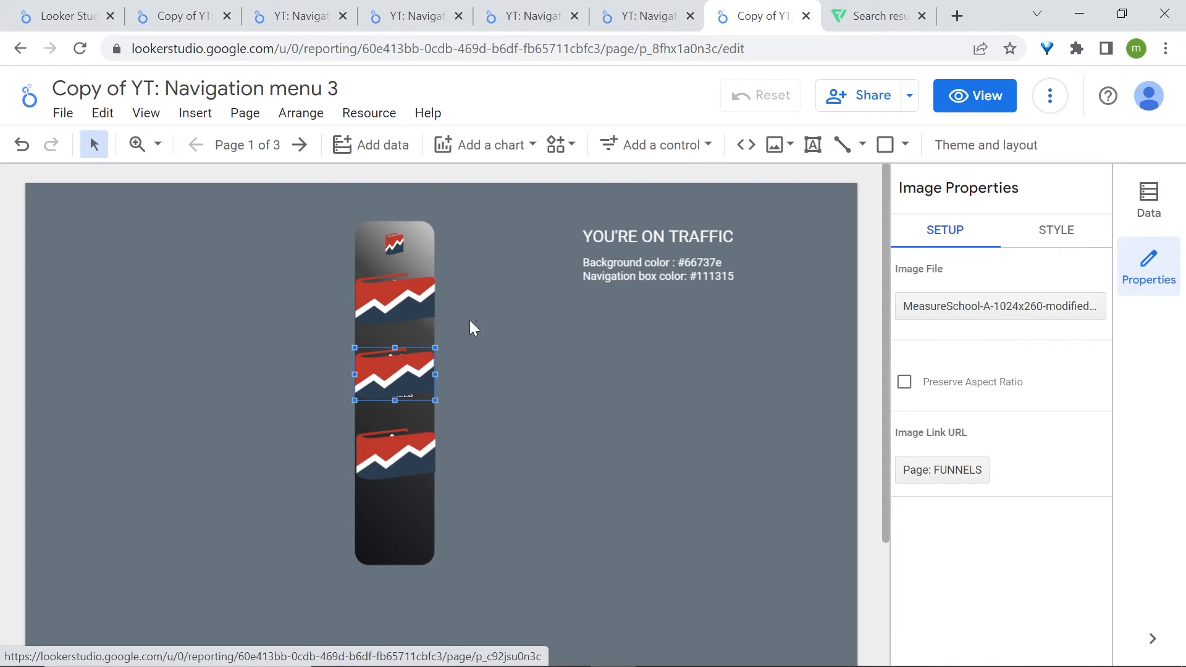
pyautogui.click(474, 321)
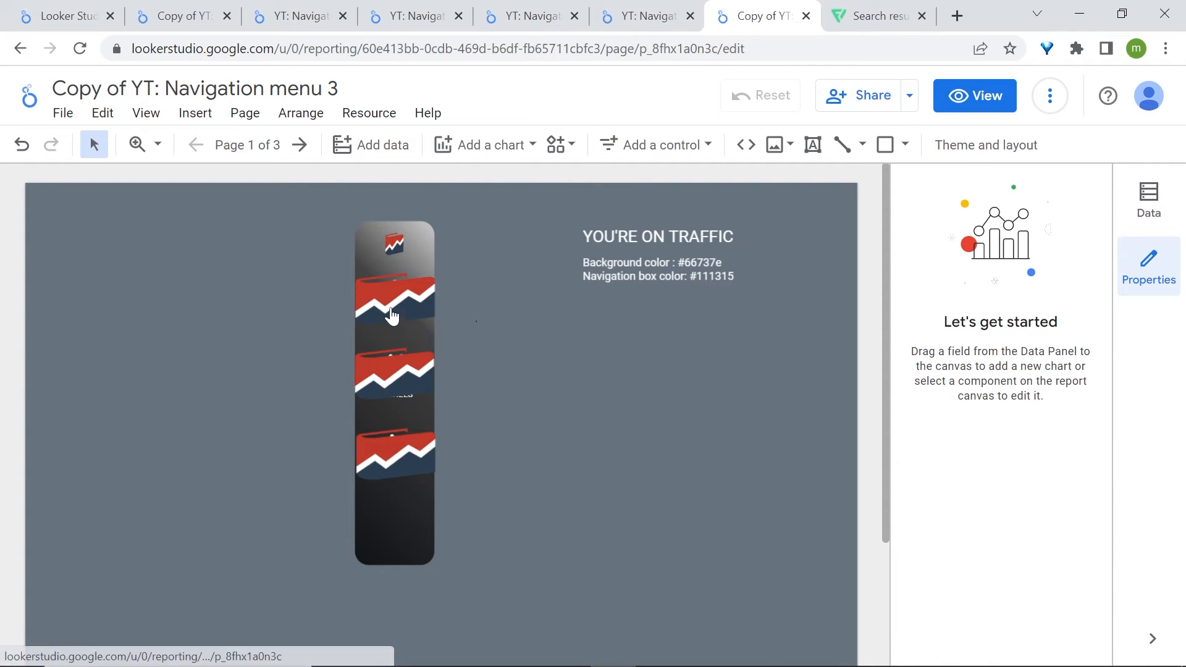
pyautogui.click(394, 299)
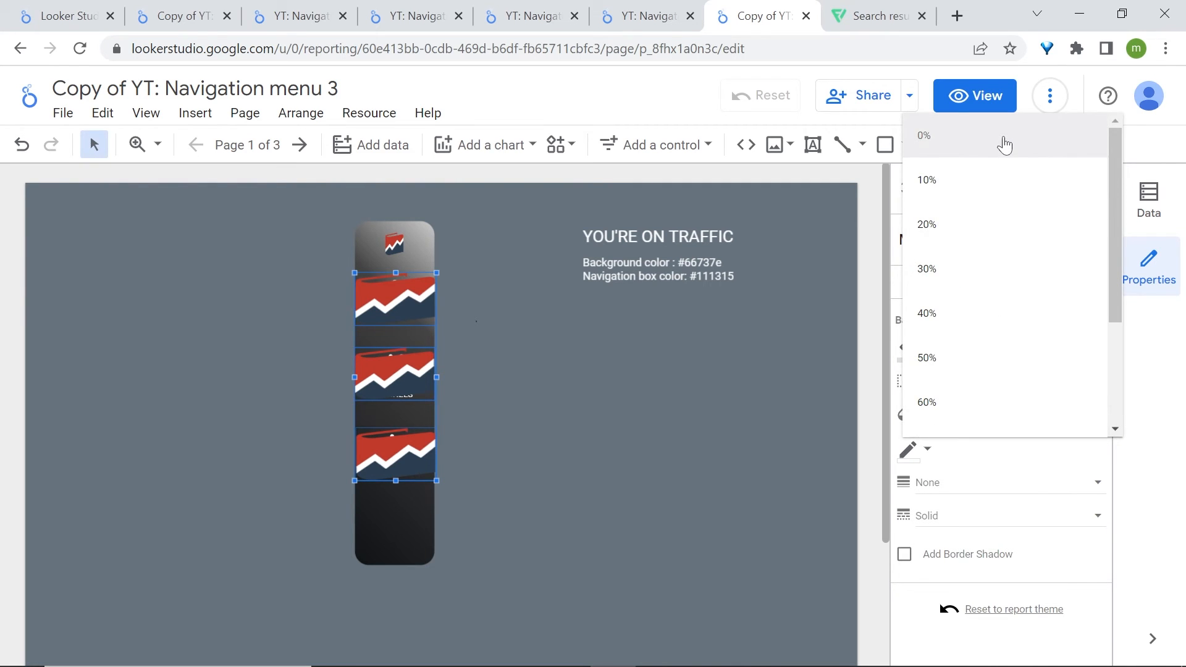
# Set the three selected image strips' opacity to 0%
pyautogui.click(923, 135)
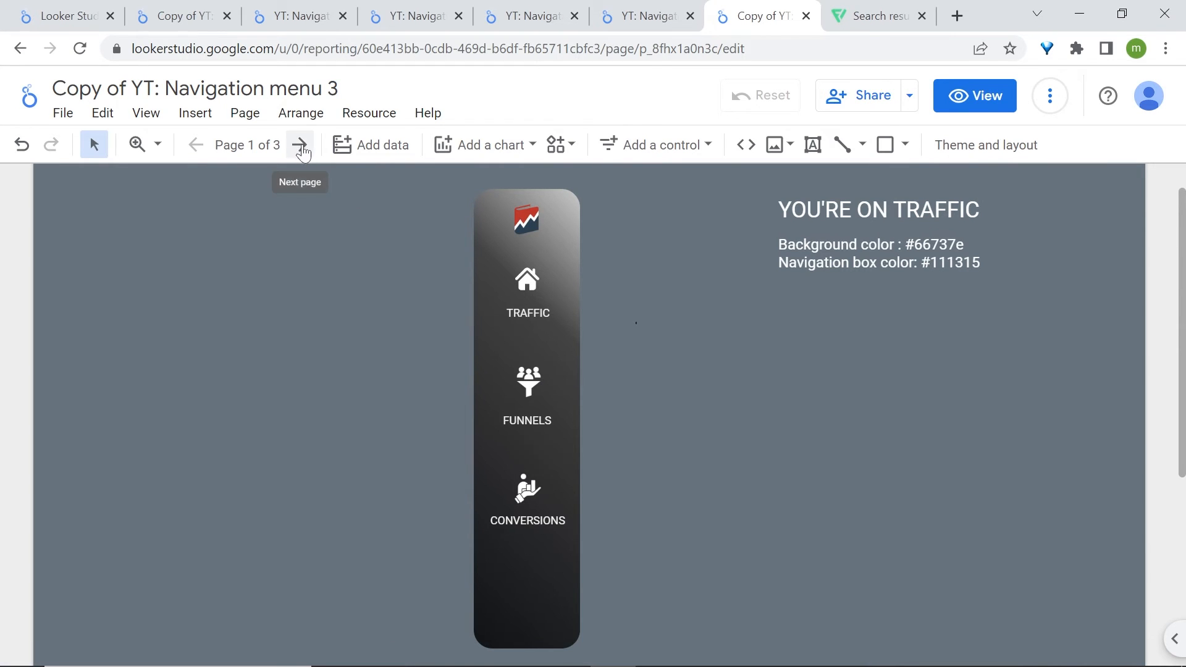
pyautogui.click(299, 145)
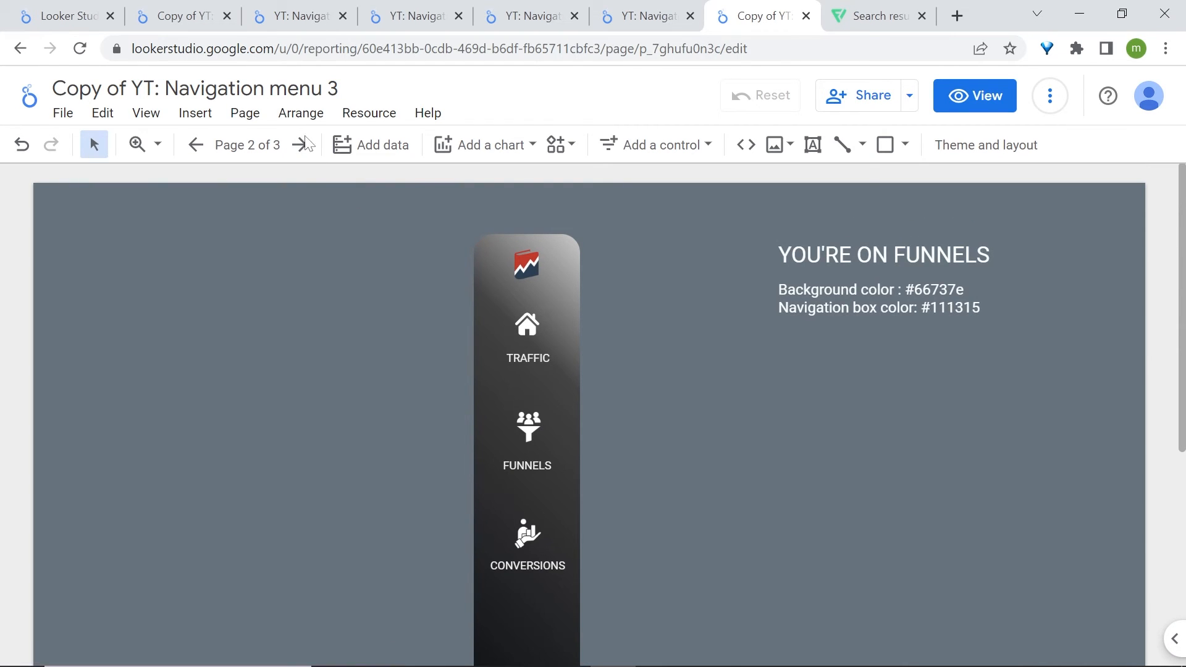
pyautogui.click(527, 533)
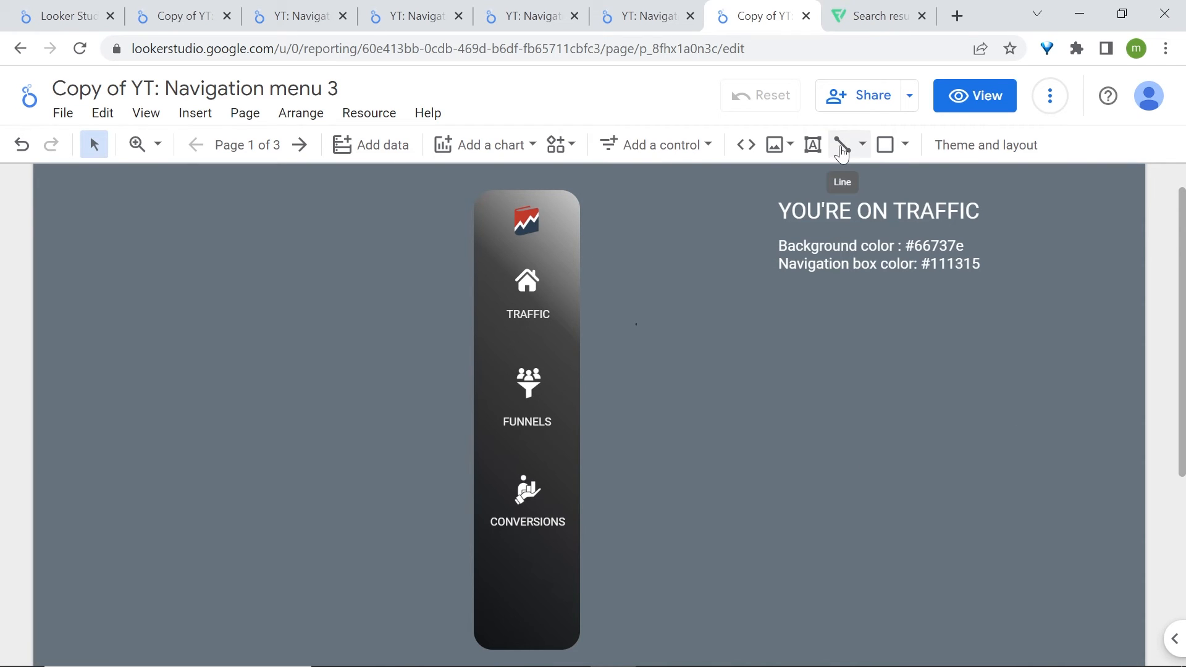
# Make the line a thick light-gray underline beneath TRAFFIC and copy it
pyautogui.click(840, 145)
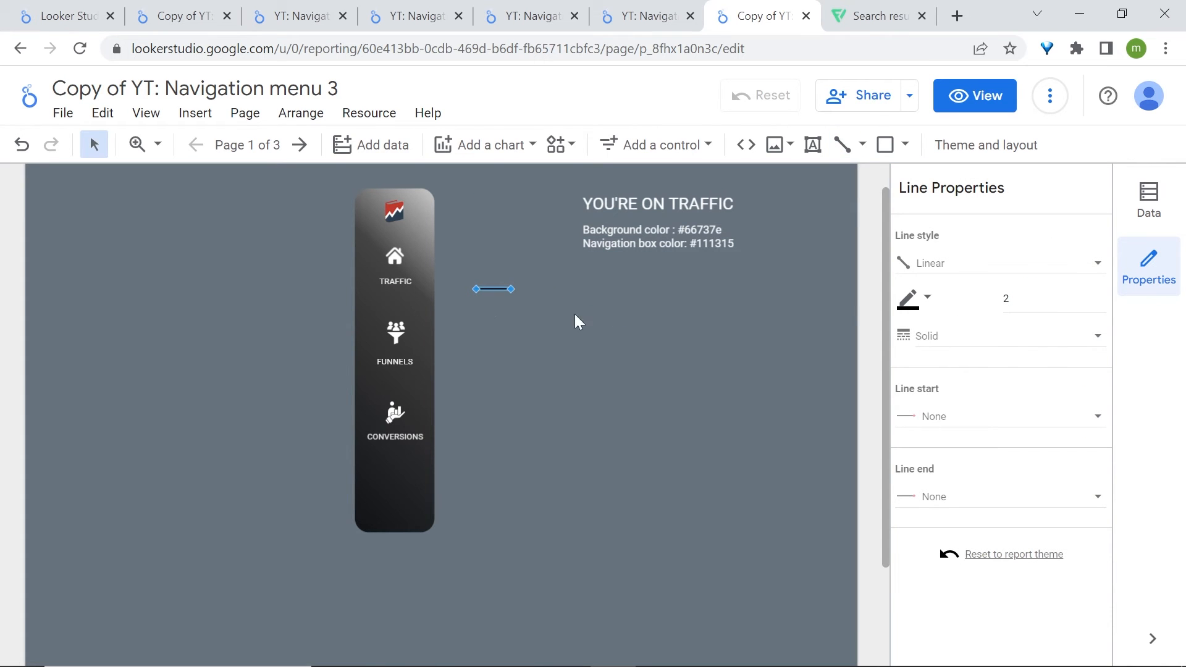
pyautogui.click(924, 297)
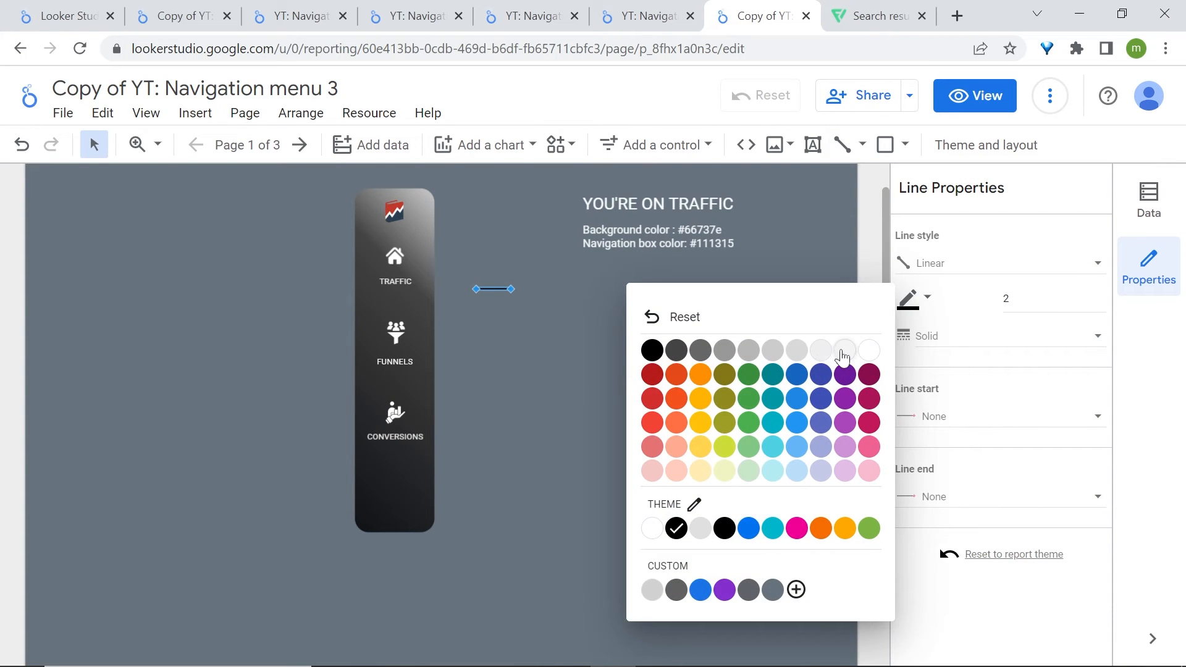
pyautogui.click(1098, 294)
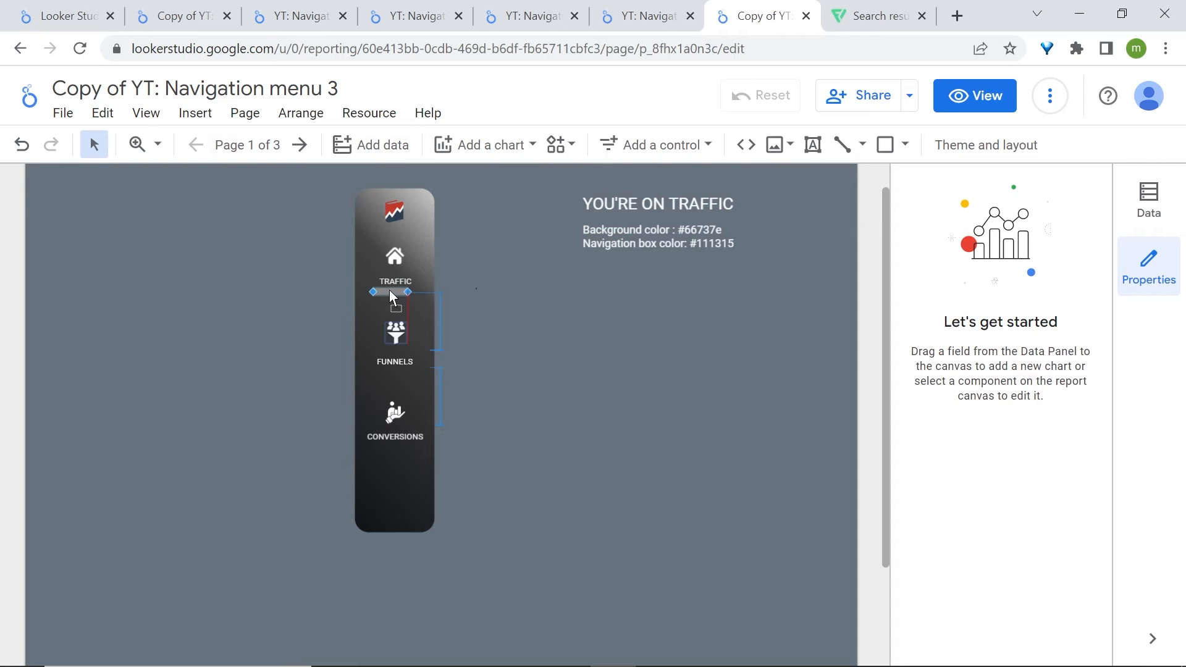
pyautogui.rightClick(392, 293)
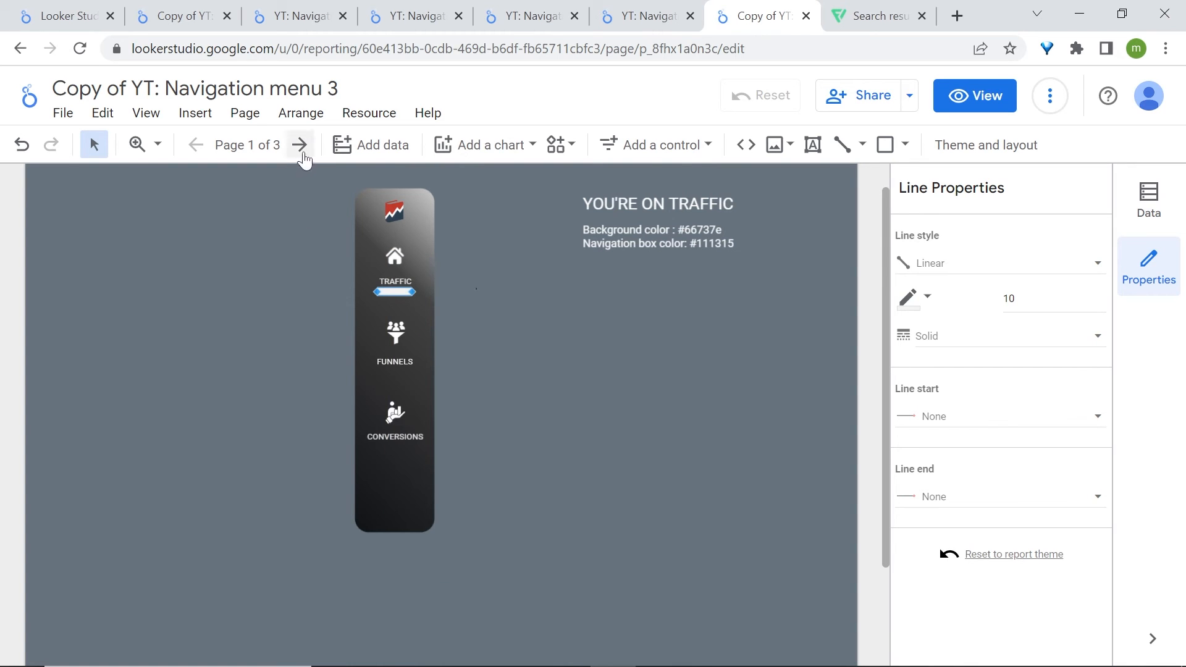
# Paste the underline beneath FUNNELS on page 2 and beneath CONVERSIONS on page 3
pyautogui.click(299, 145)
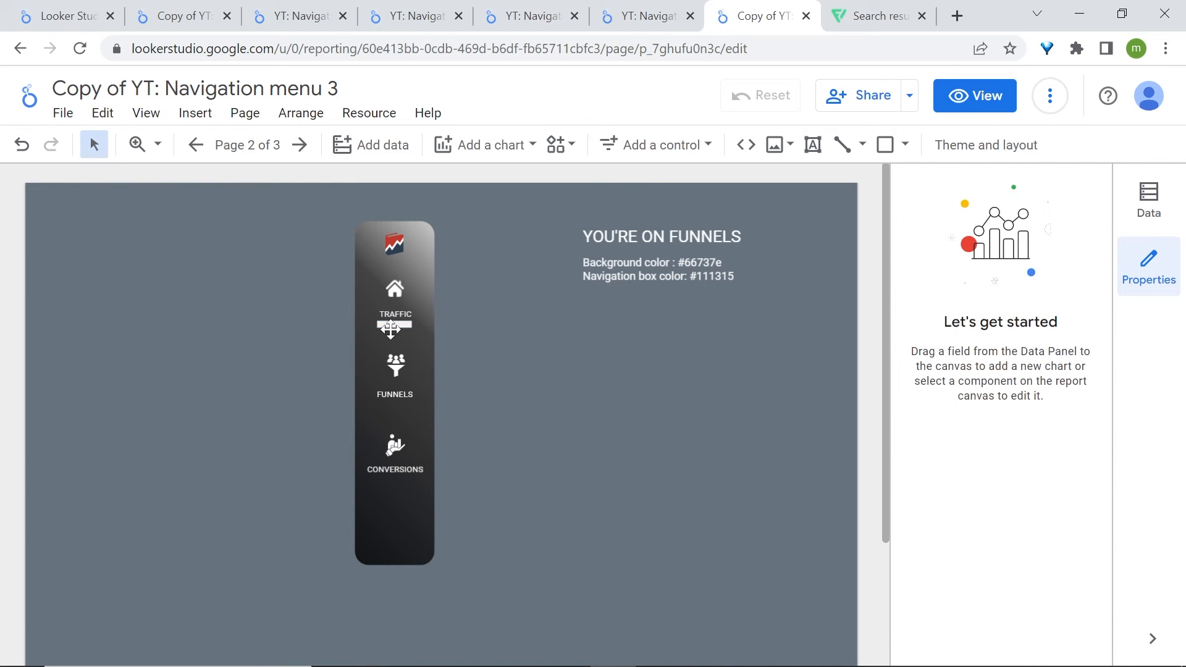
pyautogui.click(394, 371)
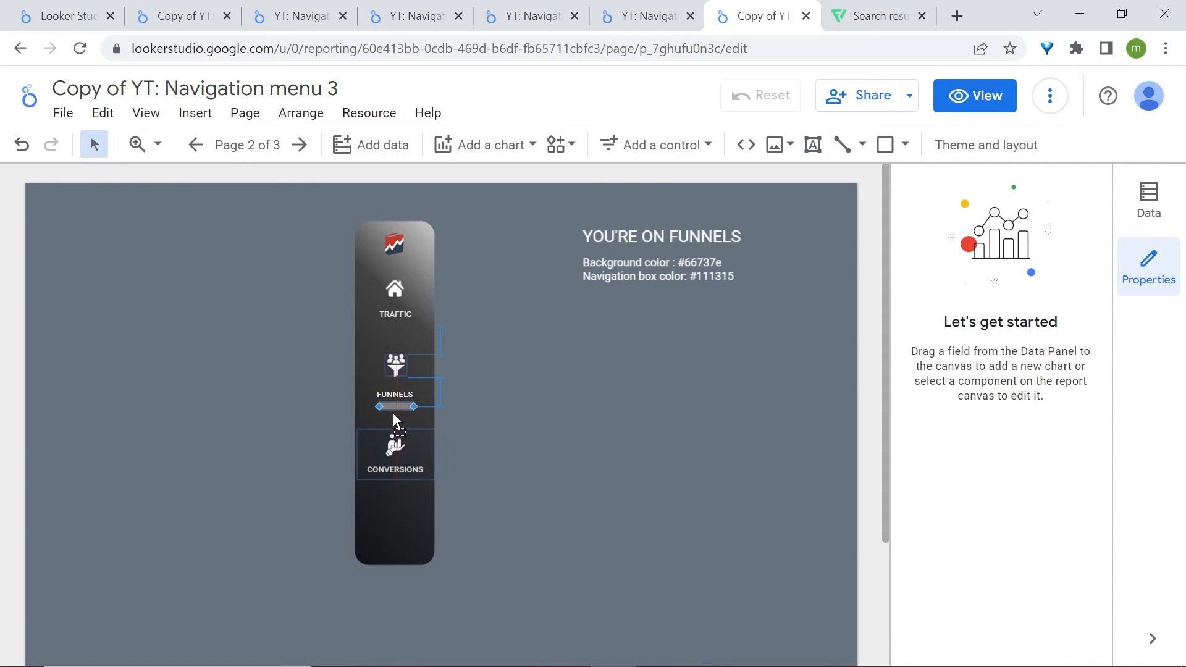
pyautogui.click(394, 446)
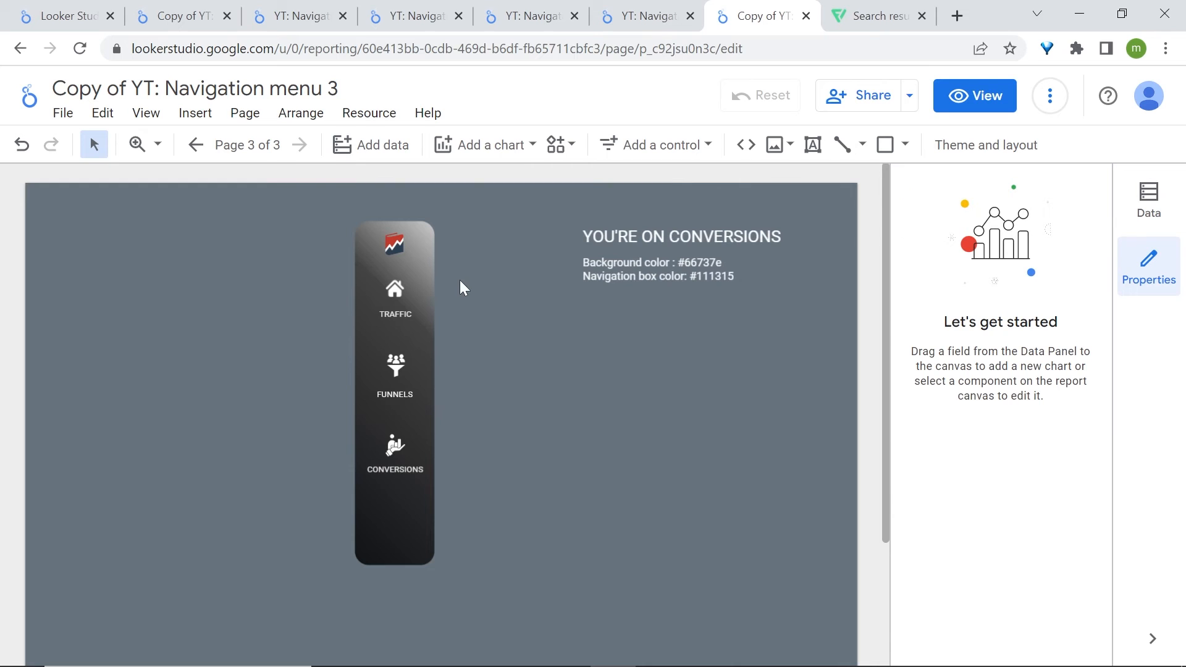
pyautogui.rightClick(462, 289)
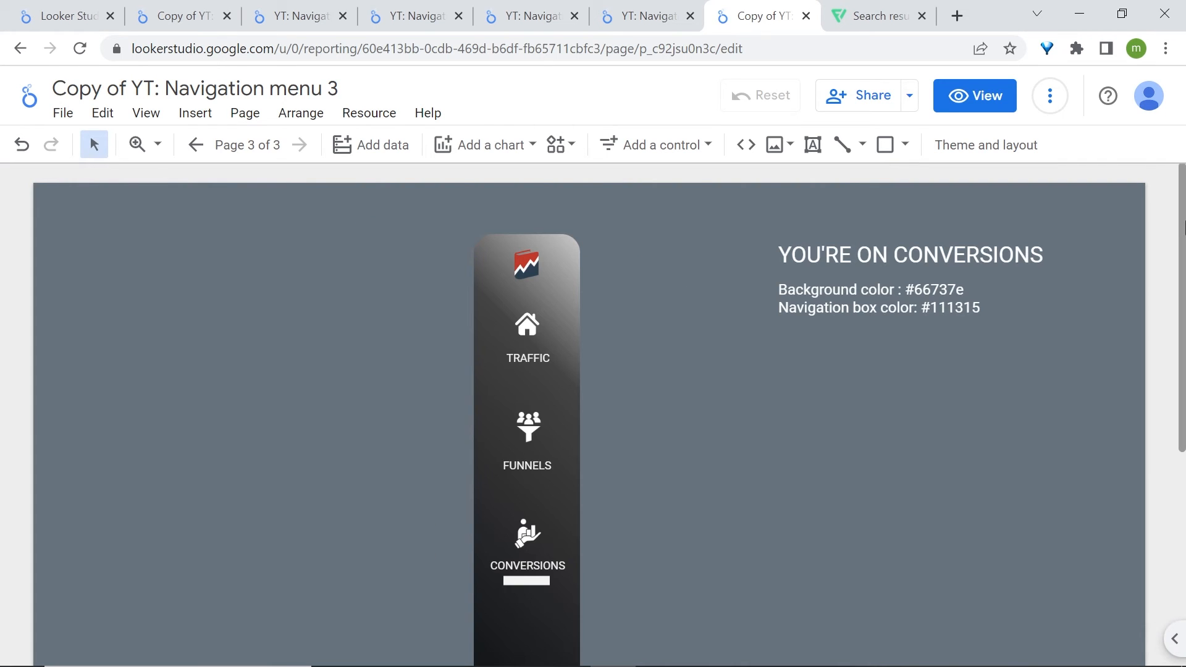
# Preview the report and test the FUNNELS and CONVERSIONS sidebar links
pyautogui.click(974, 95)
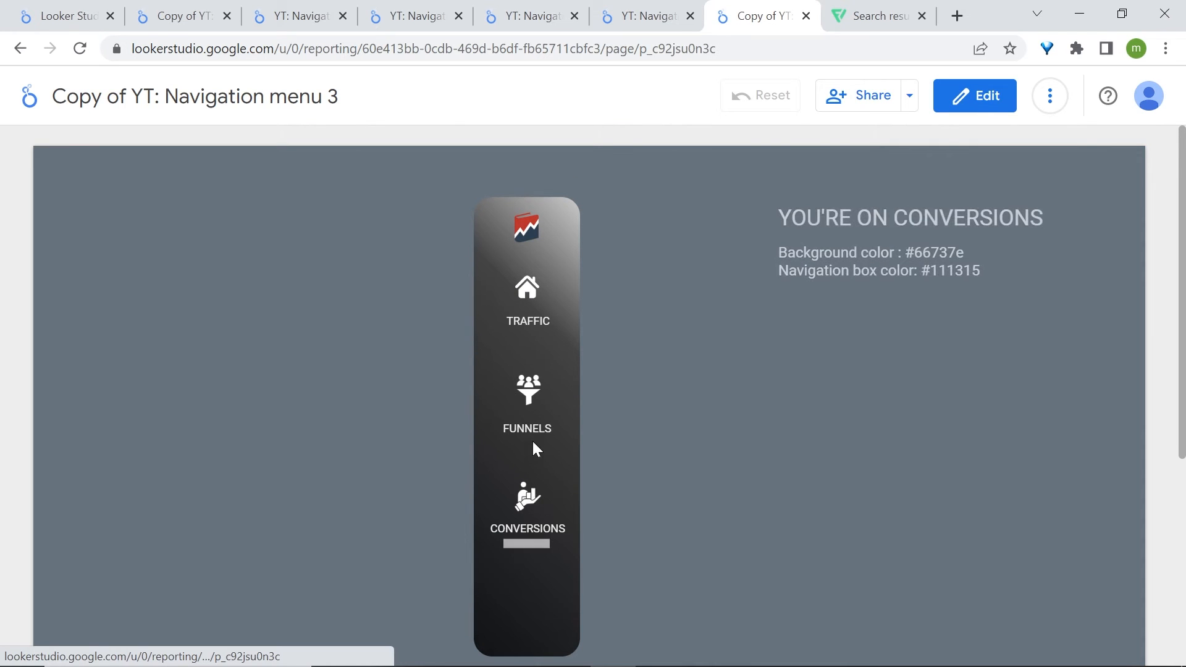
pyautogui.click(526, 408)
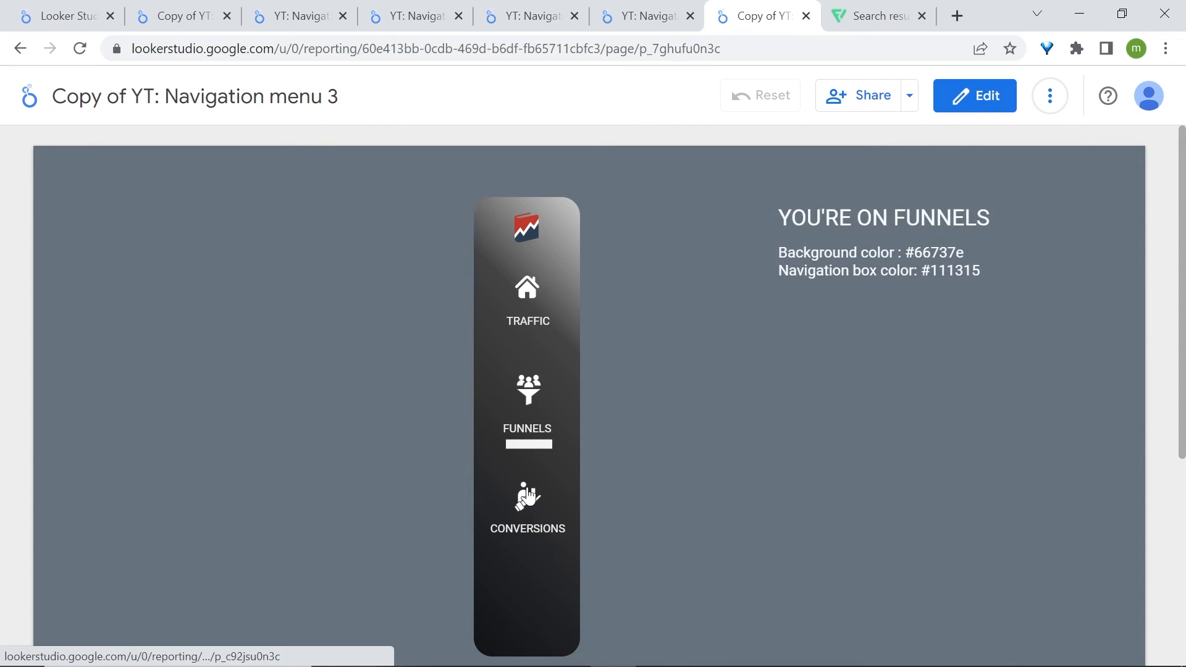
pyautogui.click(527, 502)
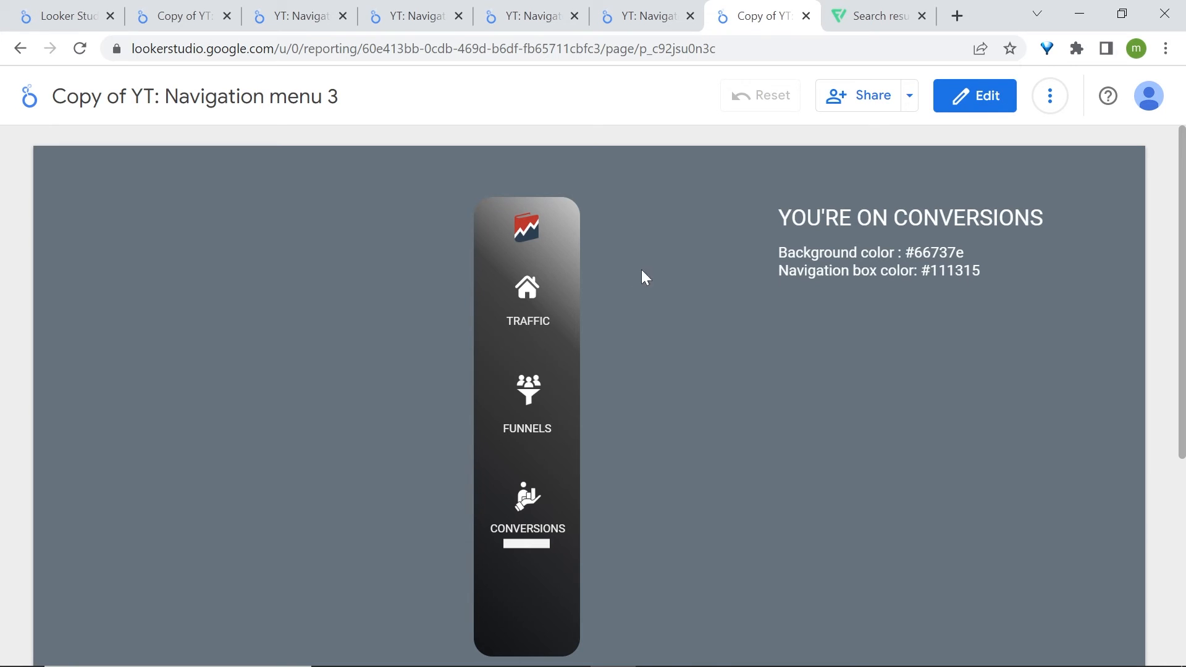
pyautogui.click(877, 15)
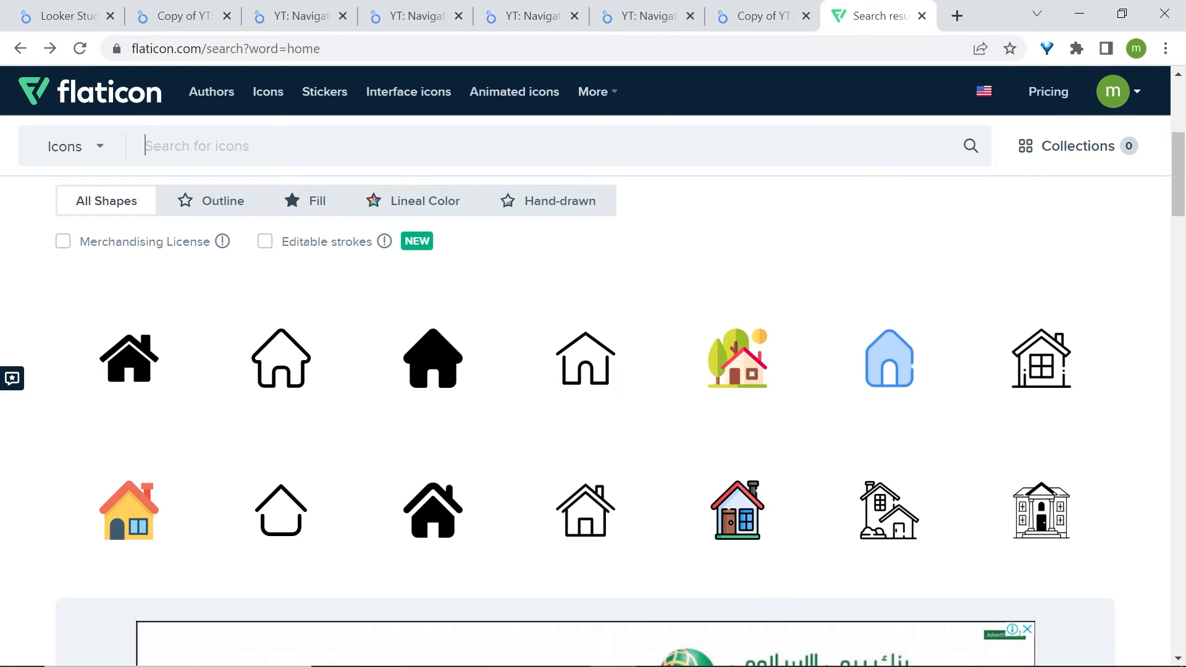
# Search Flaticon for 'home' and open the solid rounded house icon
pyautogui.write('home')
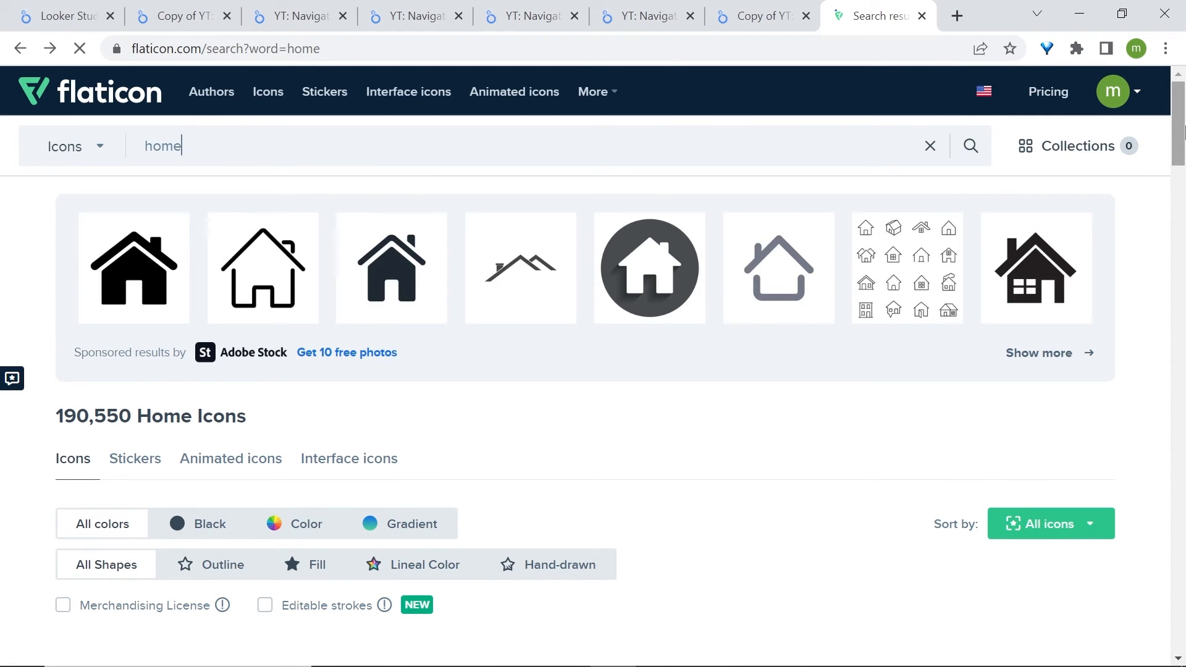
pyautogui.scroll(-3)
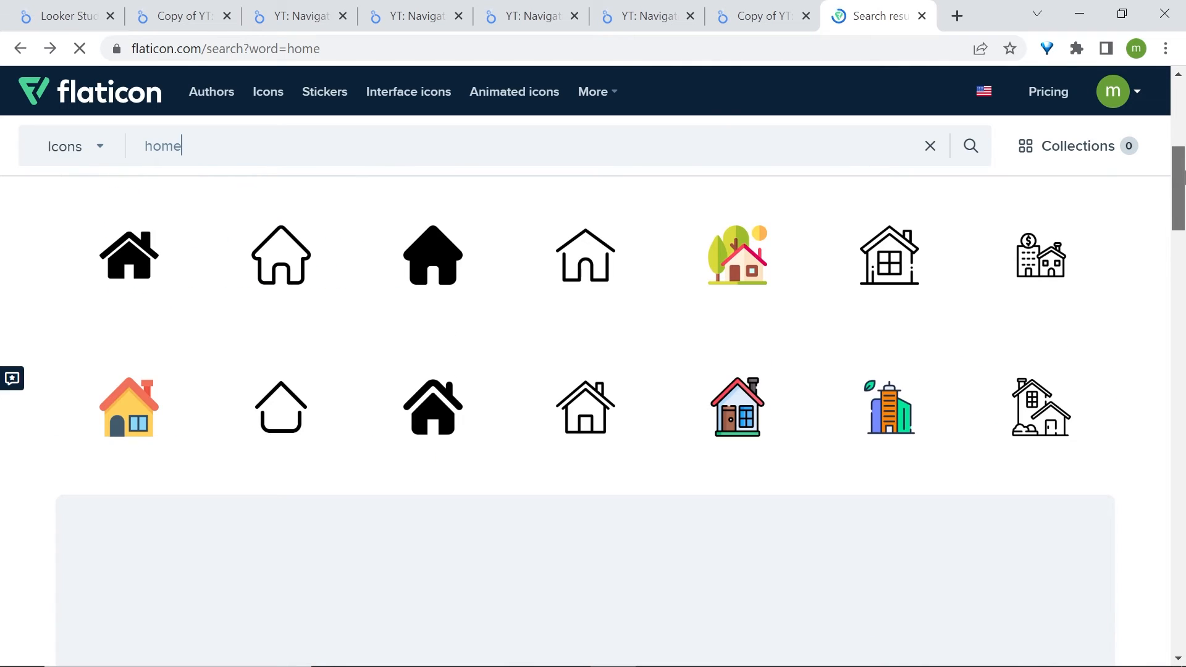
pyautogui.moveTo(432, 255)
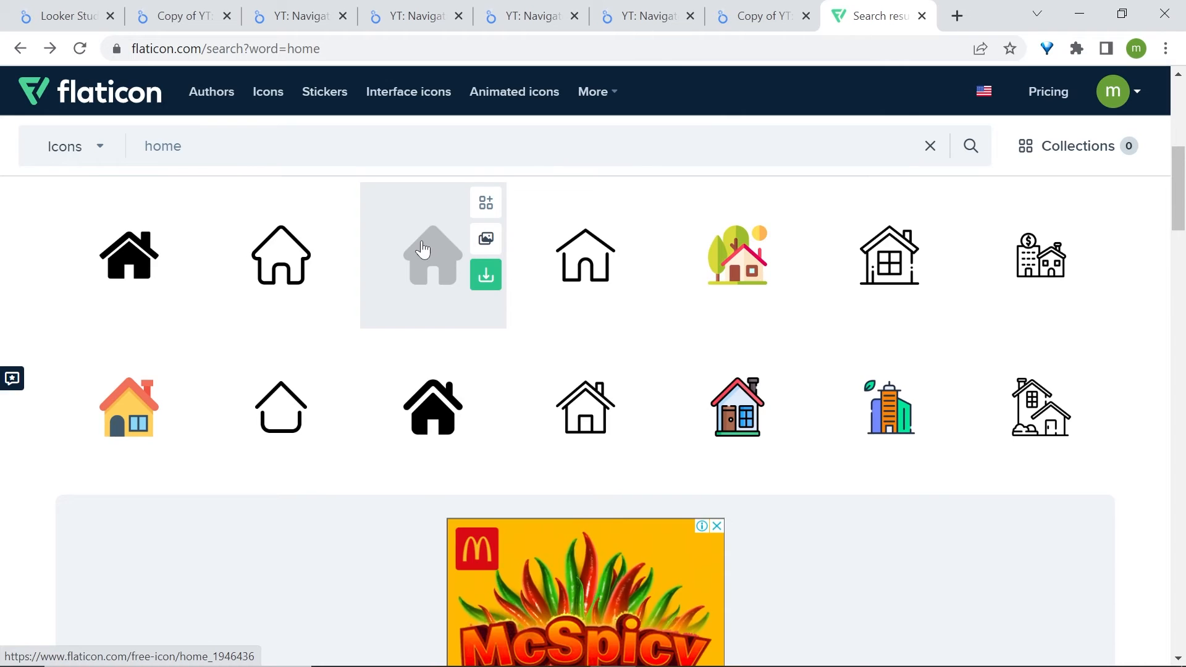
pyautogui.click(432, 255)
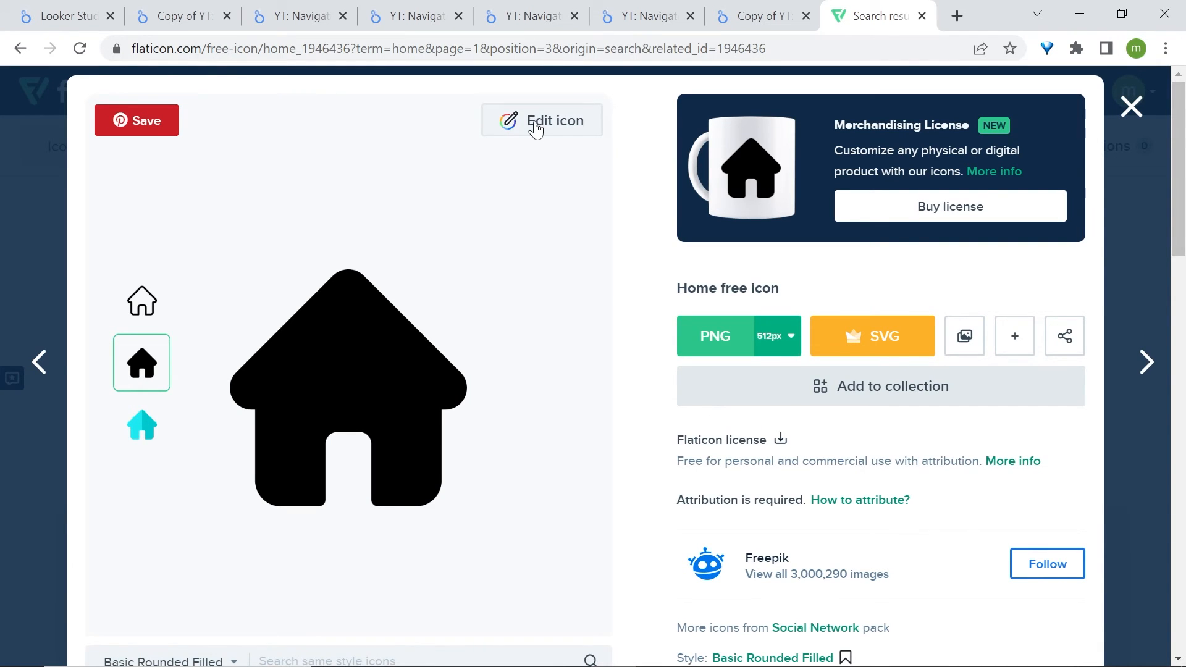
# Recolour the house icon white (#FFFFFF) and download it free as PNG
pyautogui.click(541, 120)
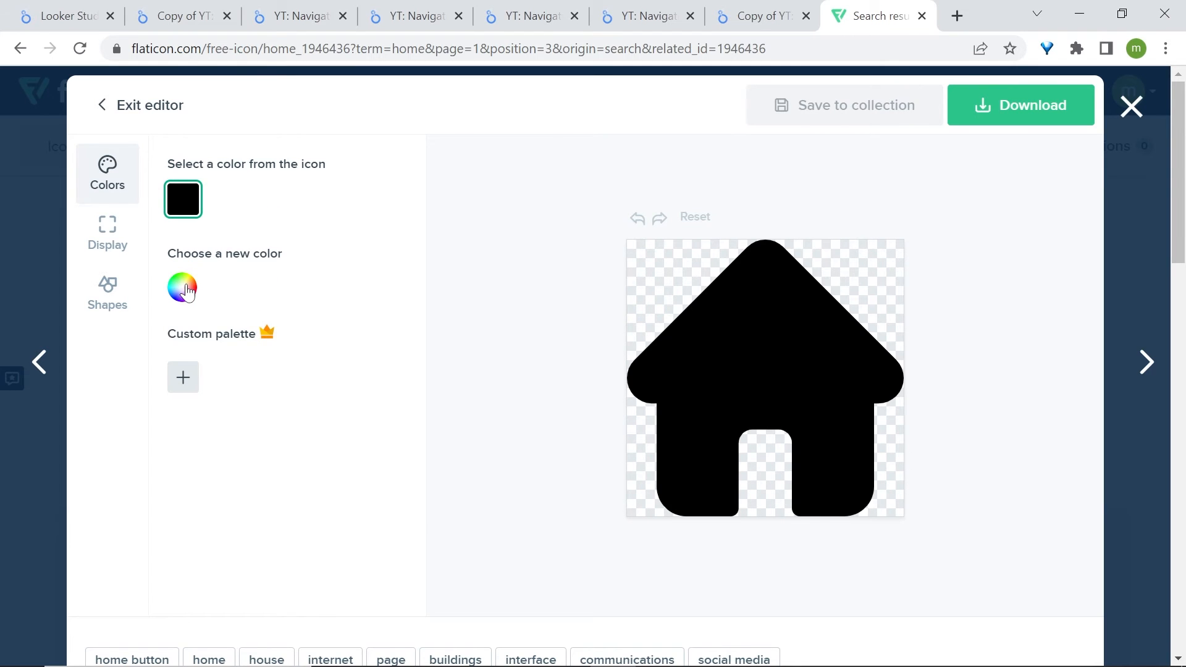
pyautogui.click(182, 288)
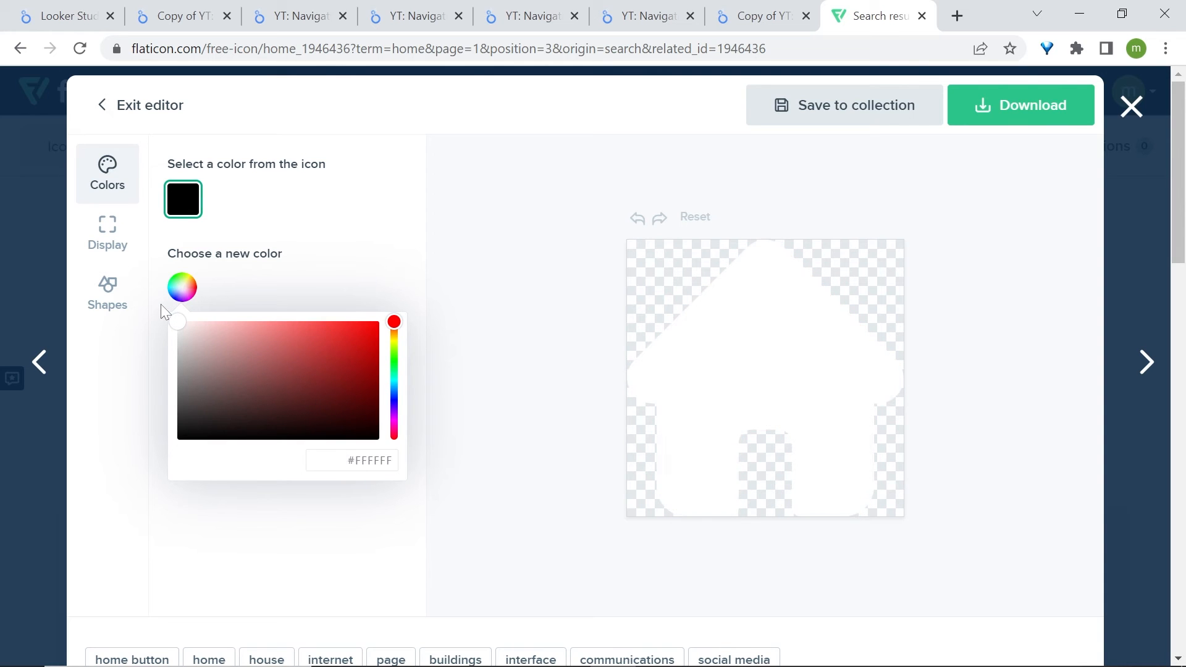
pyautogui.click(1020, 105)
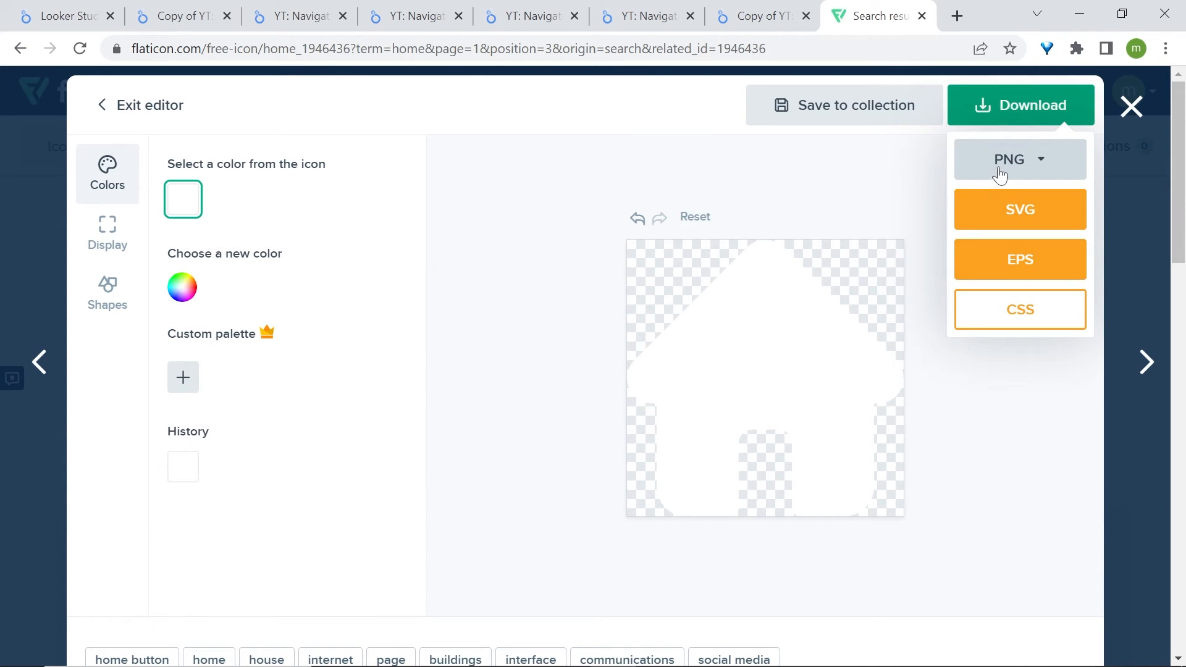
pyautogui.click(1020, 159)
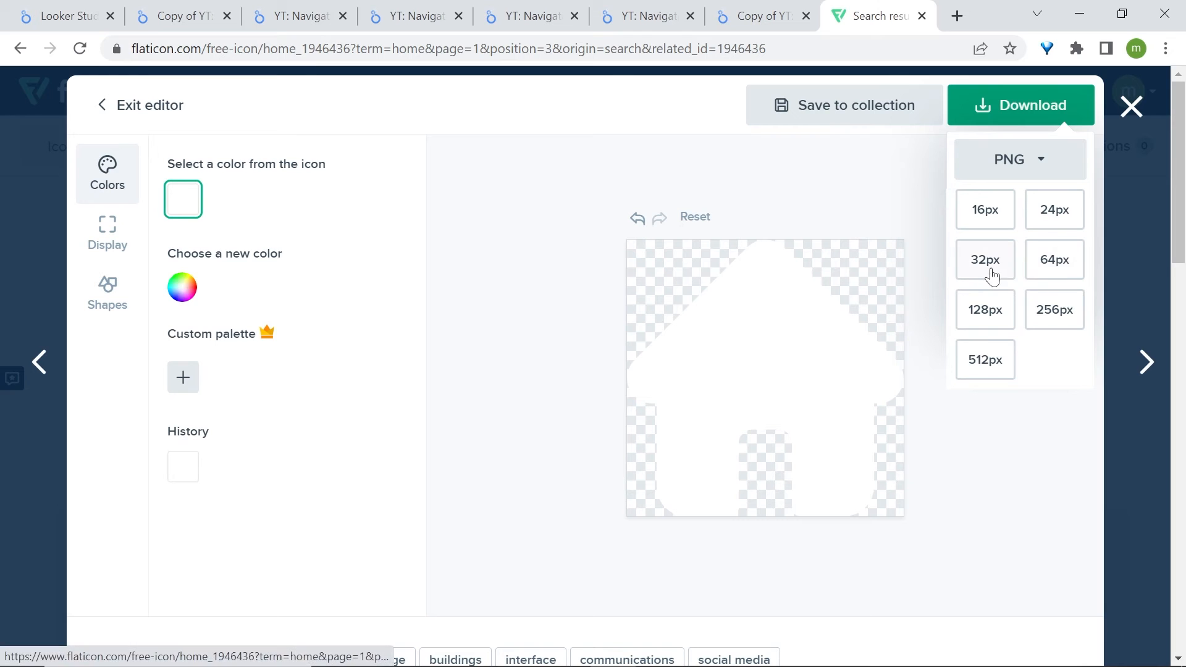
pyautogui.moveTo(999, 270)
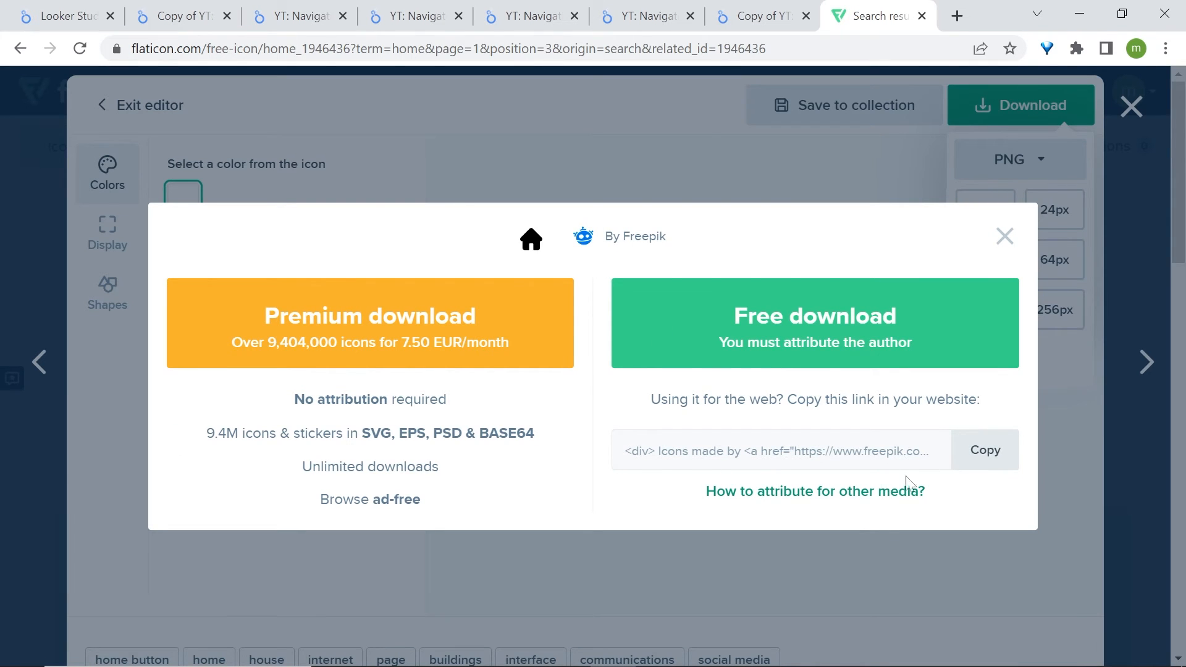
pyautogui.moveTo(947, 239)
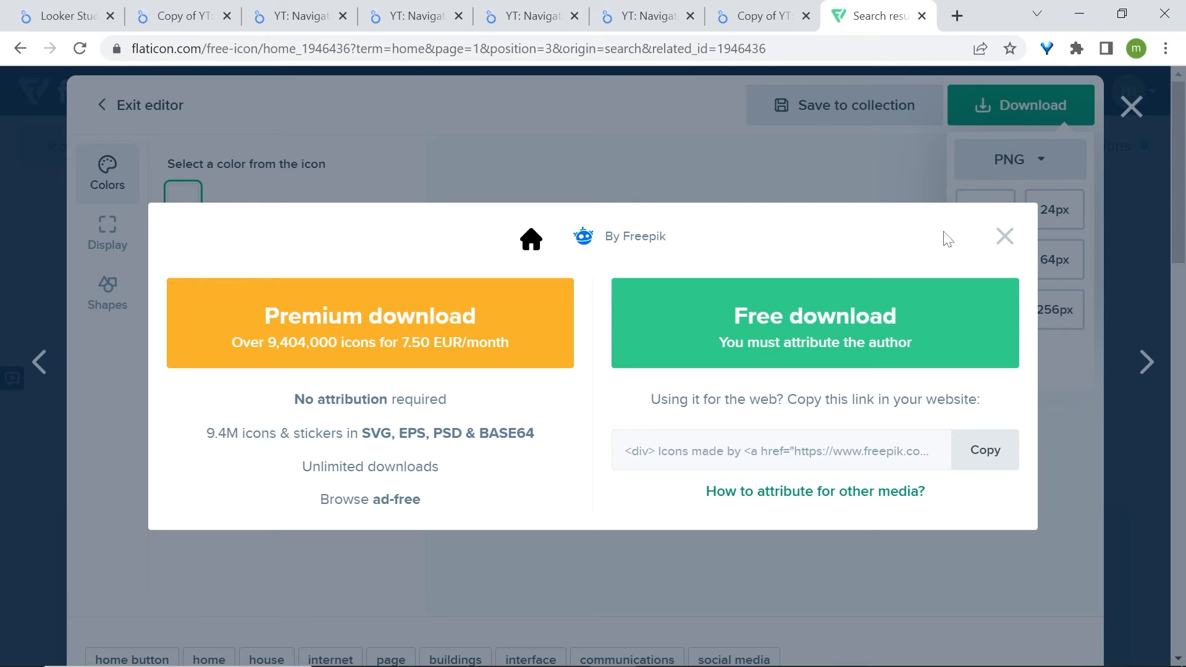
pyautogui.moveTo(779, 356)
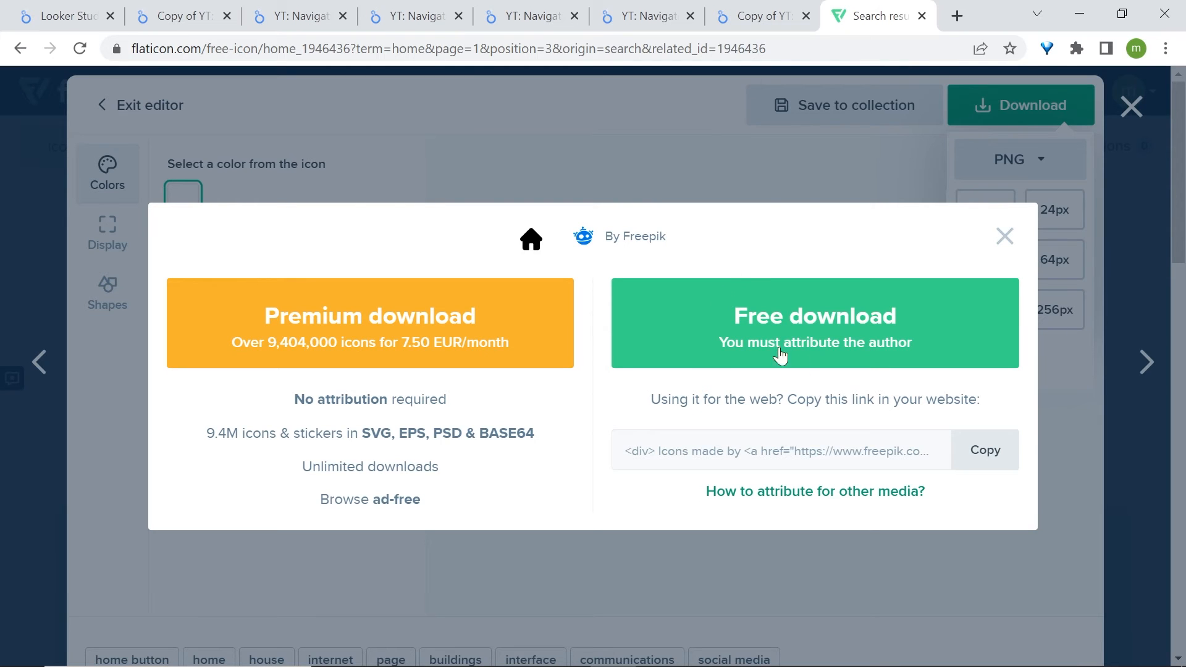
pyautogui.click(522, 14)
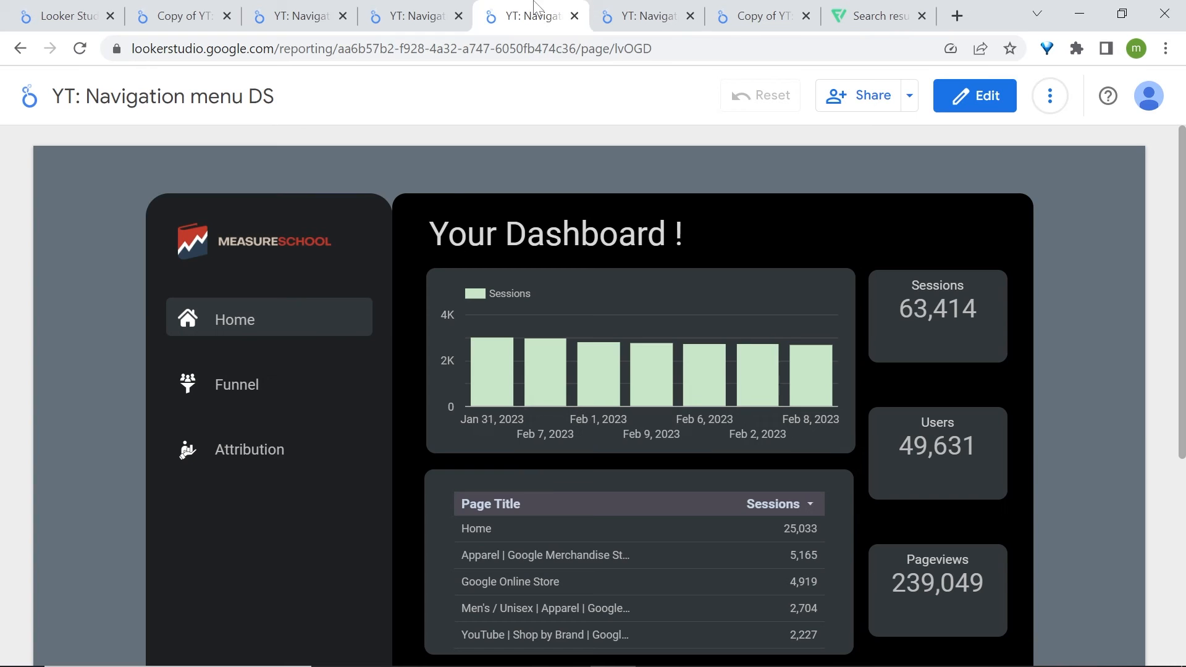
# Return to the 'Copy of YT: Navigation menu 3' report and open TRAFFIC from the sidebar
pyautogui.click(644, 15)
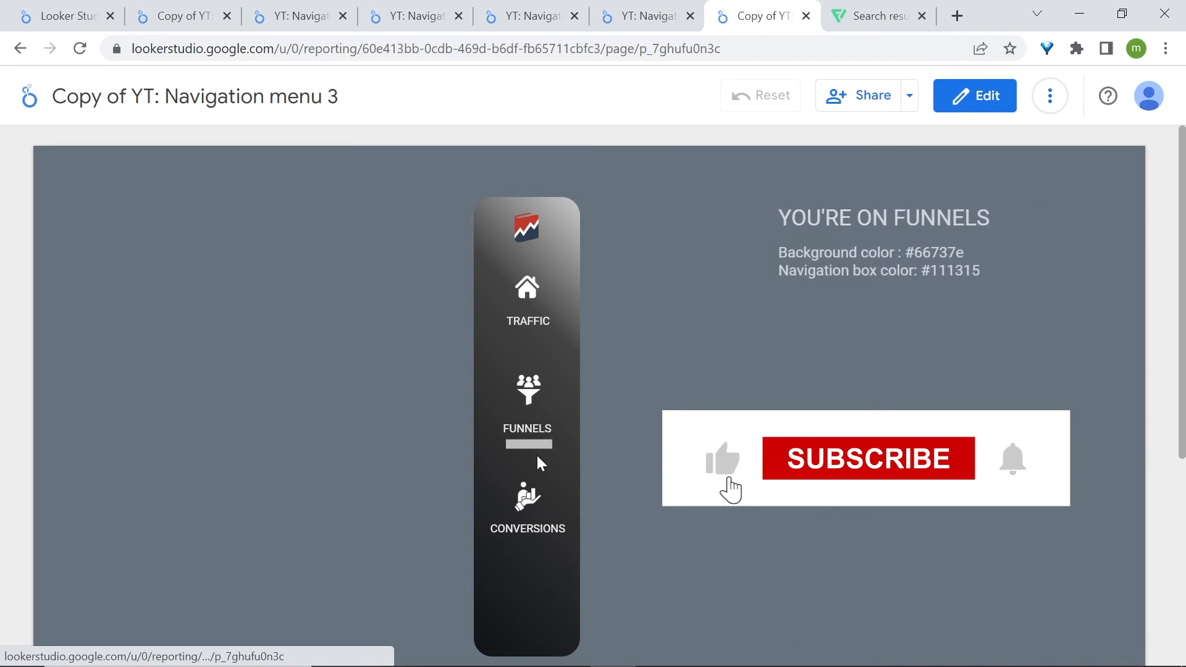
pyautogui.click(527, 295)
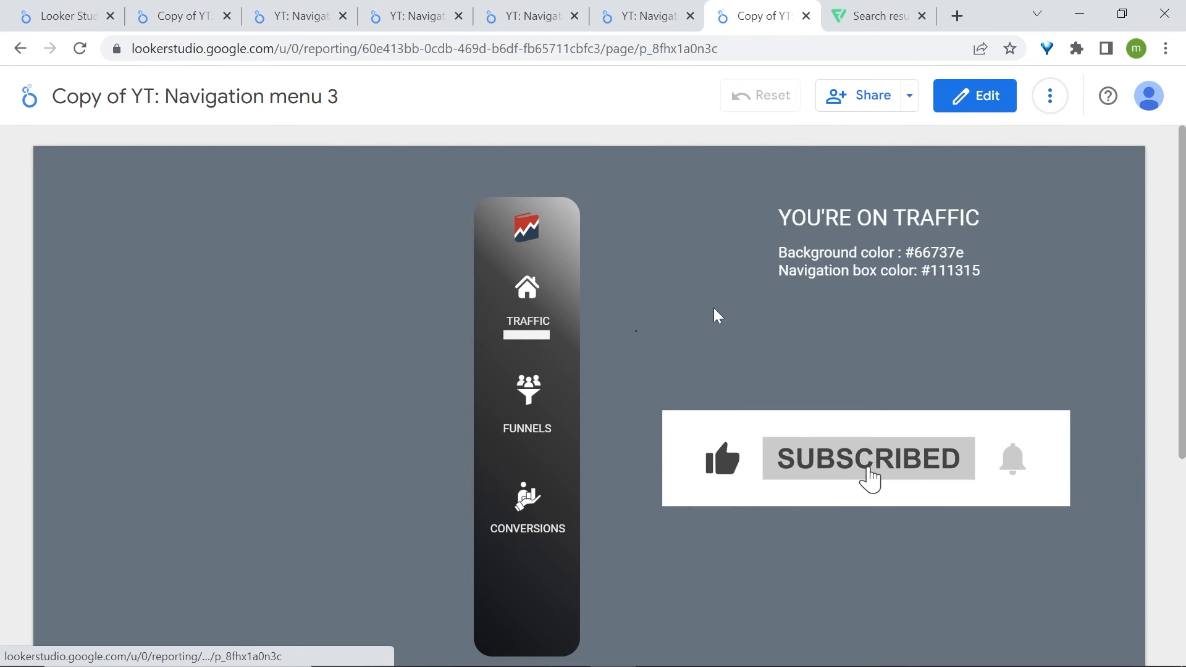